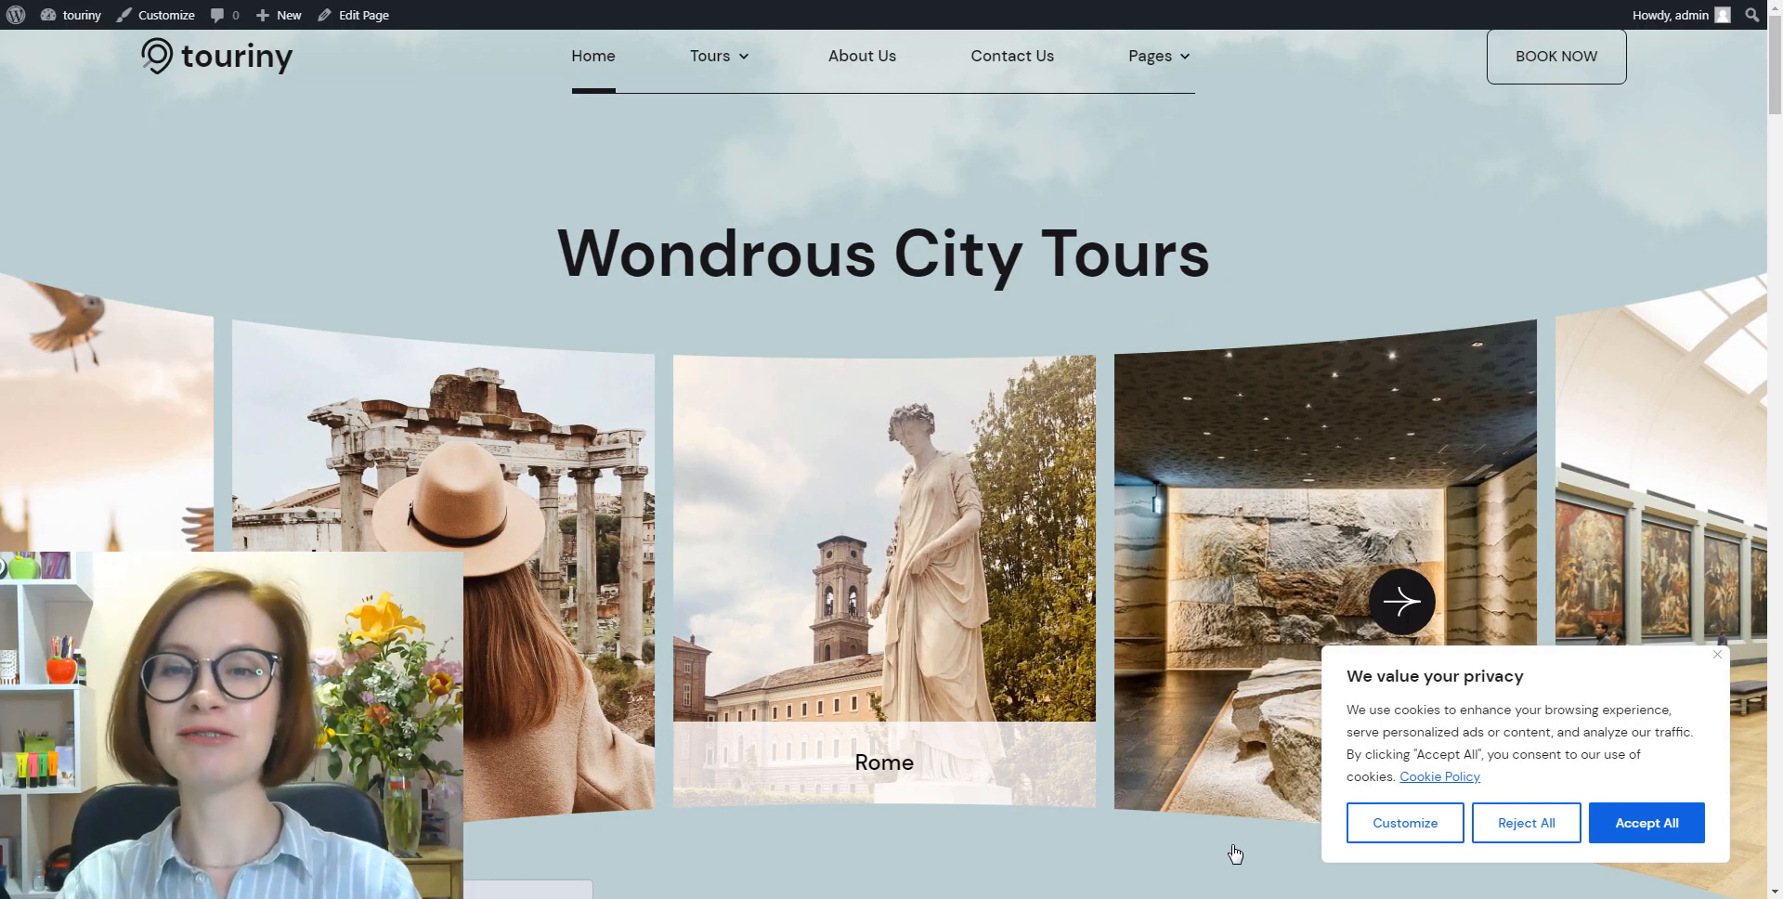
# Scroll down the page and open the cookie consent preferences from the banner
pyautogui.scroll(-3)
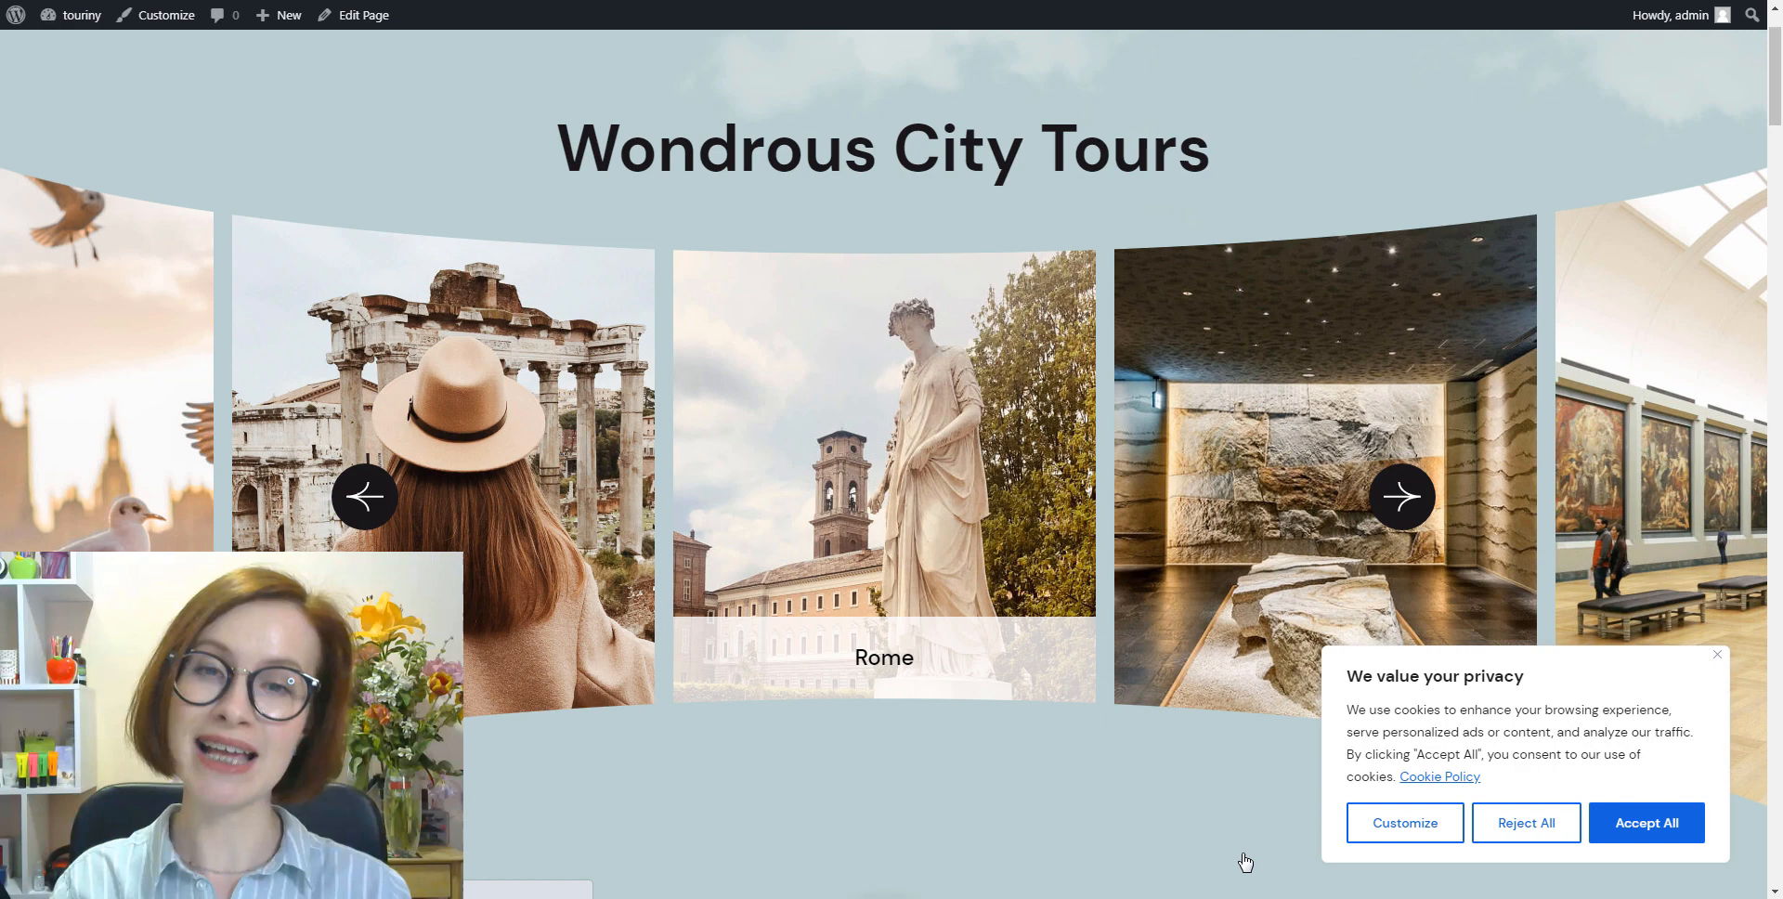
pyautogui.scroll(-3)
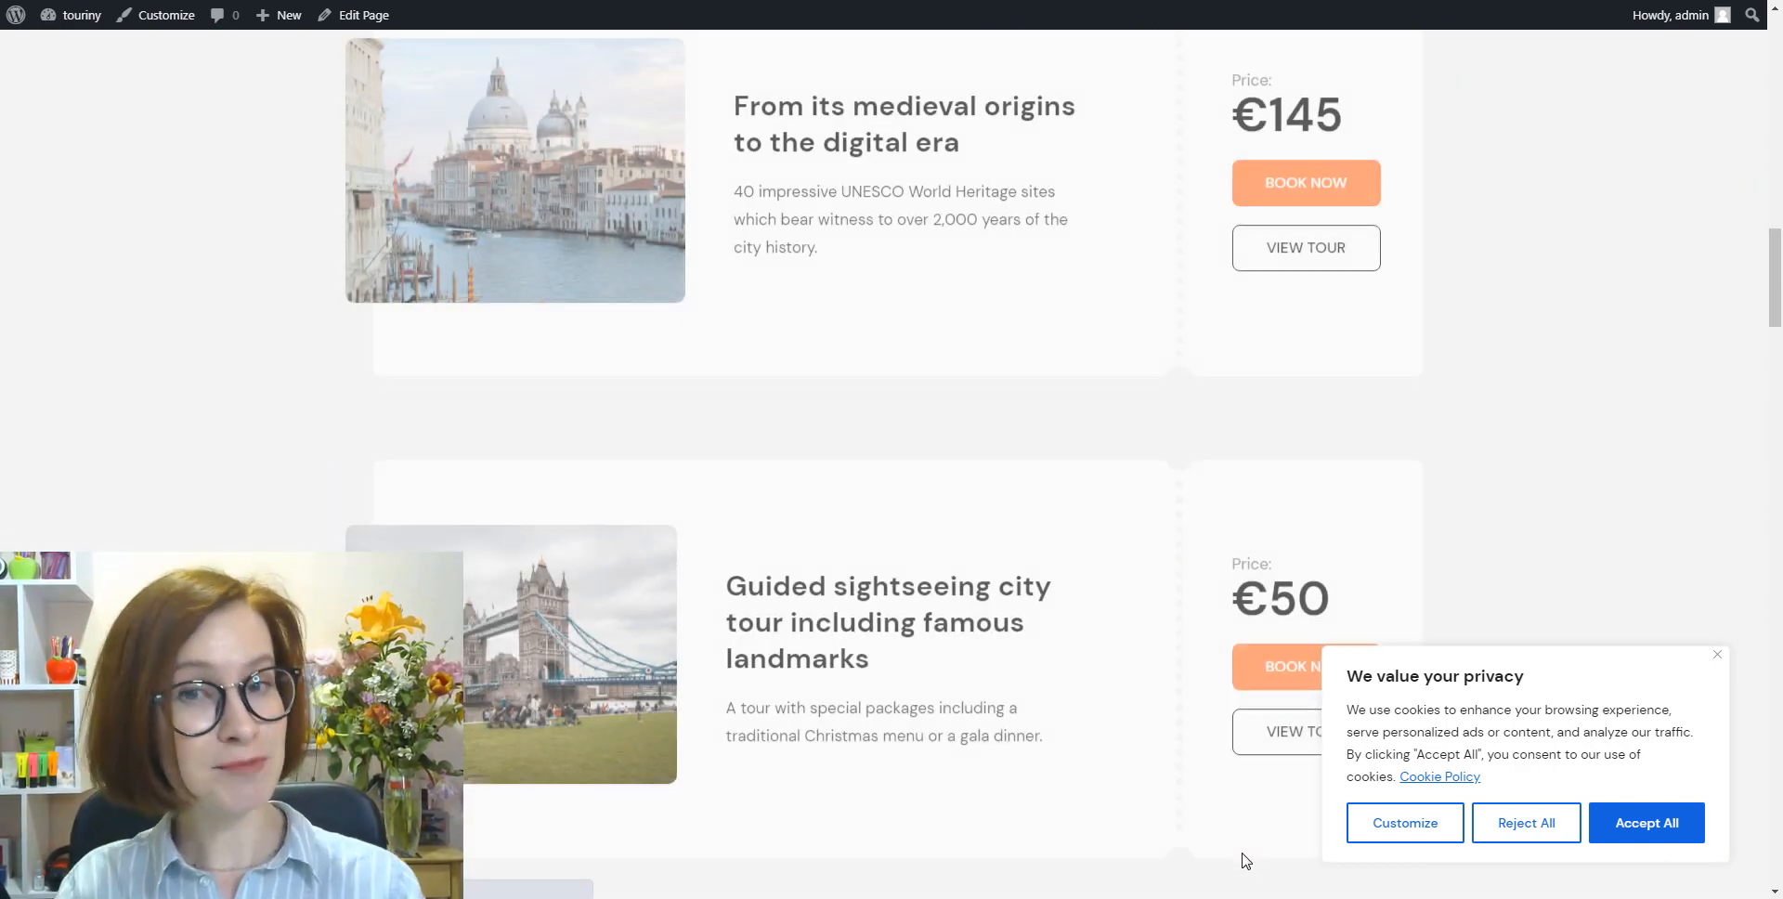
pyautogui.scroll(-3)
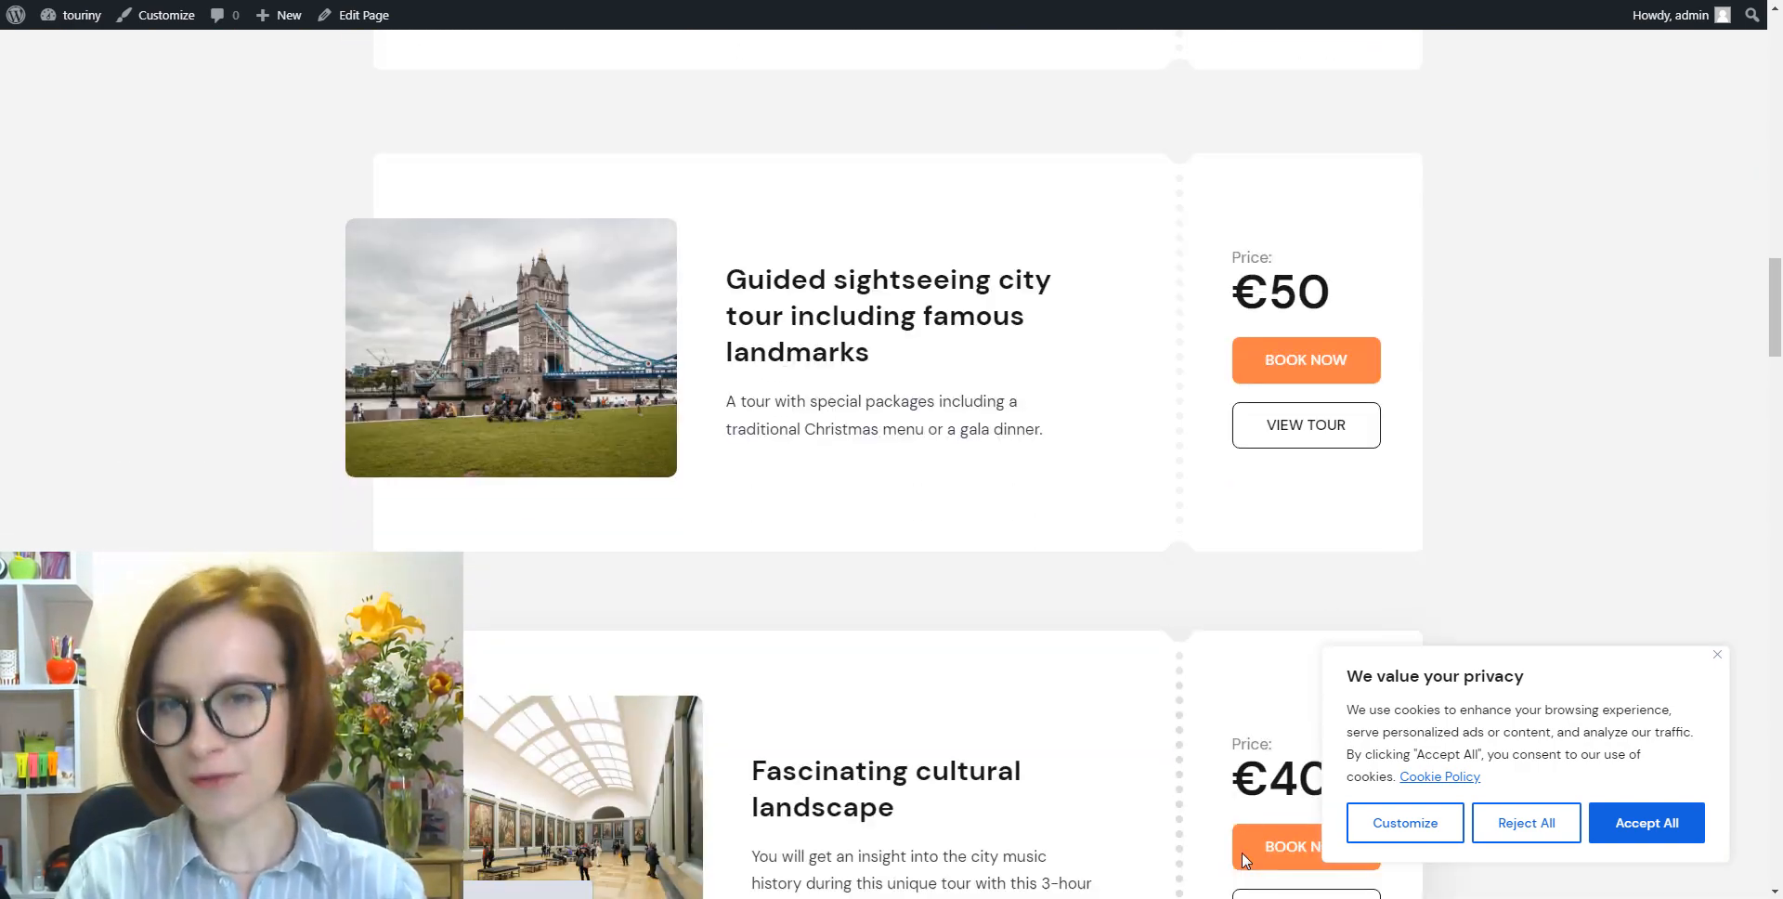
pyautogui.scroll(-3)
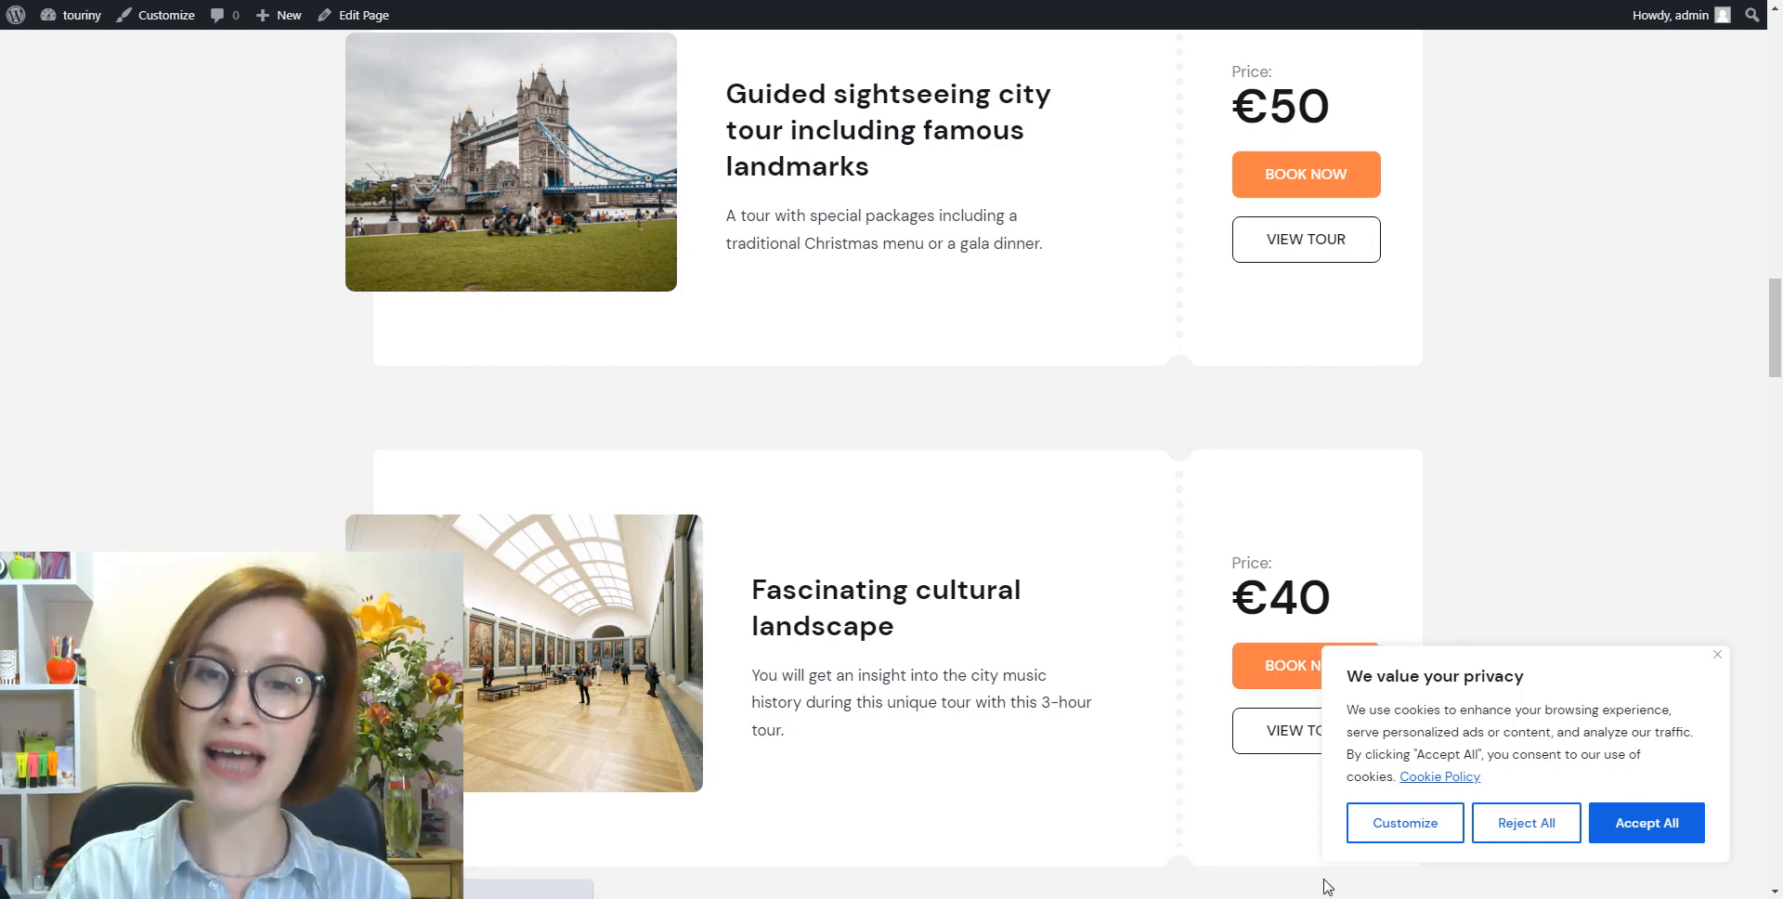
pyautogui.moveTo(1645, 838)
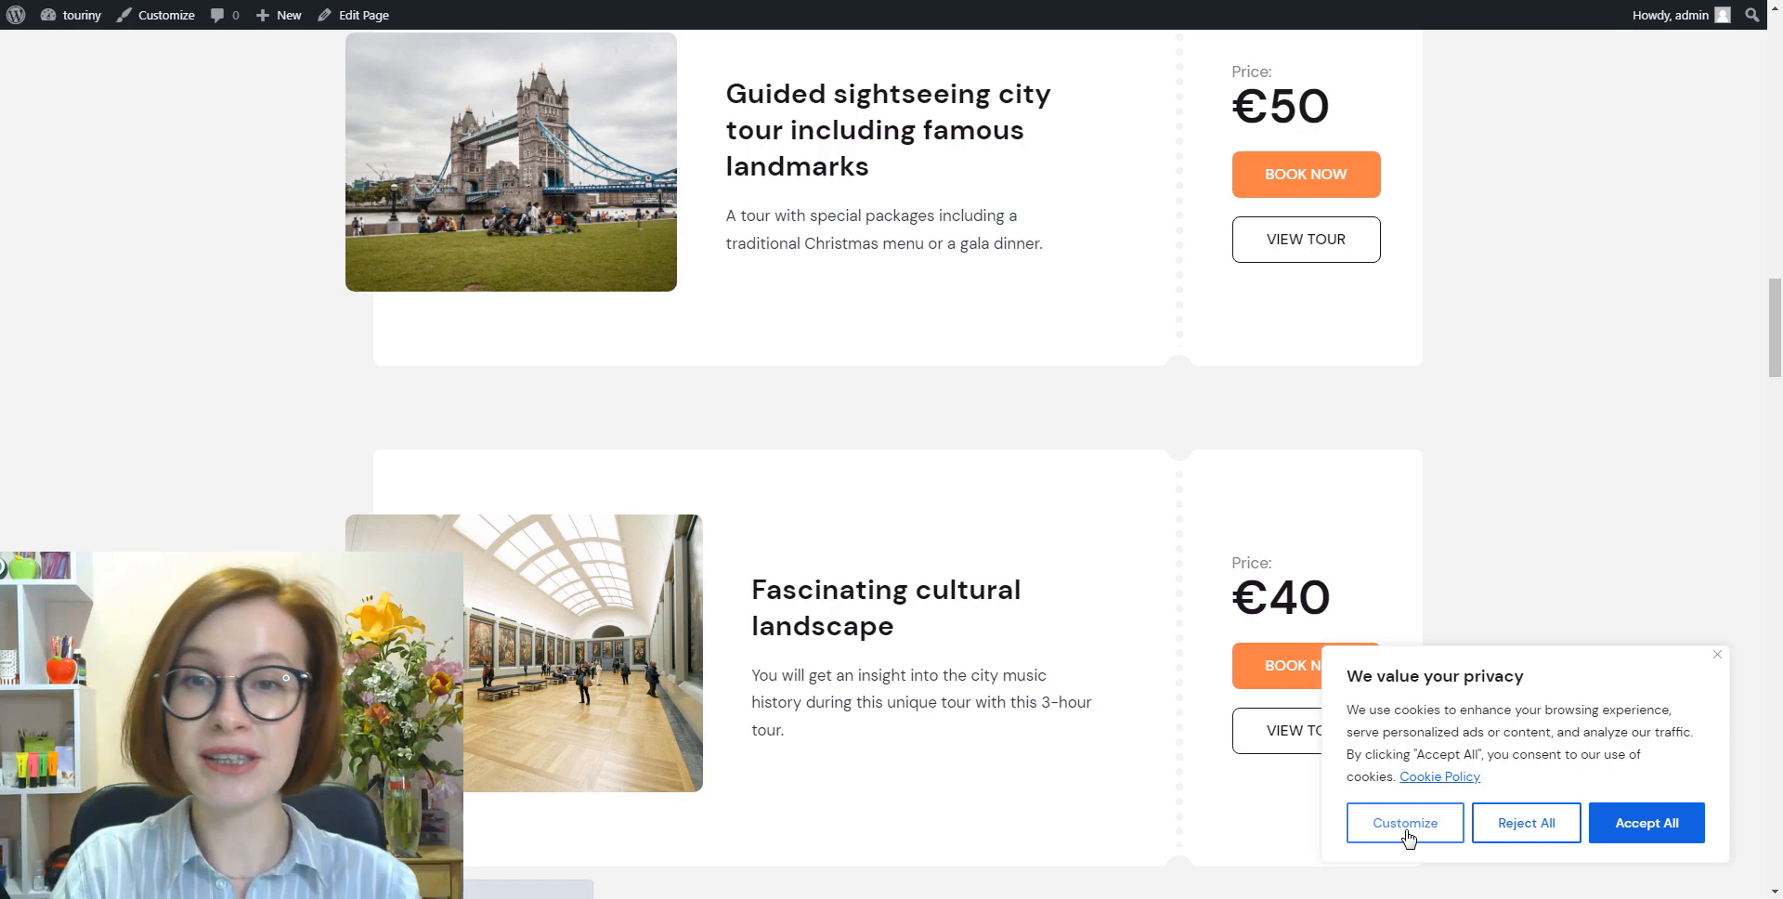
pyautogui.click(1403, 822)
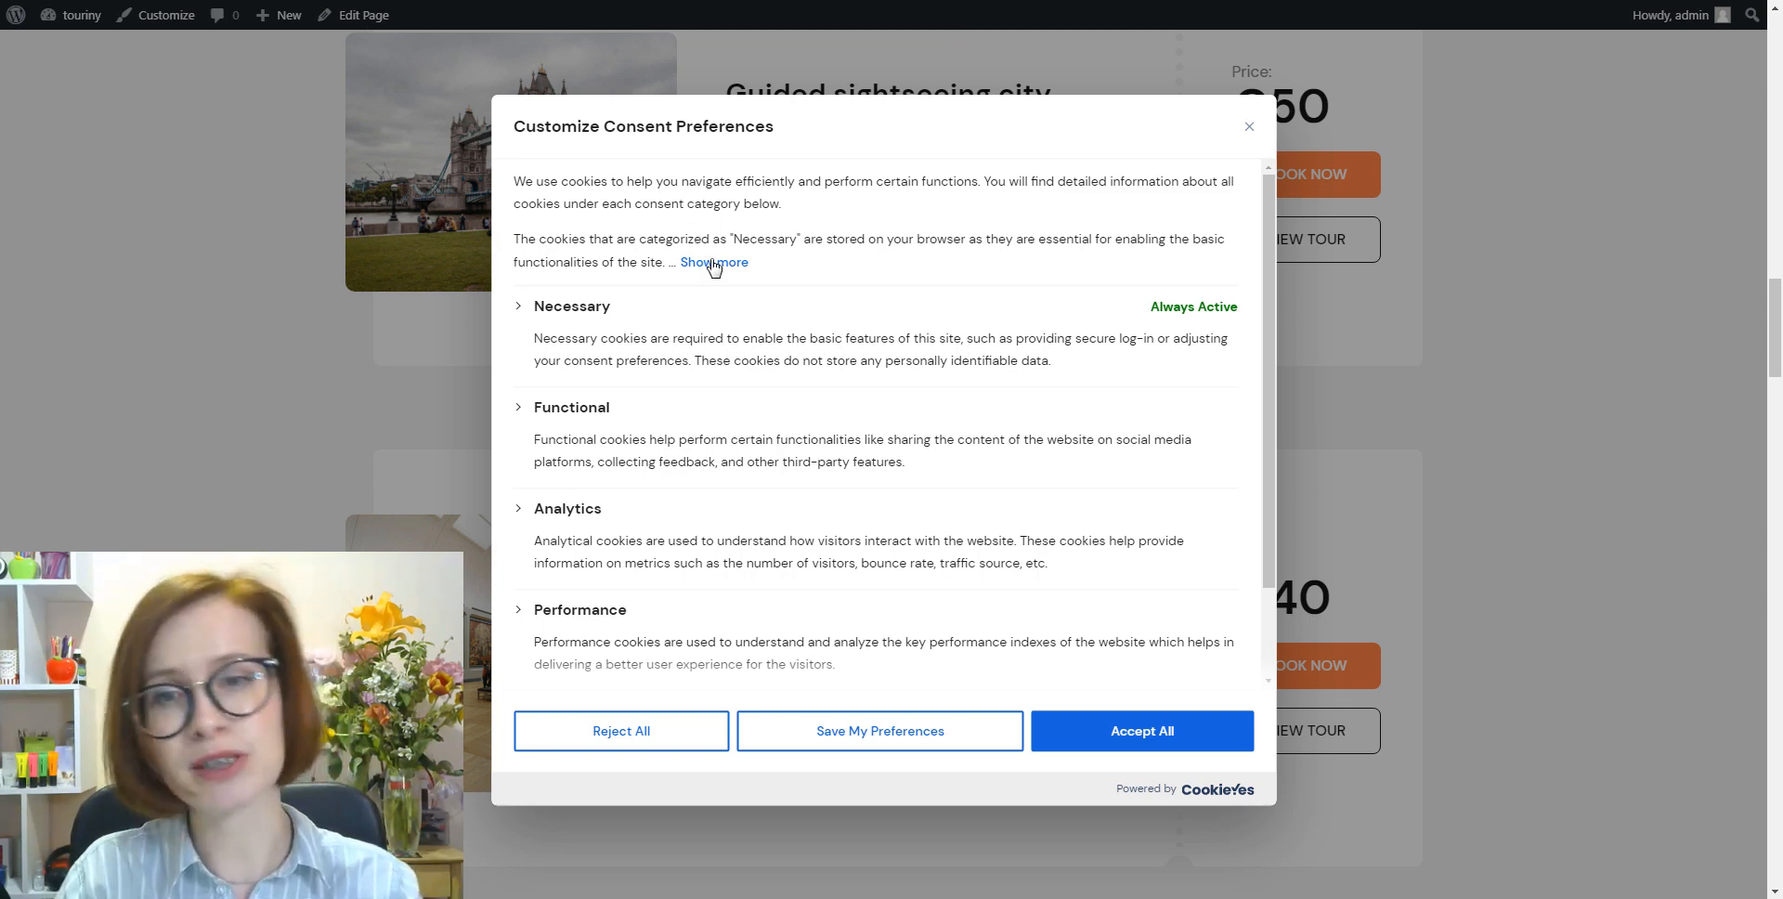
# Expand the full consent explanation, review the cookie categories, and accept all
pyautogui.click(715, 263)
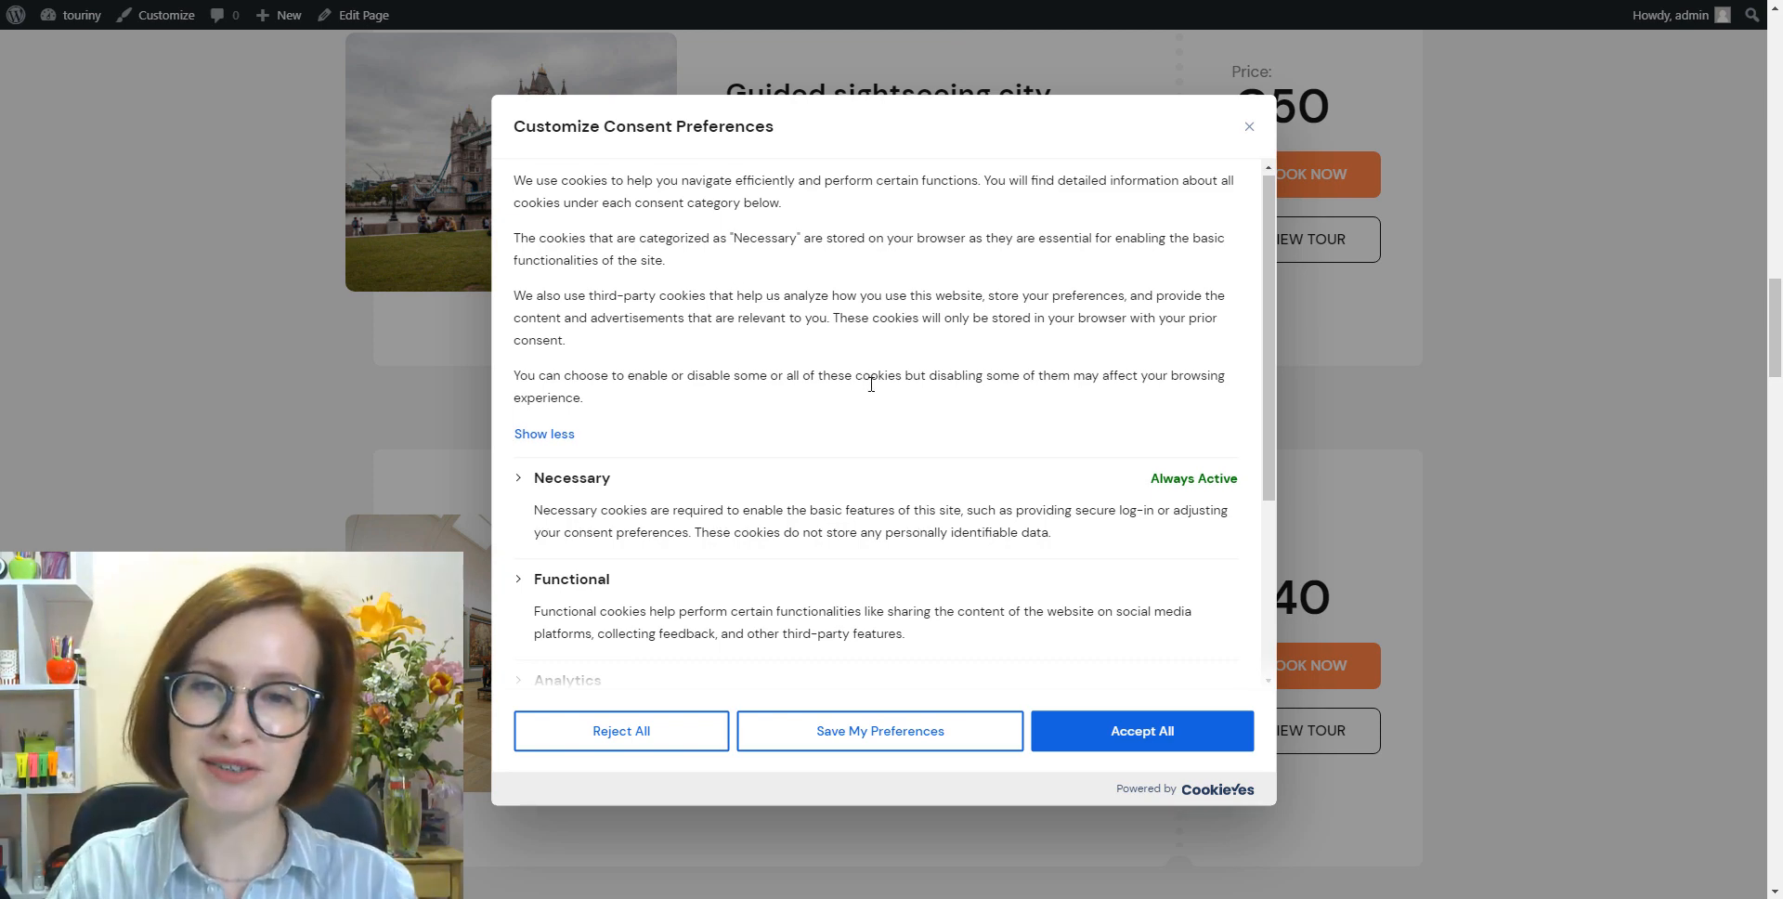
pyautogui.scroll(-3)
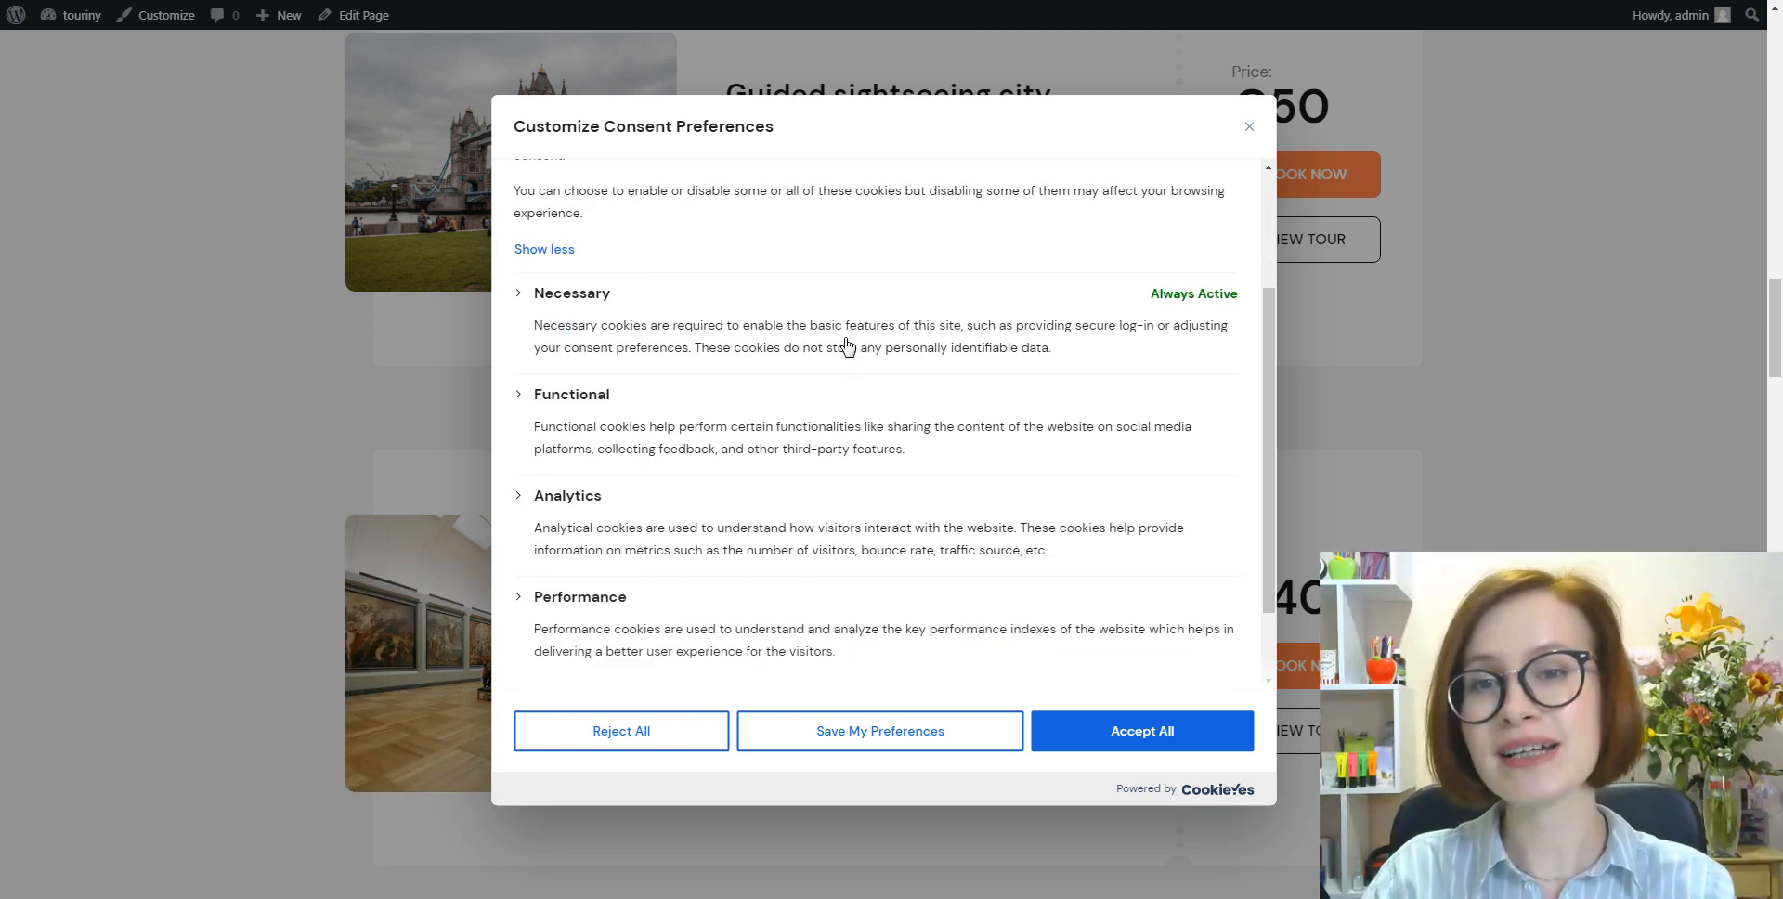
pyautogui.click(519, 293)
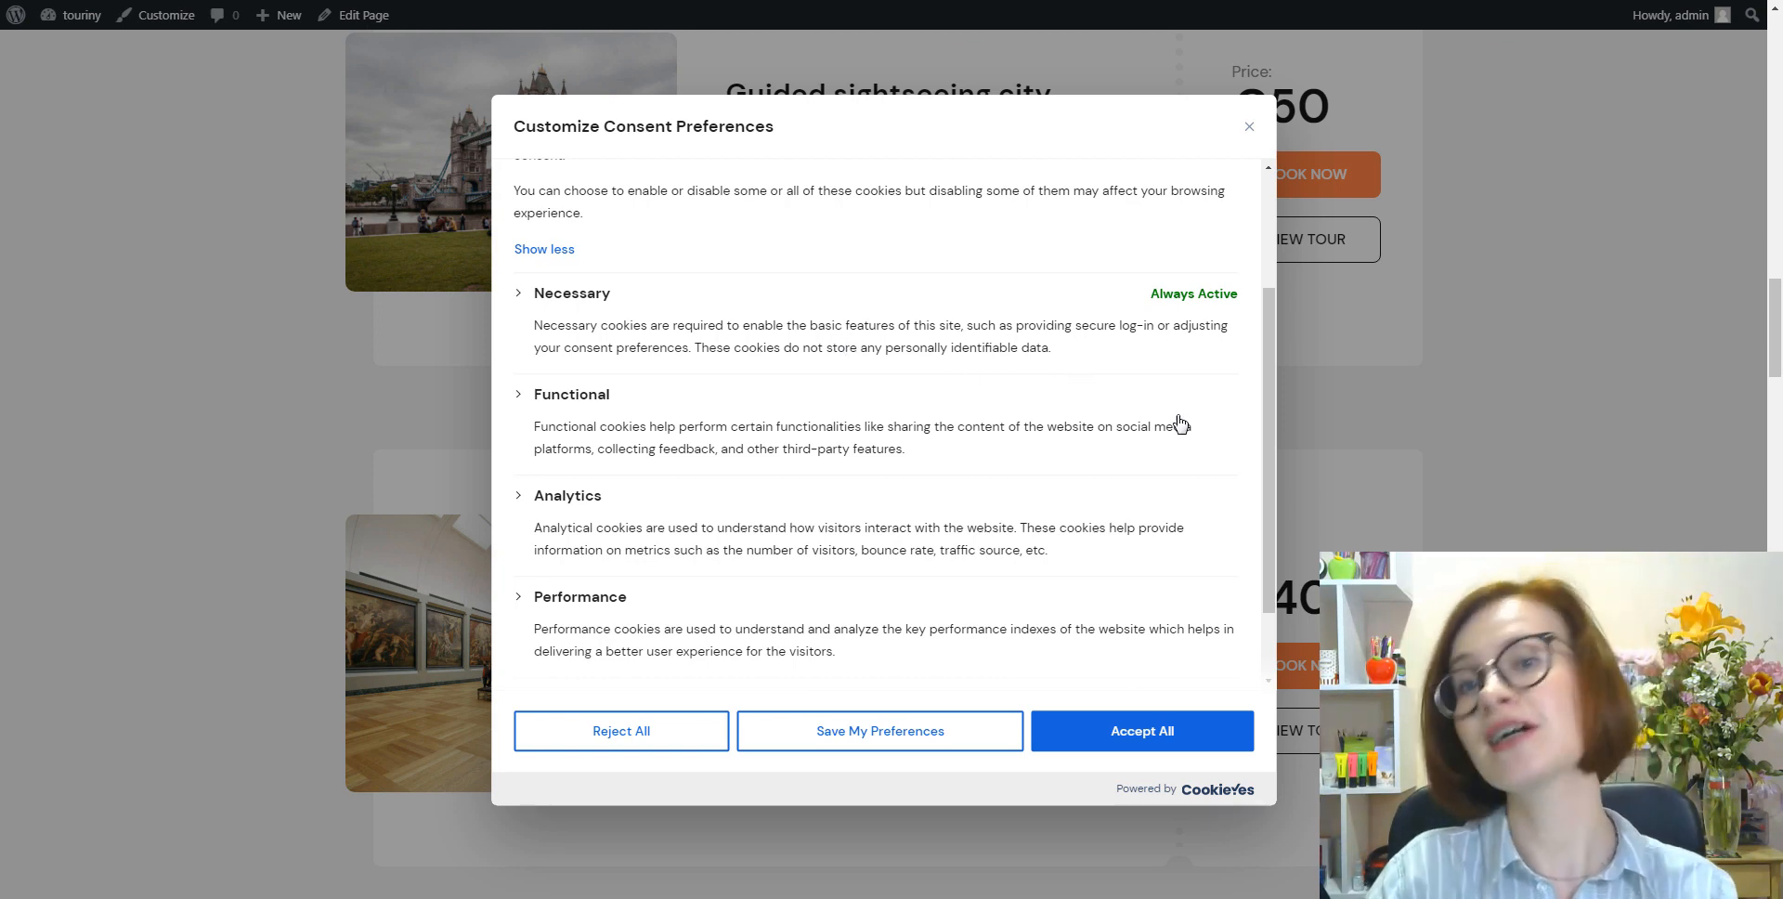
pyautogui.moveTo(1230, 661)
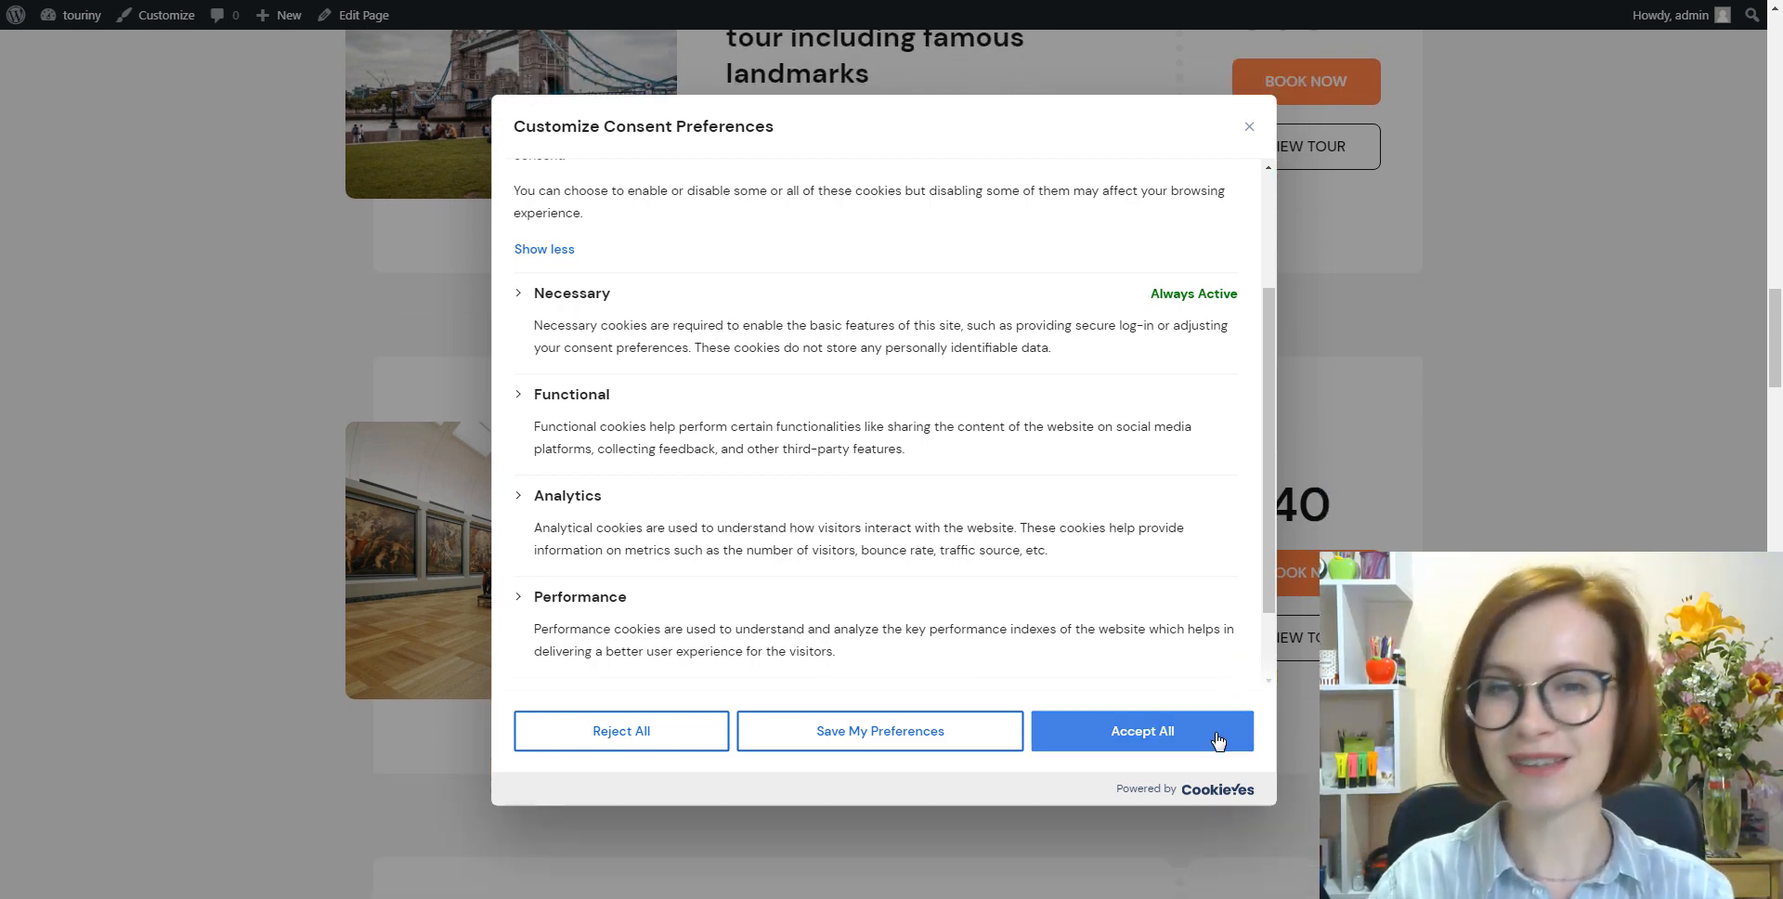
pyautogui.click(1140, 731)
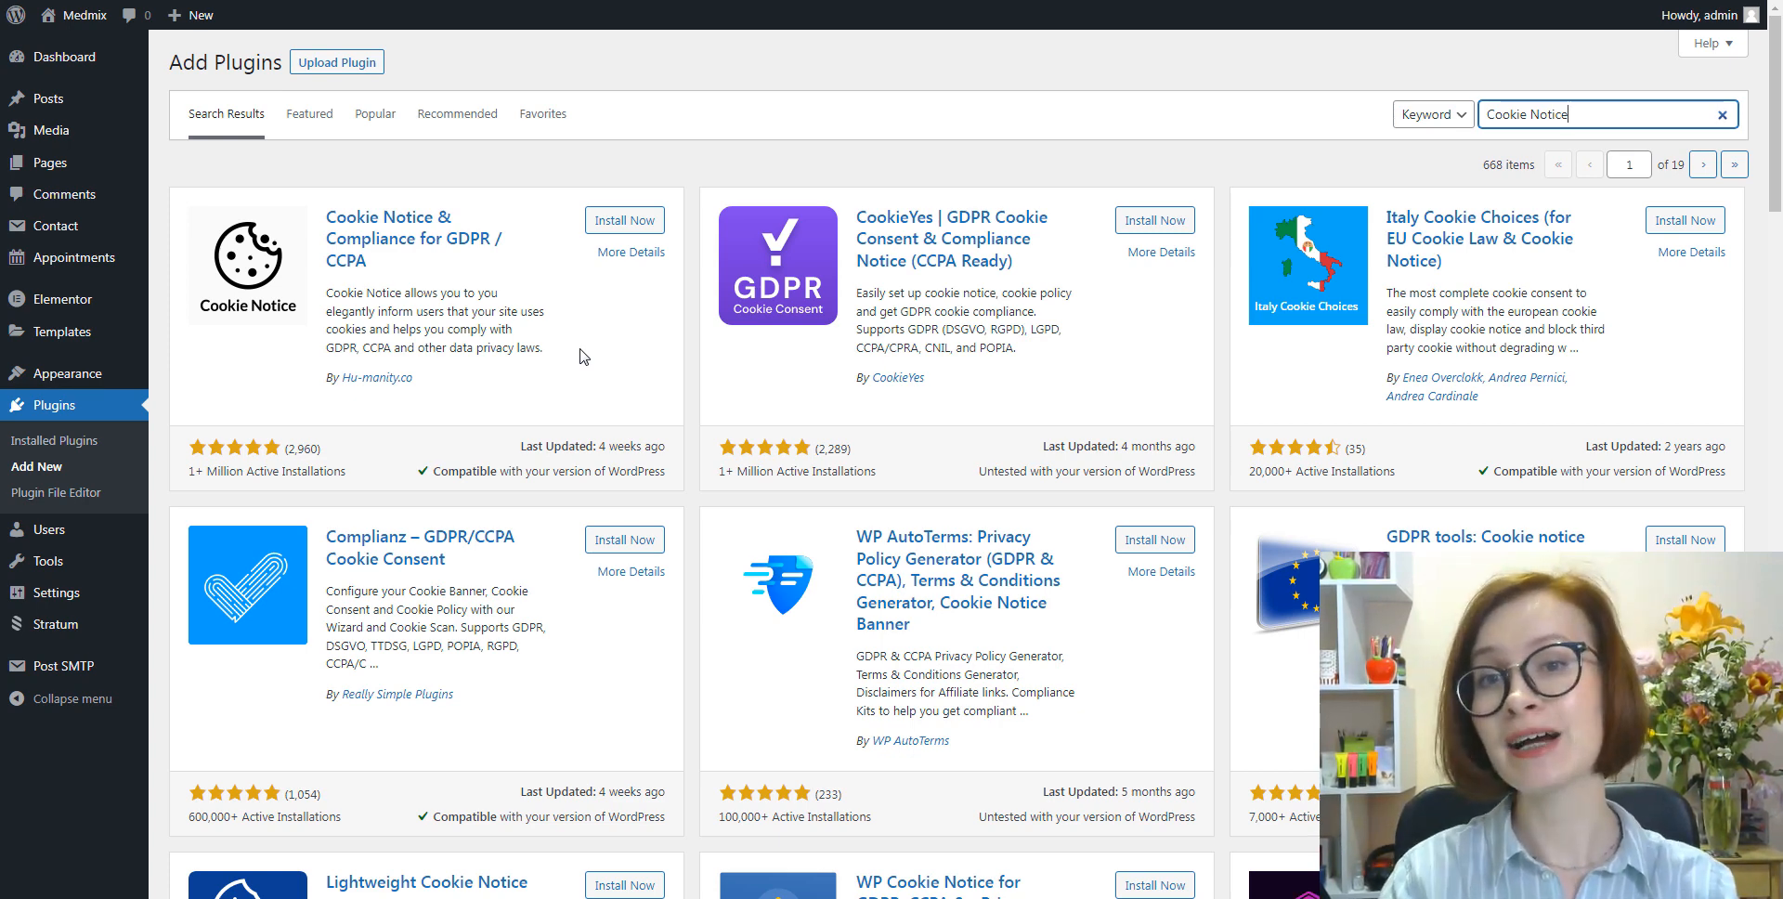
pyautogui.moveTo(653, 293)
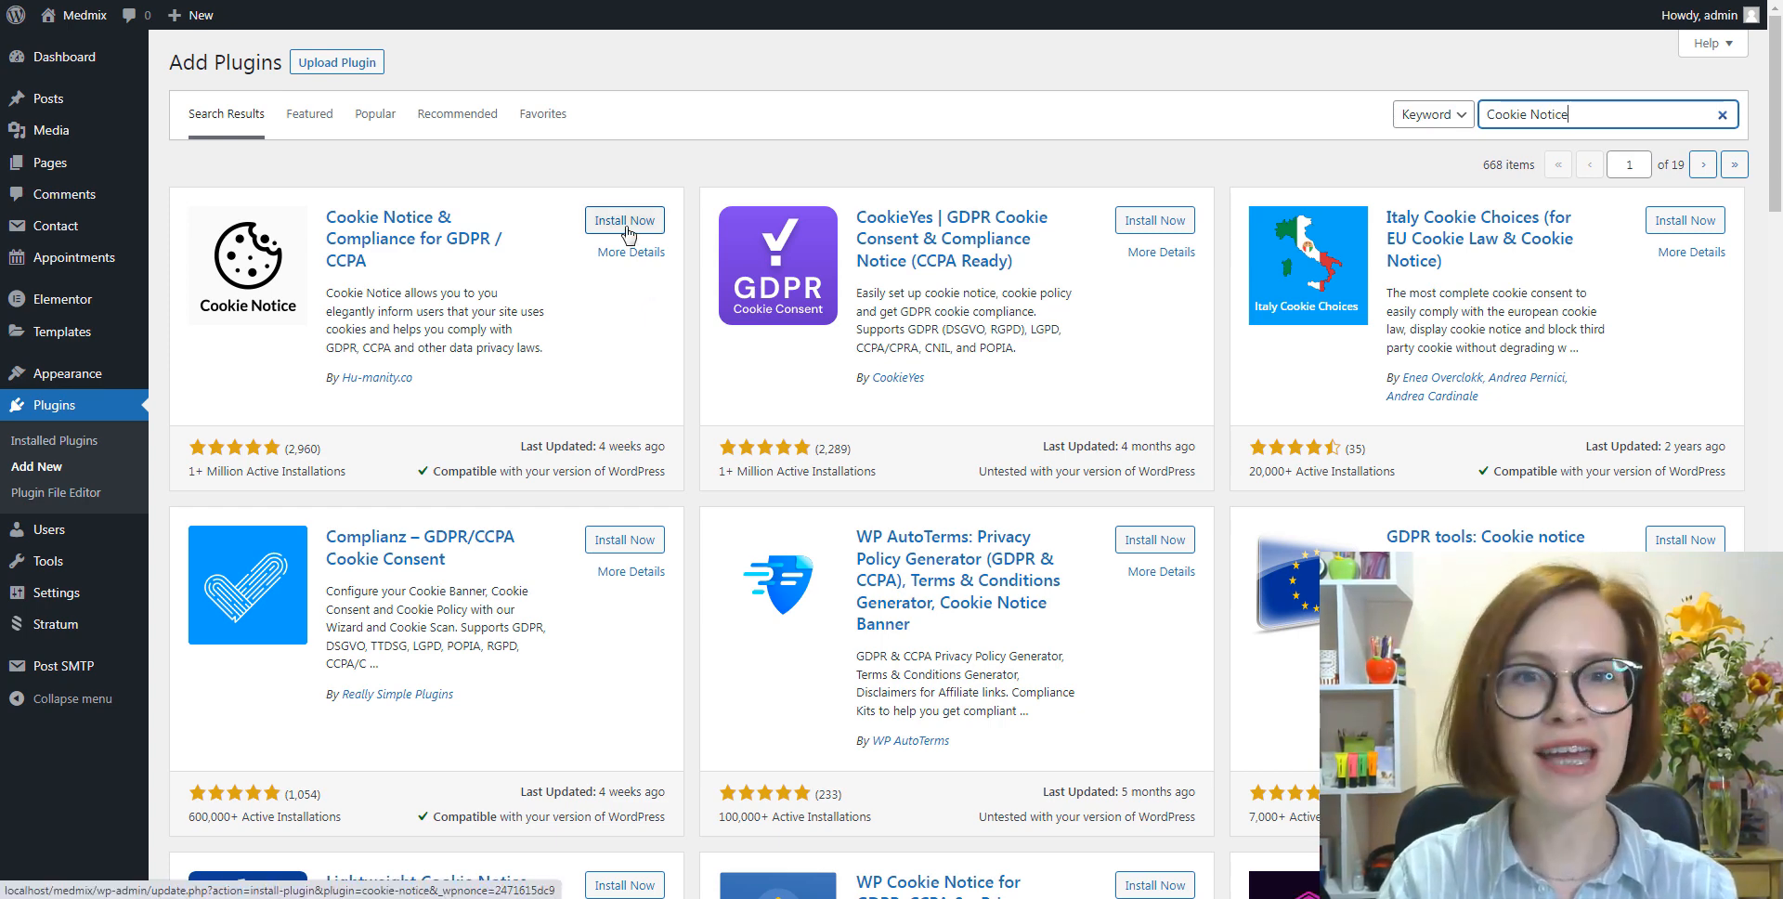
# Install and activate Cookie Notice & Compliance for GDPR / CCPA from the search results
pyautogui.click(623, 219)
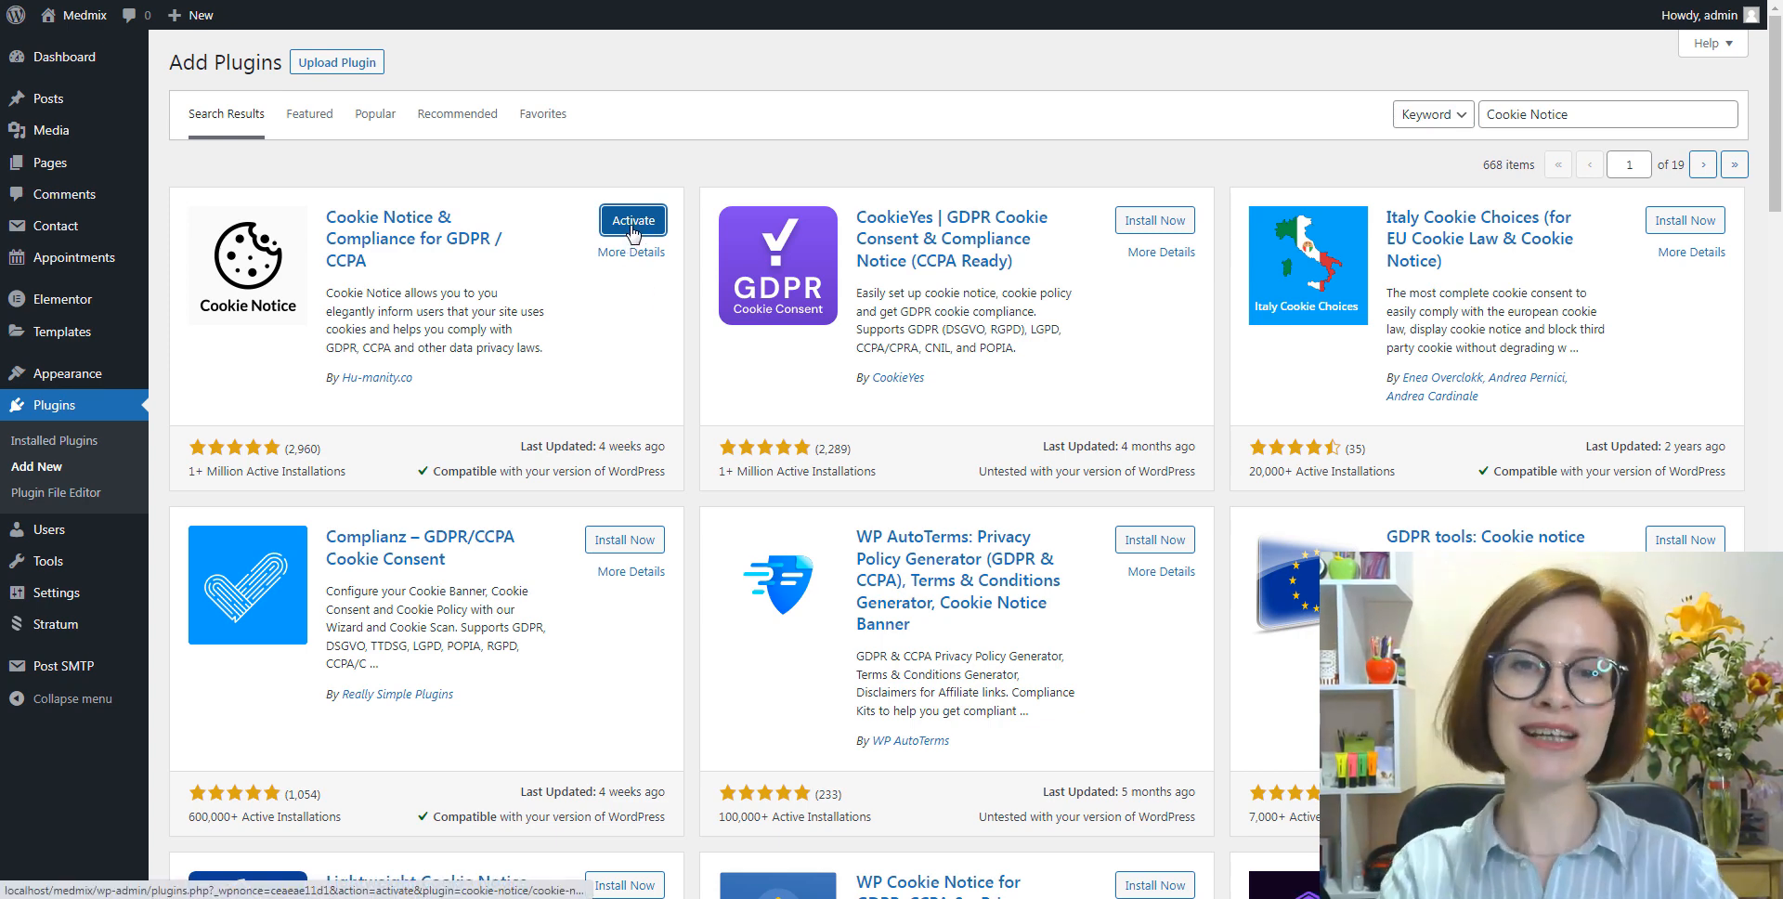
pyautogui.click(632, 220)
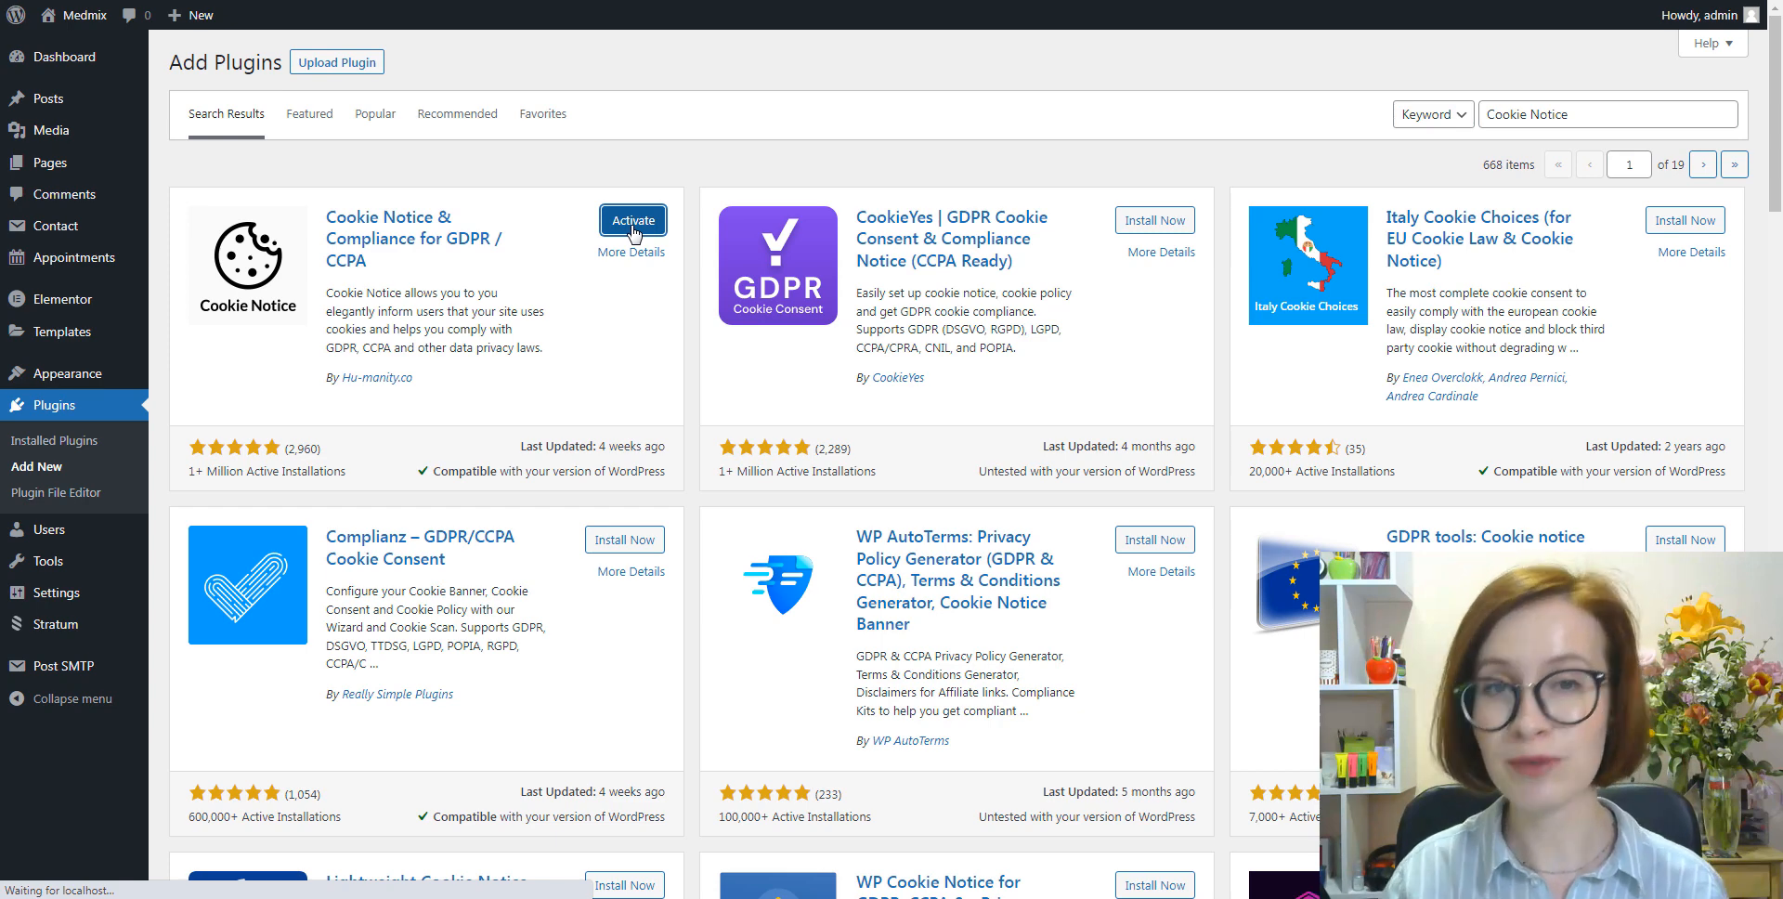
pyautogui.moveTo(635, 253)
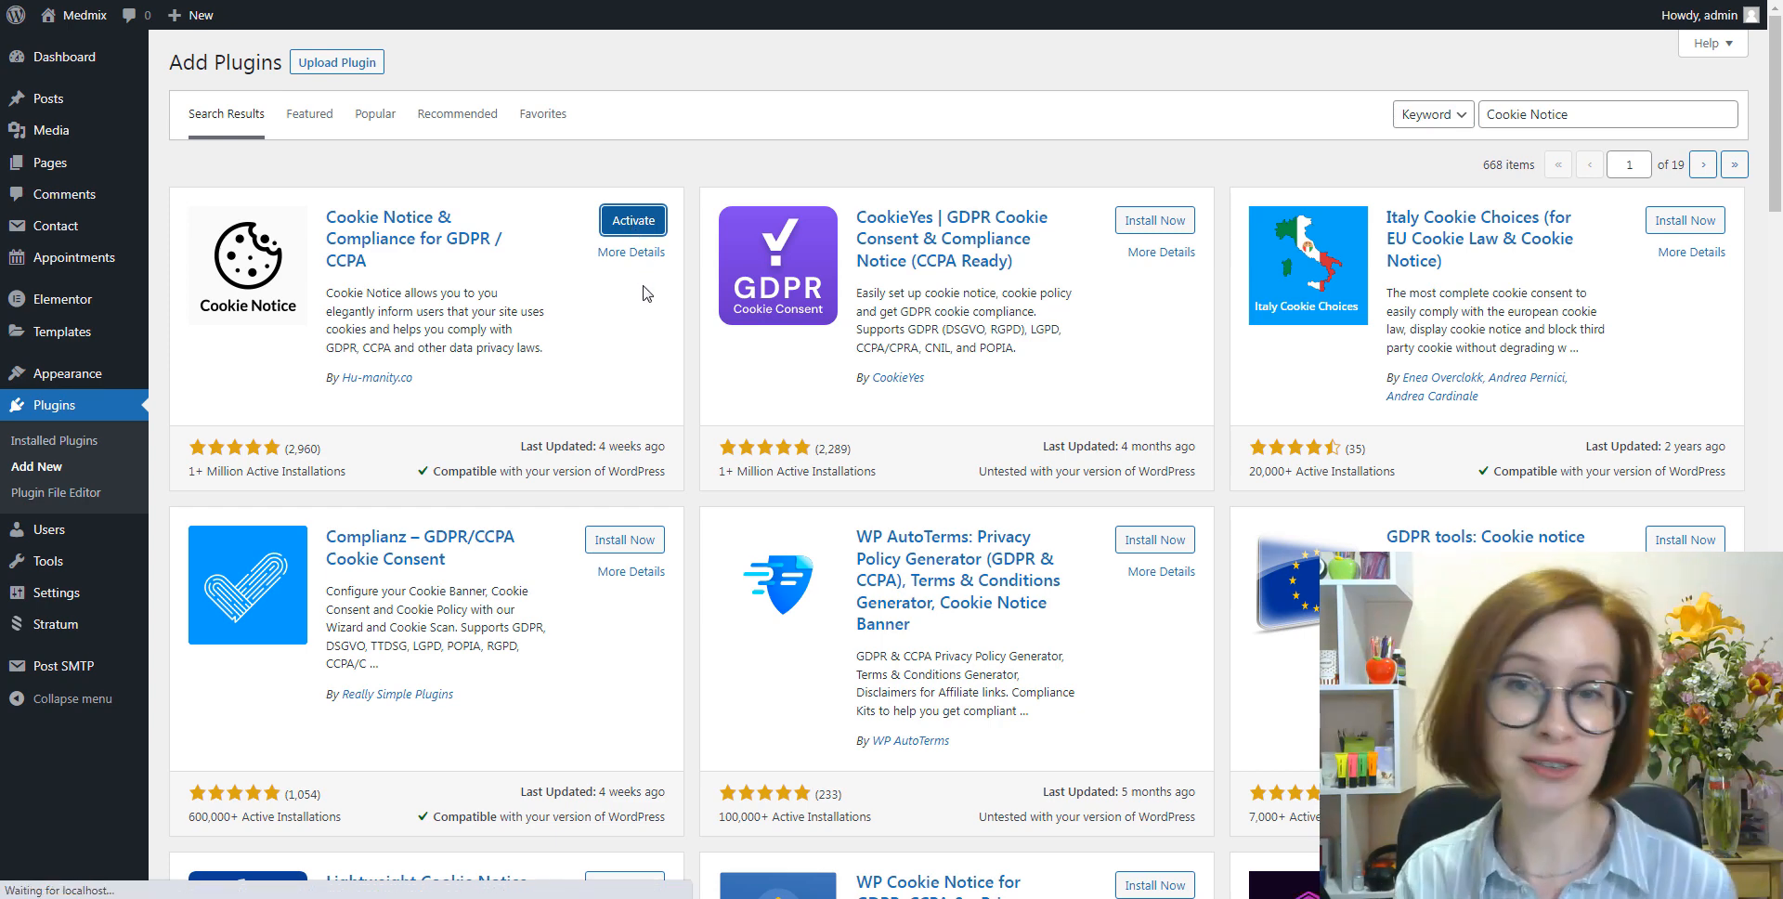
pyautogui.click(633, 221)
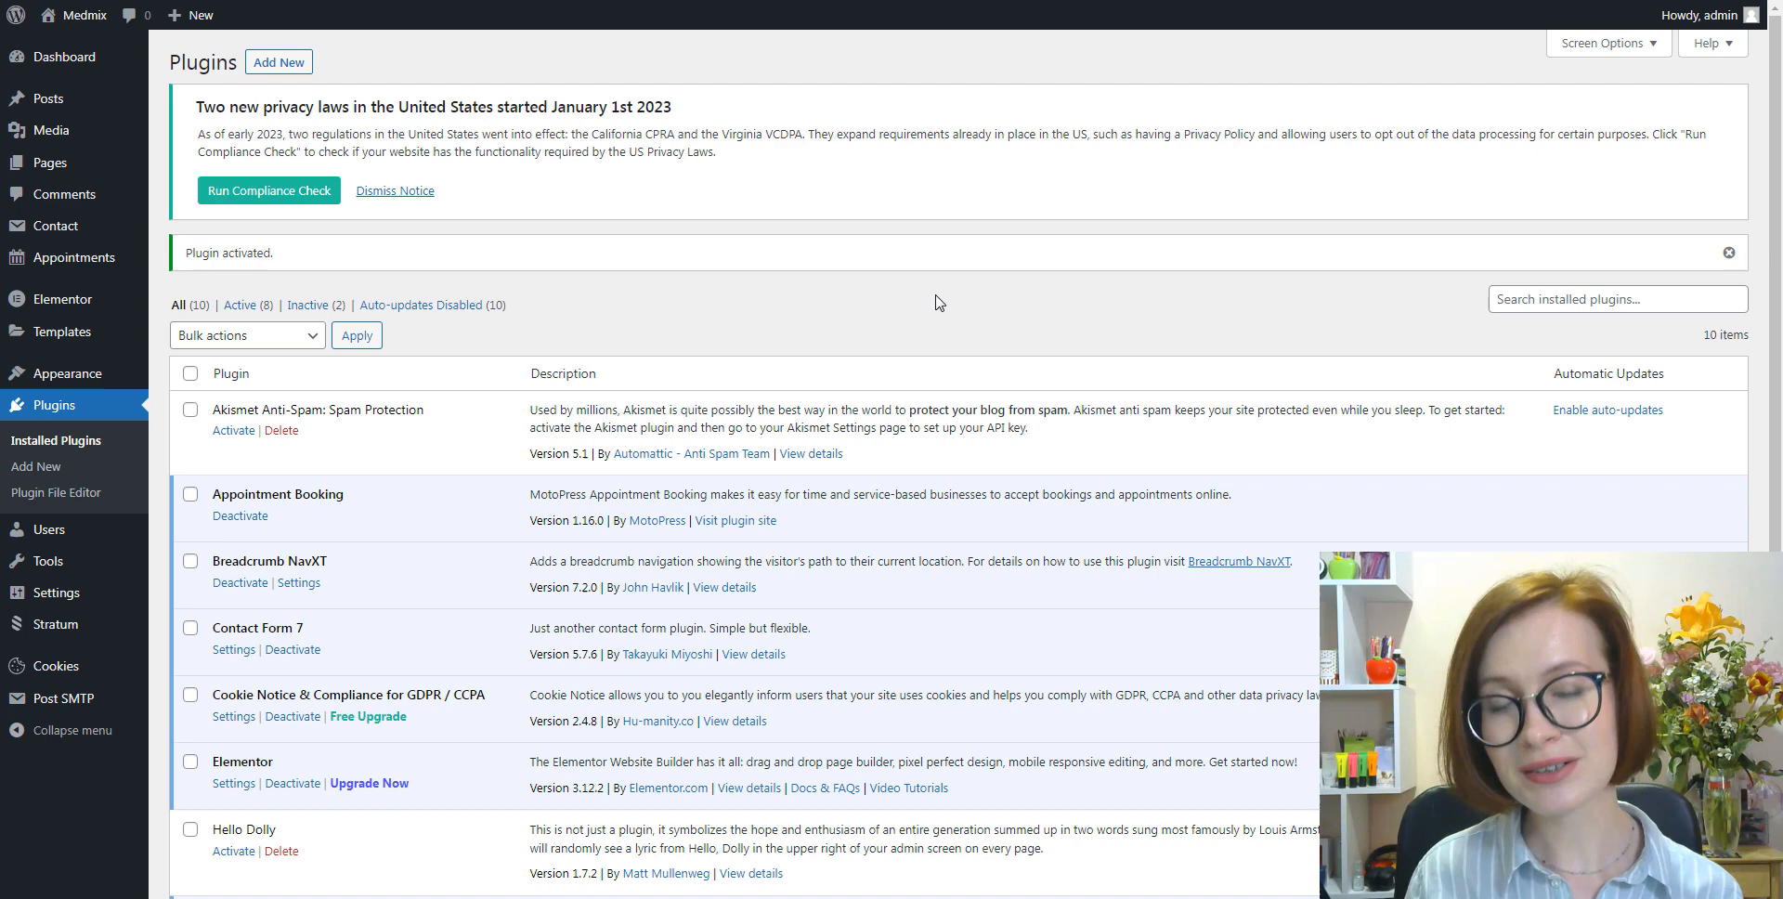
pyautogui.moveTo(1293, 396)
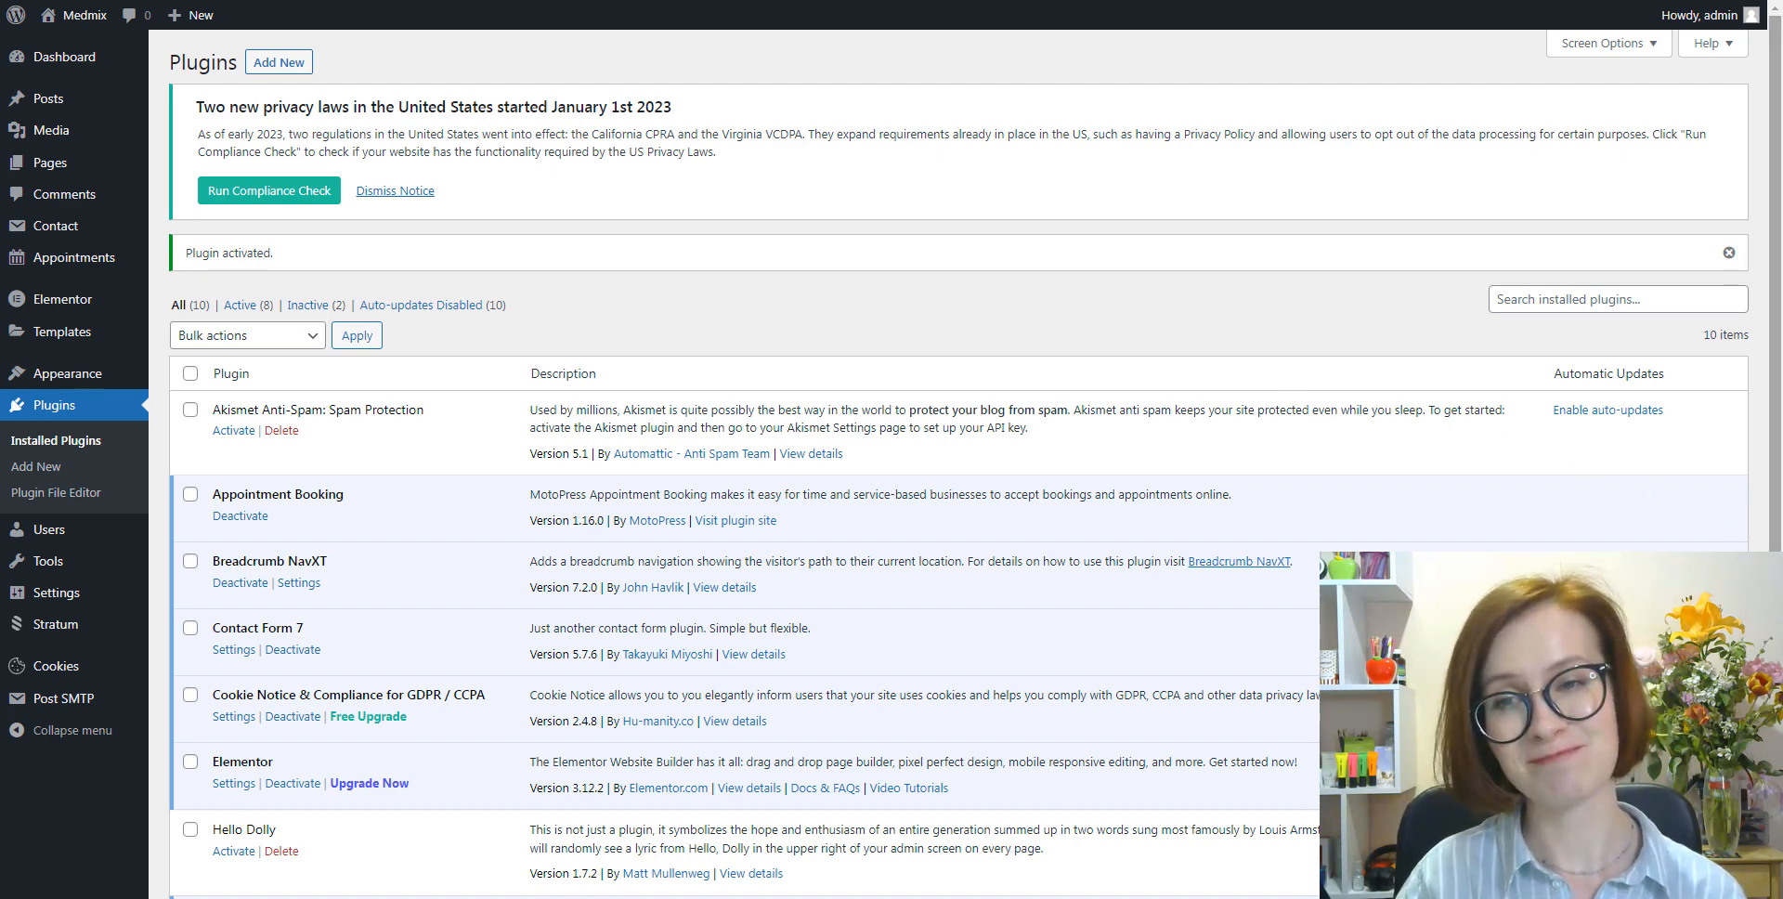
pyautogui.scroll(-3)
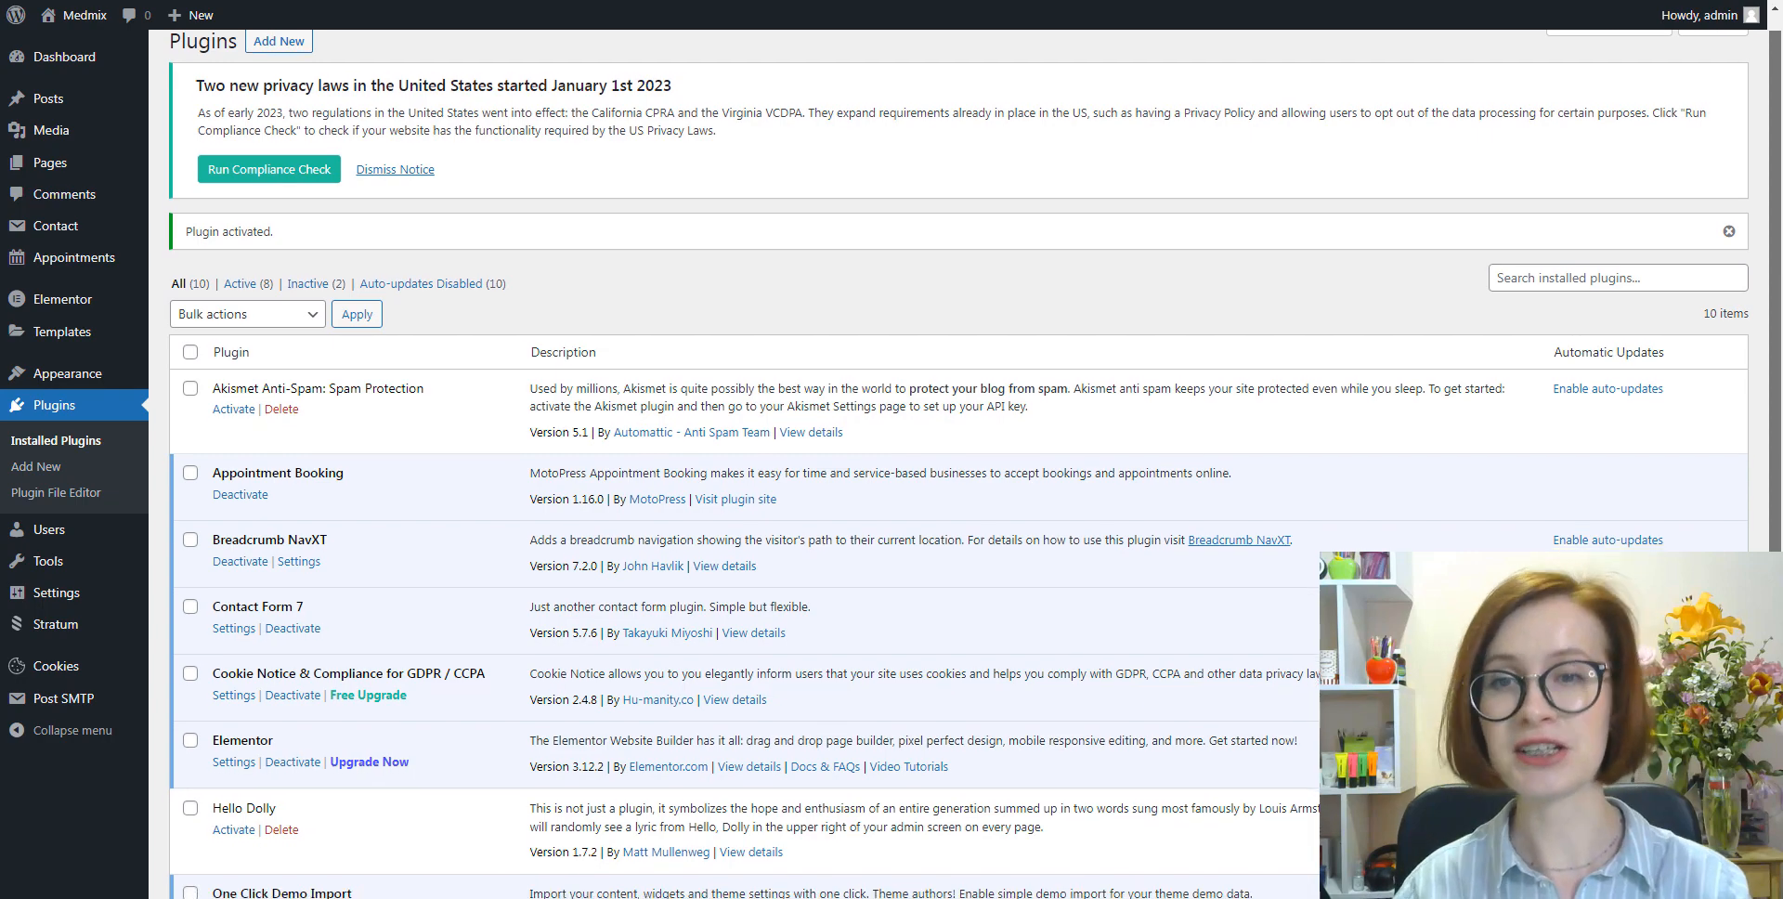
pyautogui.scroll(-3)
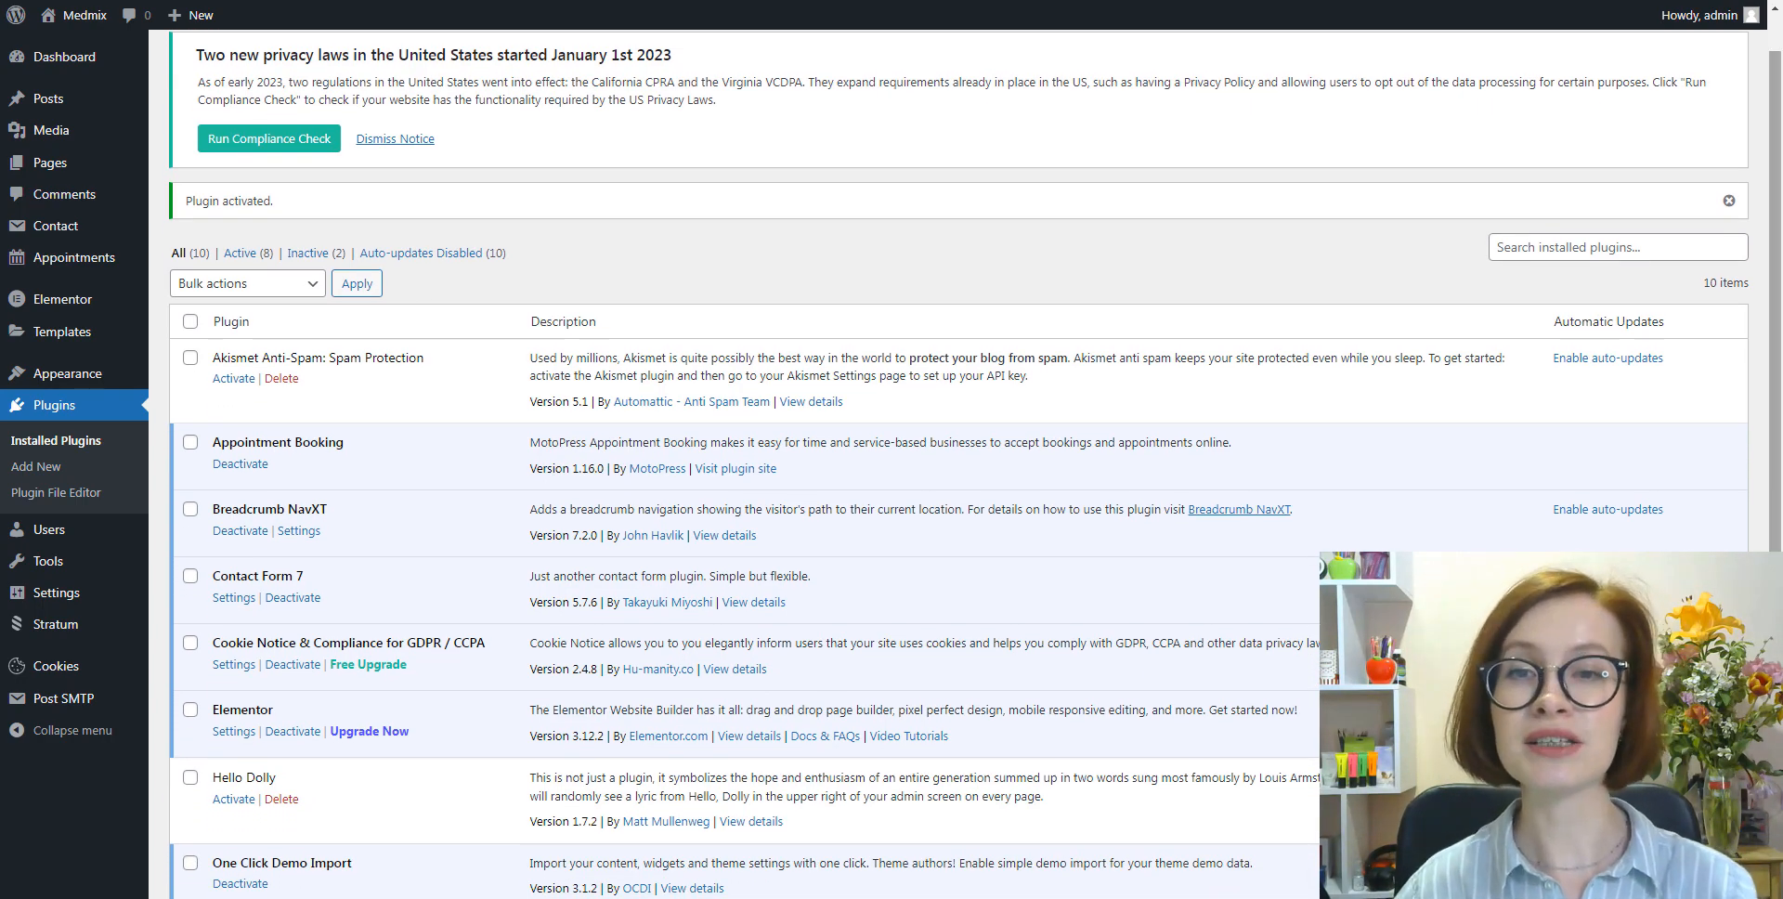
pyautogui.scroll(-3)
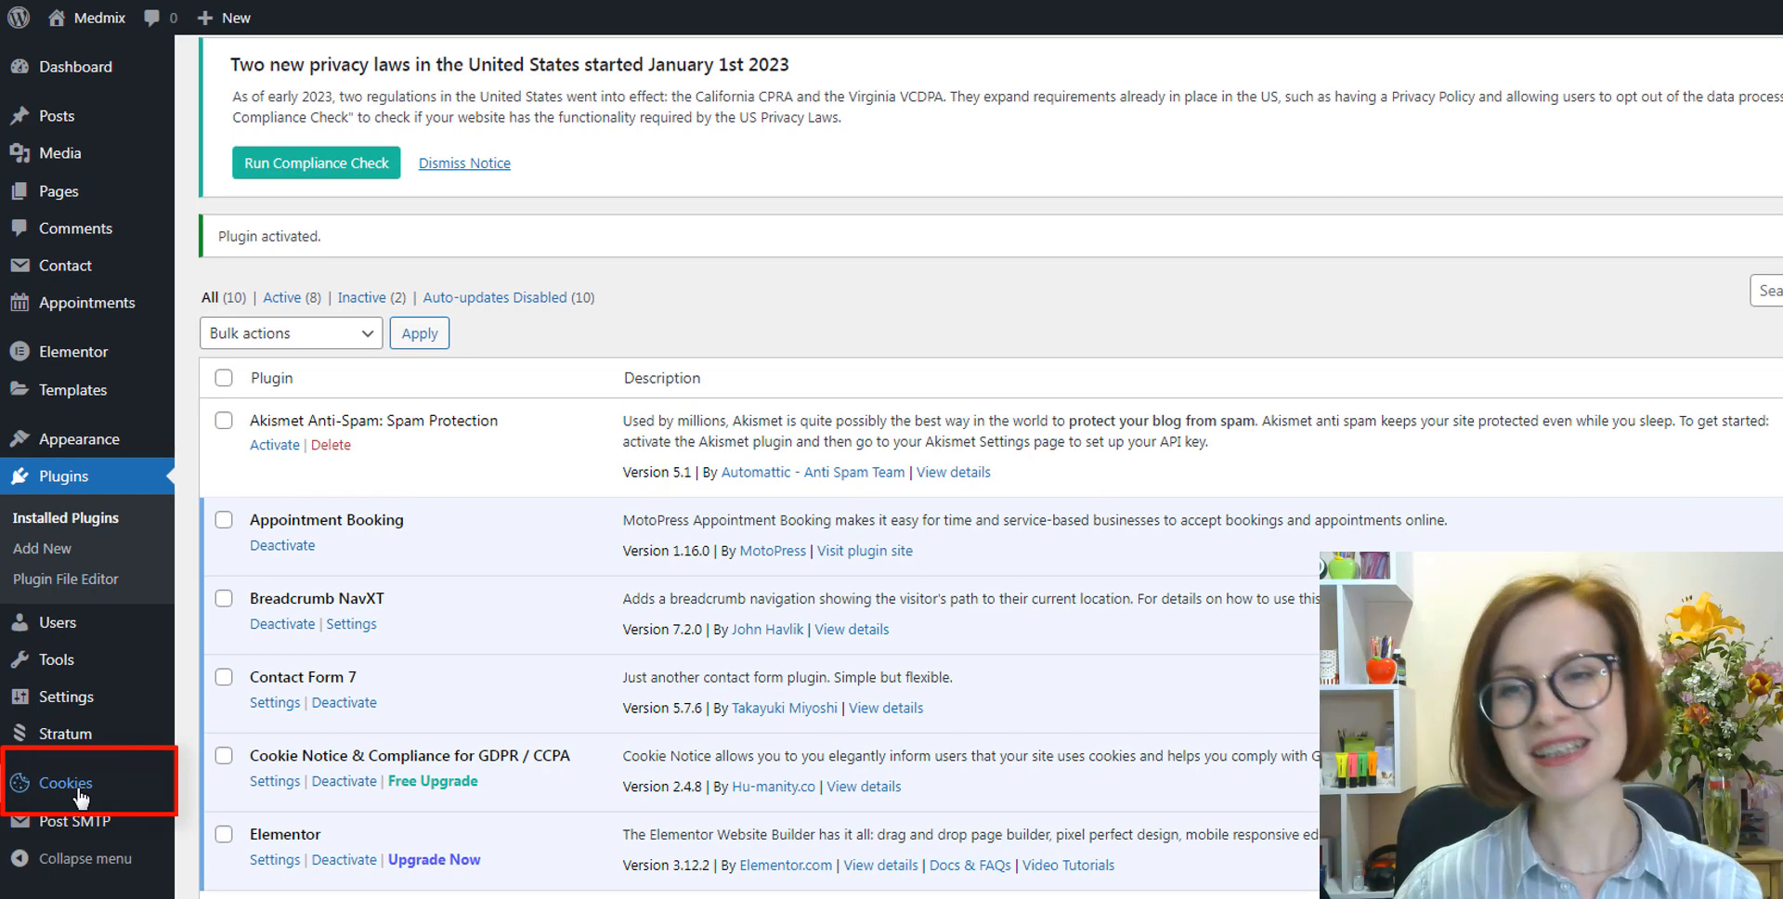
# Open the Cookies settings page and scroll through Notice Settings down to Notice Design
pyautogui.click(56, 782)
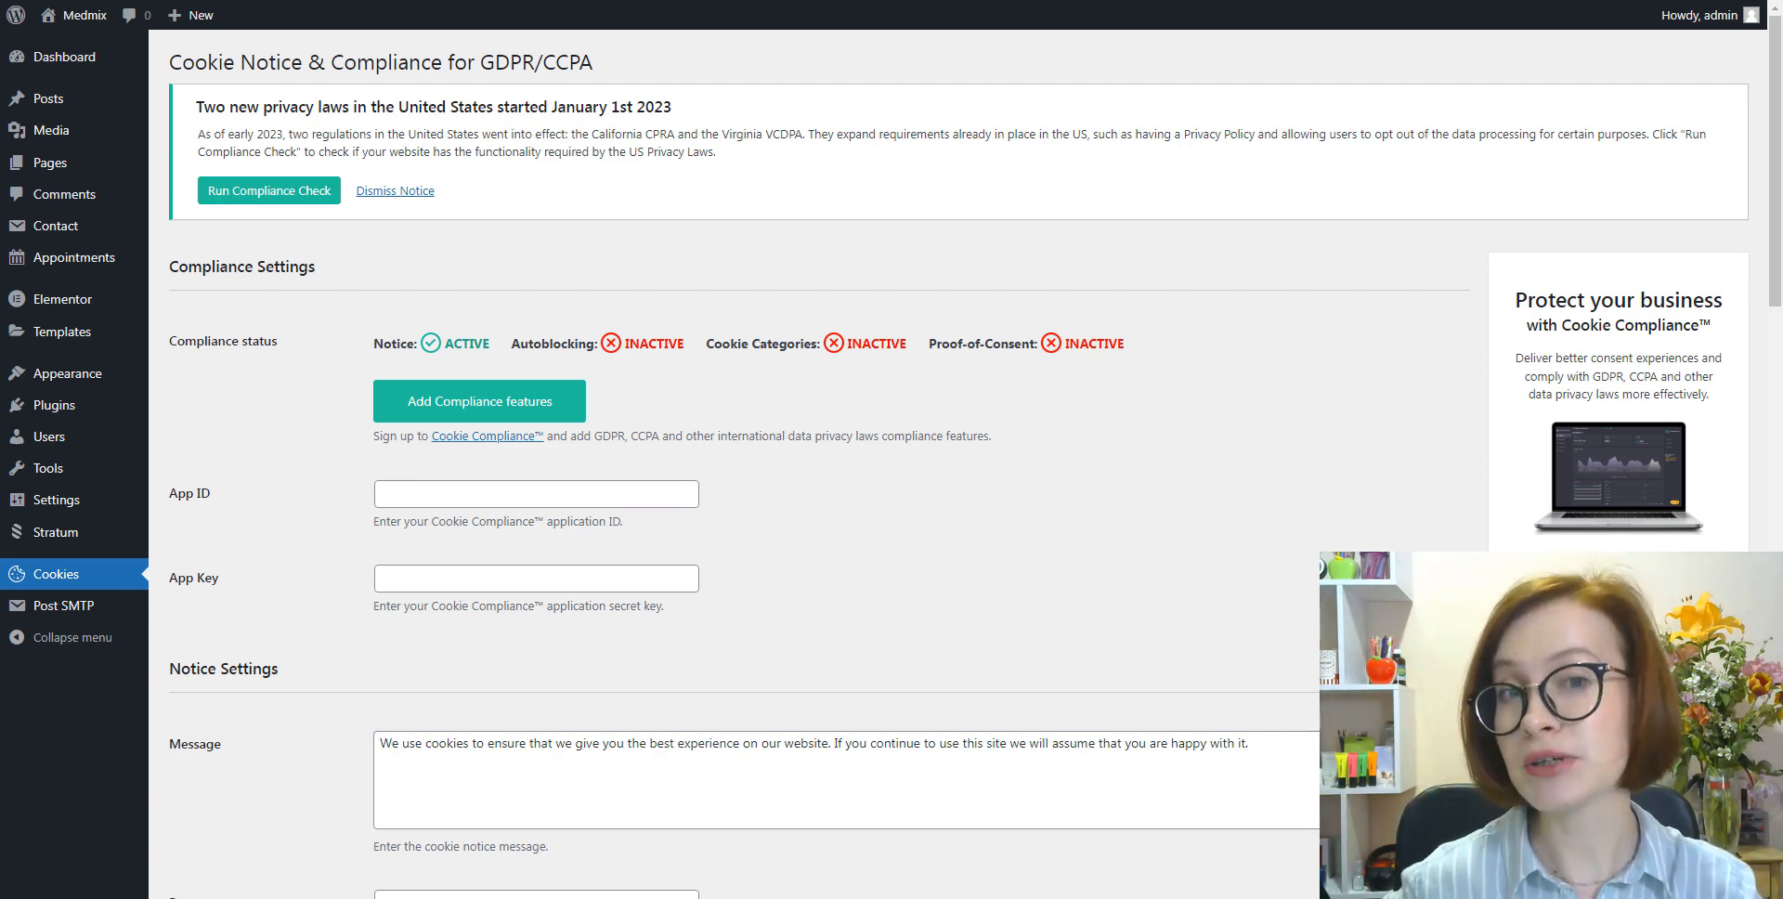
pyautogui.scroll(-3)
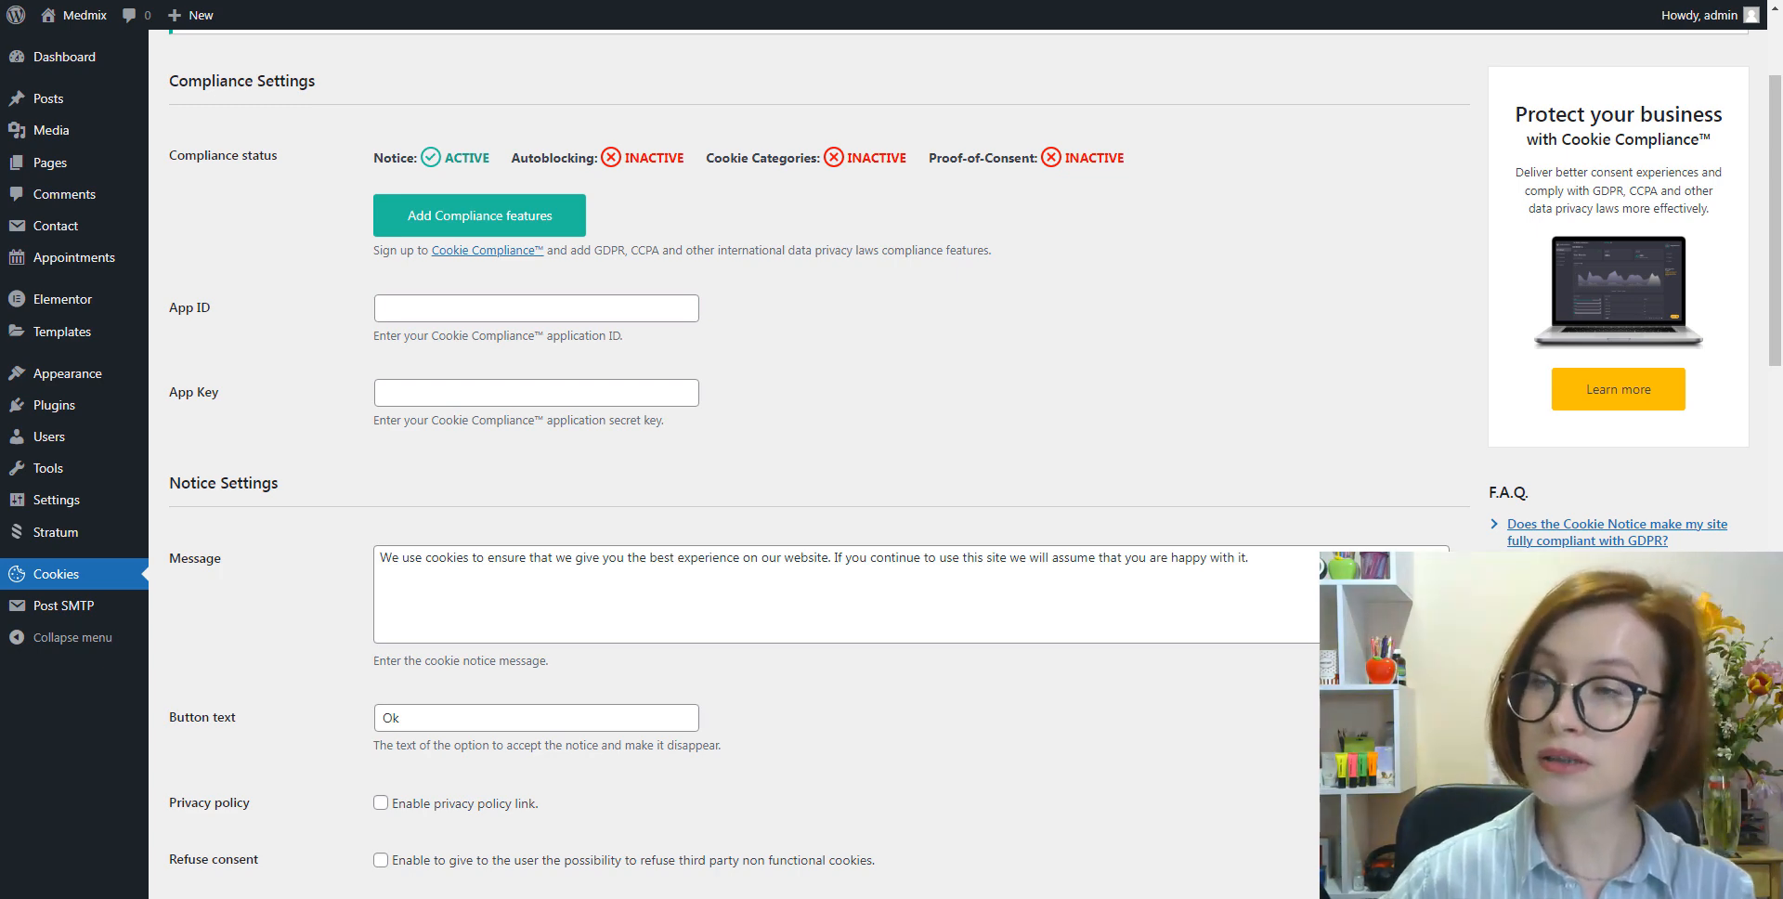
pyautogui.scroll(-3)
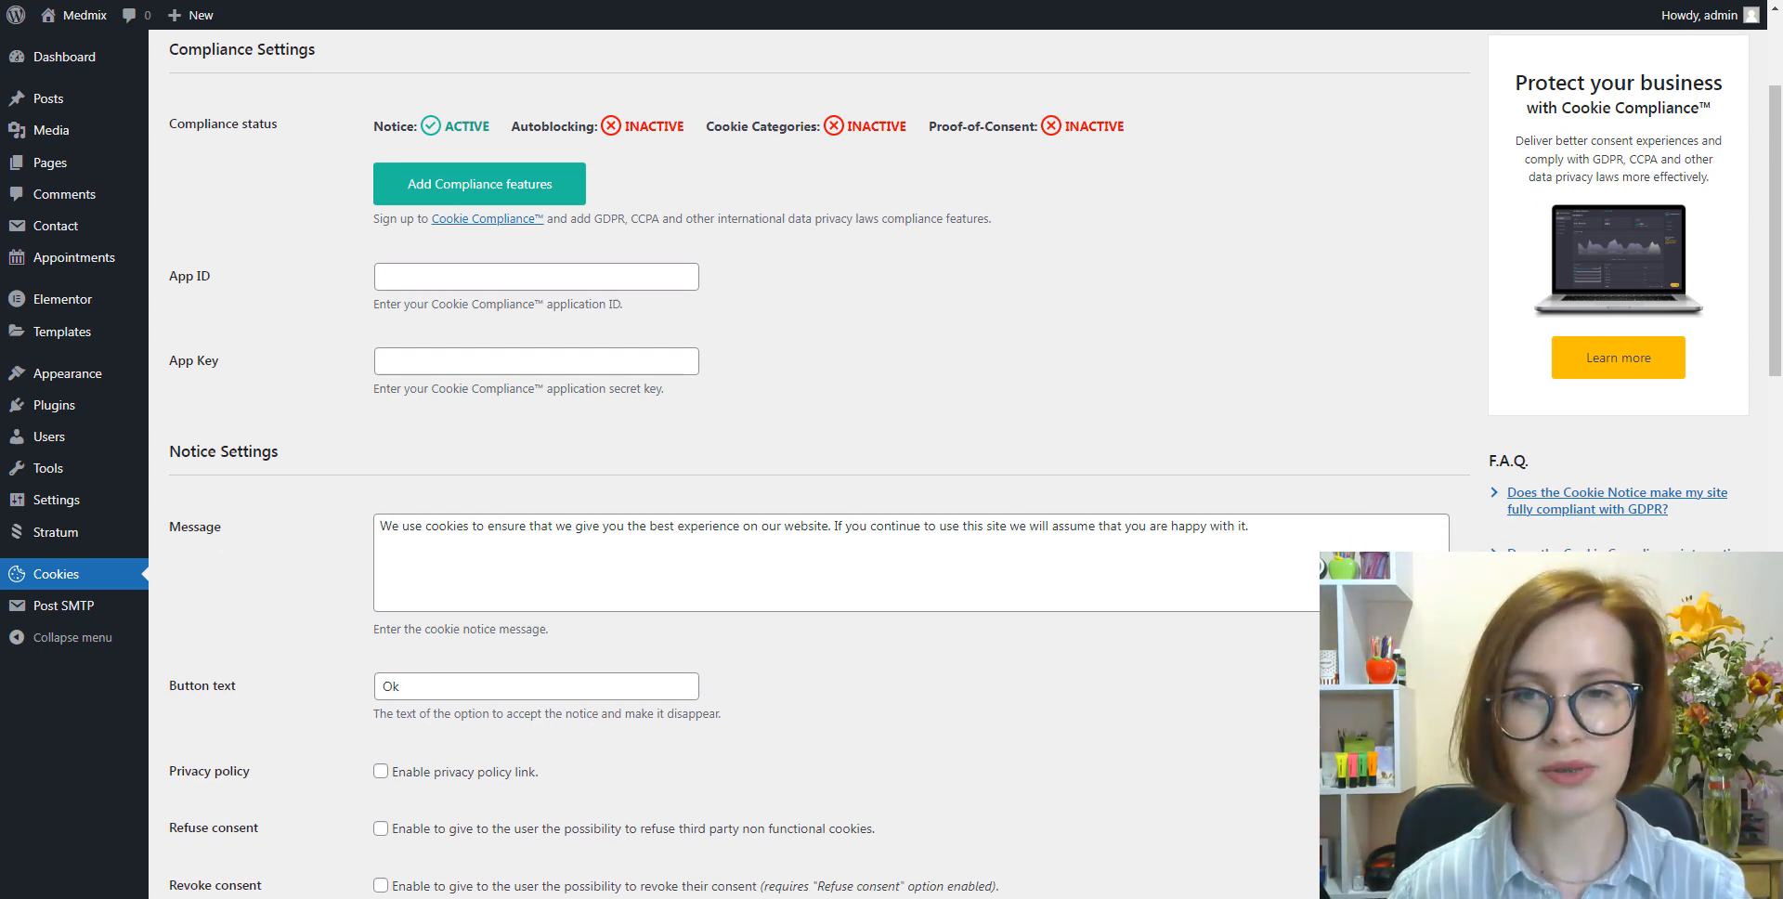
pyautogui.scroll(-3)
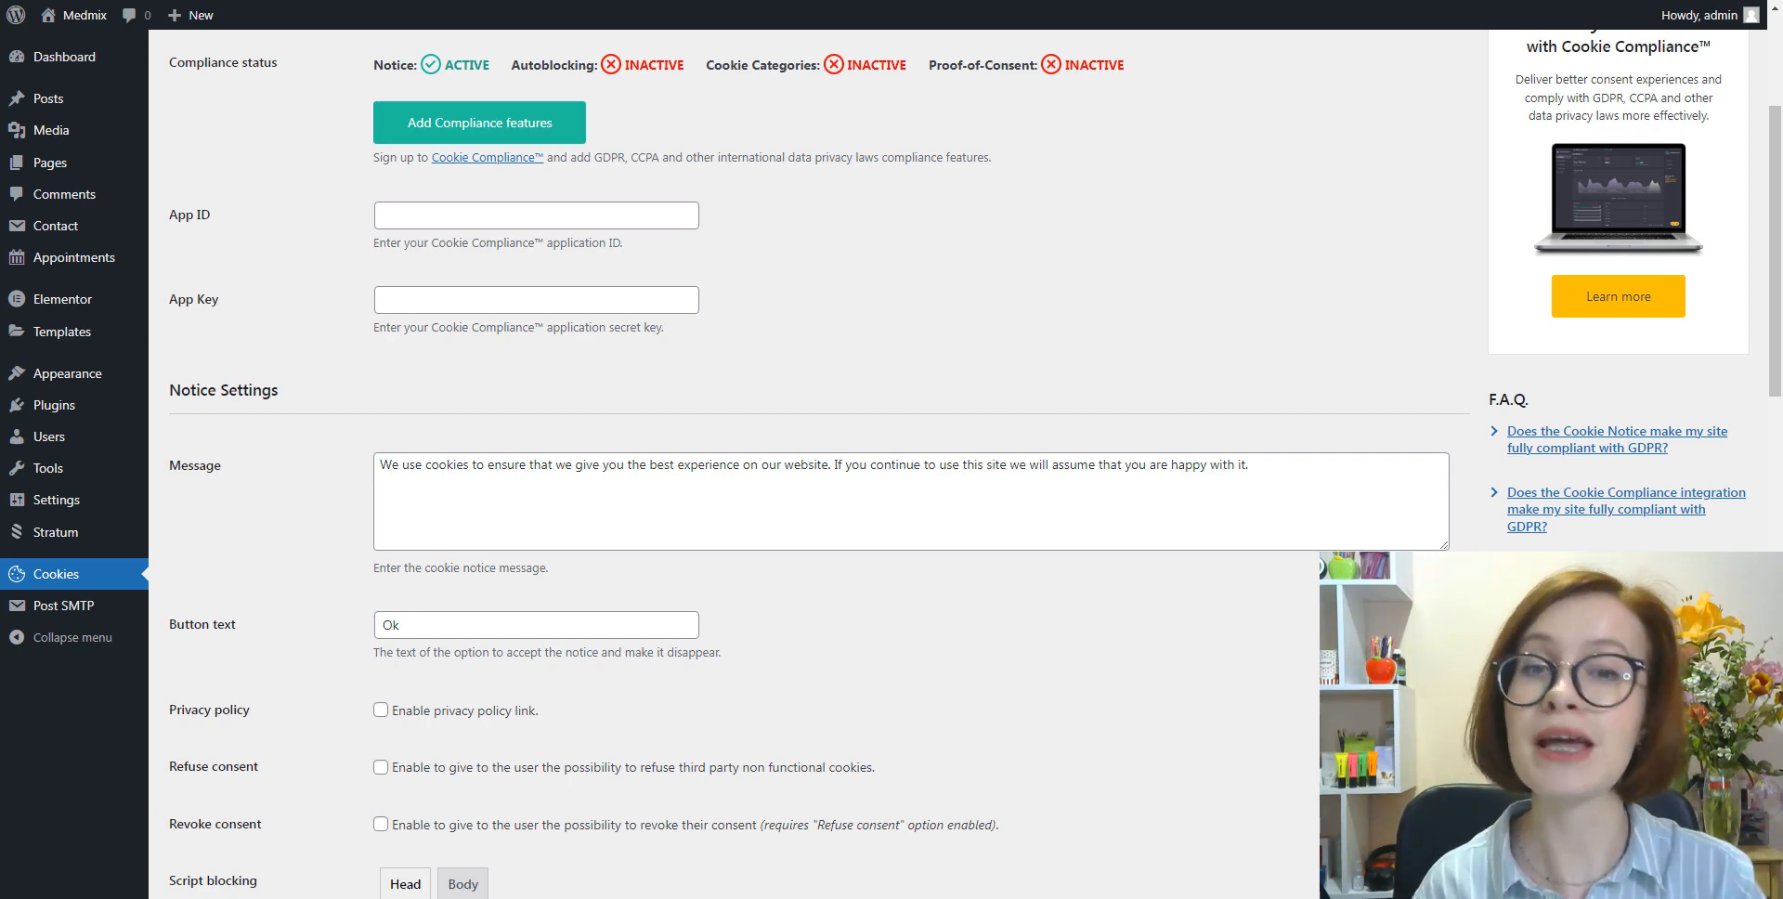
pyautogui.scroll(-3)
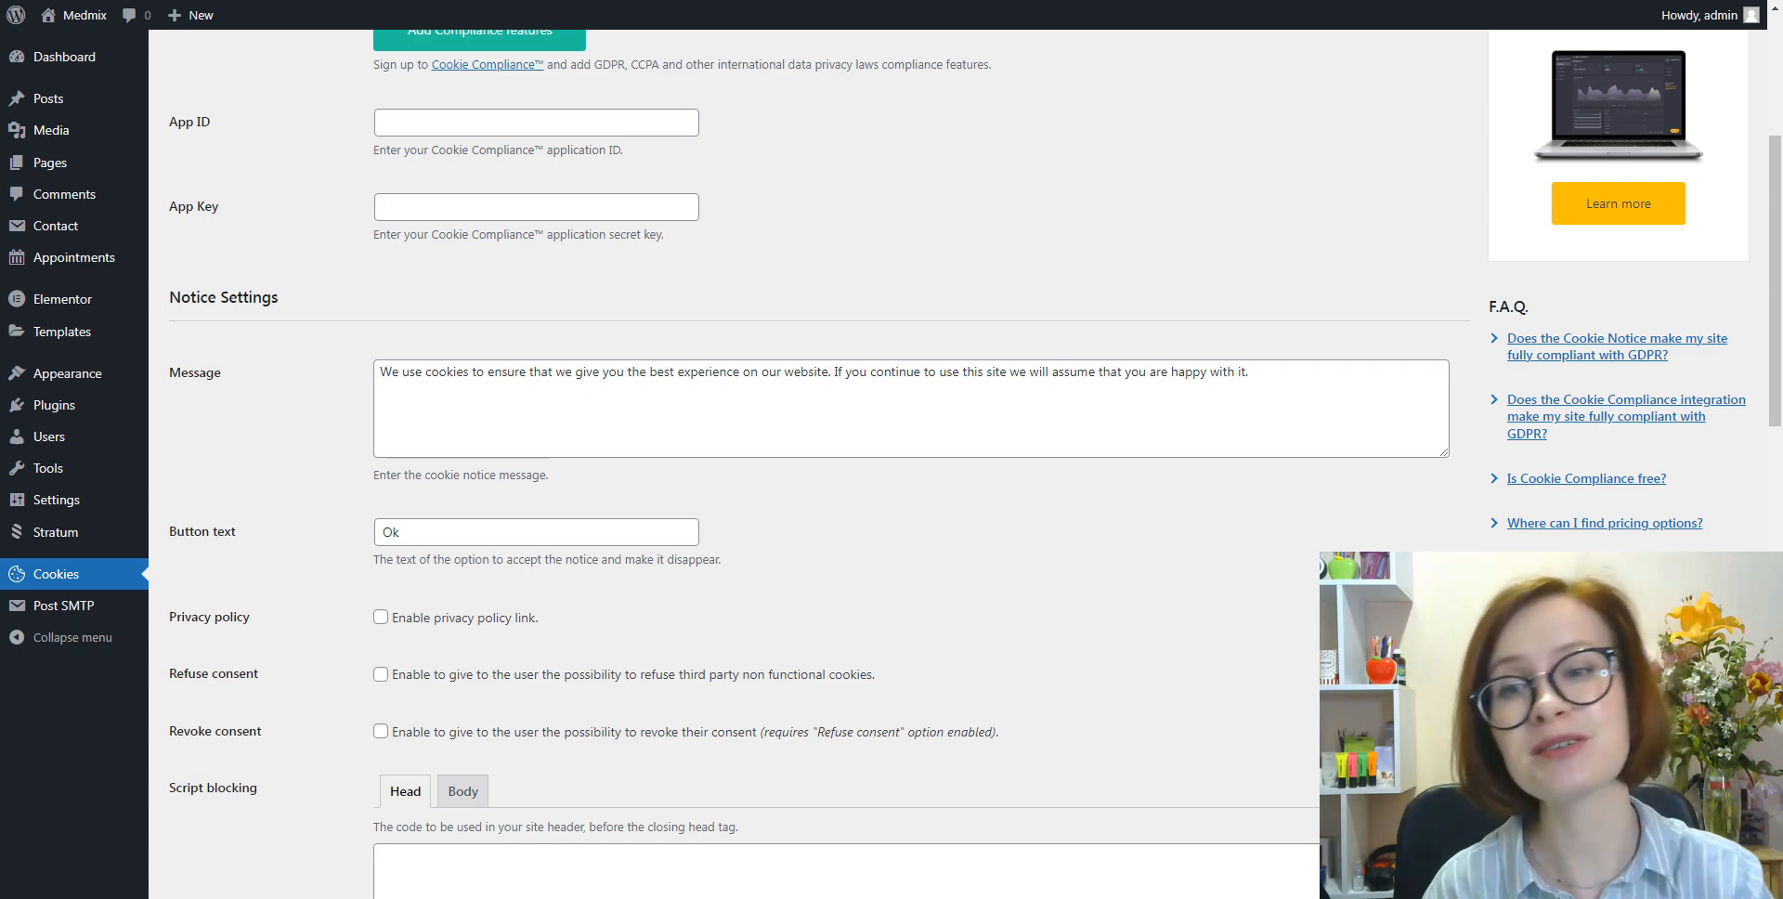
pyautogui.scroll(-3)
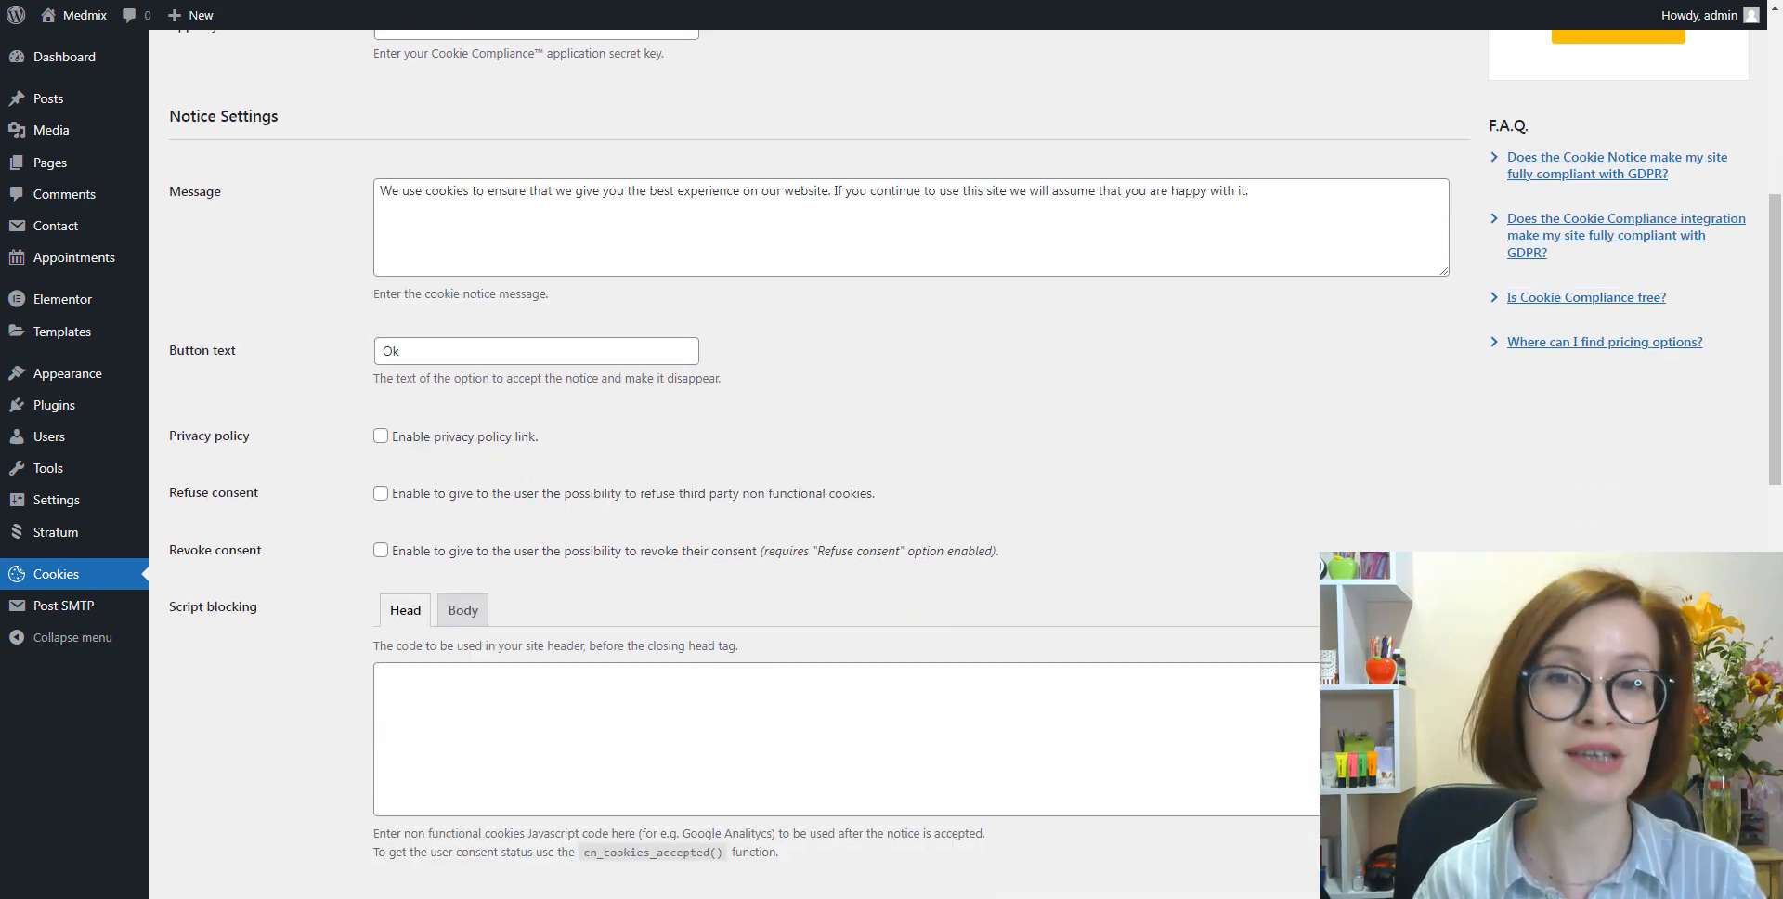
pyautogui.scroll(-3)
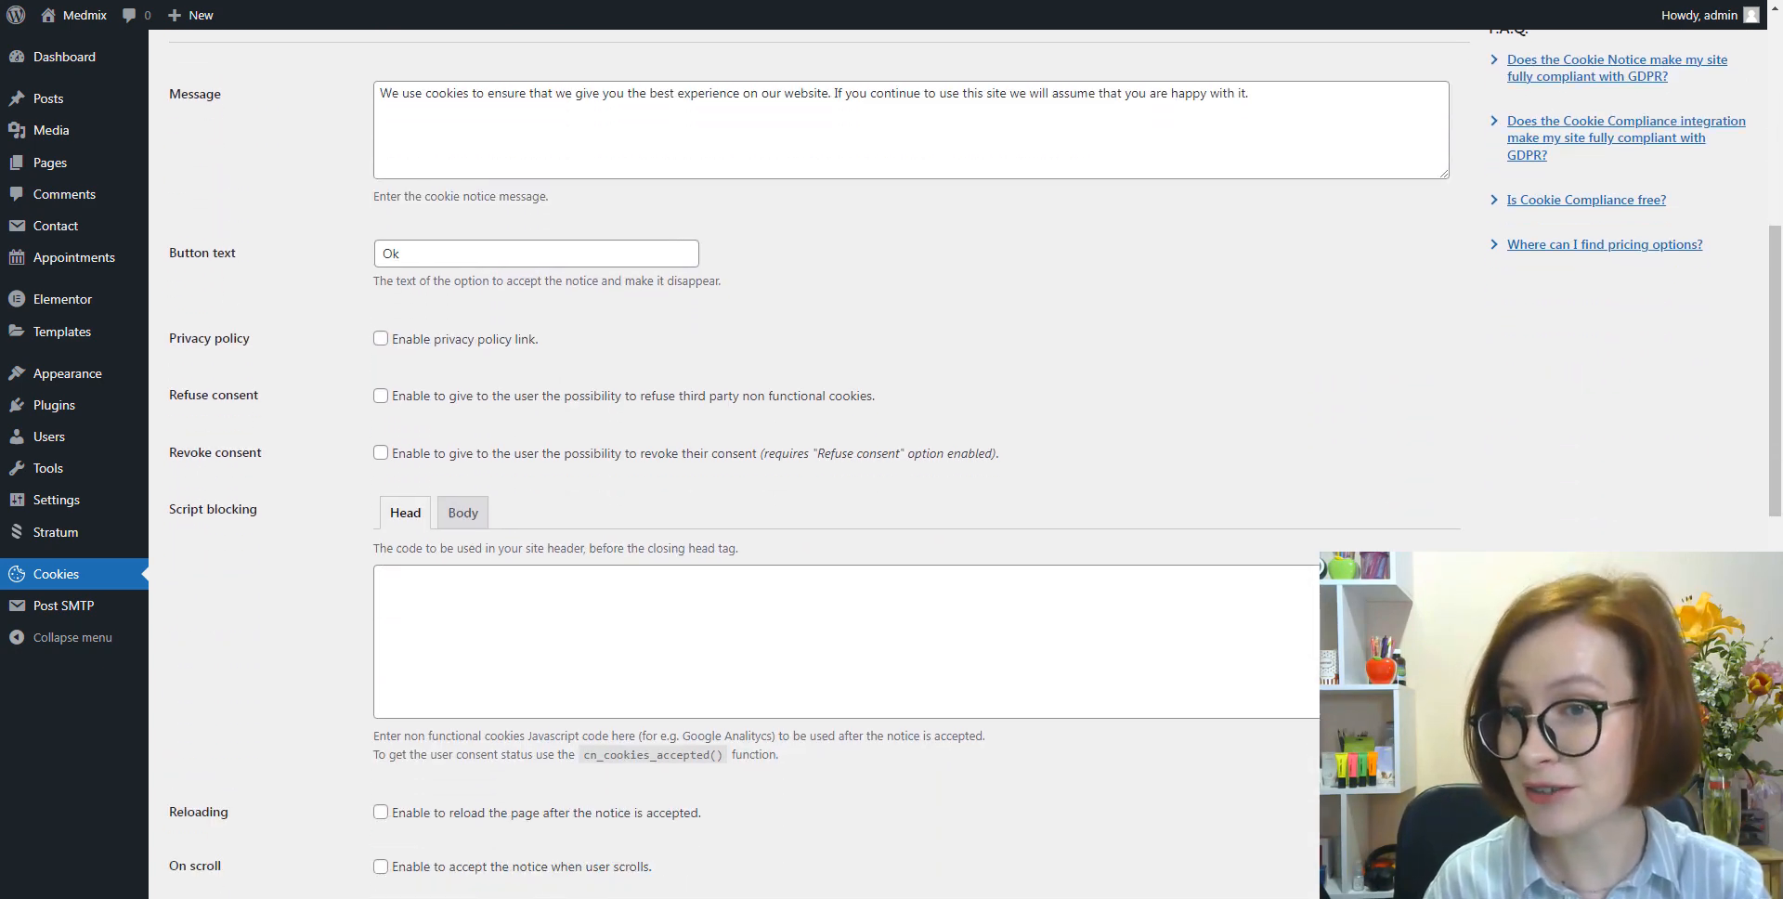
pyautogui.scroll(-3)
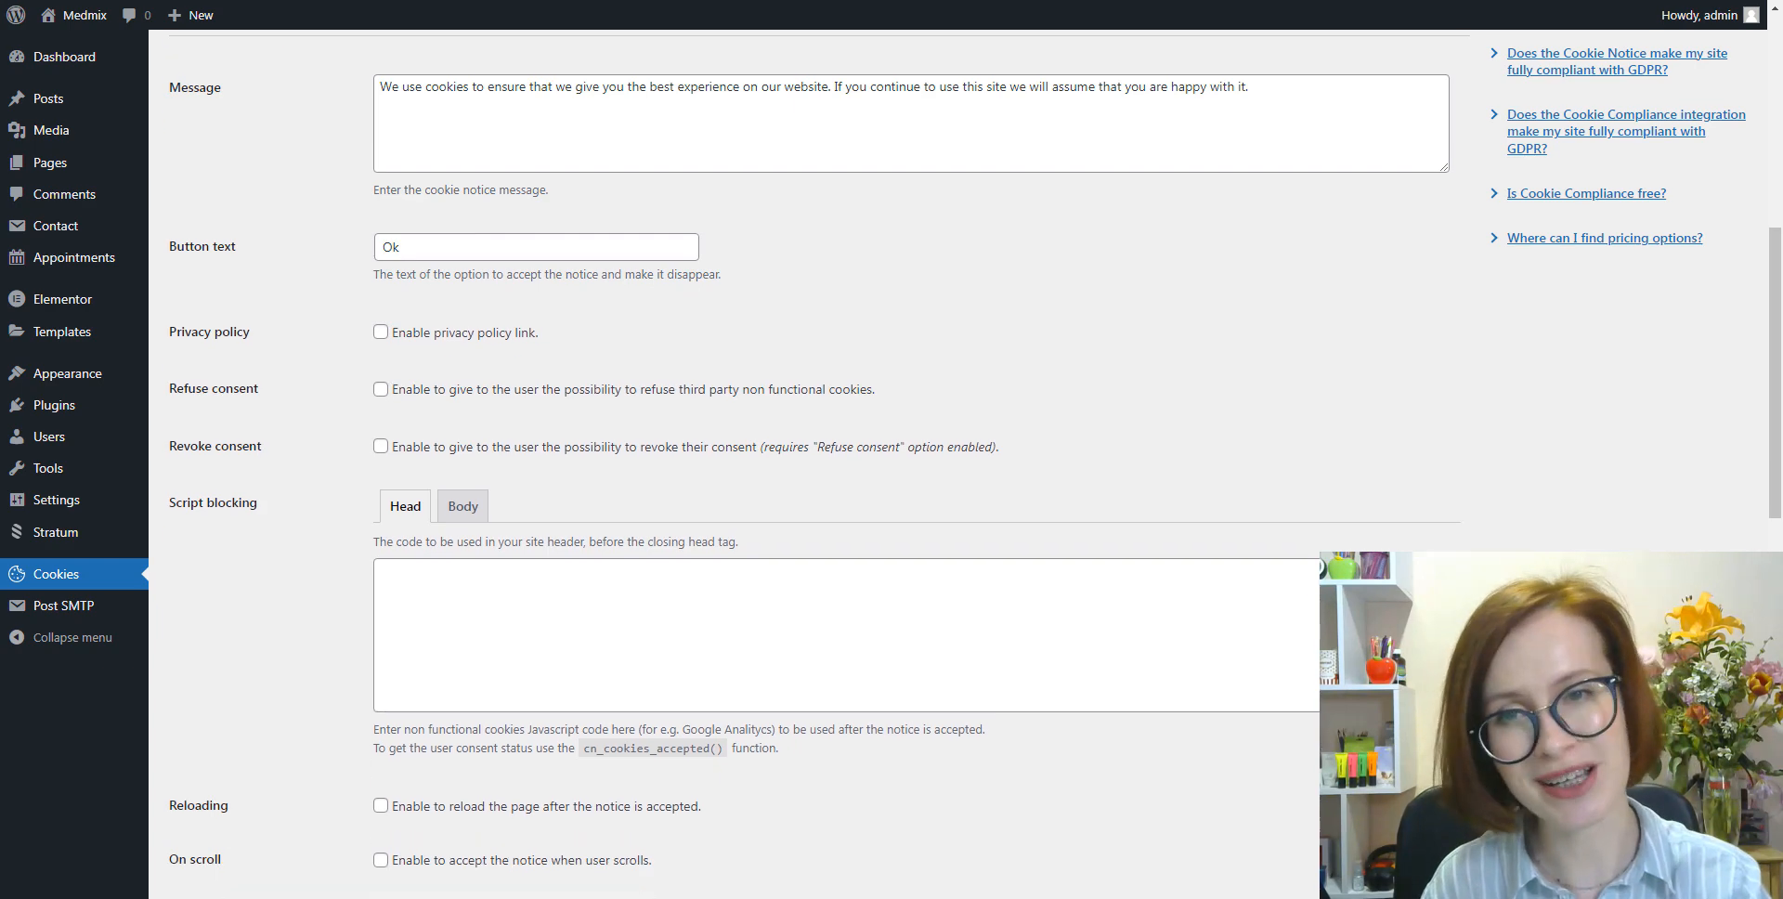
pyautogui.scroll(-3)
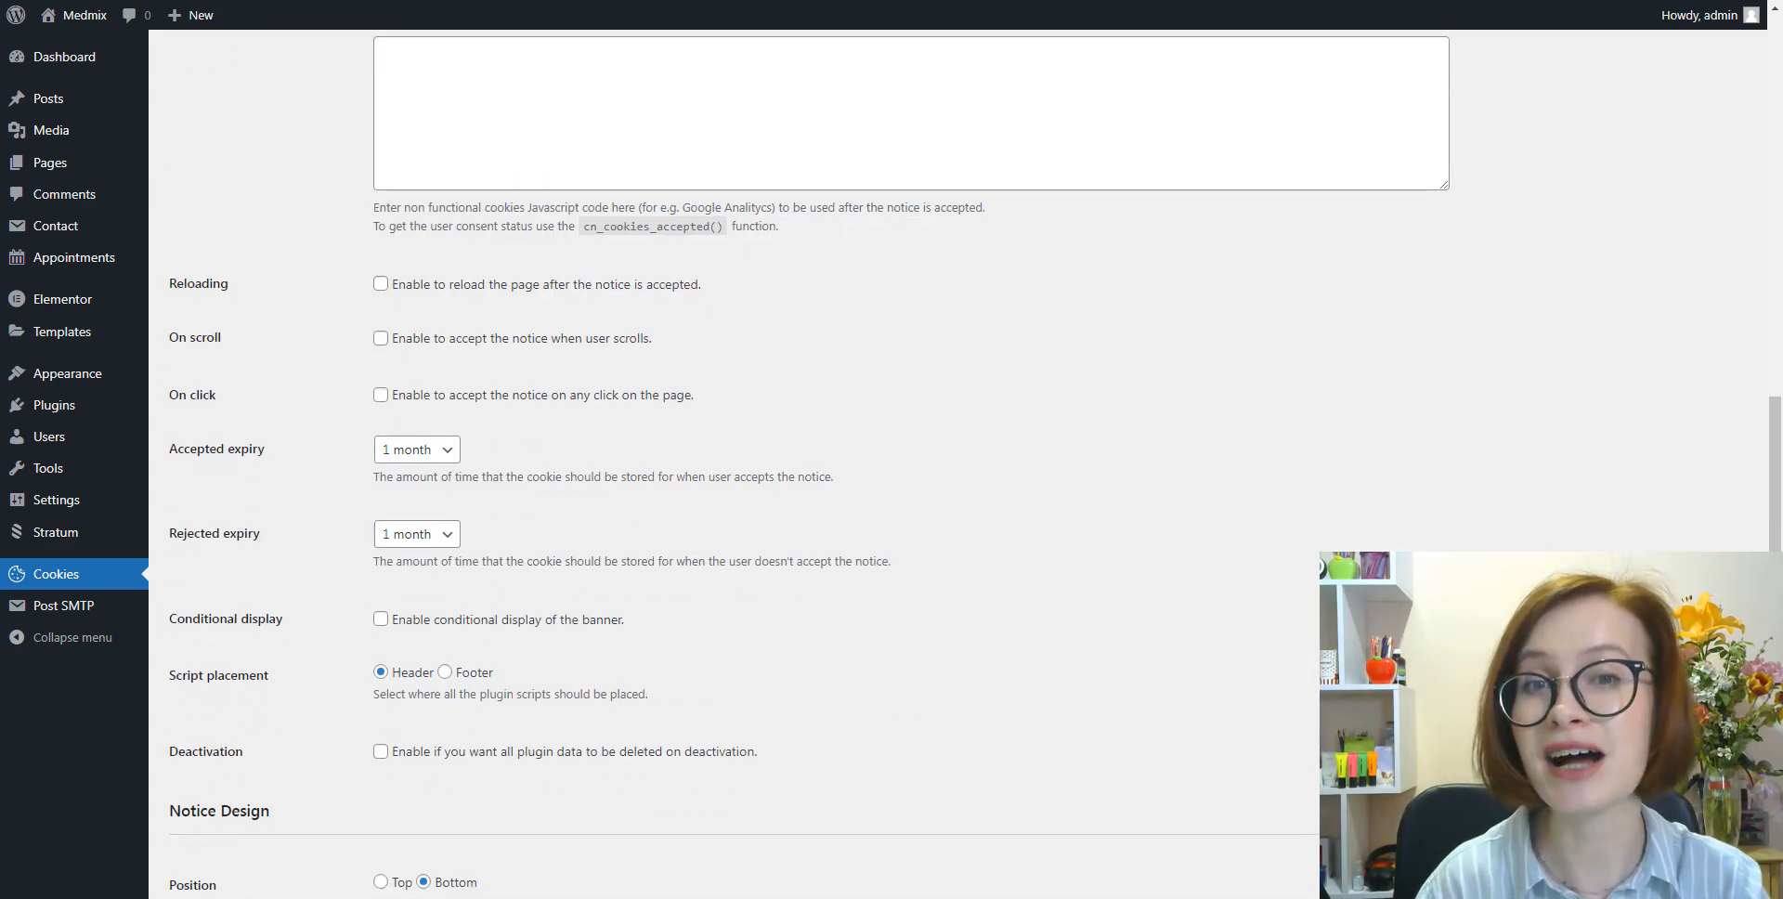
pyautogui.scroll(-3)
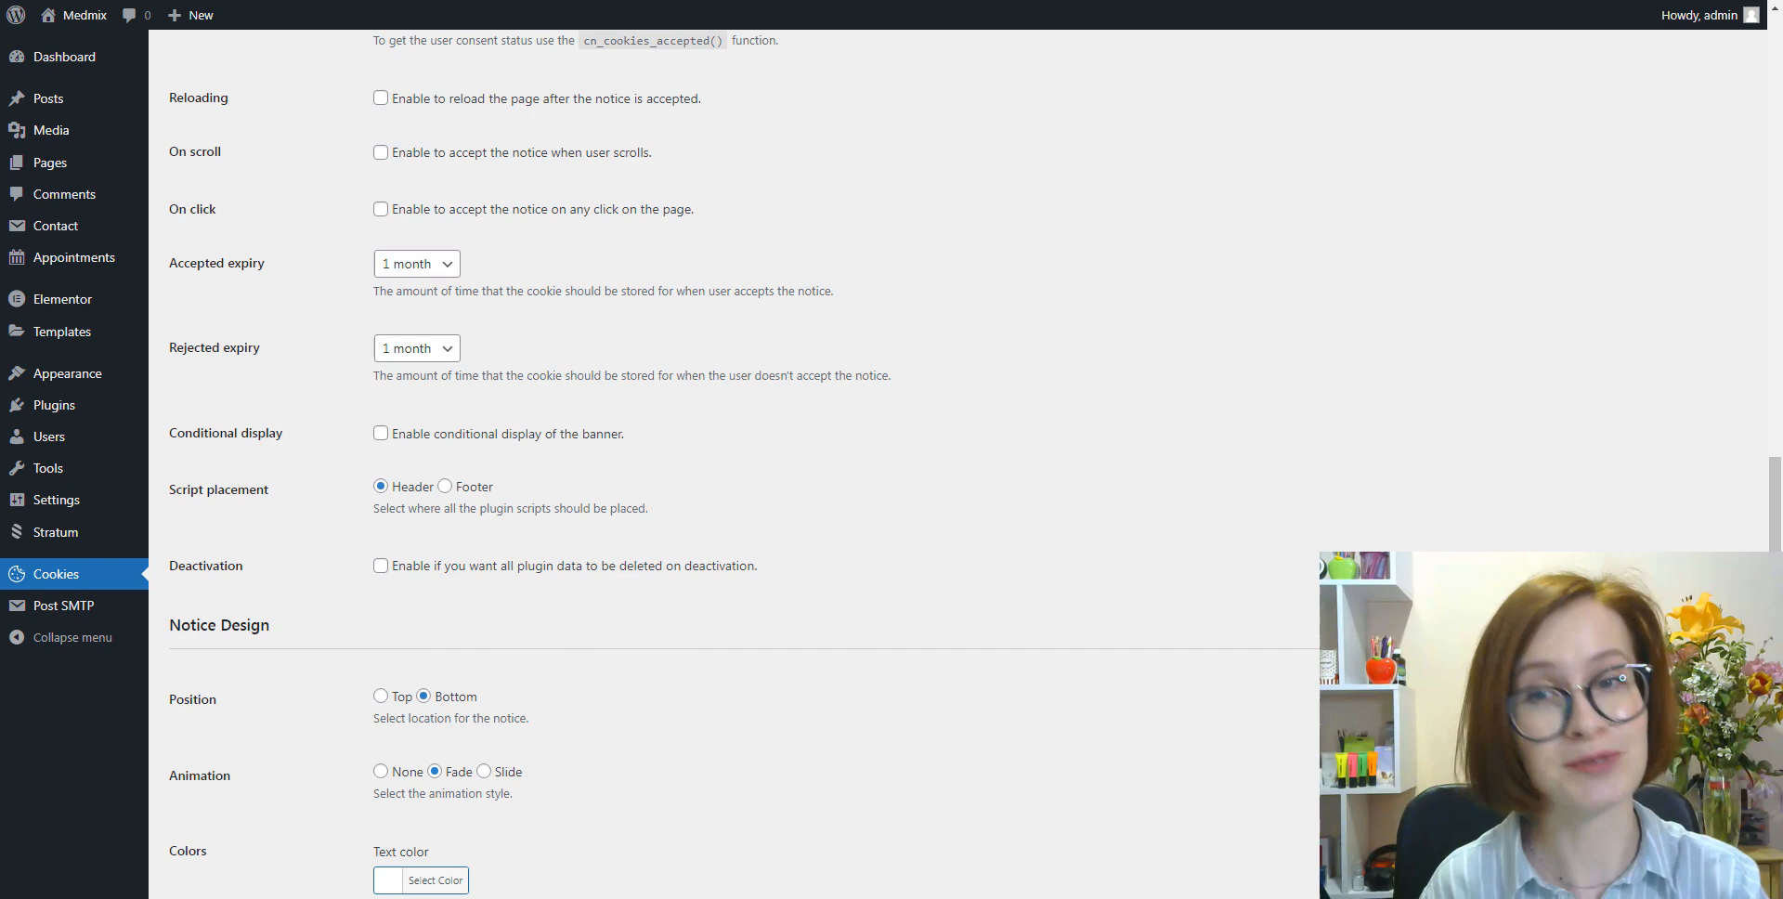
pyautogui.scroll(-3)
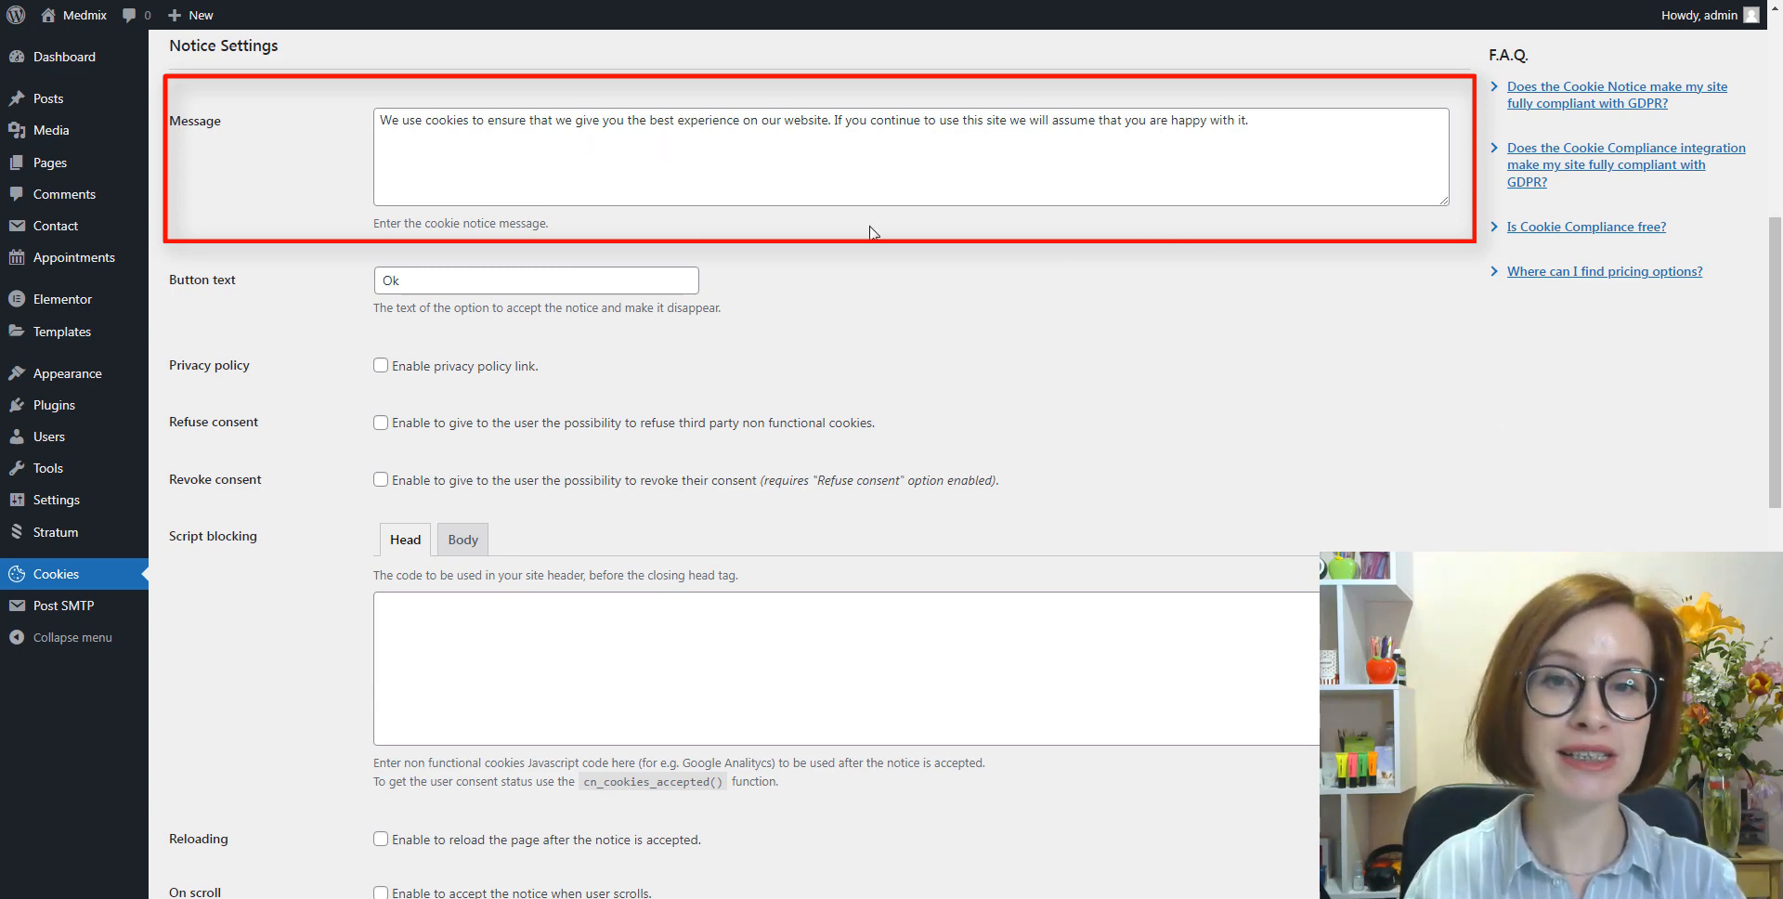
pyautogui.moveTo(885, 305)
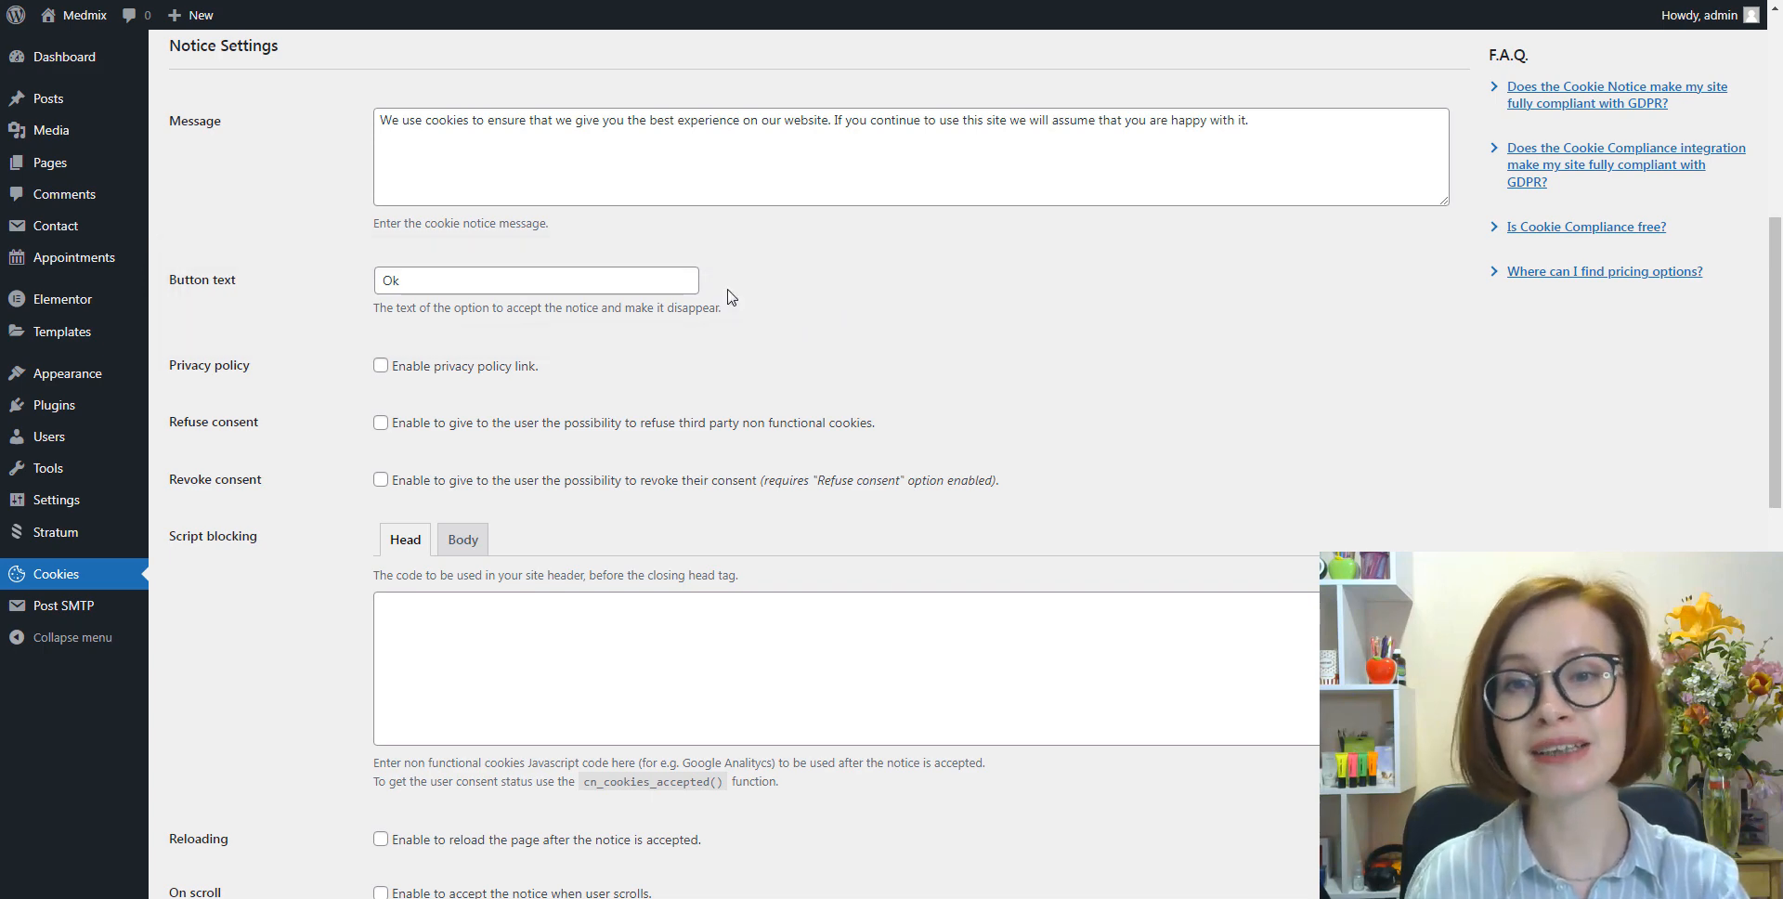
pyautogui.moveTo(391, 389)
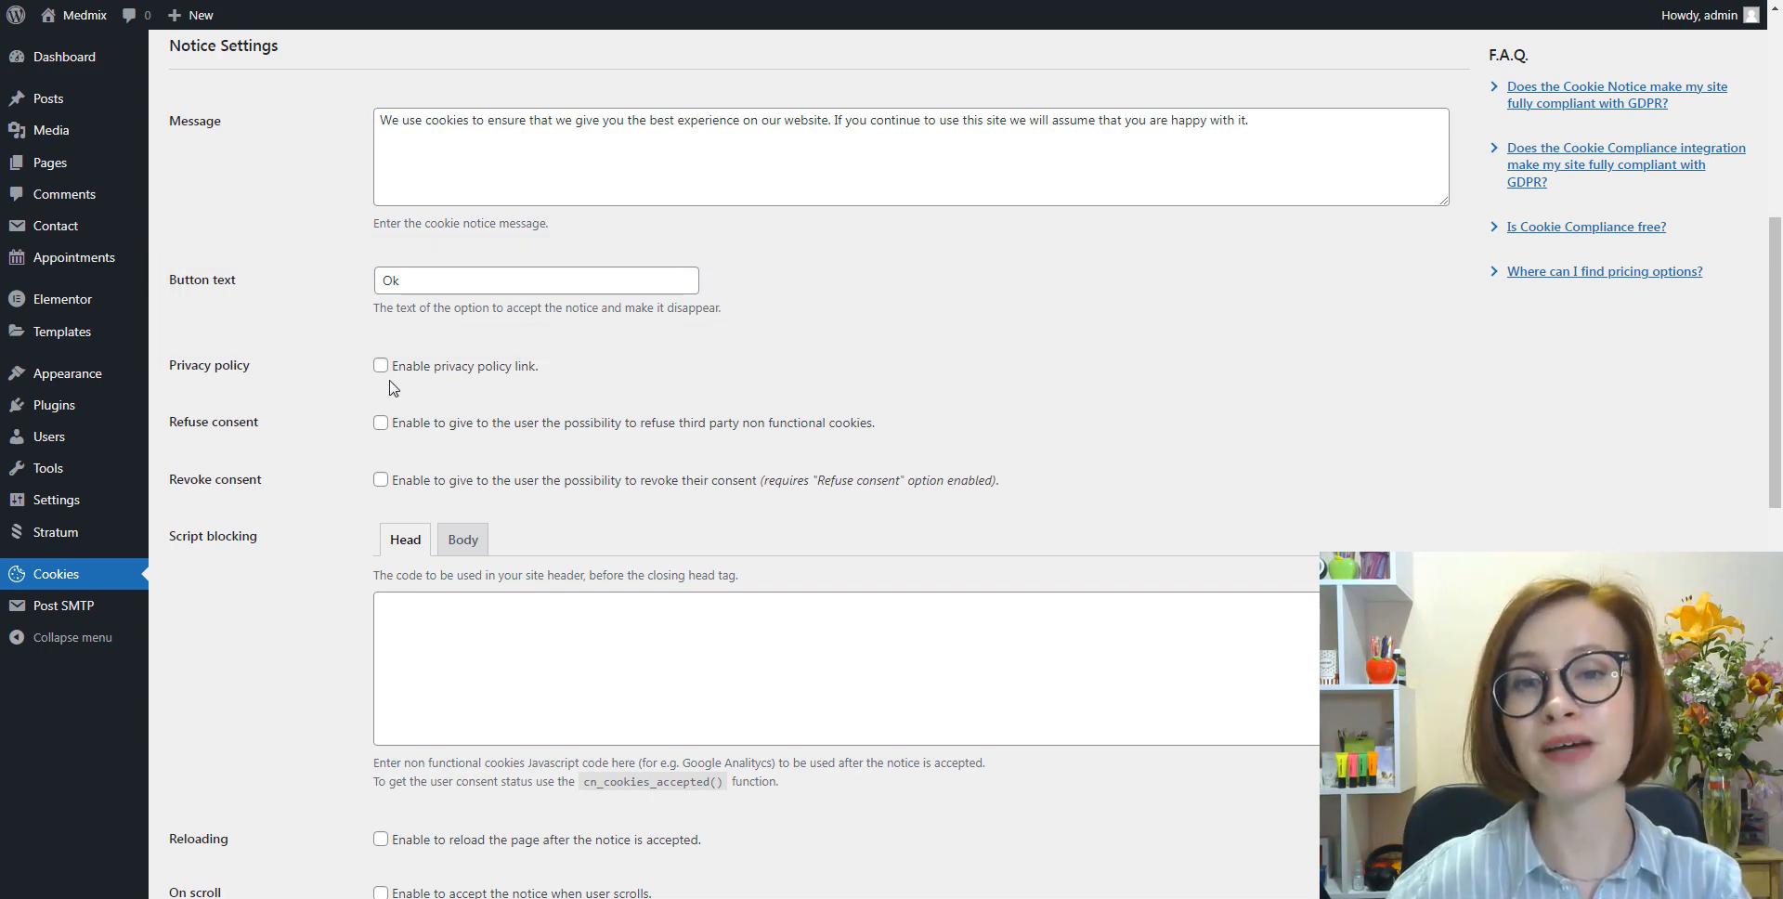
# Enable the privacy policy link and point it to the Privacy Policy page
pyautogui.click(380, 365)
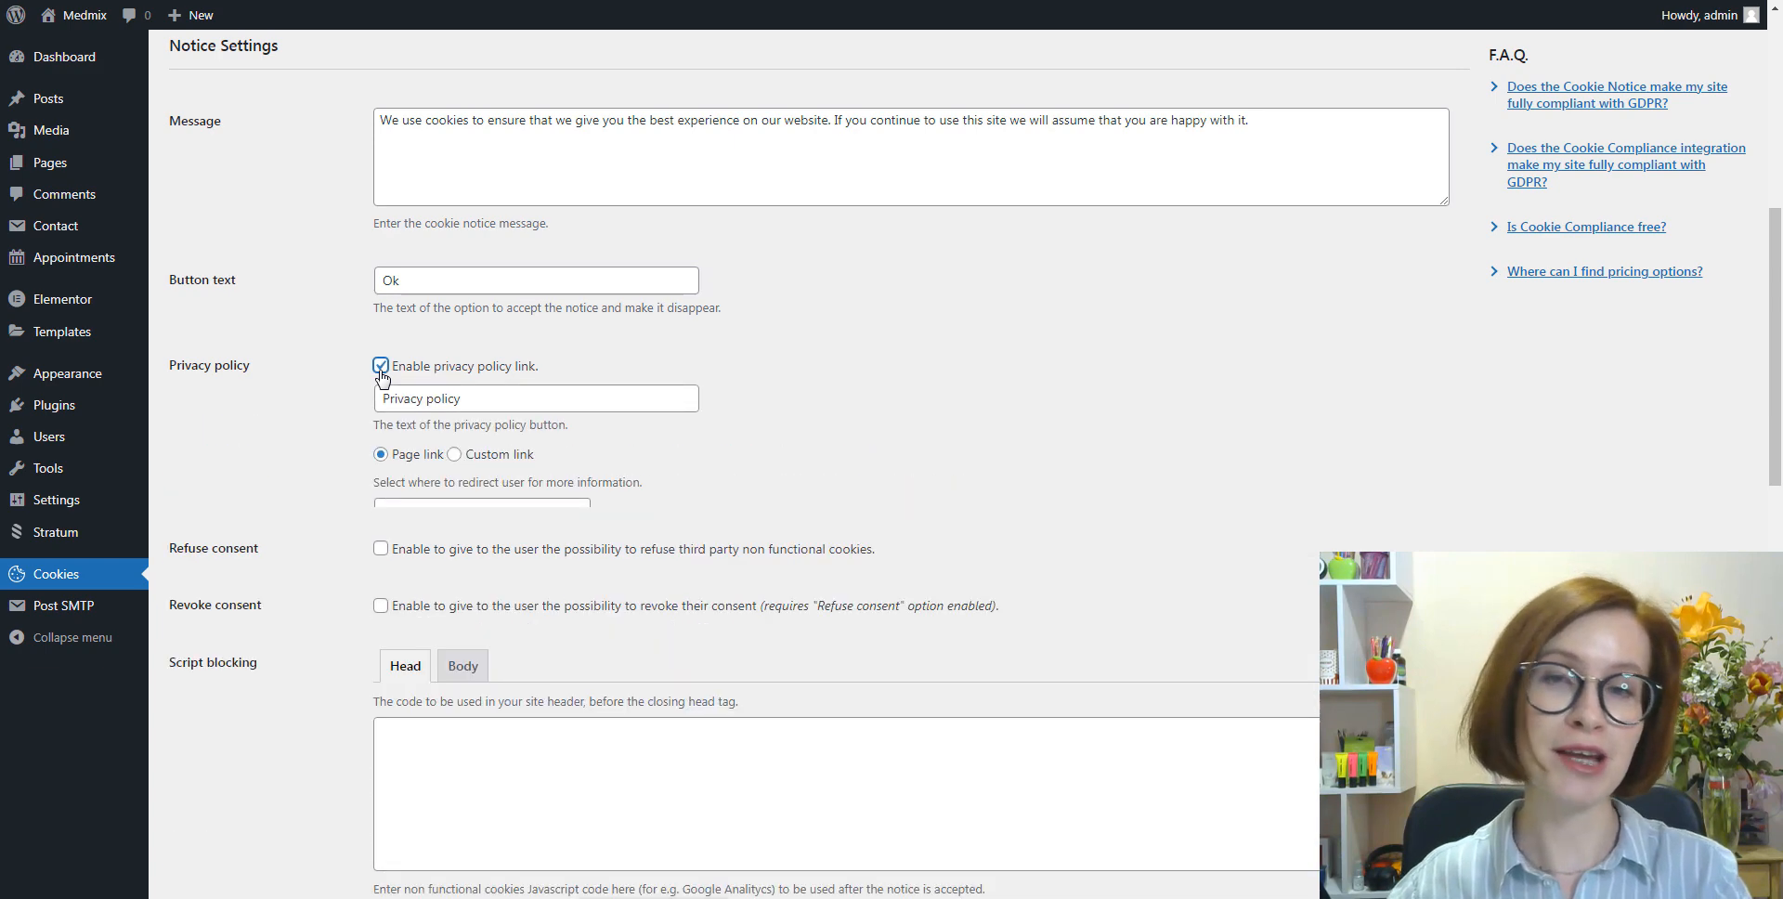
pyautogui.click(380, 366)
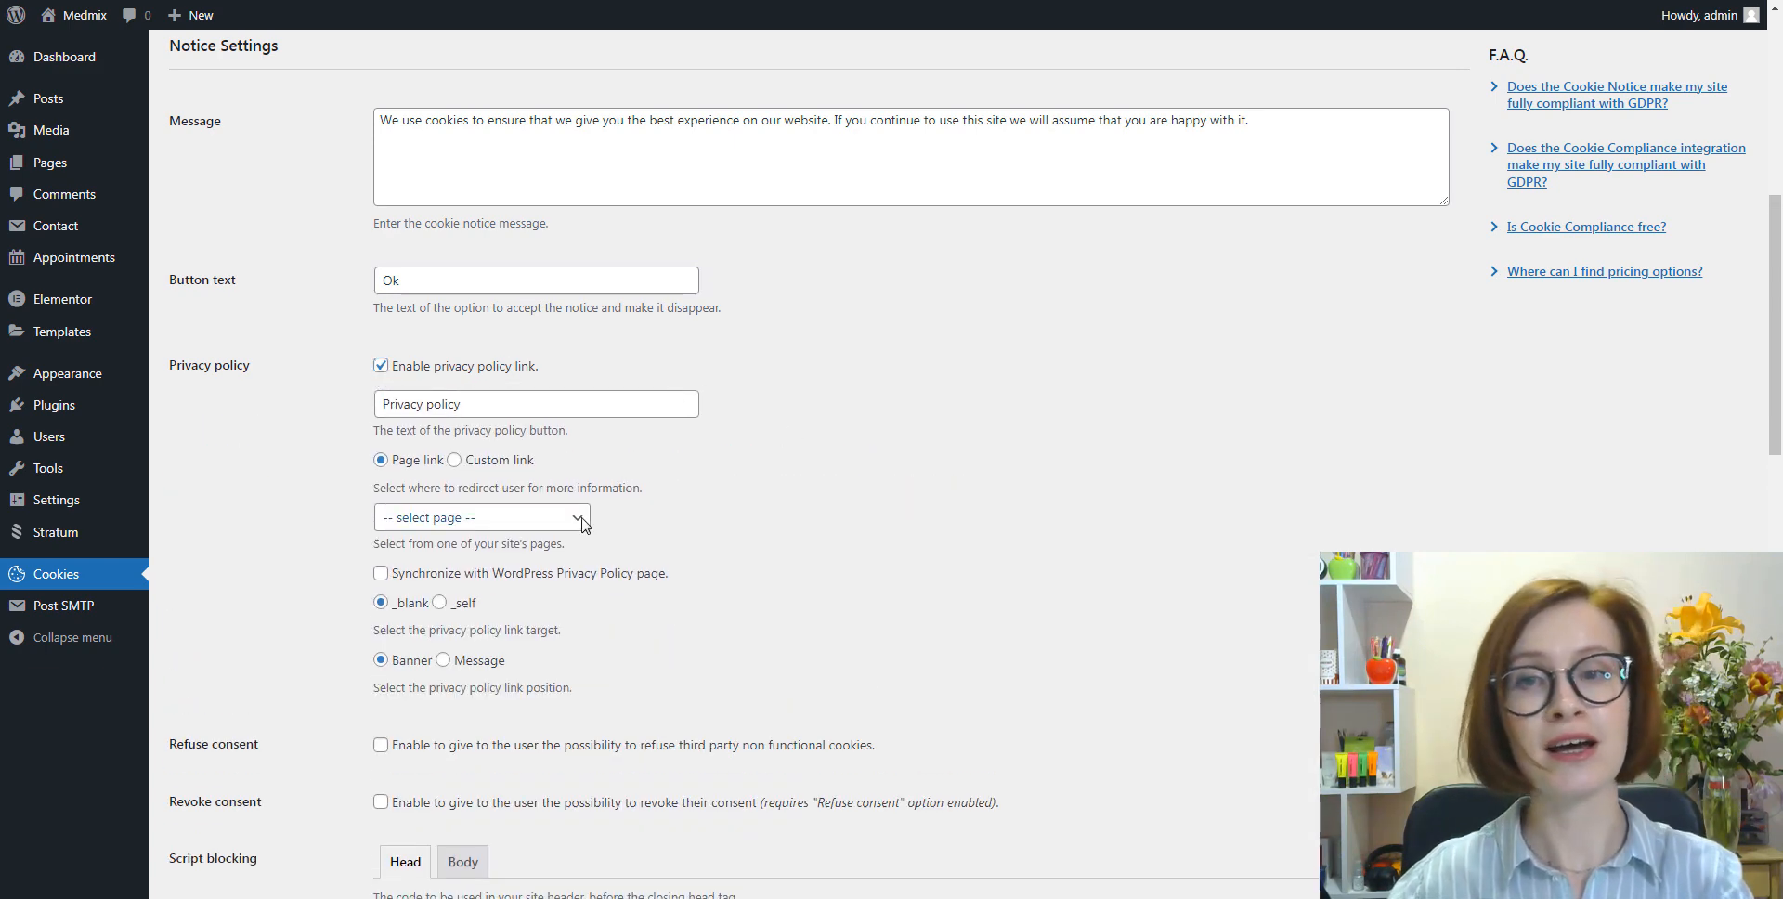
pyautogui.click(480, 517)
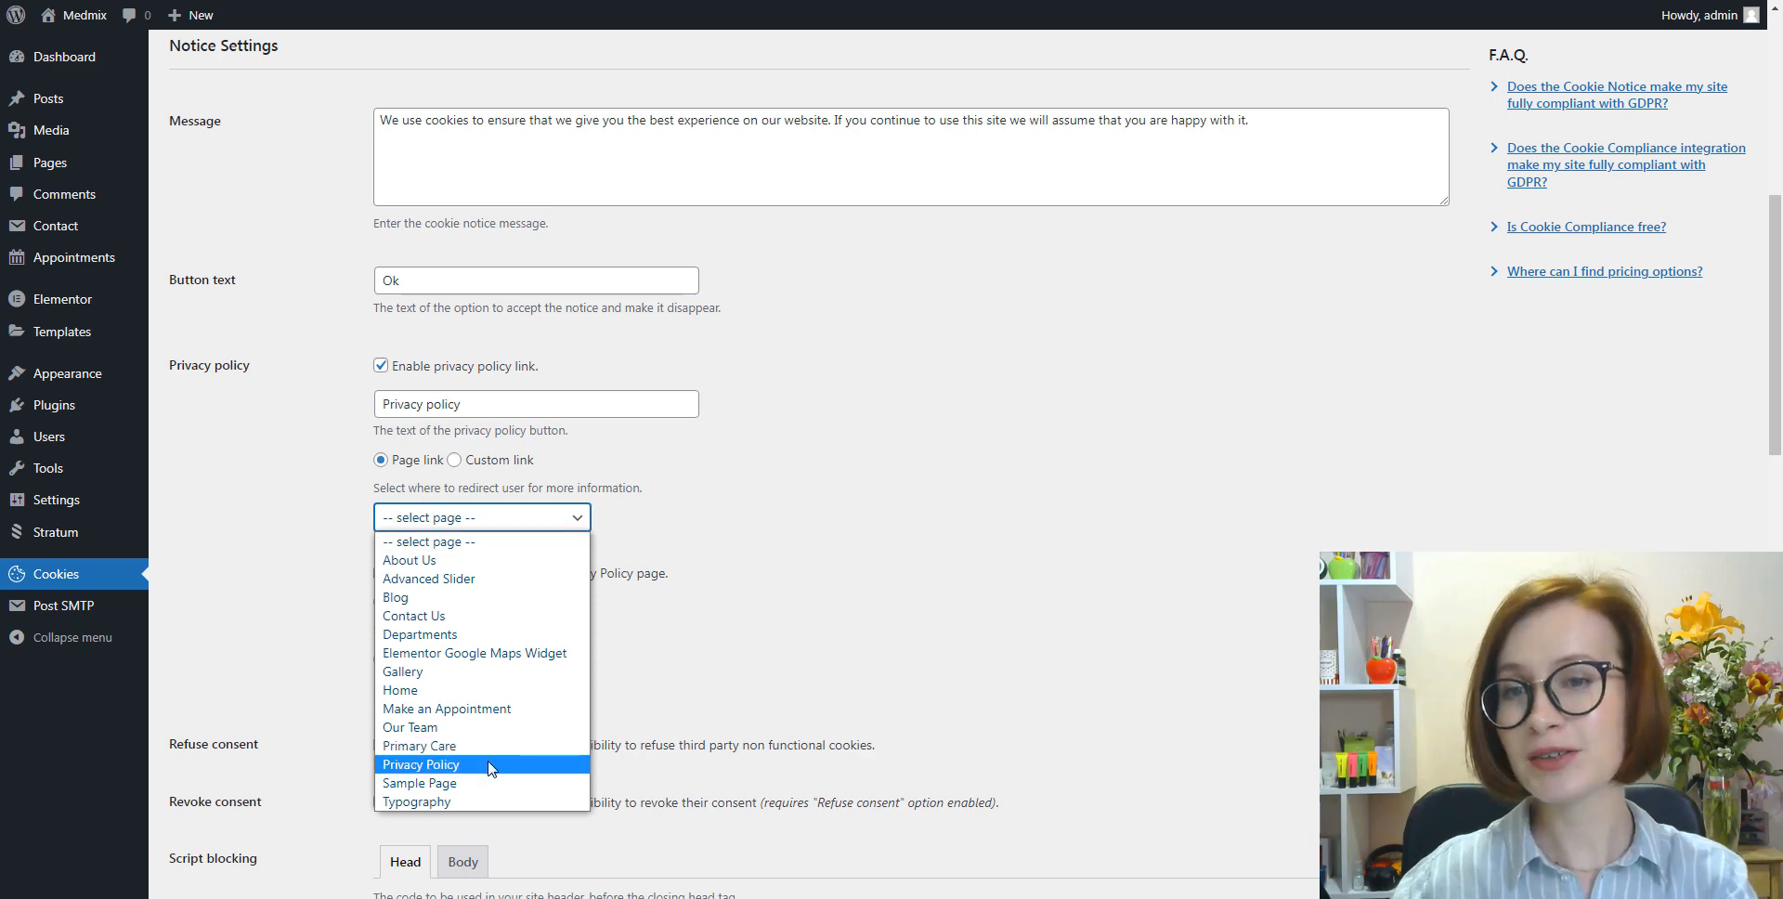
pyautogui.click(420, 763)
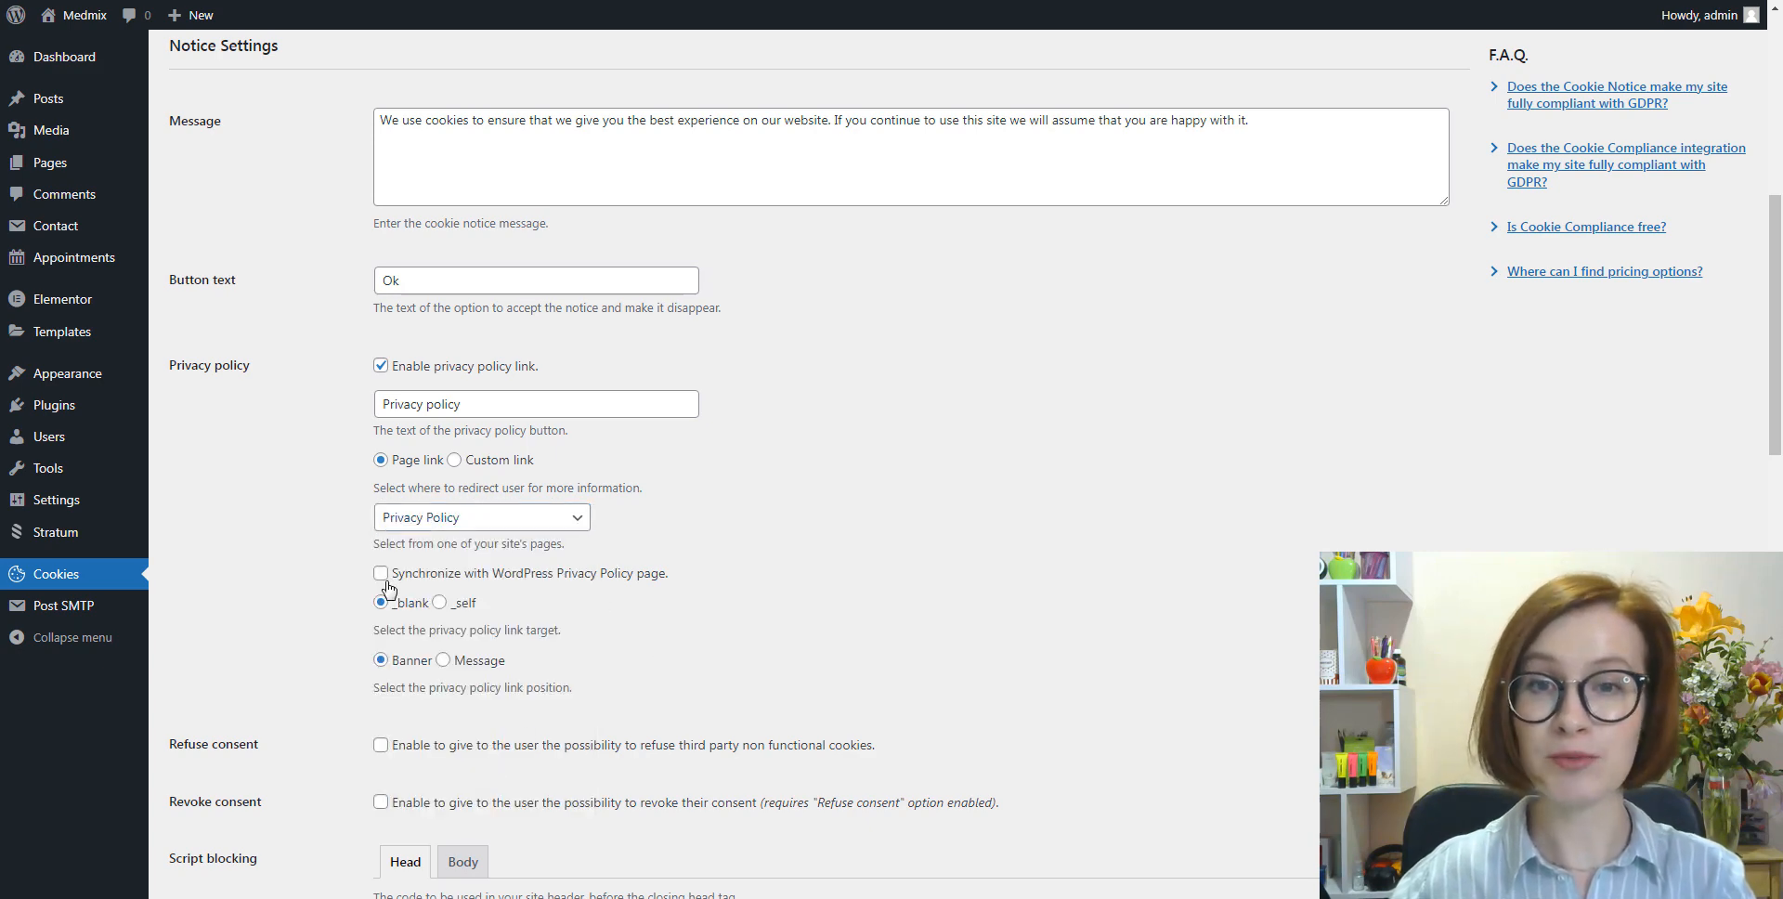
pyautogui.scroll(-3)
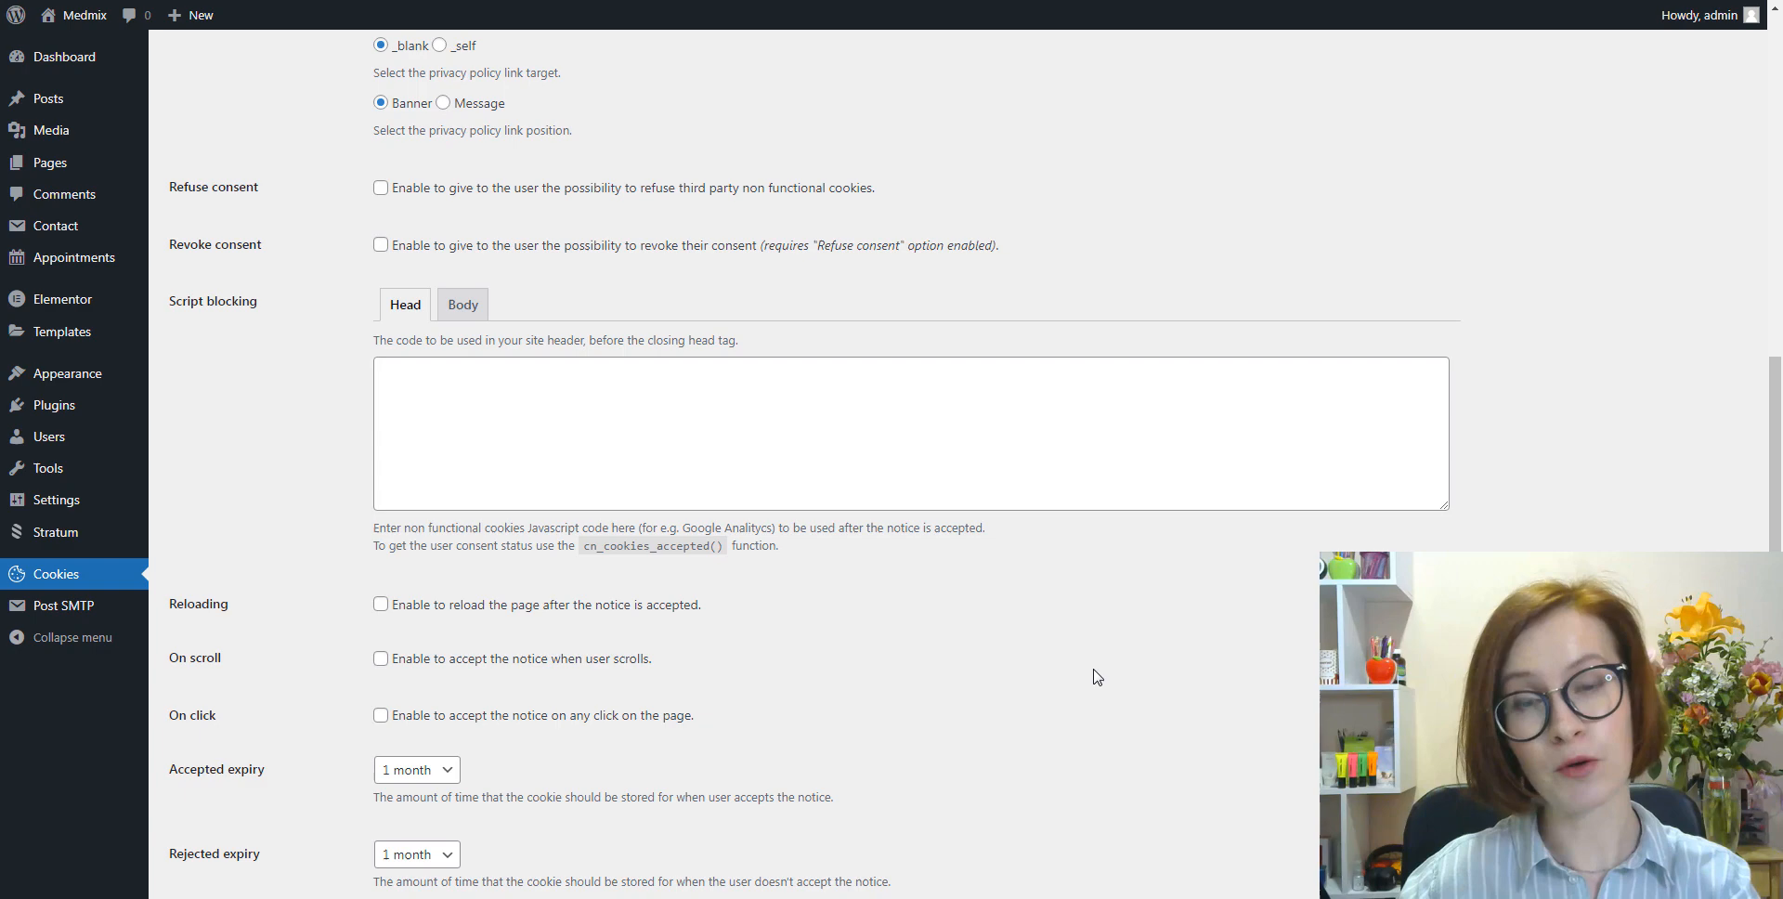
# Enable refuse consent, revoke consent, reloading, accept on scroll and accept on click
pyautogui.click(381, 188)
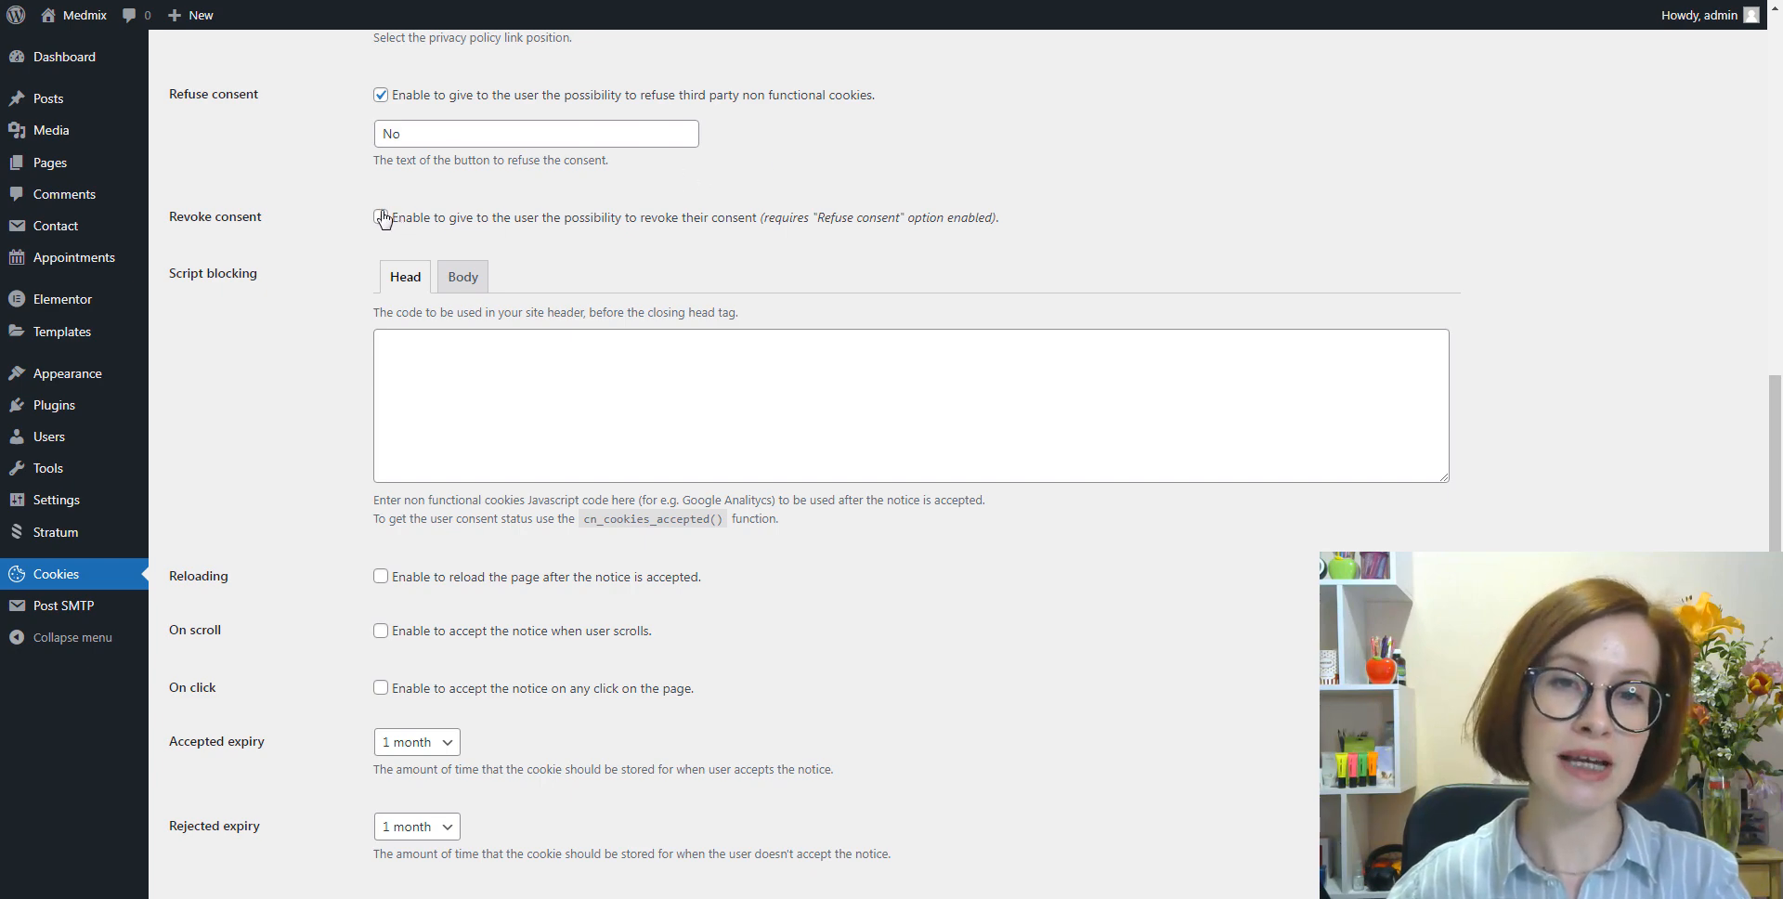
pyautogui.click(380, 217)
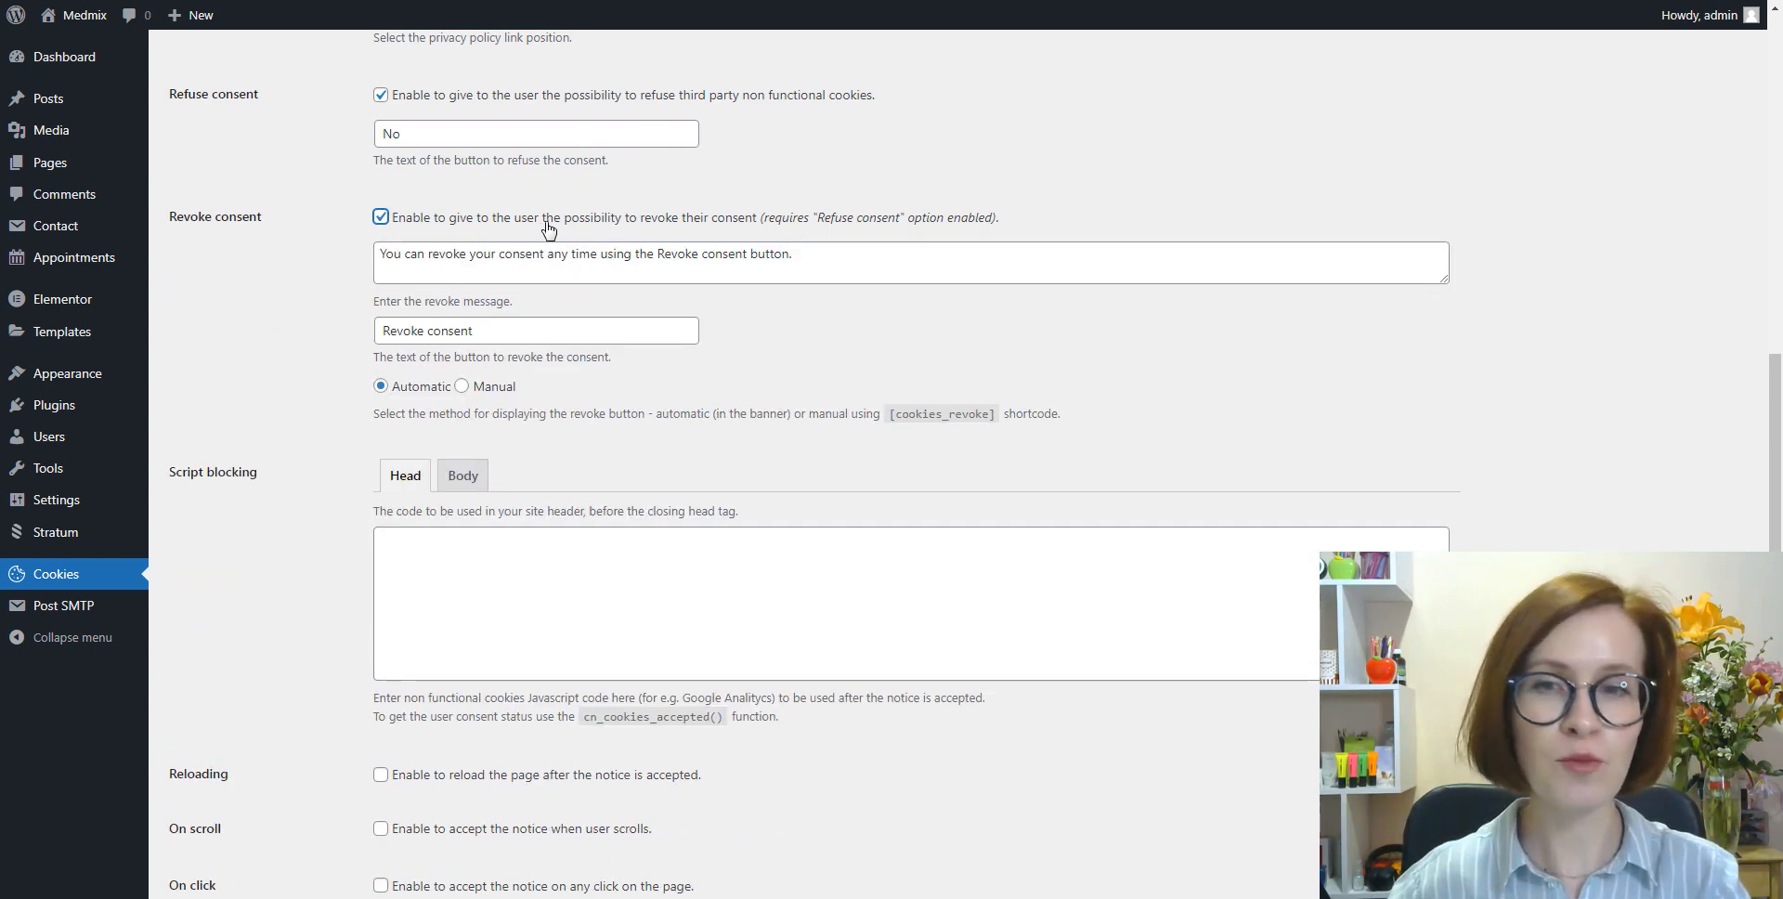
pyautogui.scroll(-3)
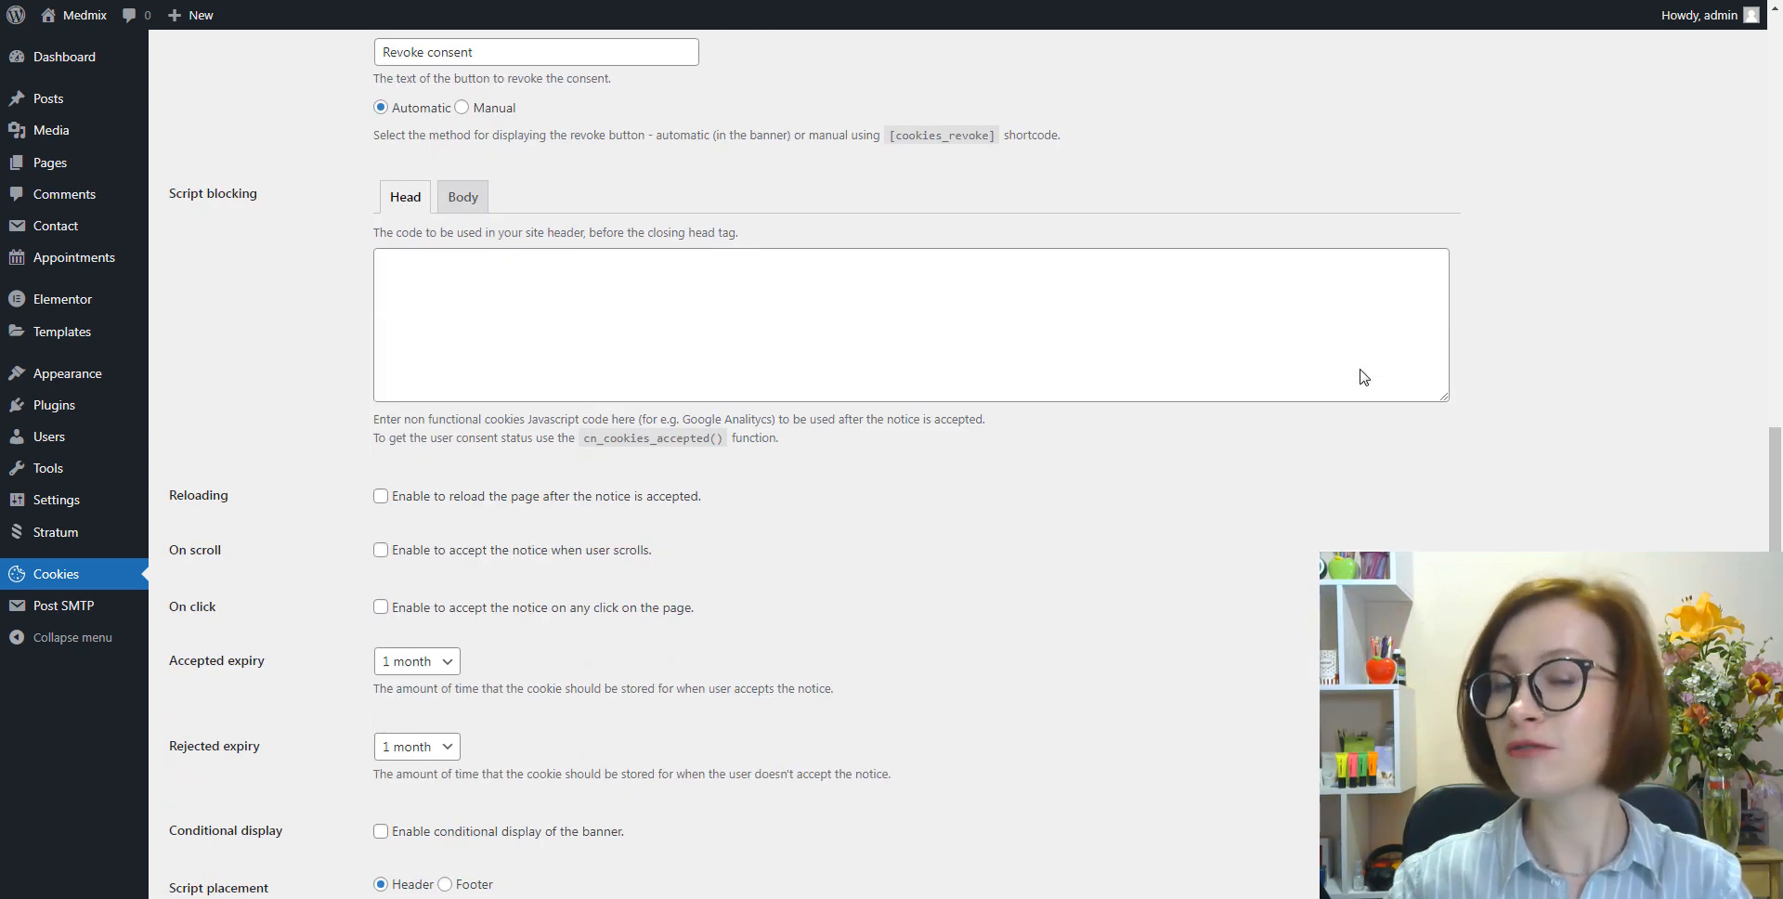
pyautogui.scroll(-3)
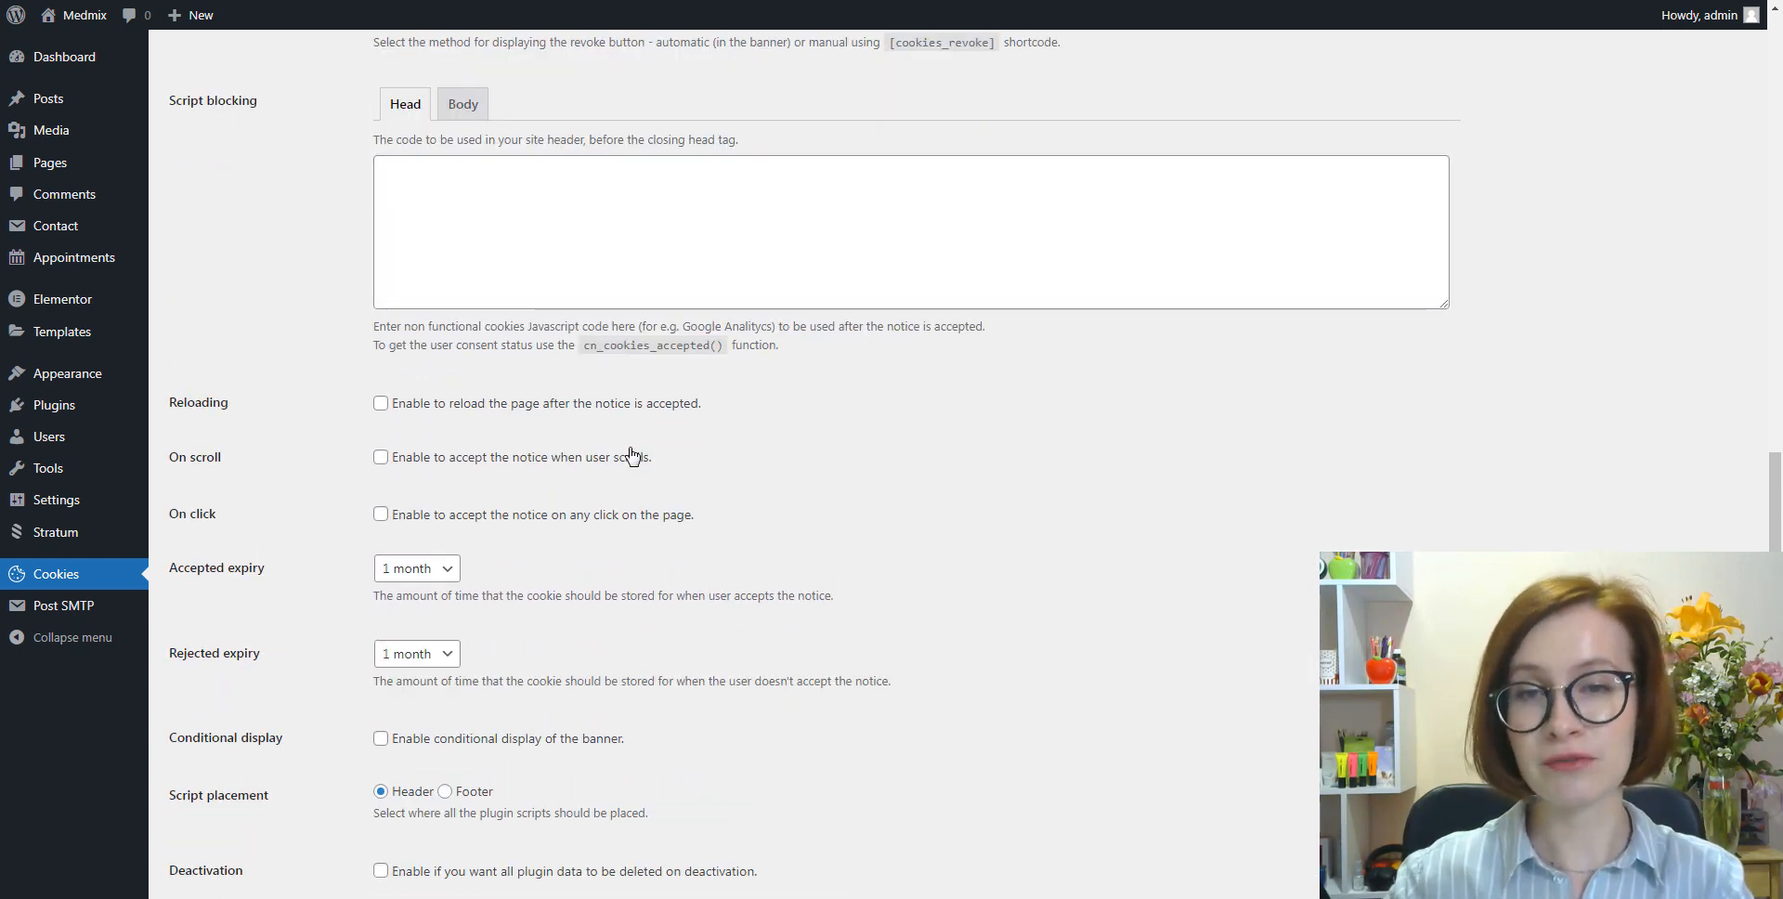
pyautogui.click(381, 403)
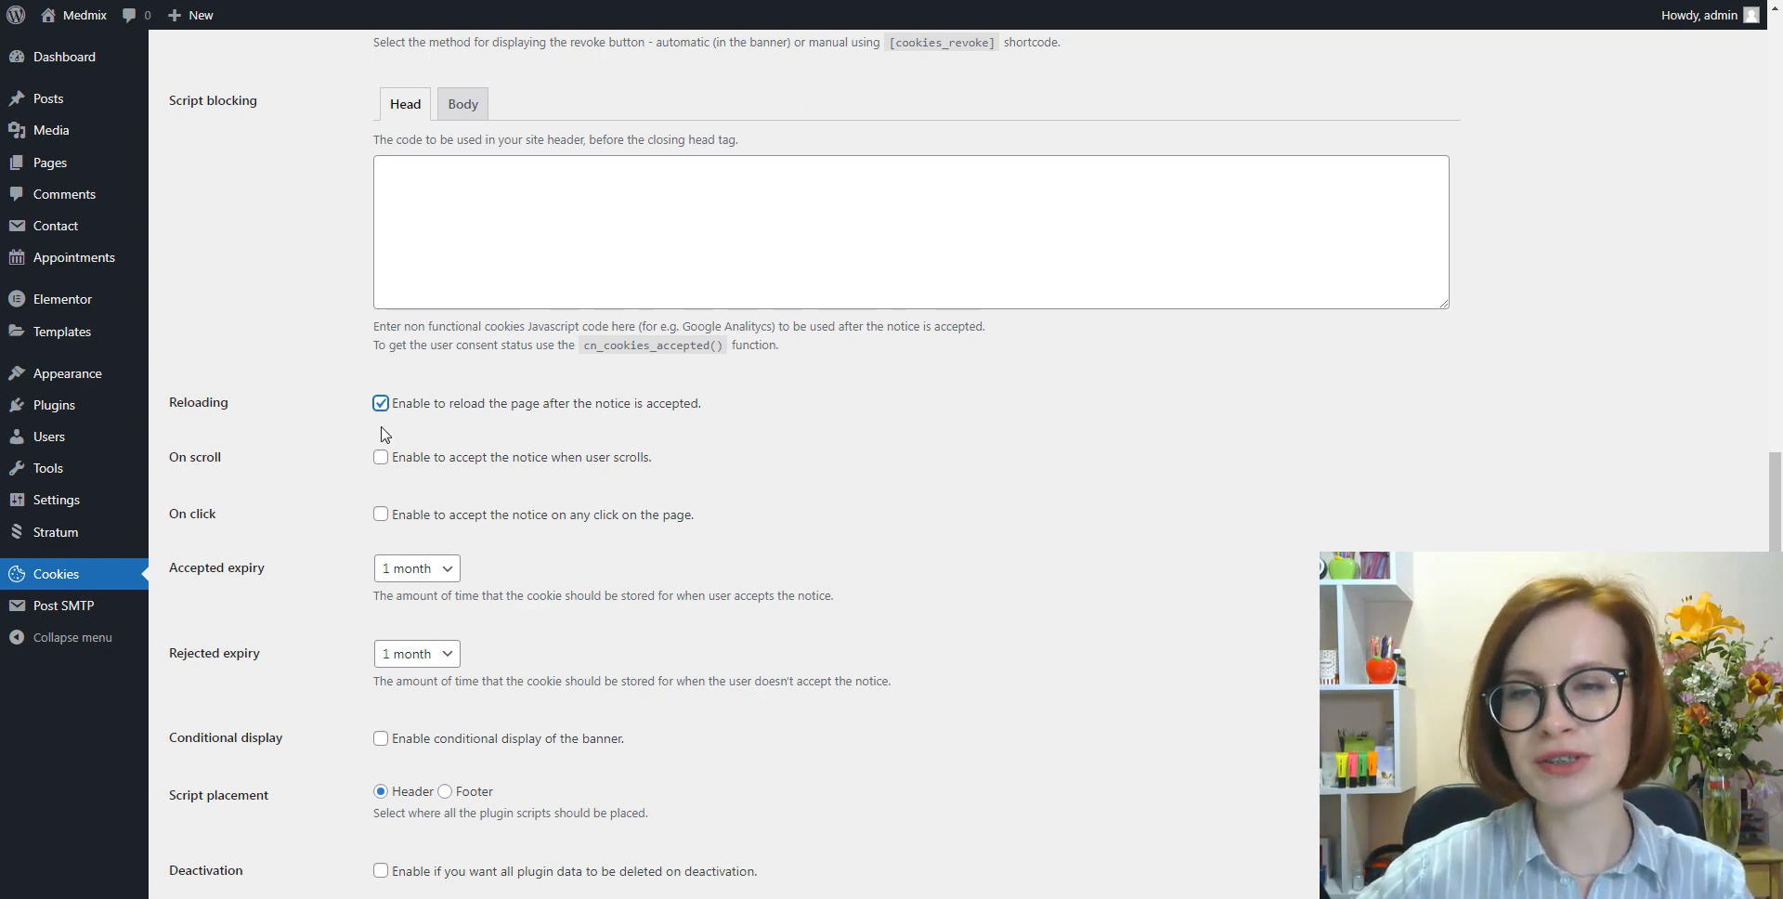
pyautogui.click(381, 457)
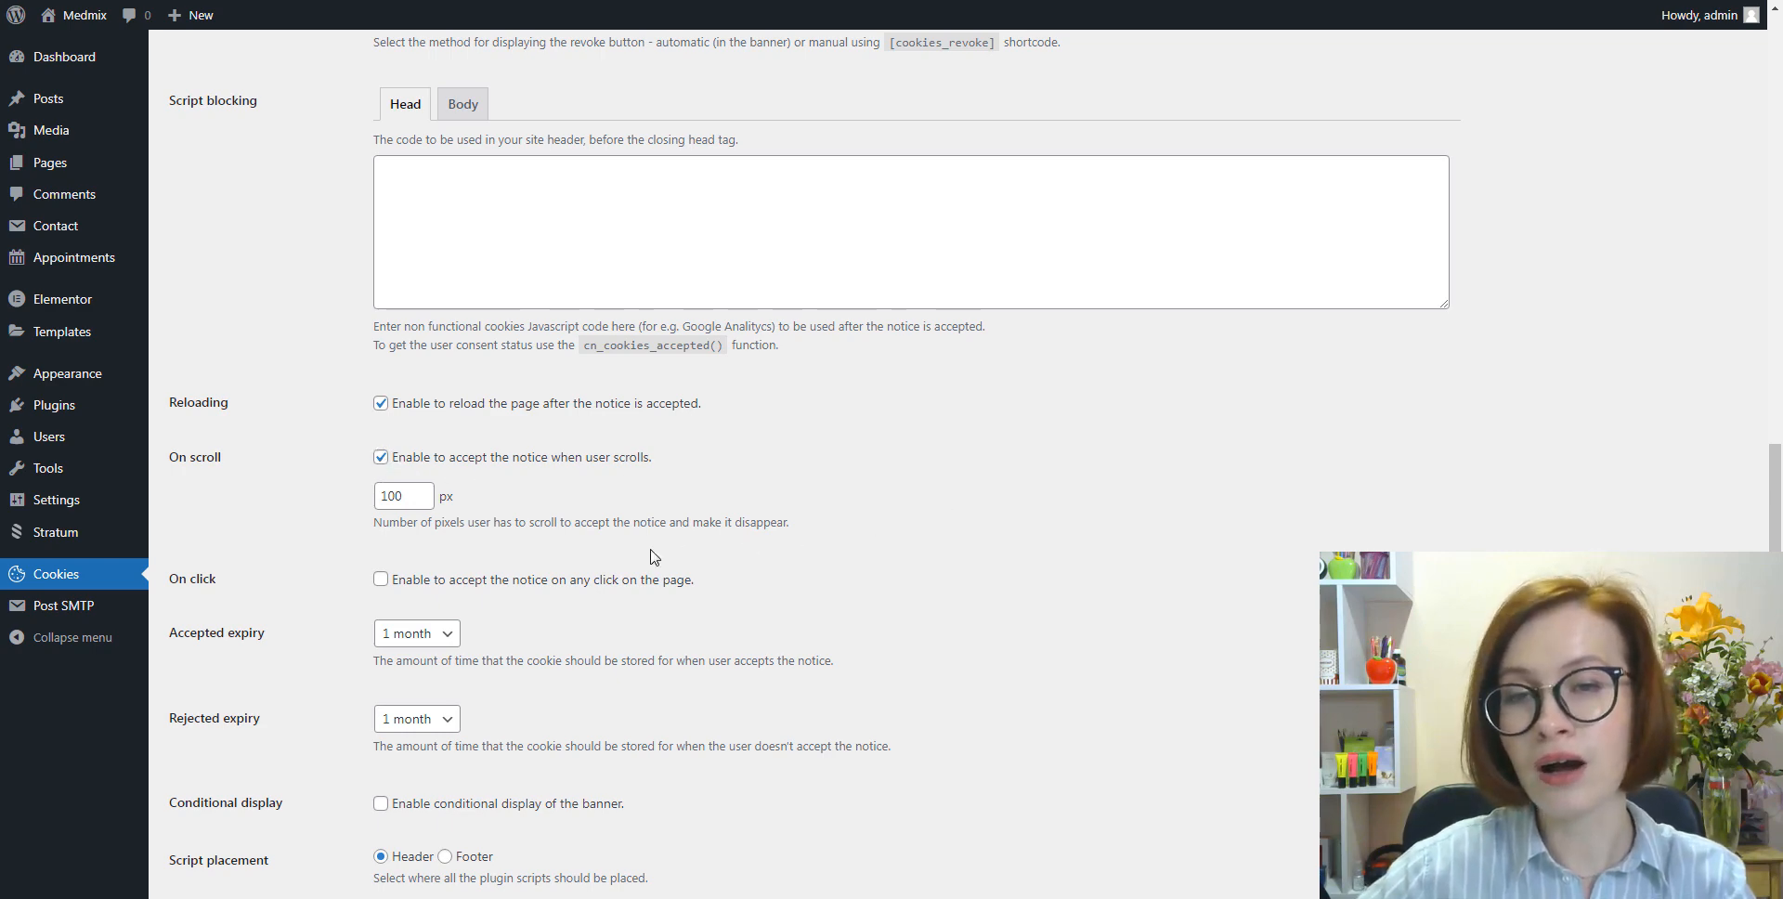
pyautogui.click(381, 579)
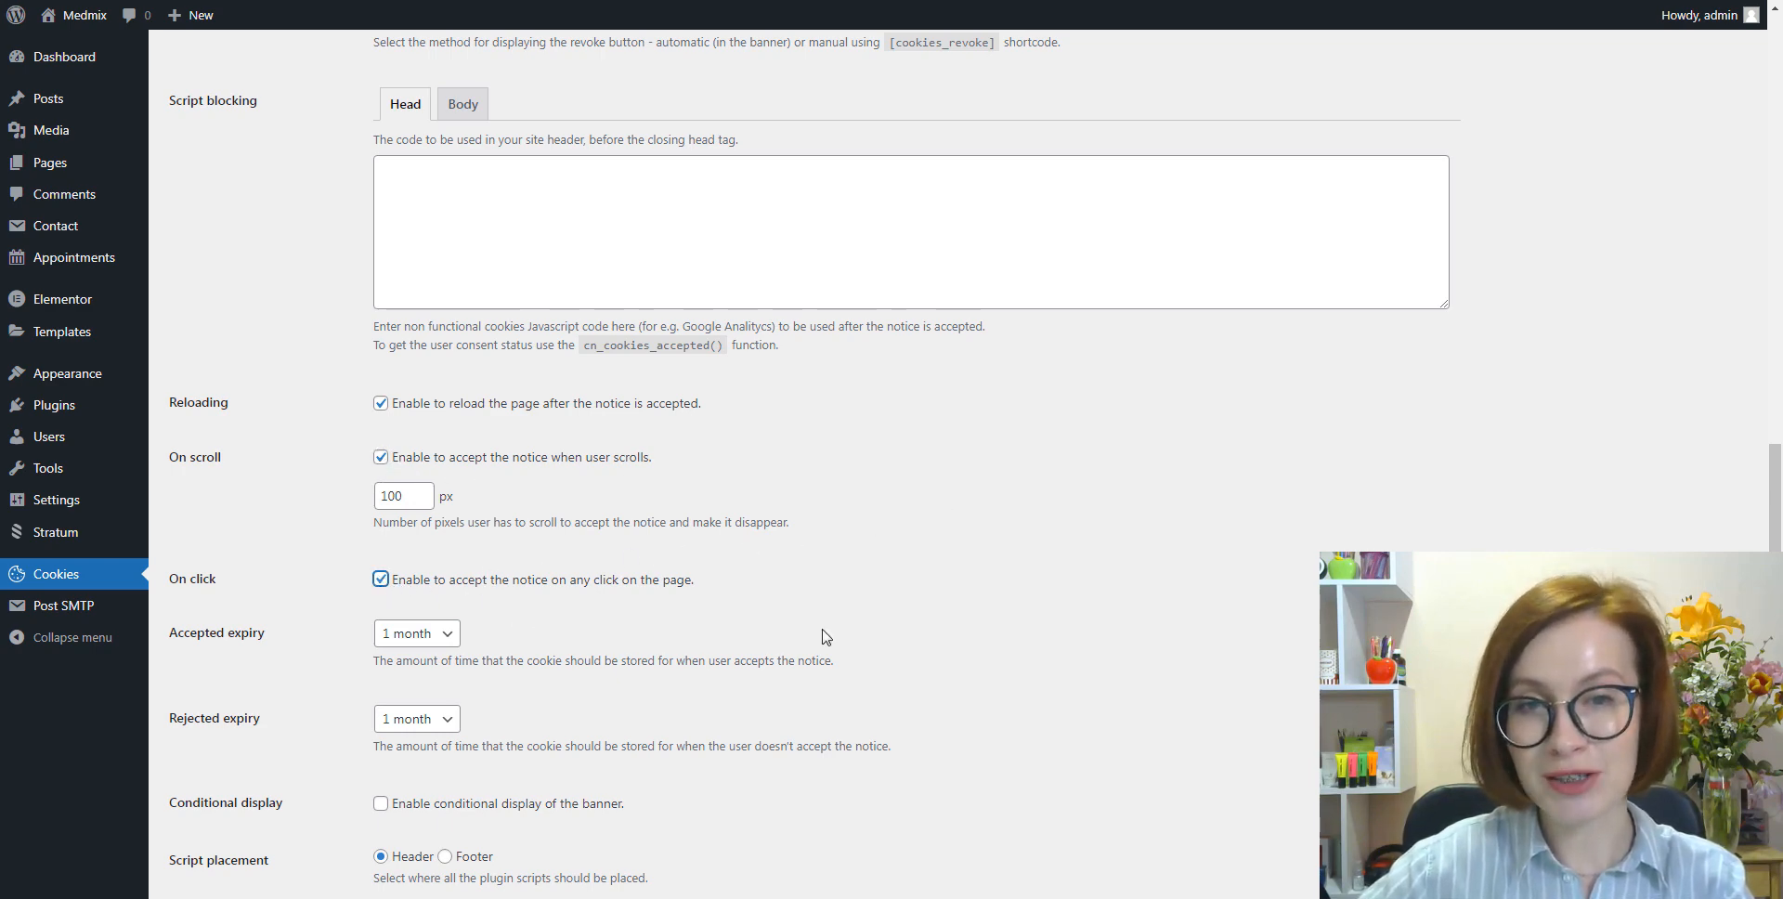
pyautogui.scroll(-3)
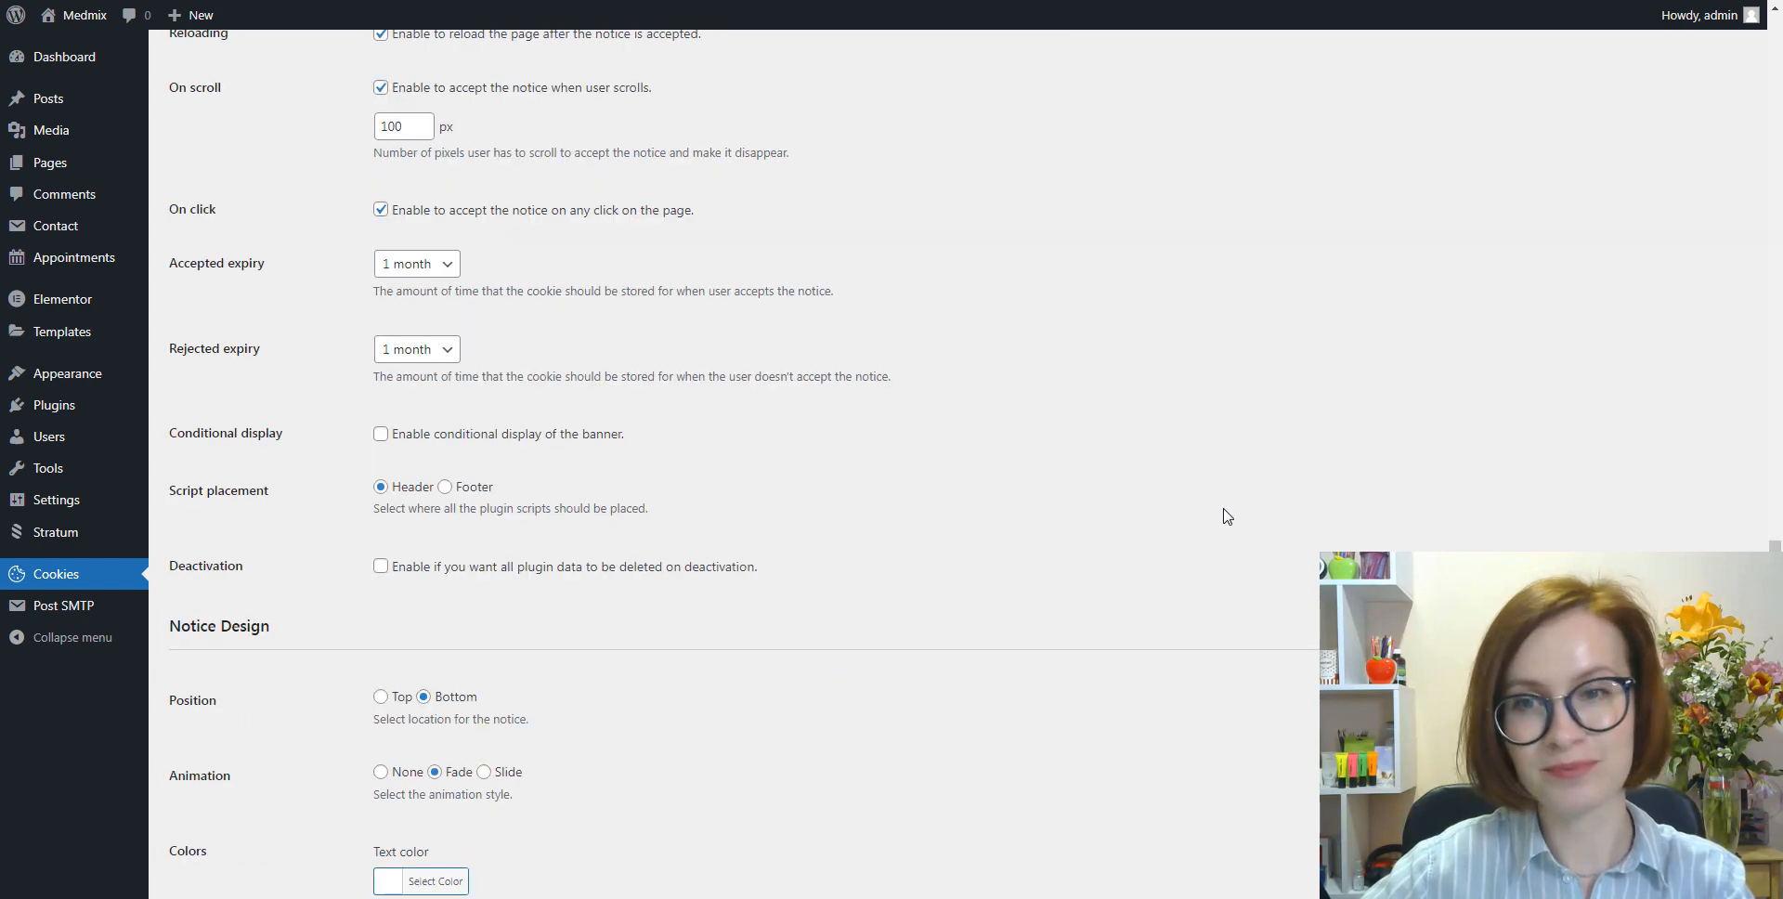
pyautogui.moveTo(693, 336)
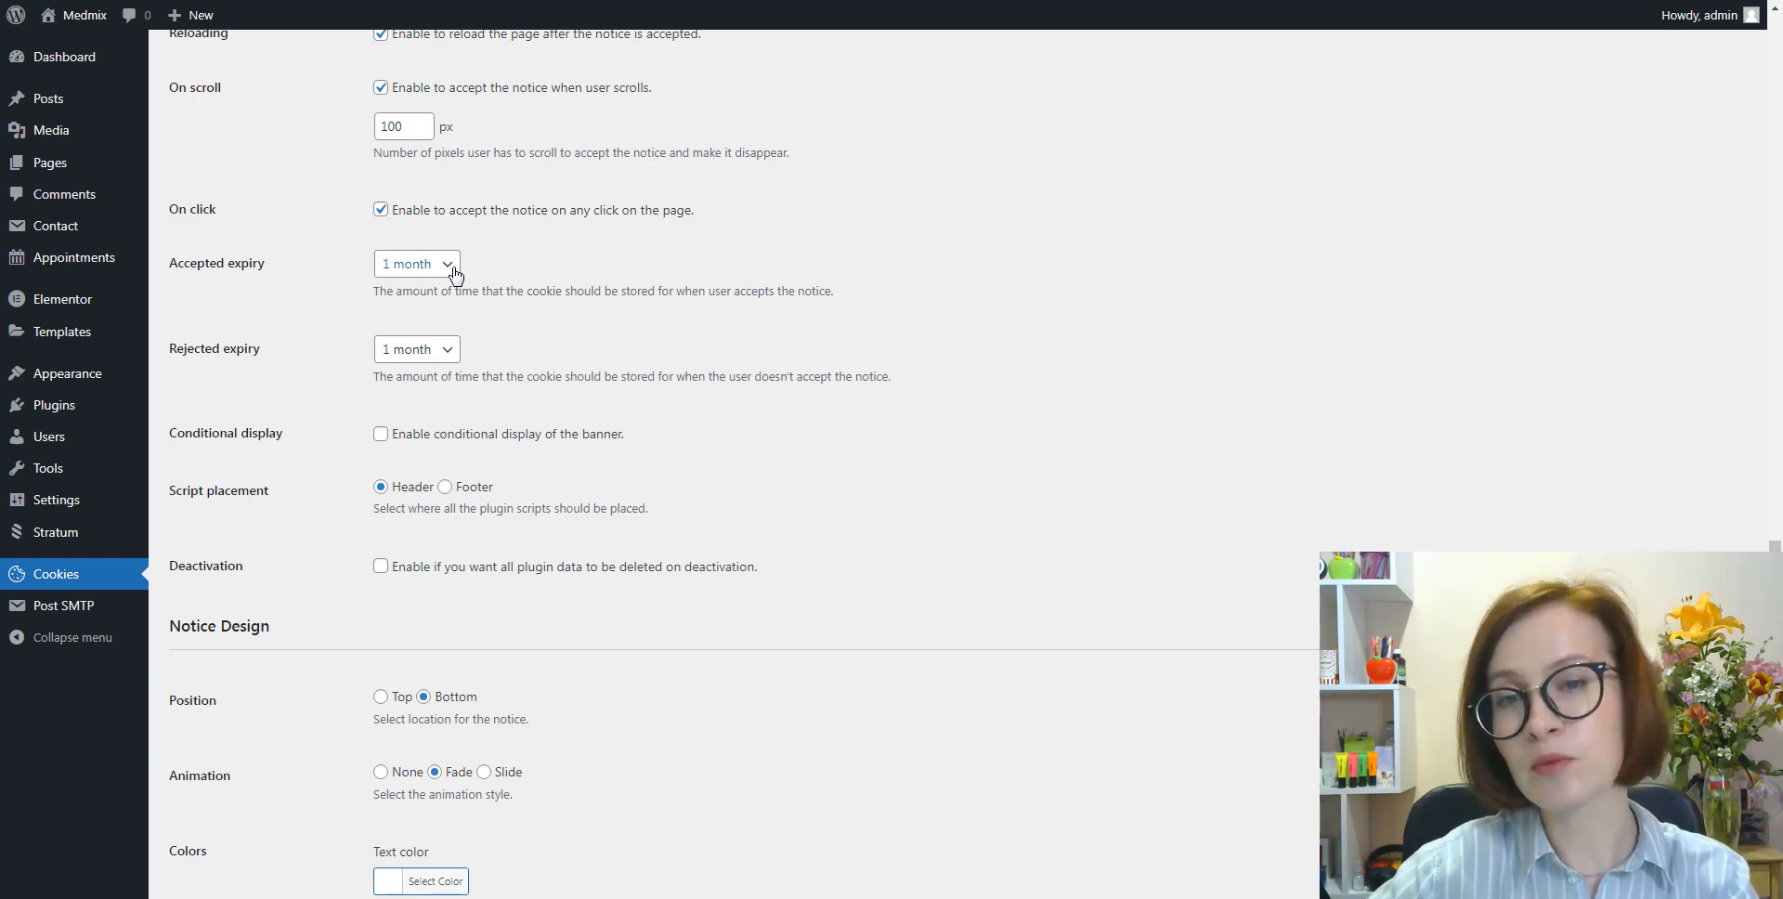
pyautogui.click(416, 264)
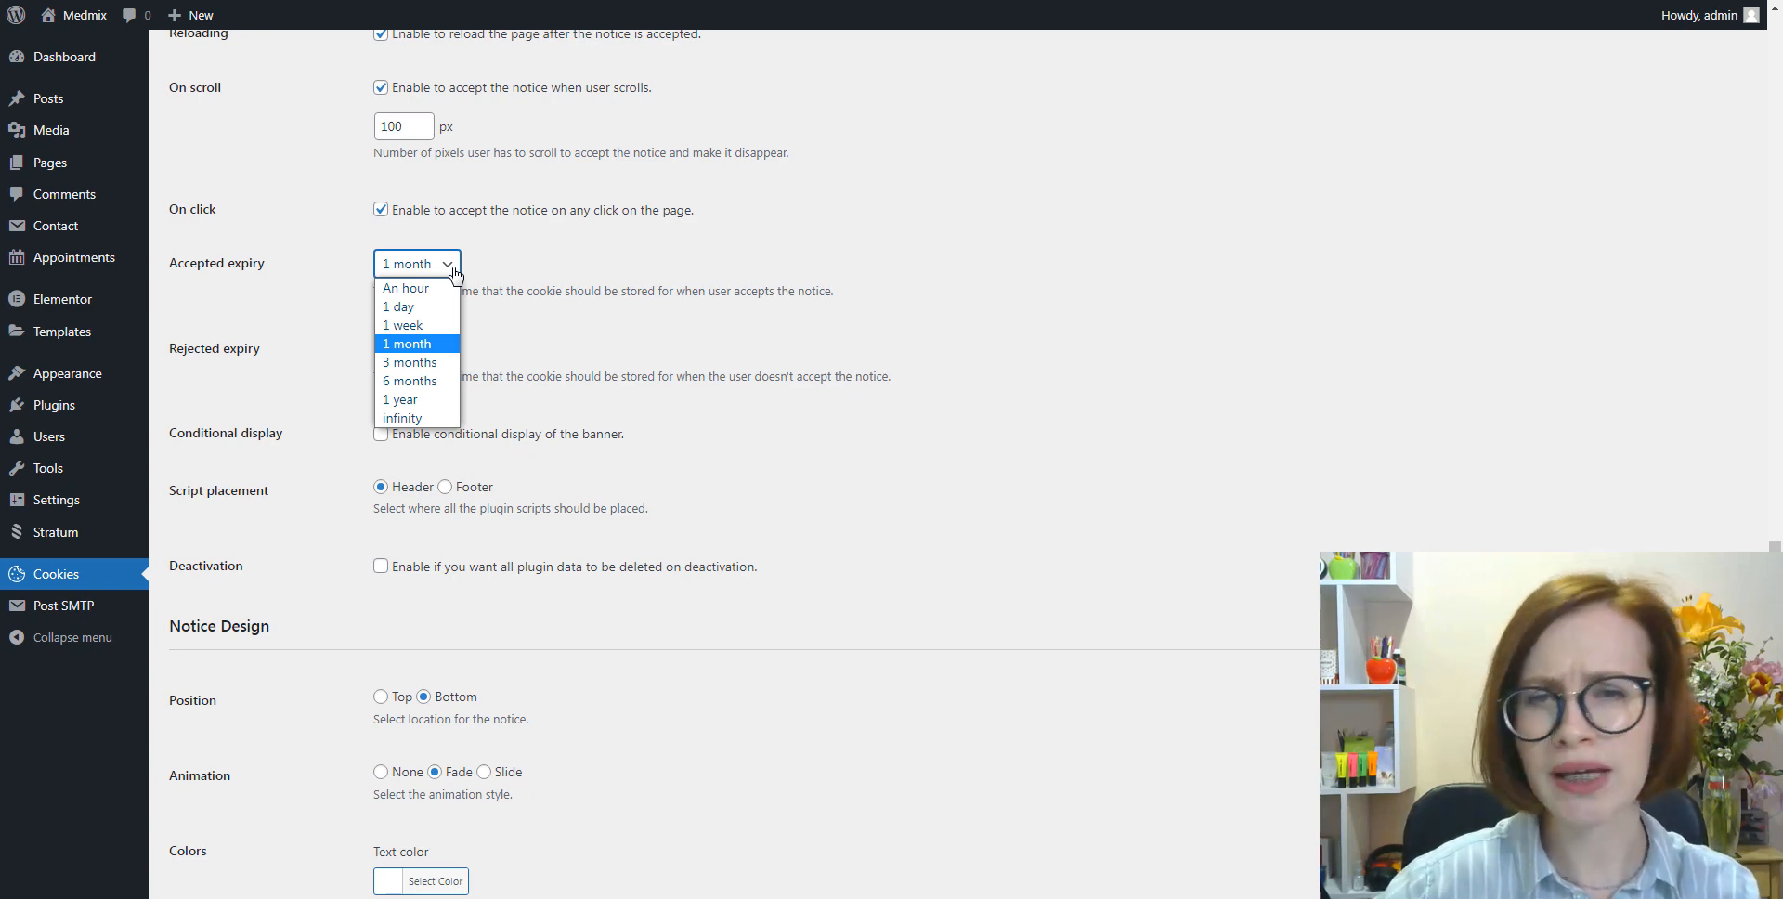
pyautogui.click(406, 343)
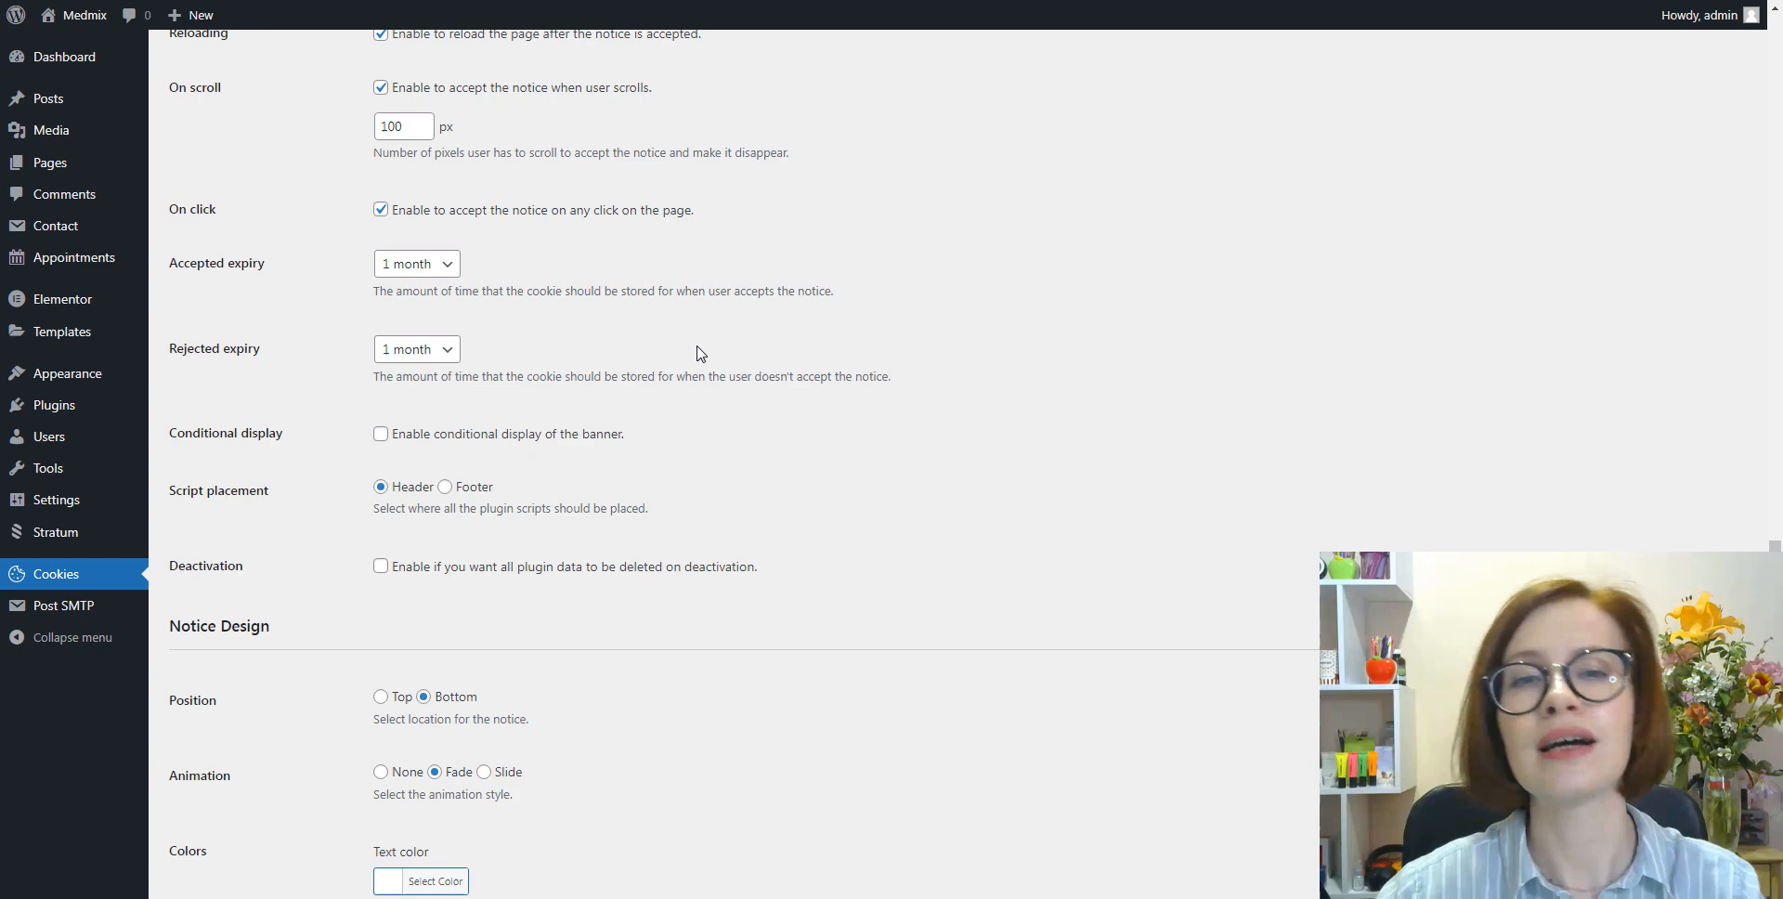
pyautogui.moveTo(956, 554)
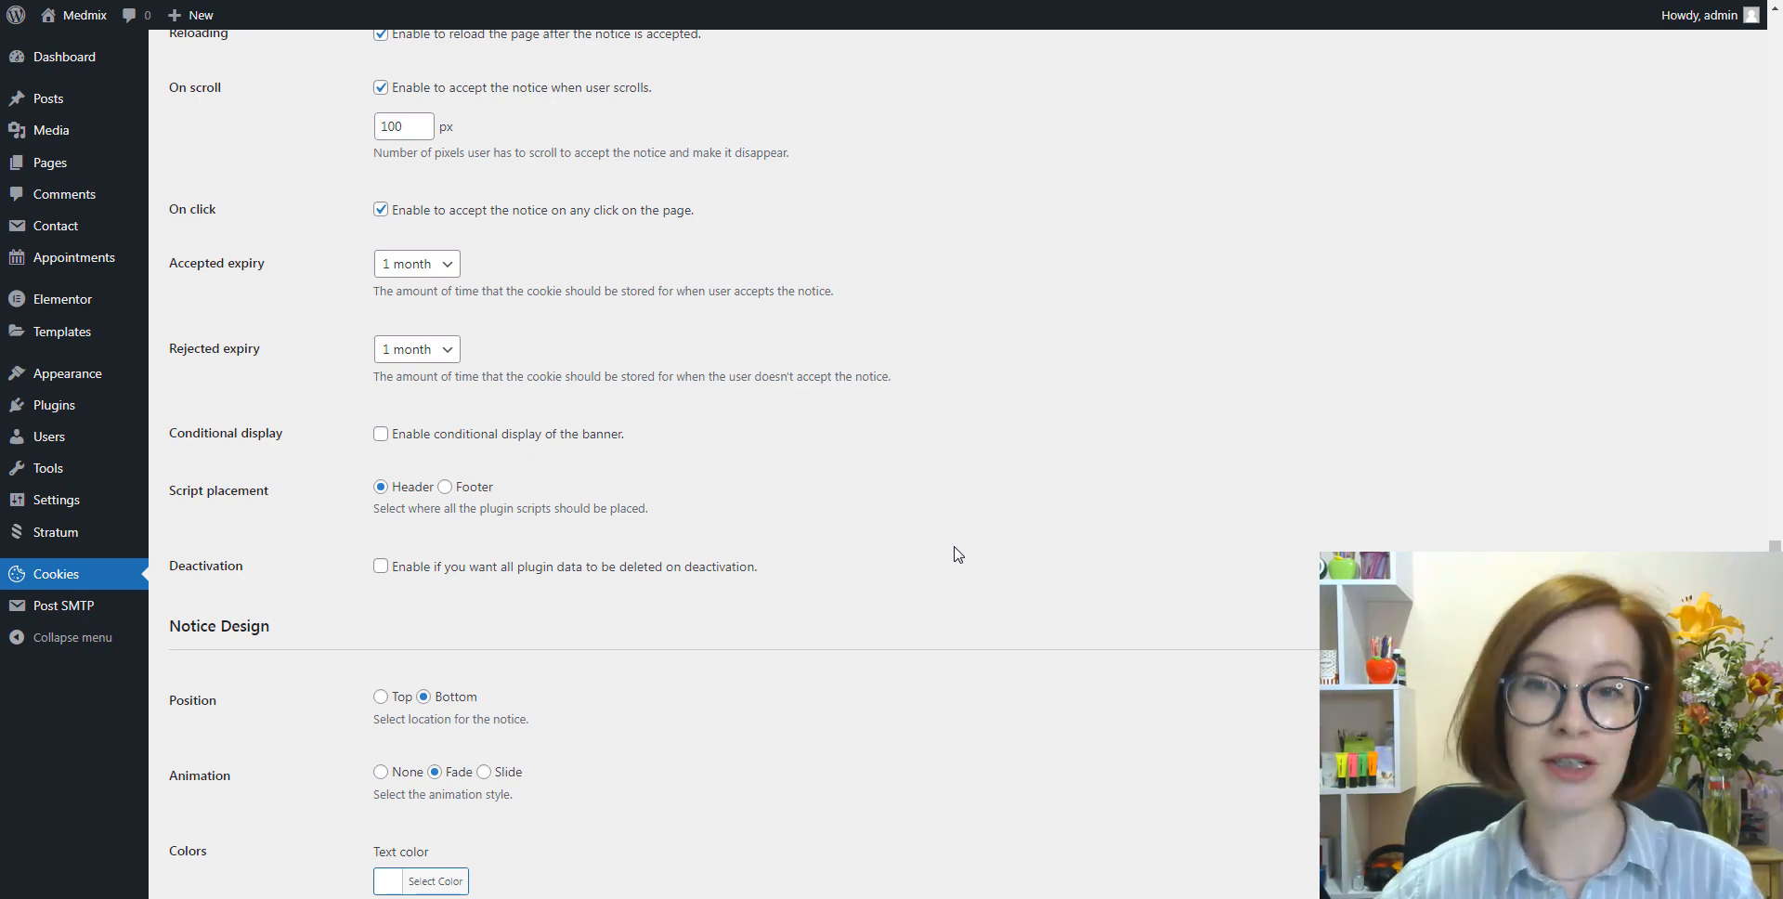
pyautogui.moveTo(947, 782)
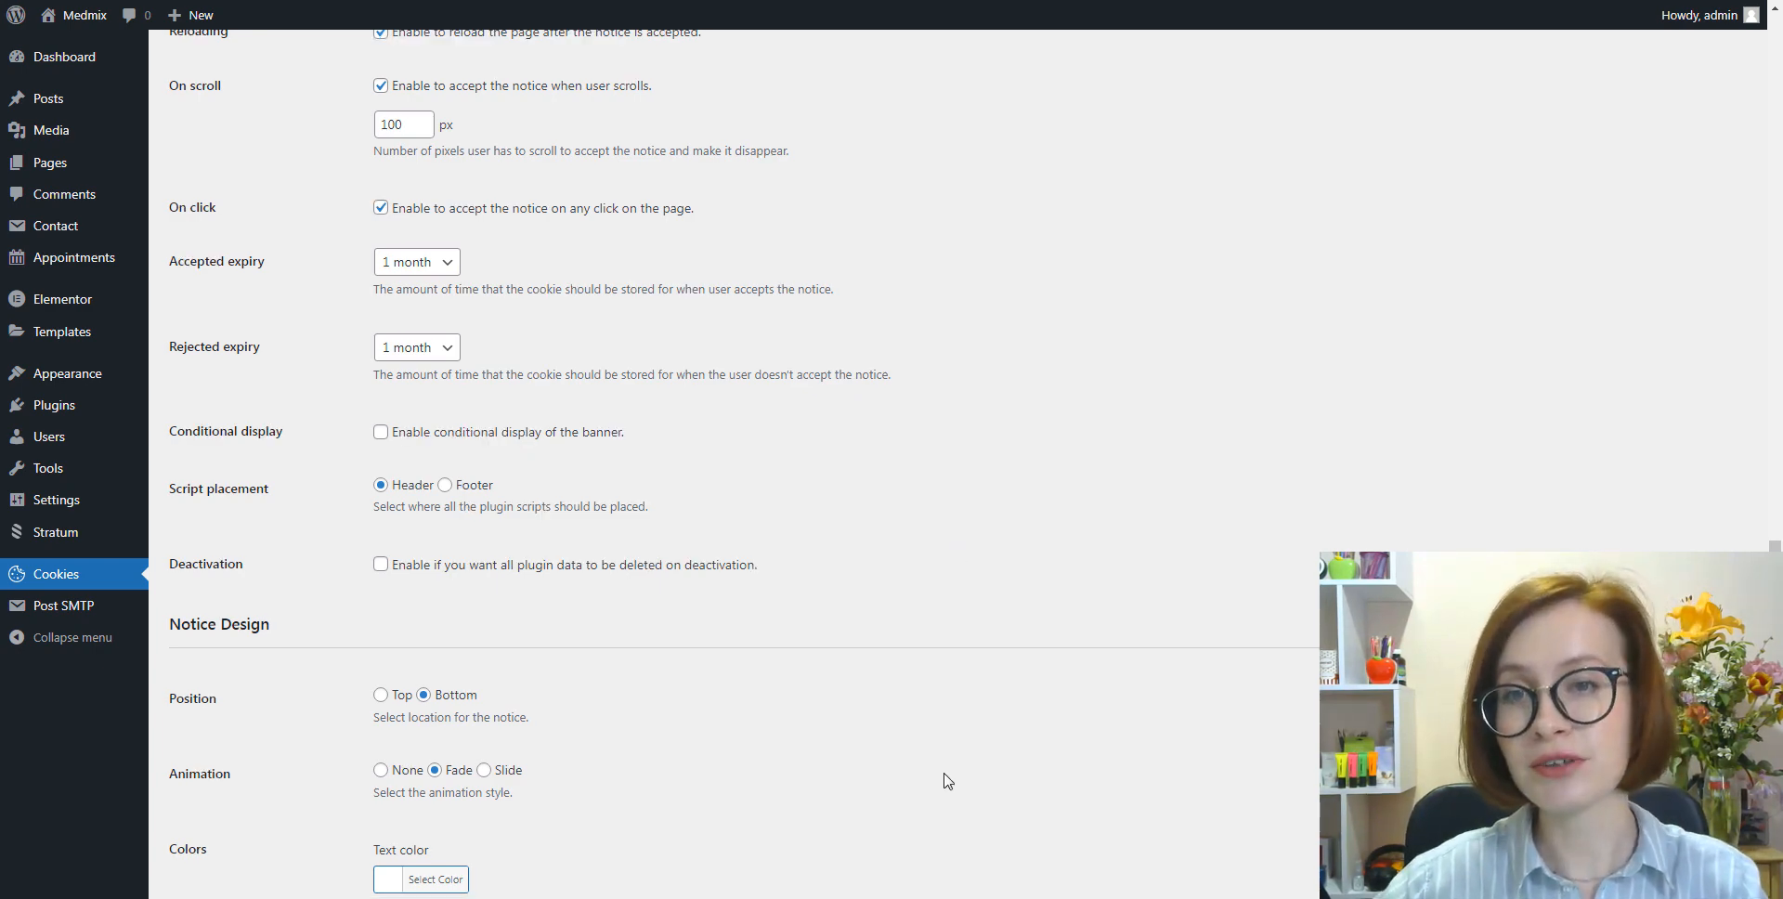
pyautogui.scroll(-3)
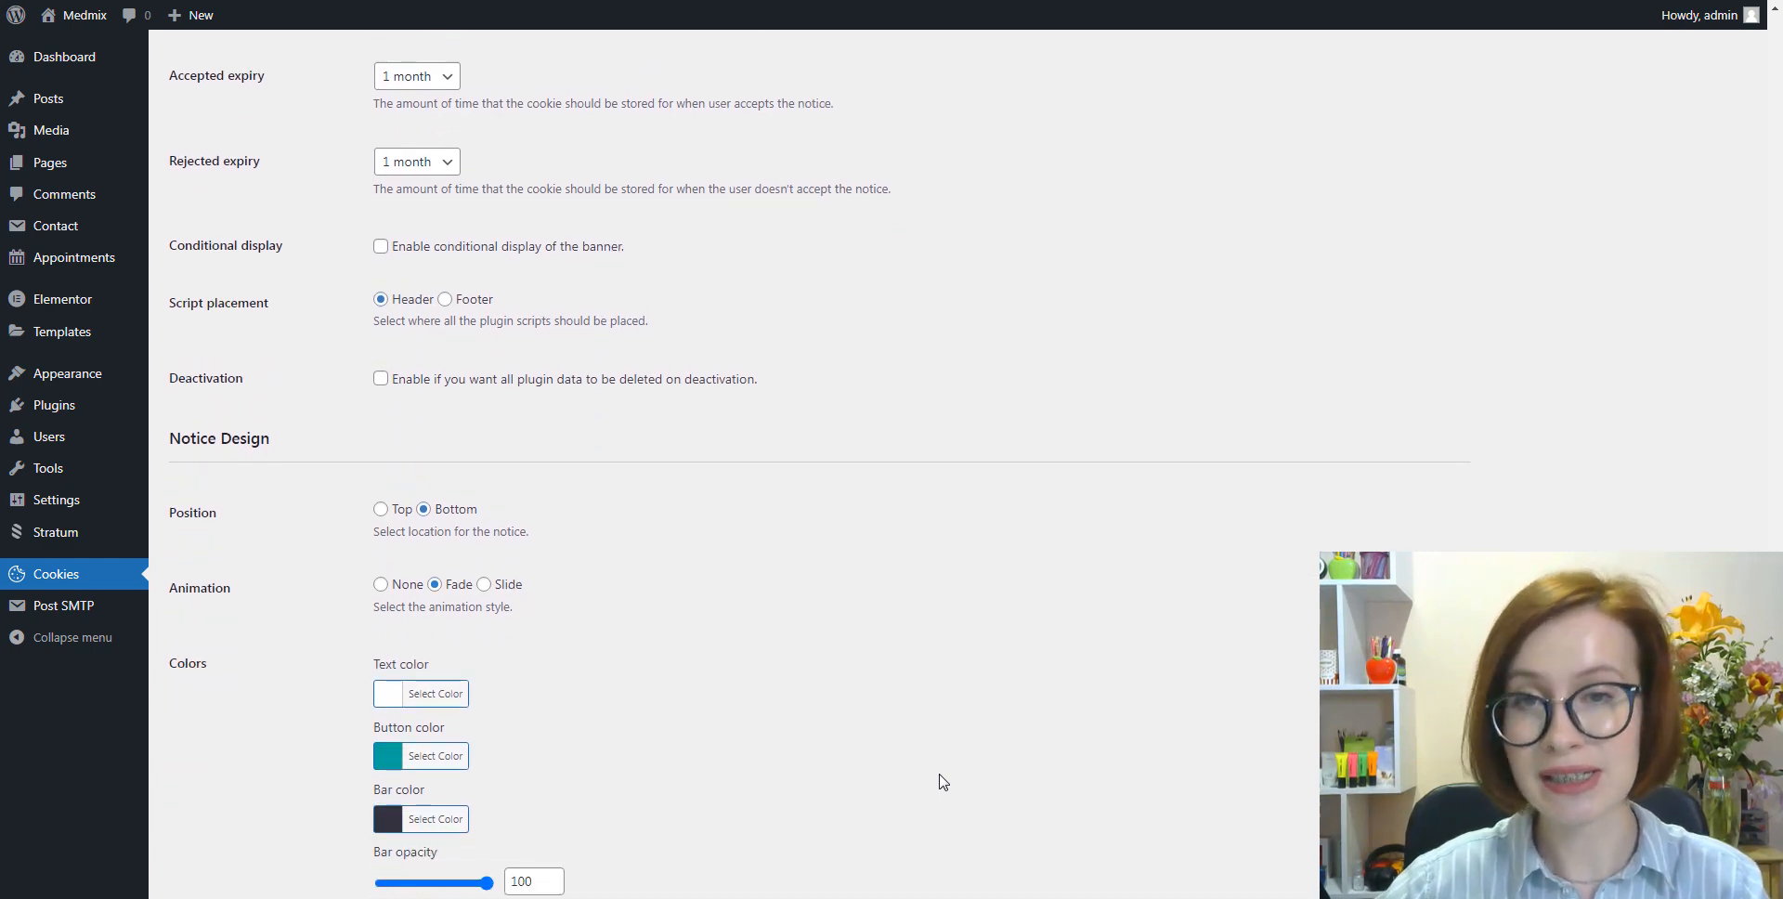
# Set the notice Animation to Slide and save the Cookie Notice settings
pyautogui.scroll(-3)
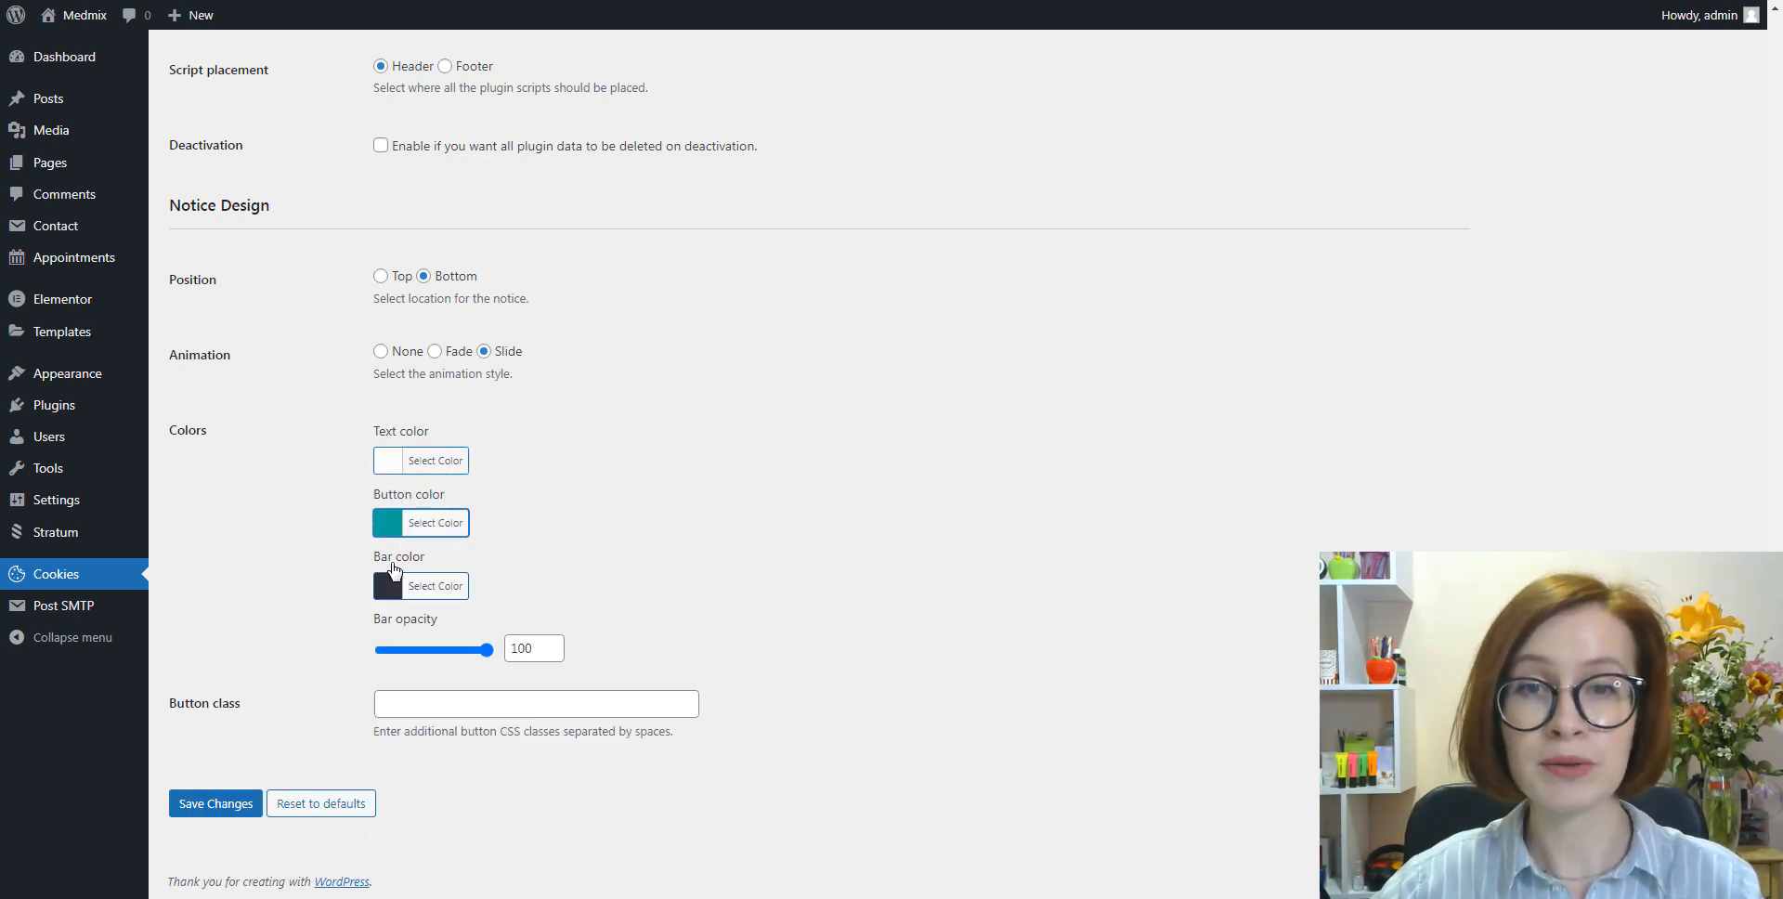
pyautogui.click(435, 585)
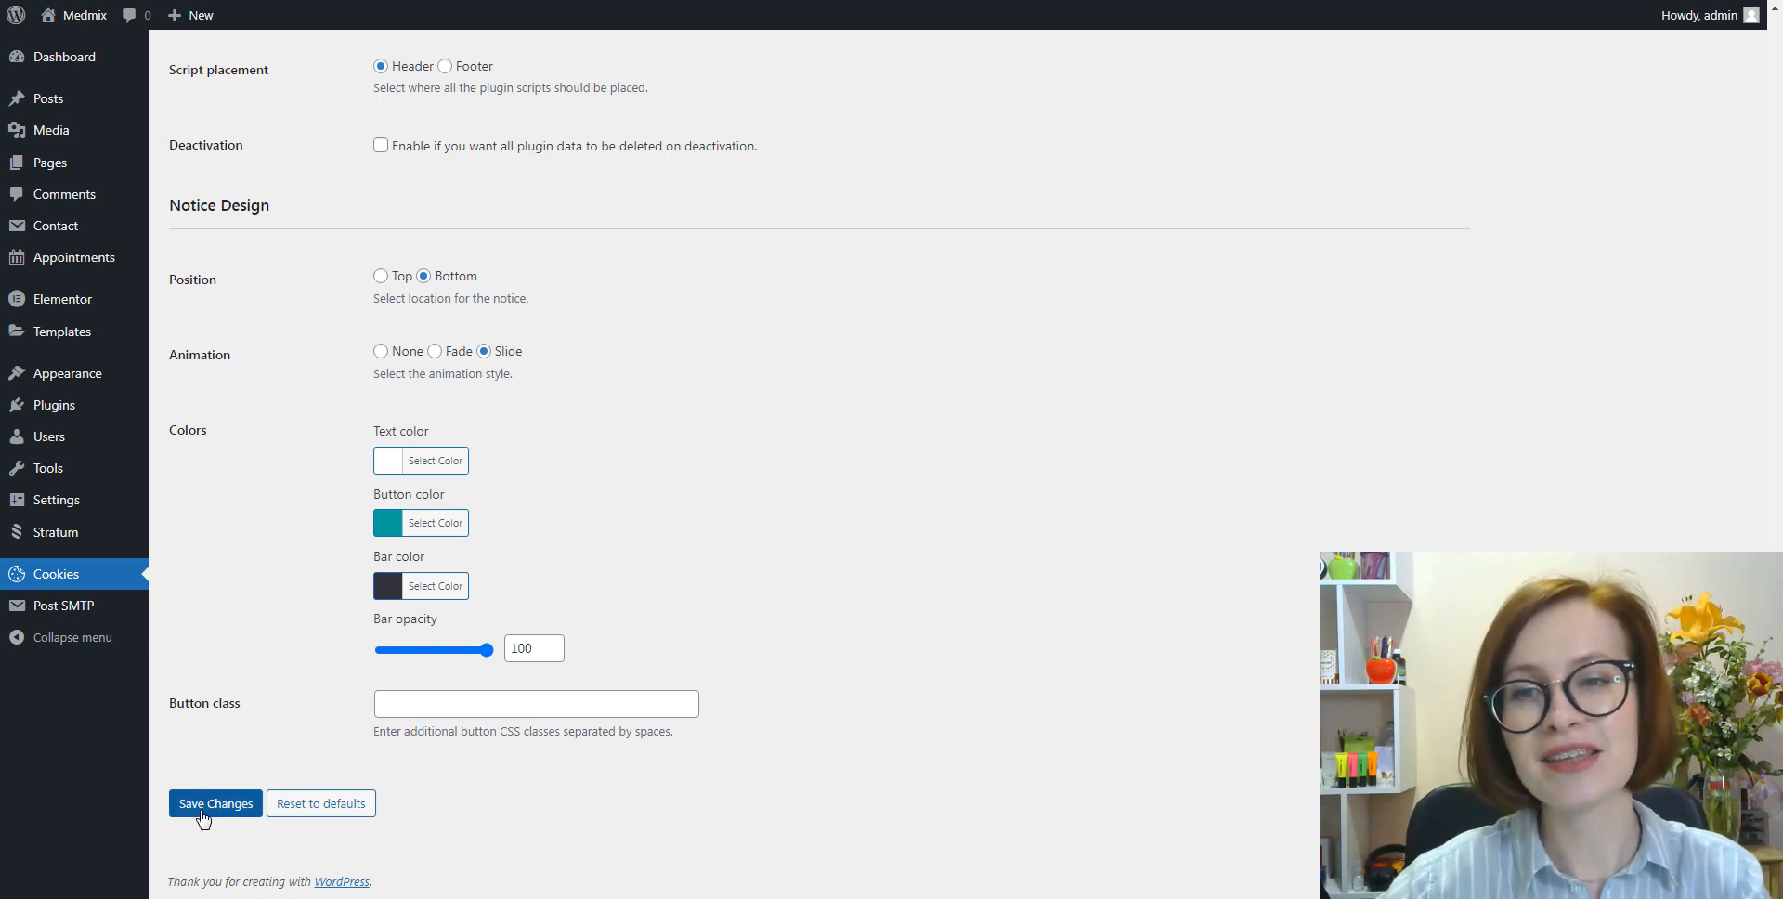
pyautogui.click(215, 804)
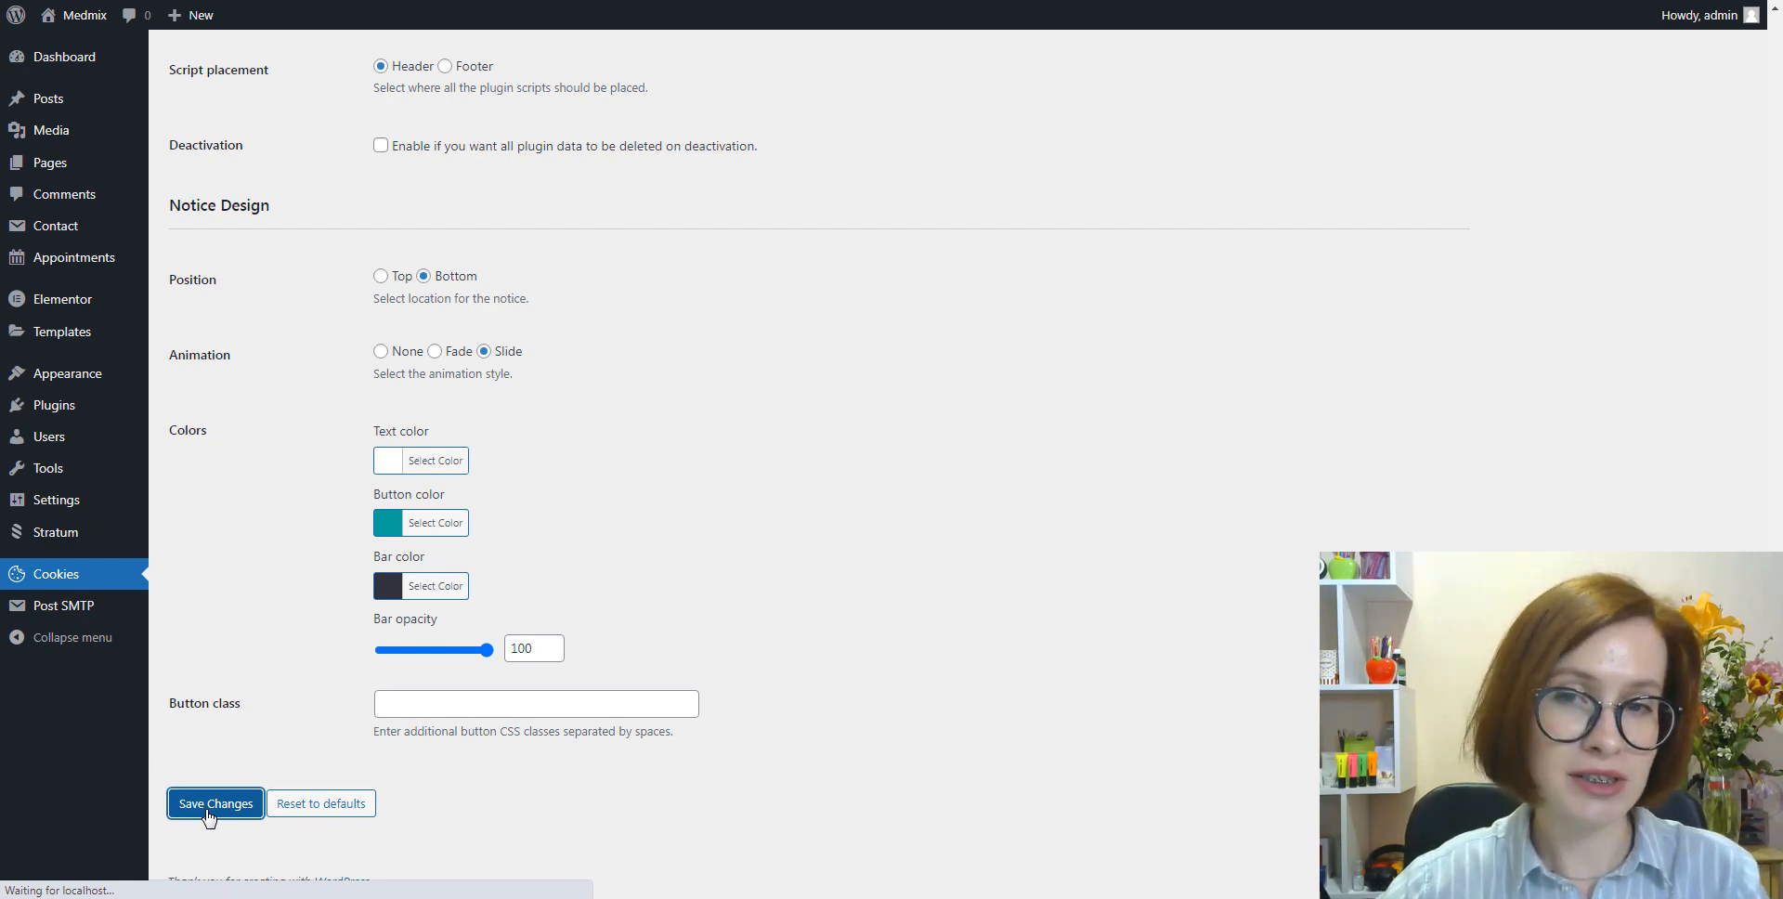
pyautogui.click(214, 803)
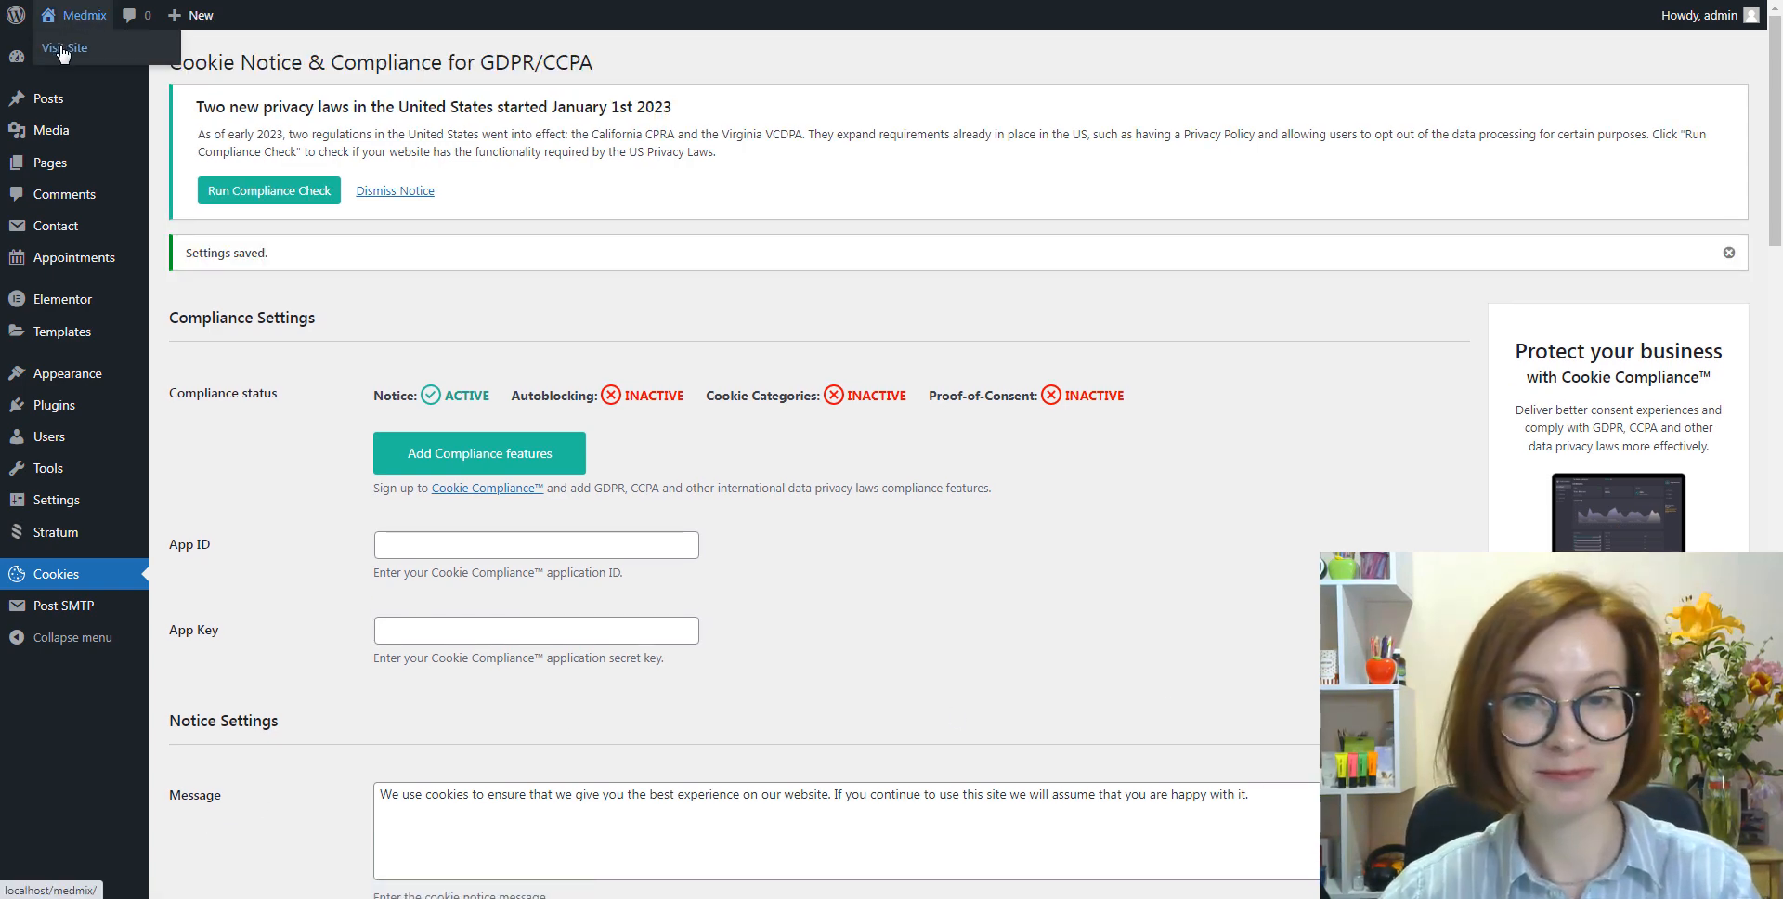
# Install and activate the CookieYes GDPR Cookie Consent plugin
pyautogui.click(64, 48)
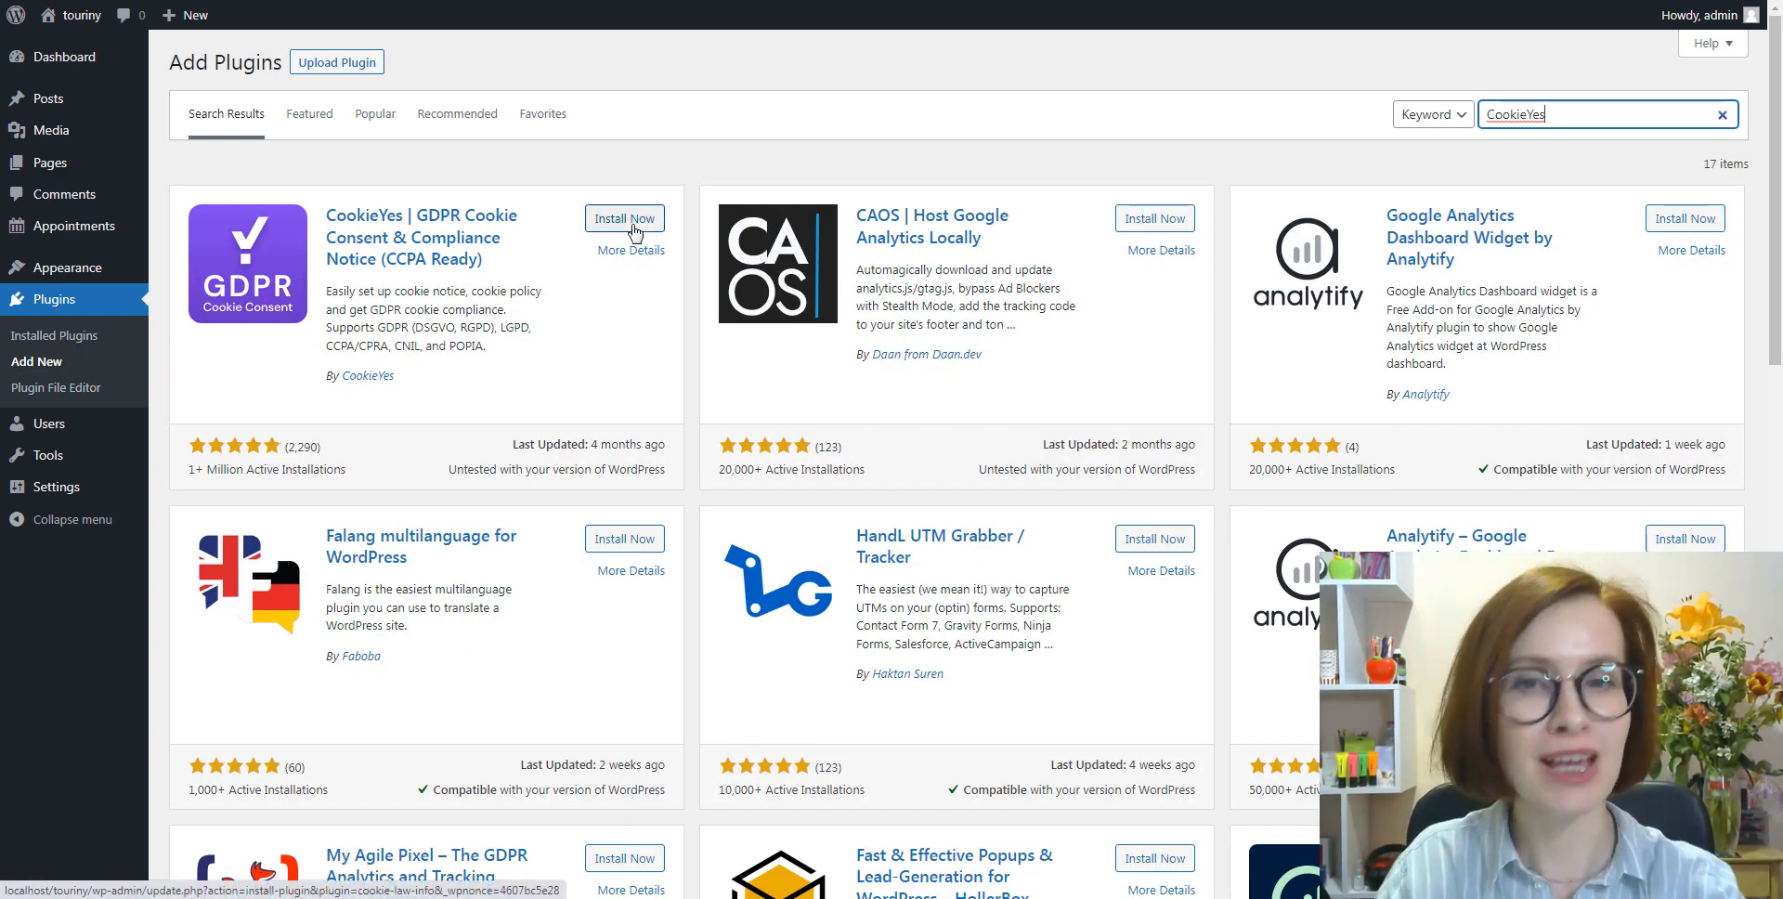
pyautogui.click(624, 219)
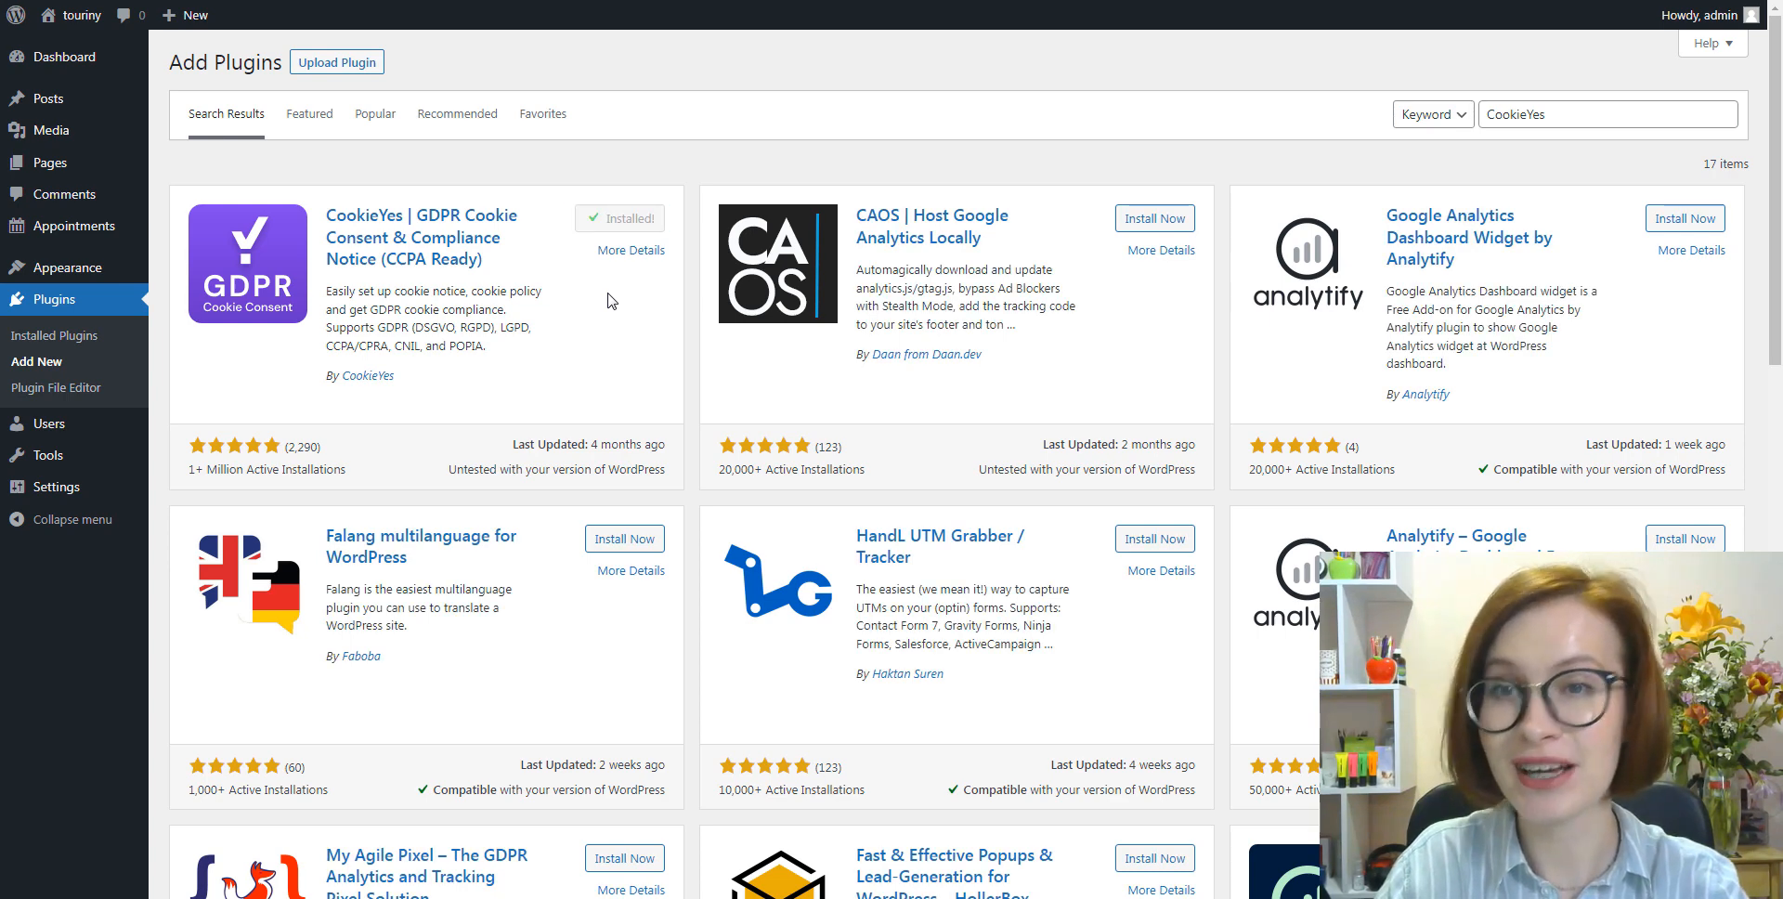
pyautogui.click(632, 219)
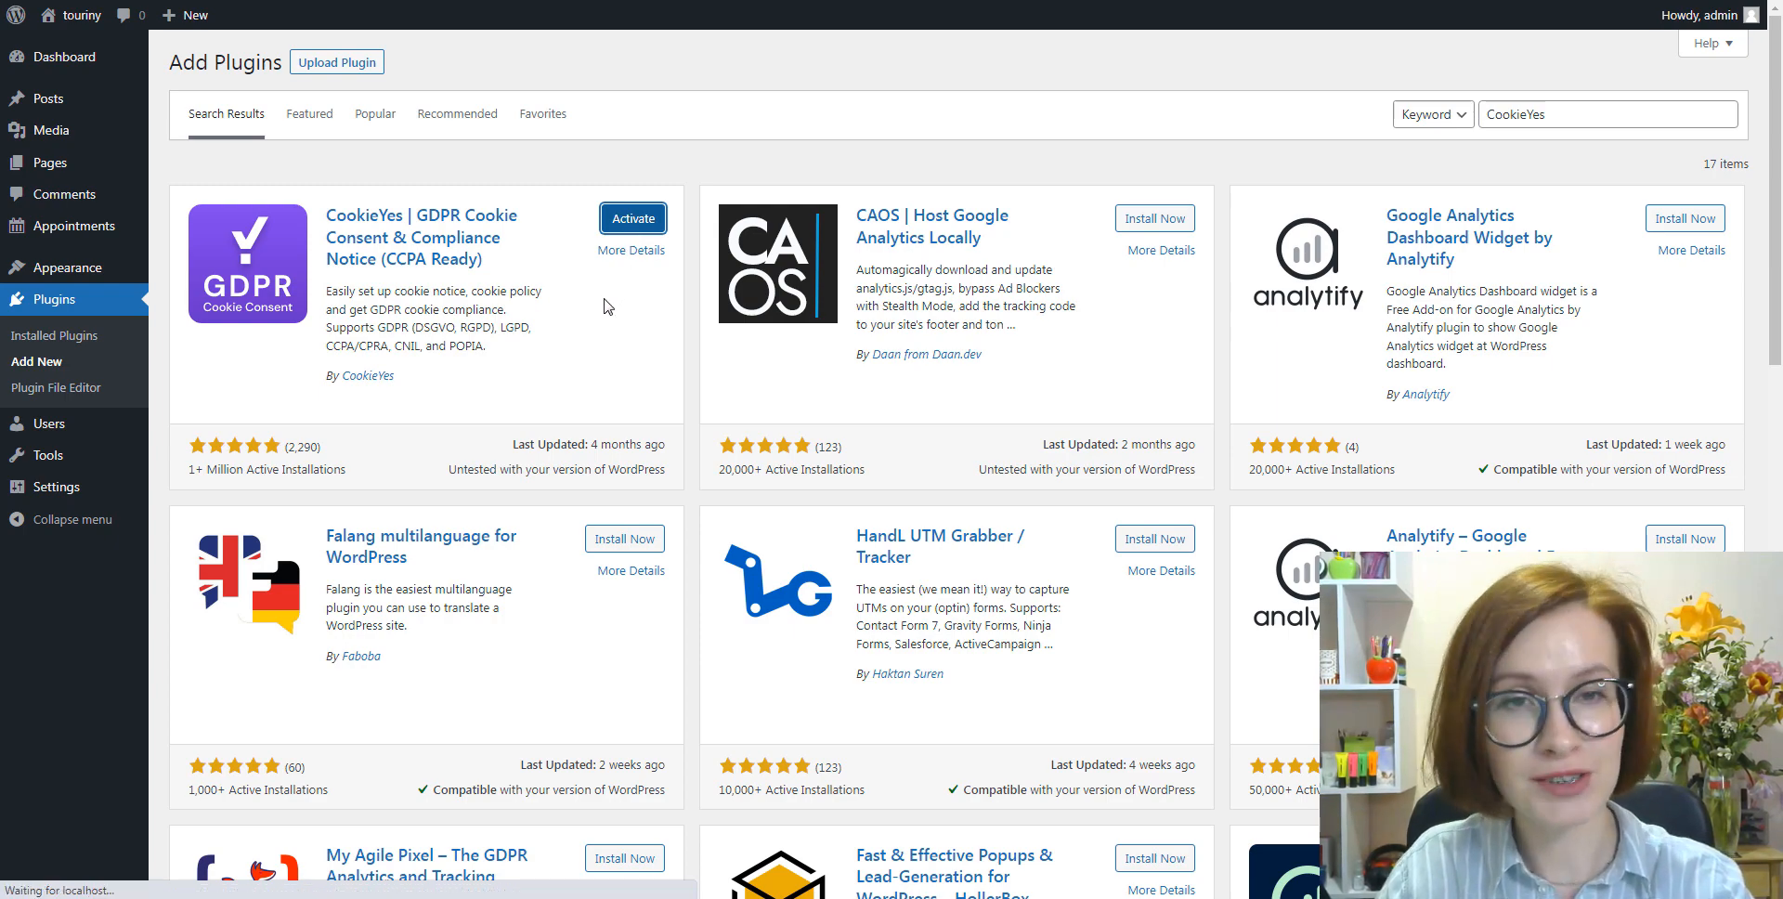
pyautogui.click(632, 218)
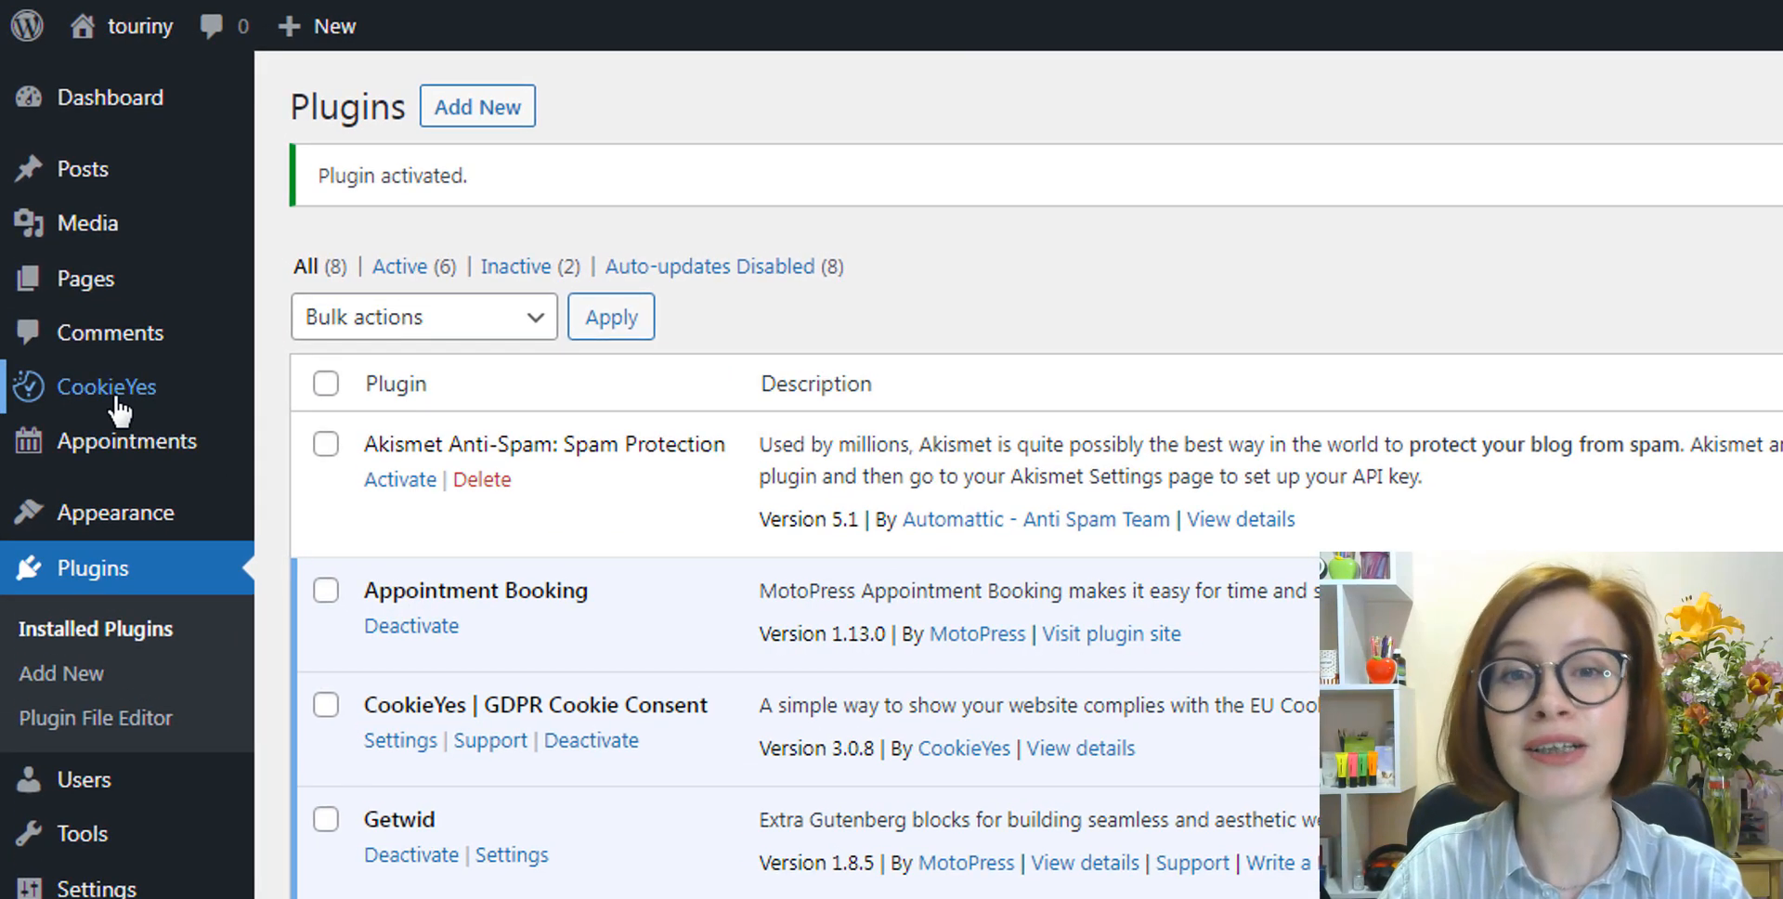
# Open the CookieYes dashboard and start Customize Banner
pyautogui.click(108, 386)
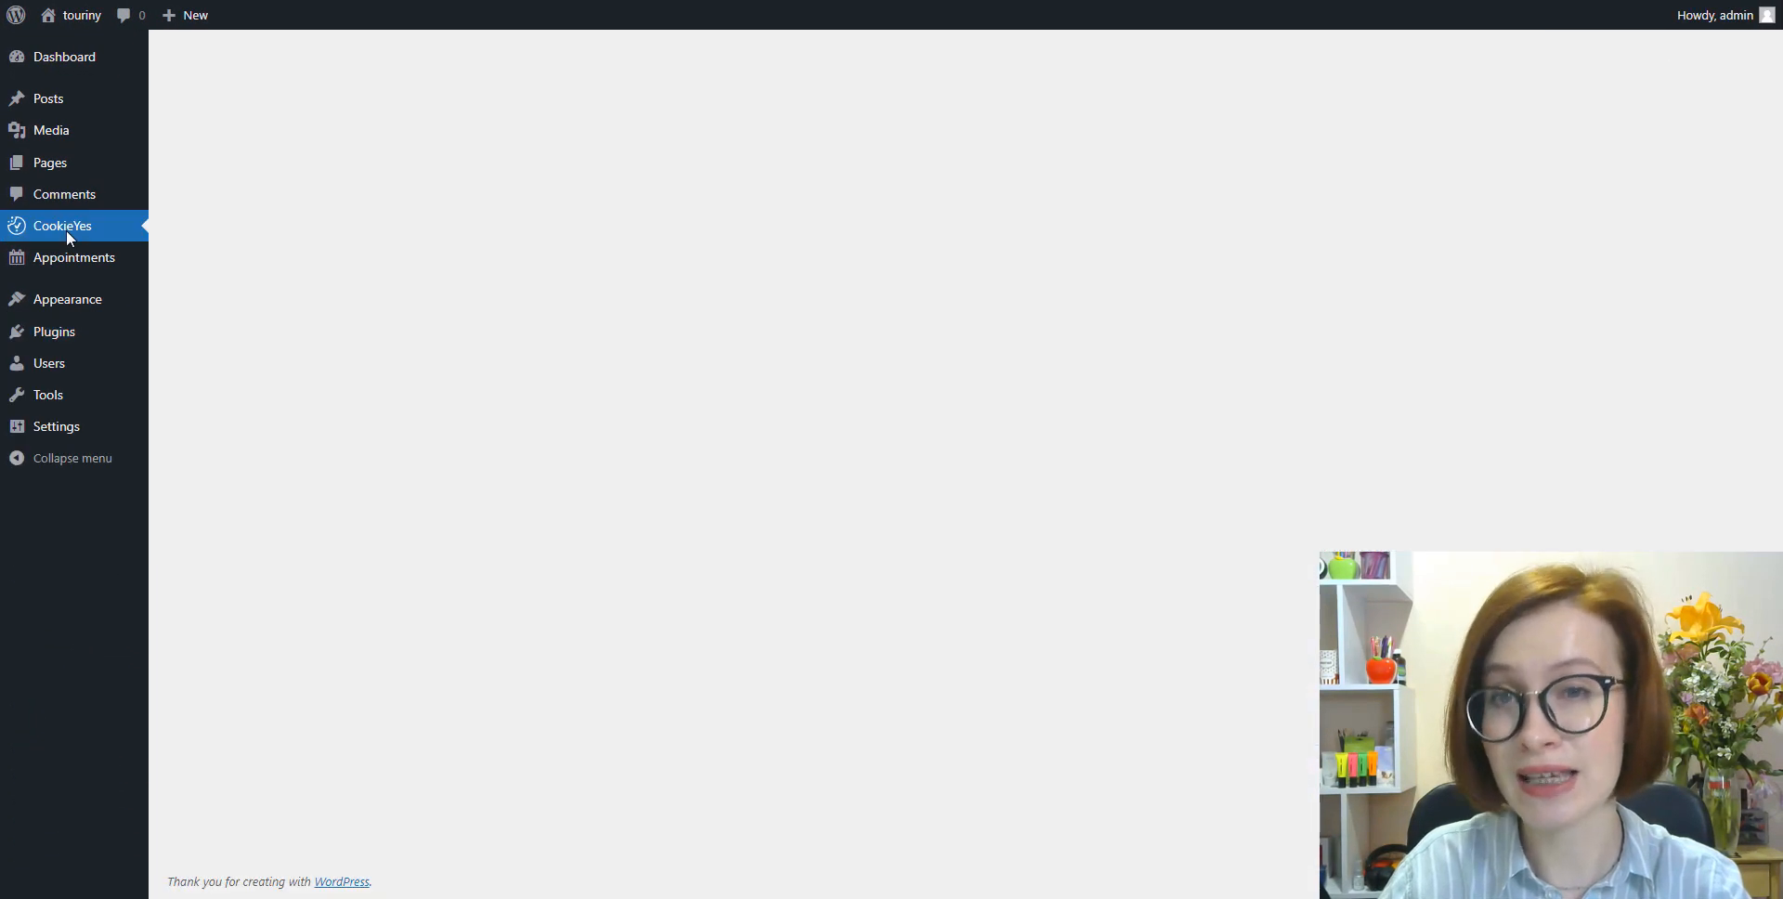
pyautogui.click(62, 225)
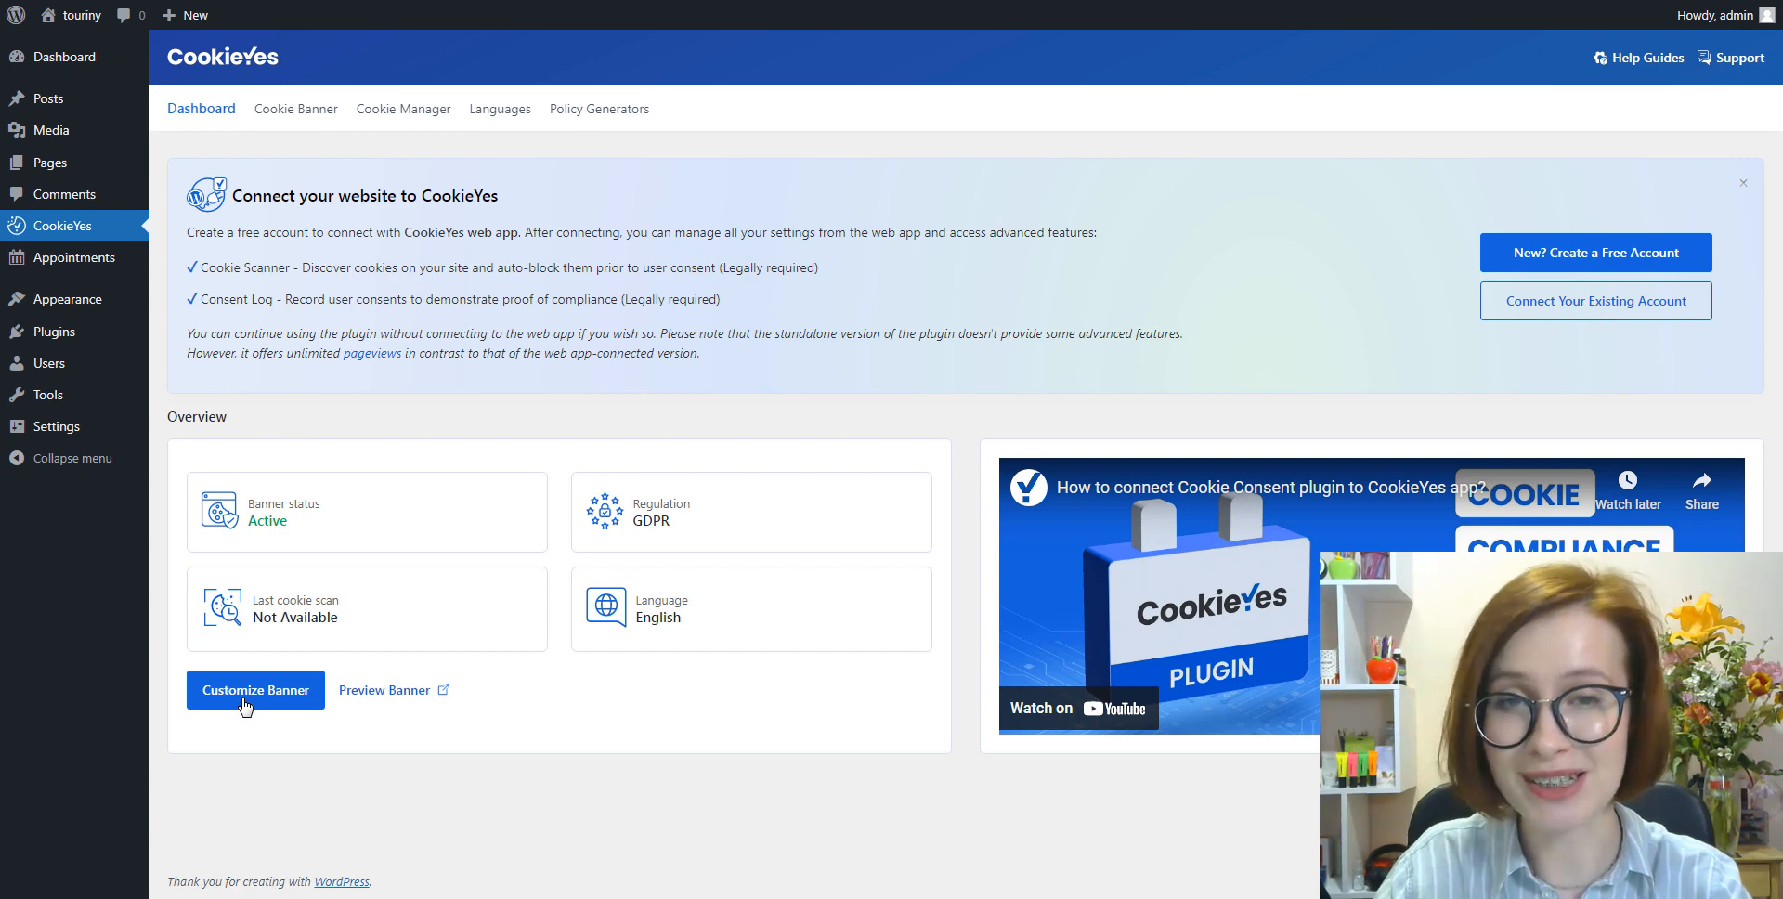
pyautogui.click(254, 690)
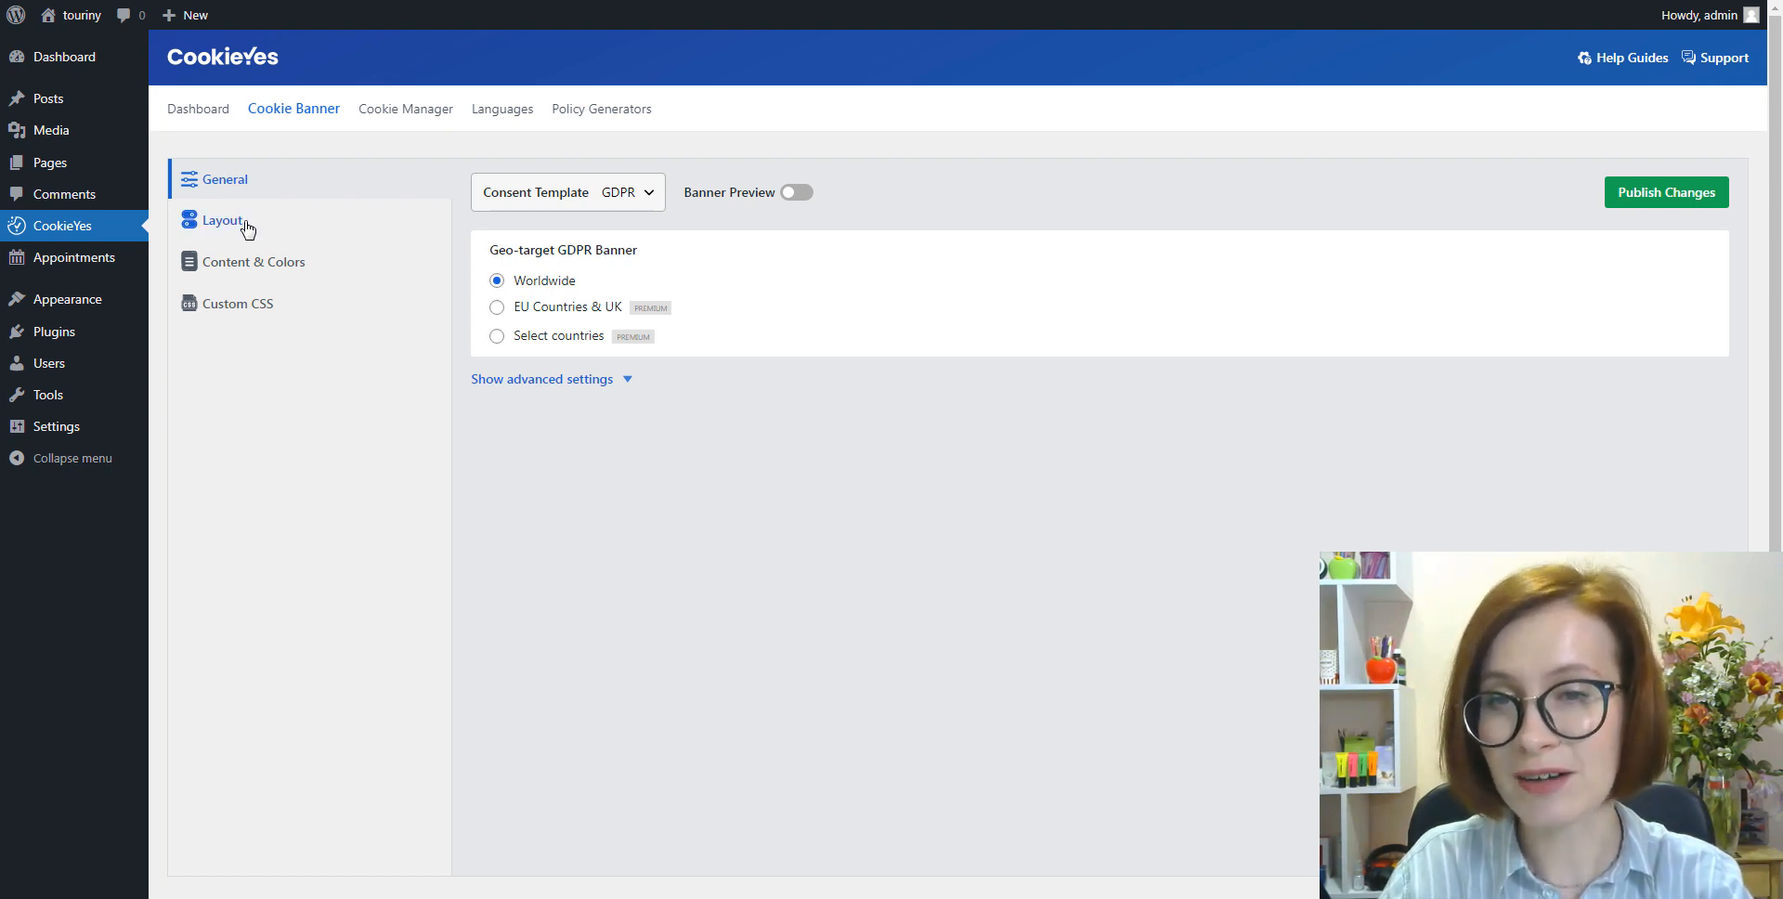
pyautogui.click(223, 219)
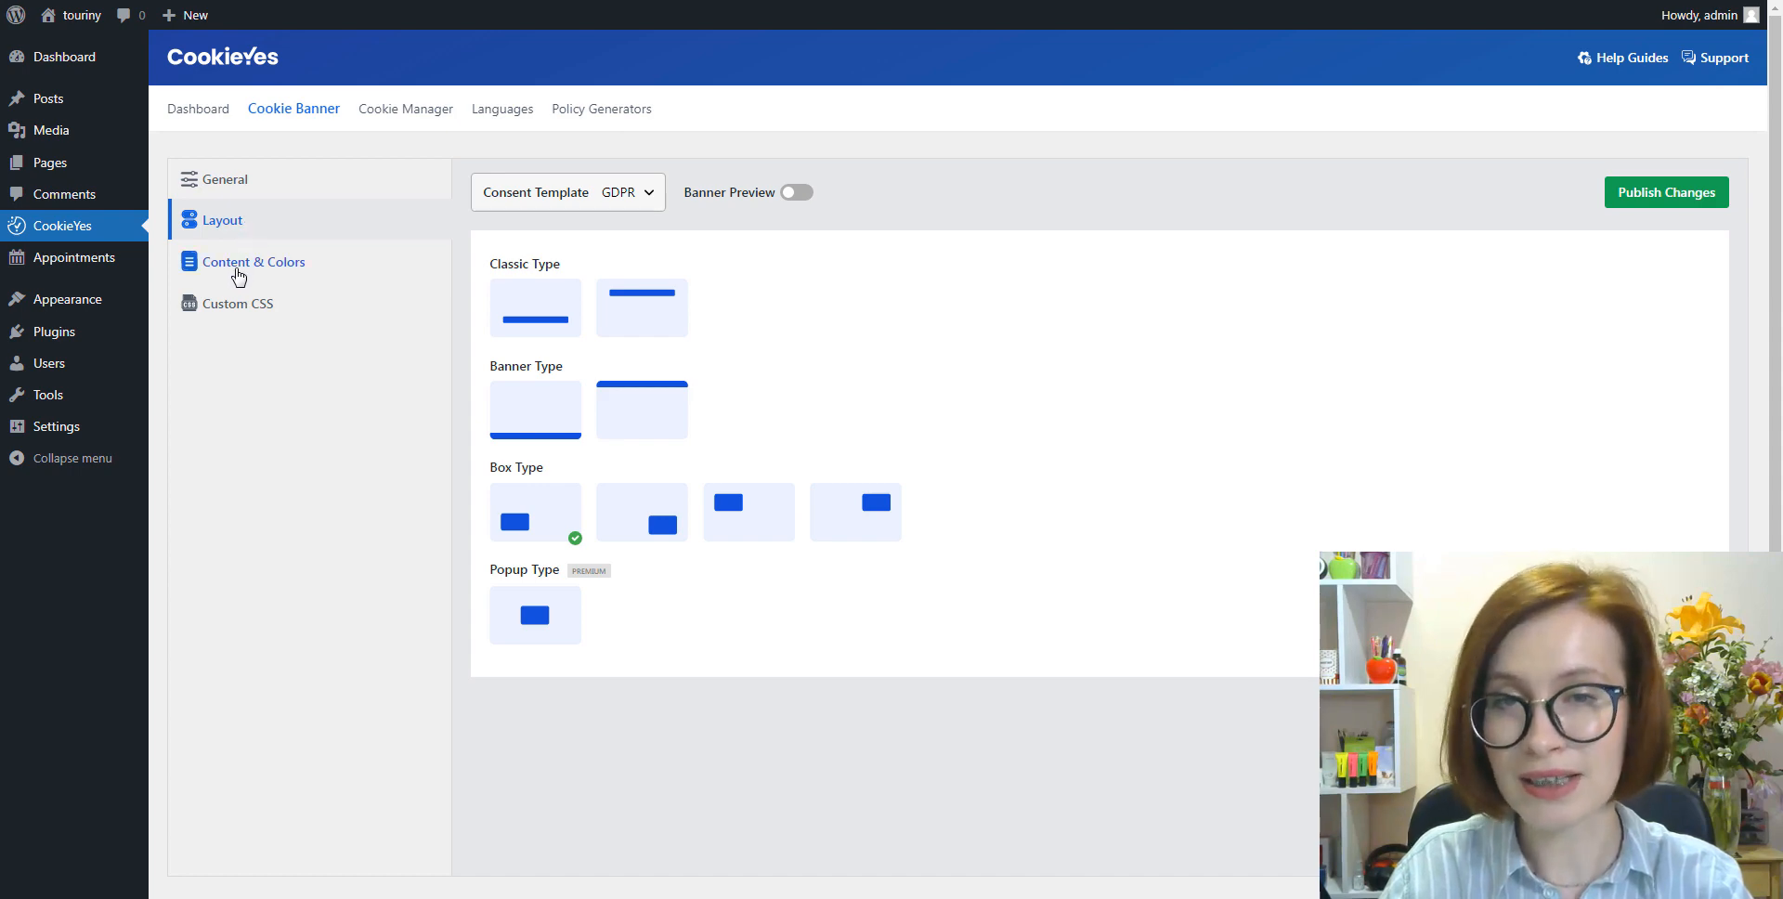
pyautogui.click(237, 303)
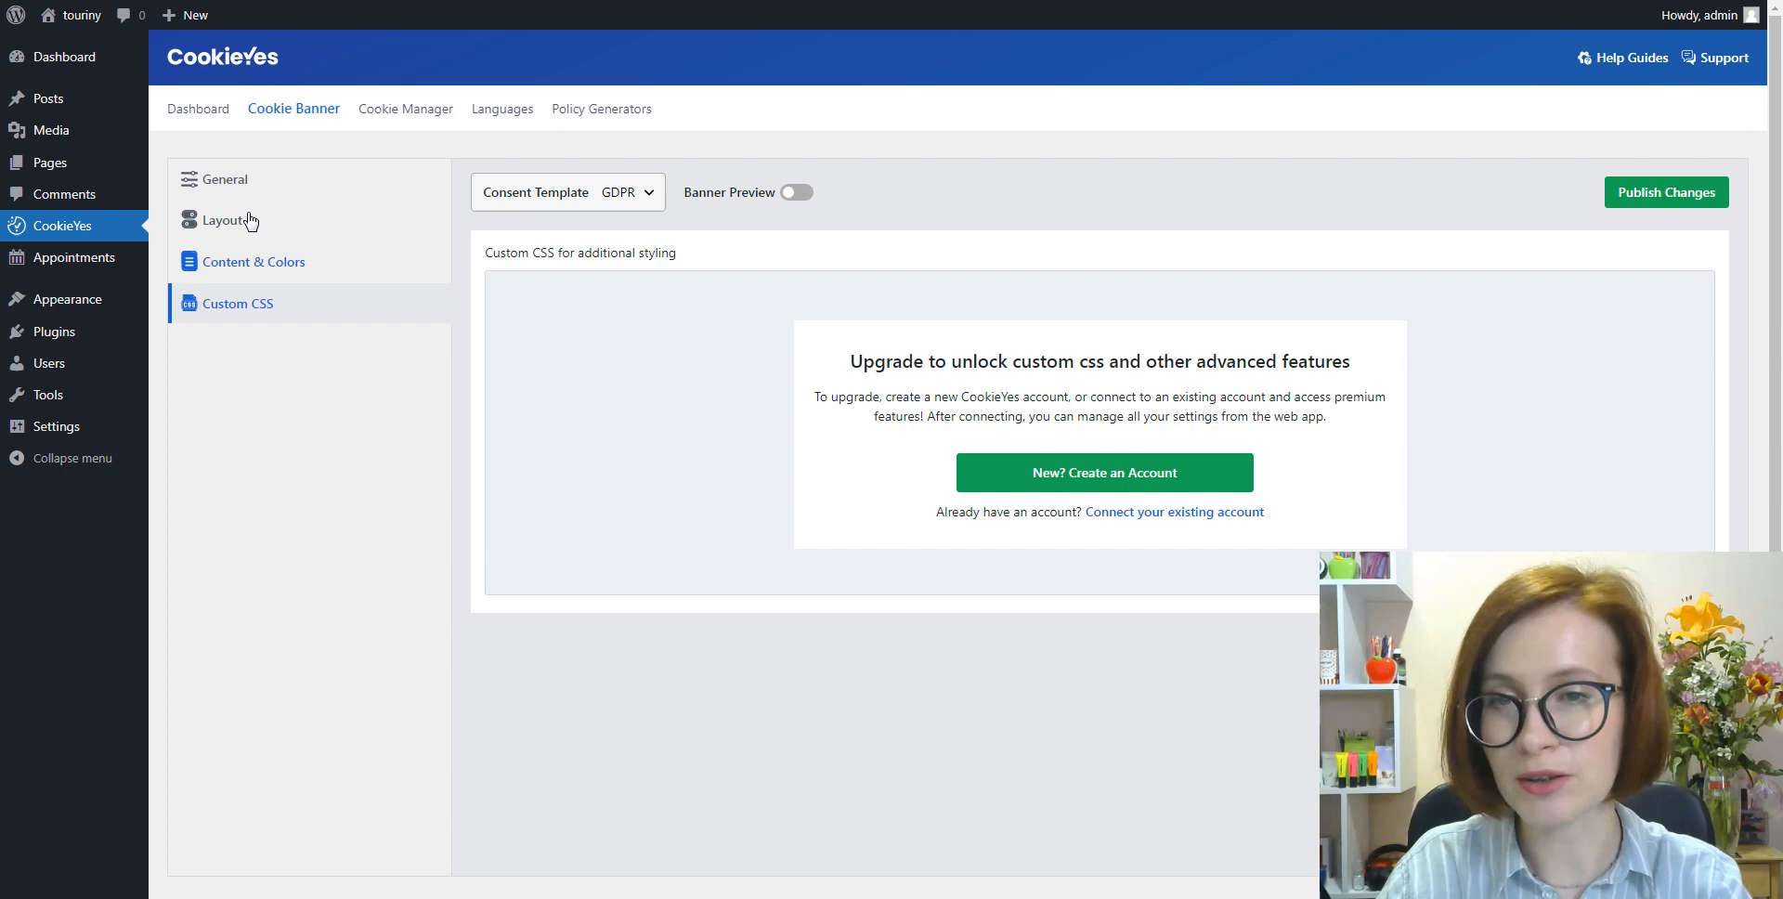
pyautogui.click(224, 179)
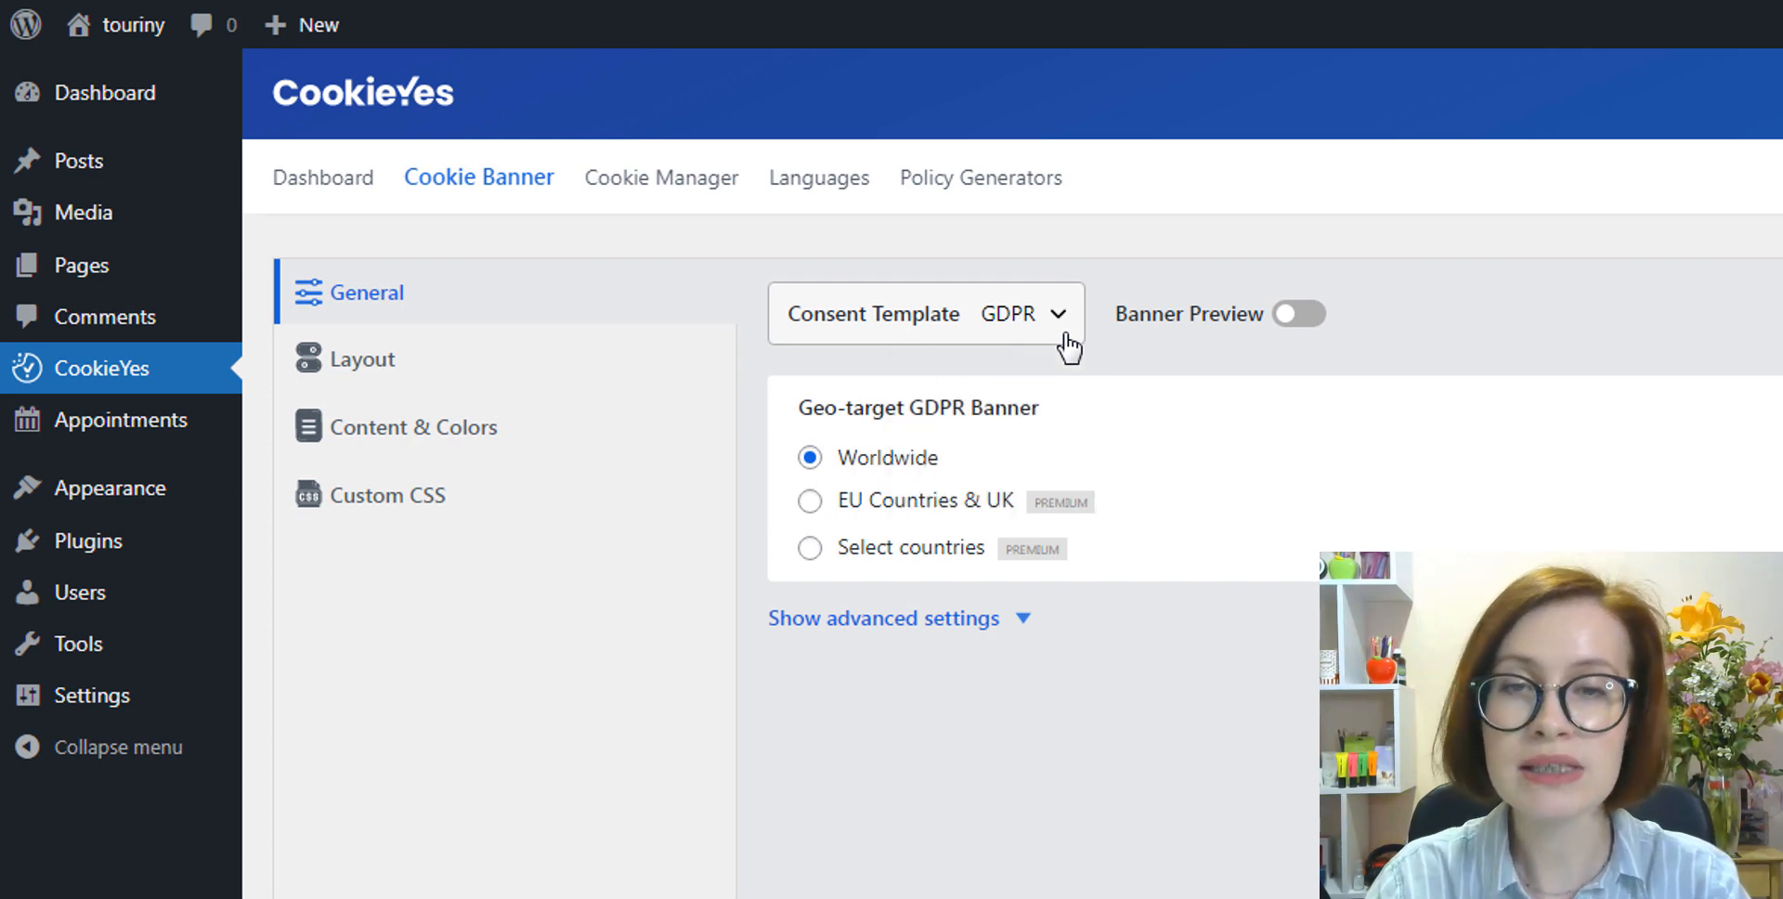
pyautogui.moveTo(1111, 383)
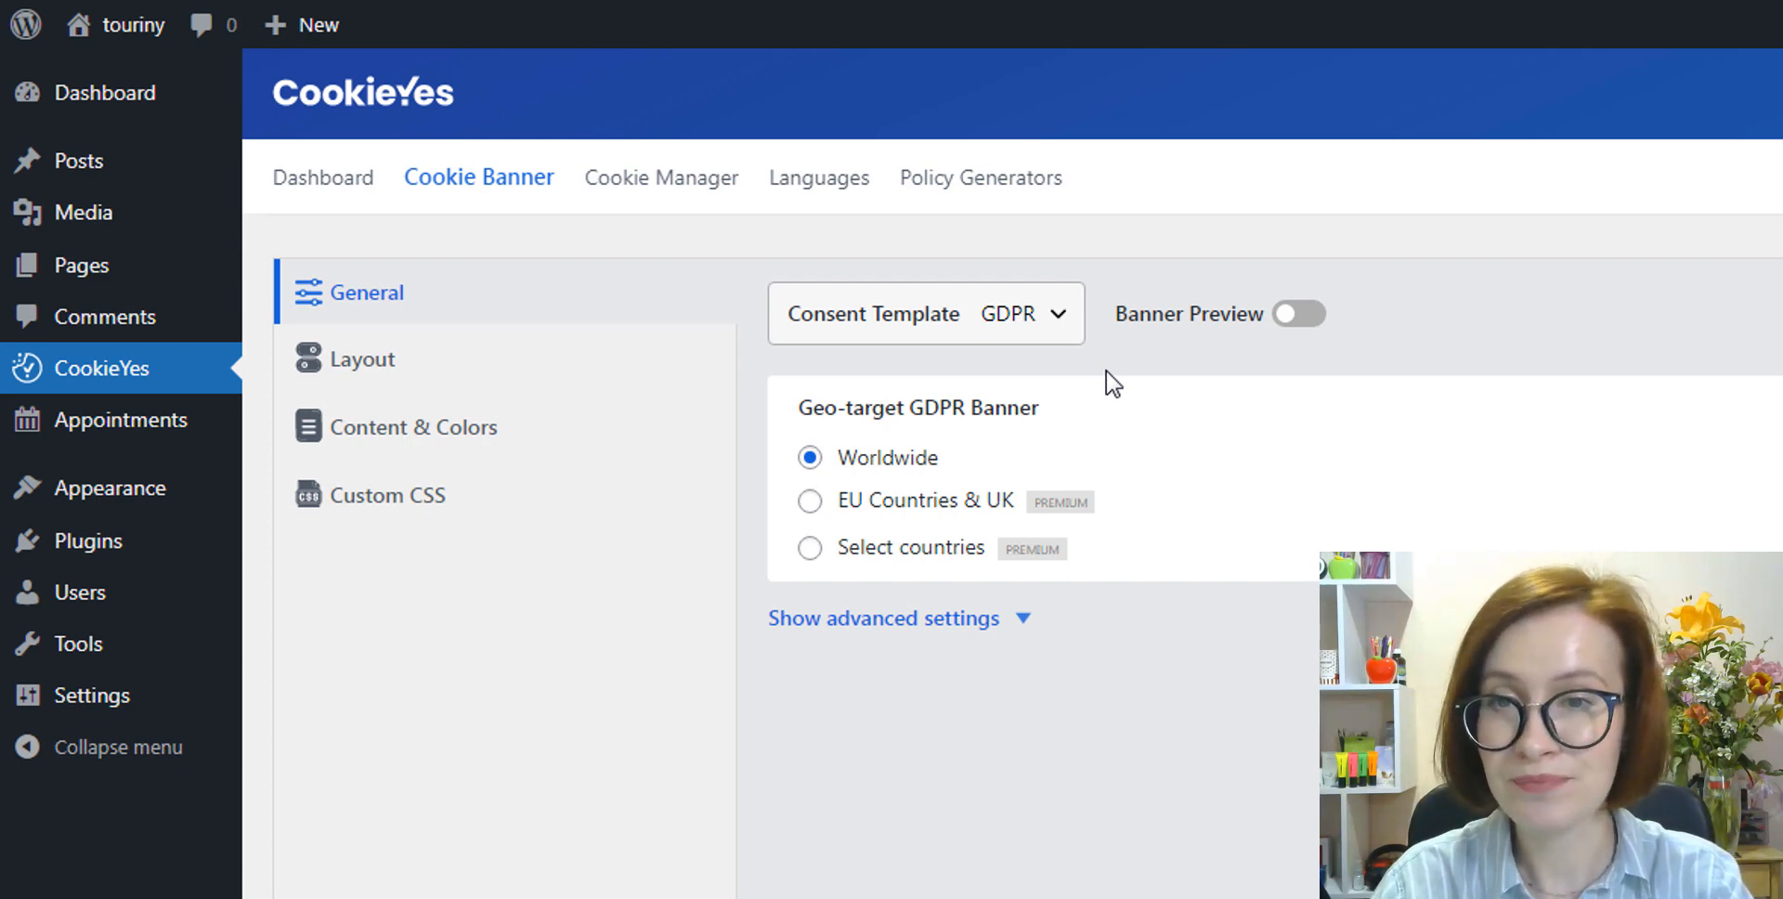
pyautogui.moveTo(1097, 442)
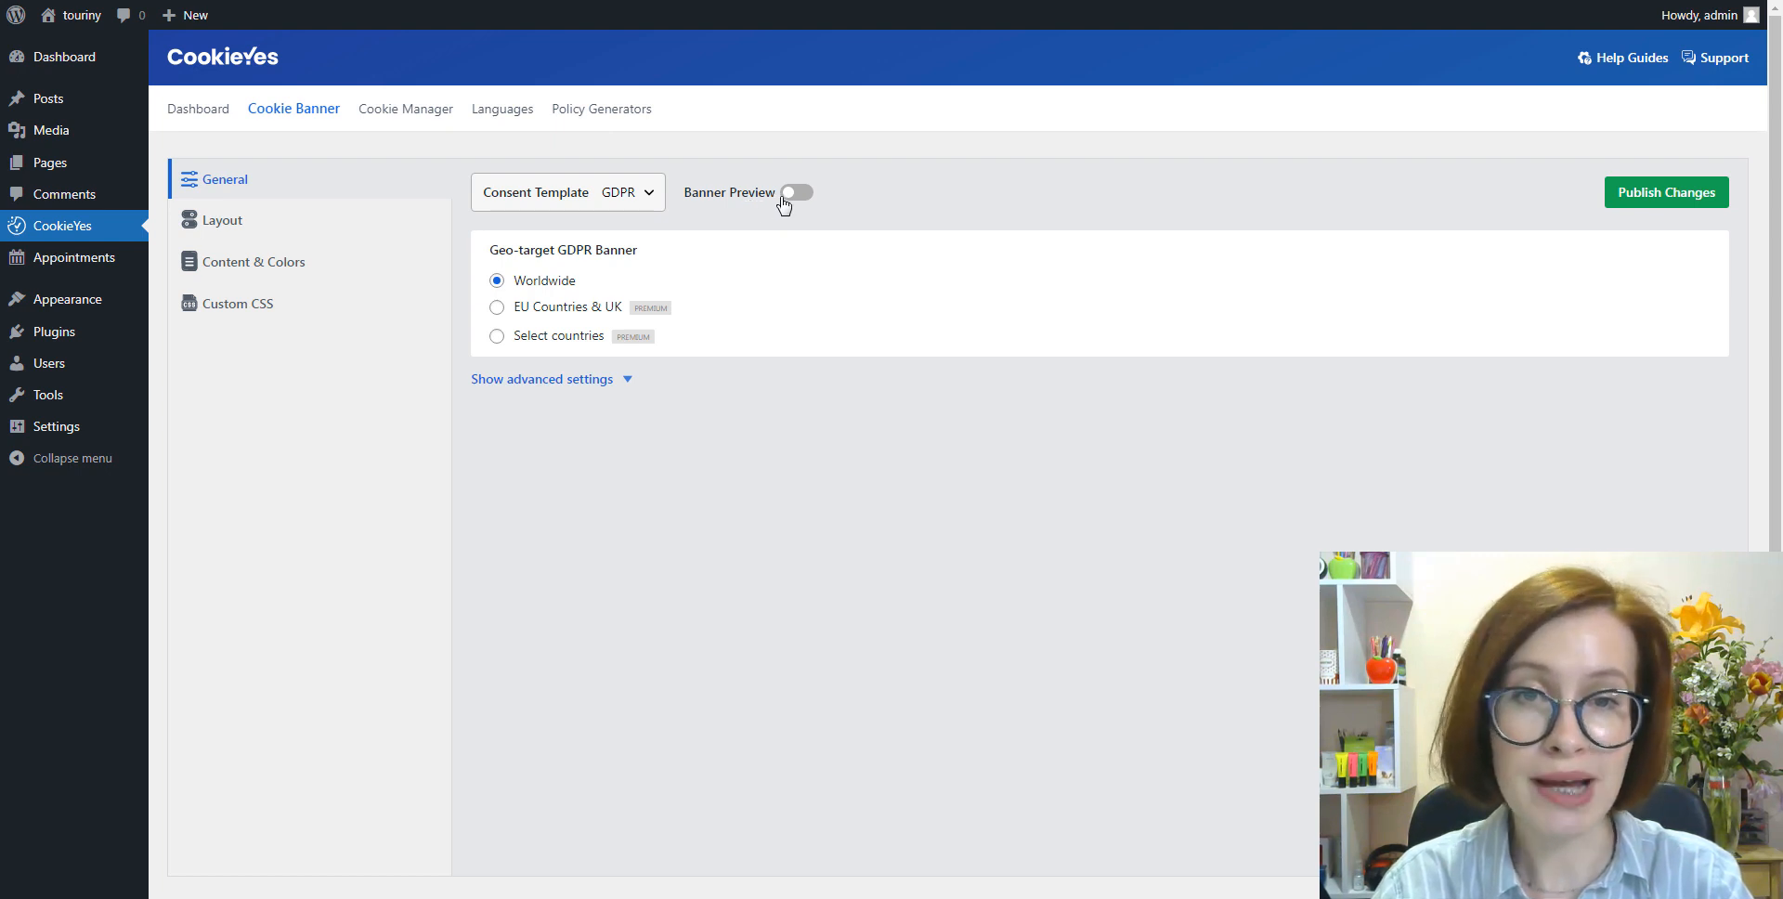
pyautogui.moveTo(809, 195)
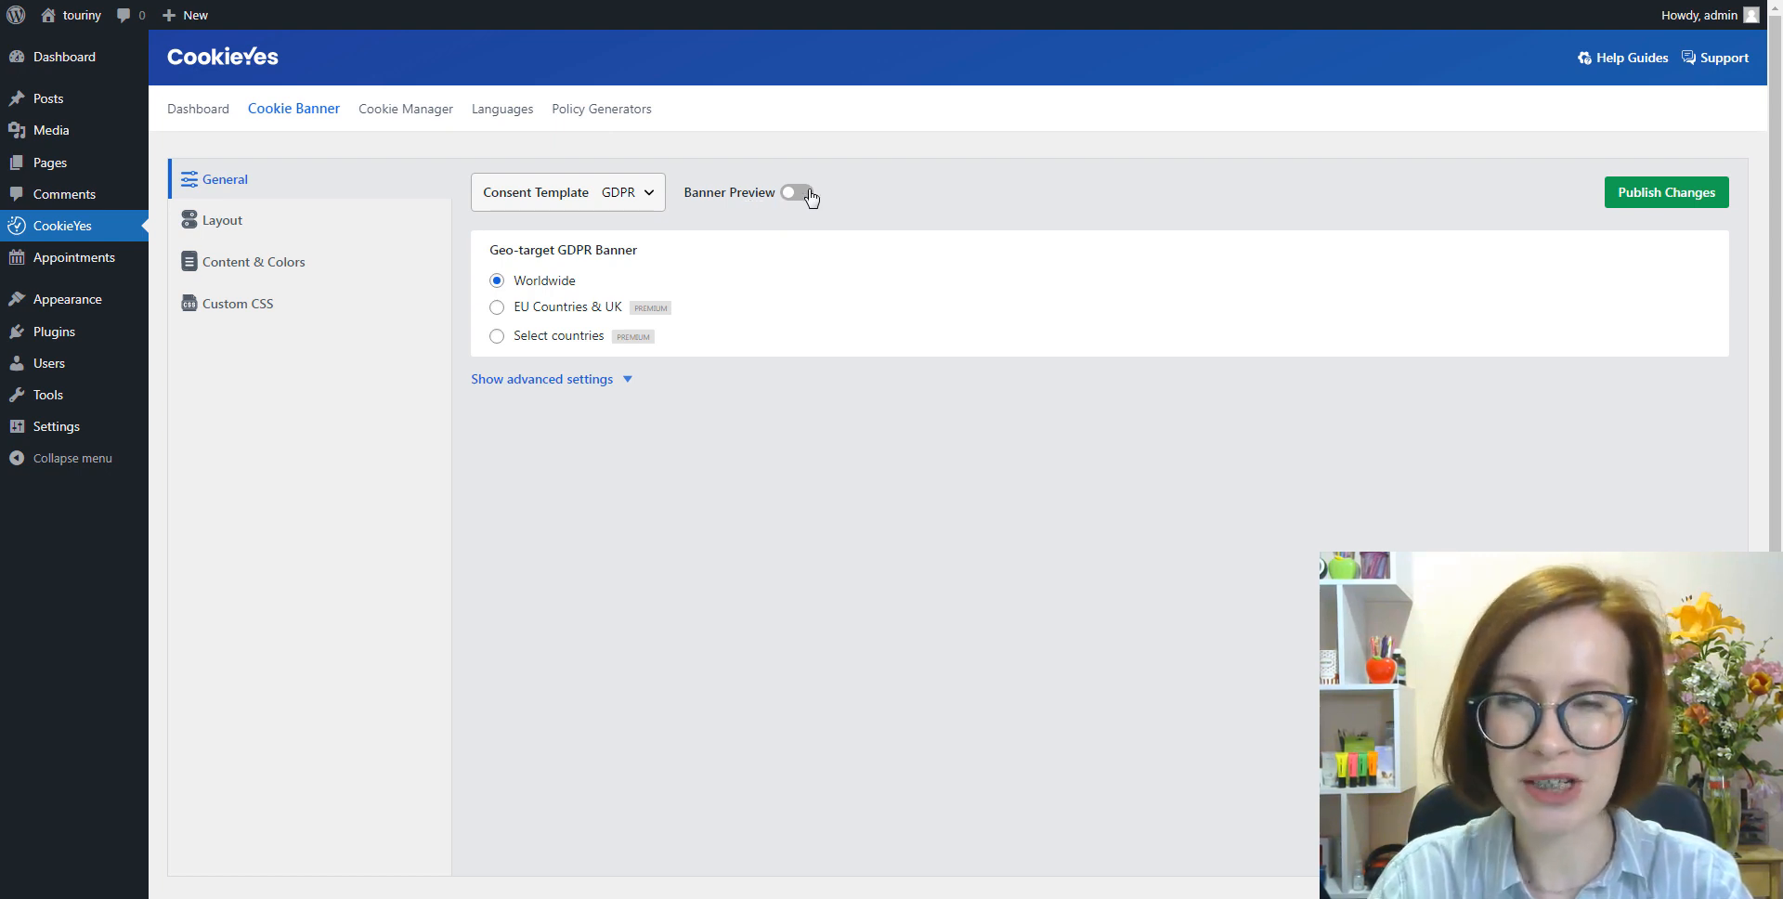
pyautogui.click(796, 192)
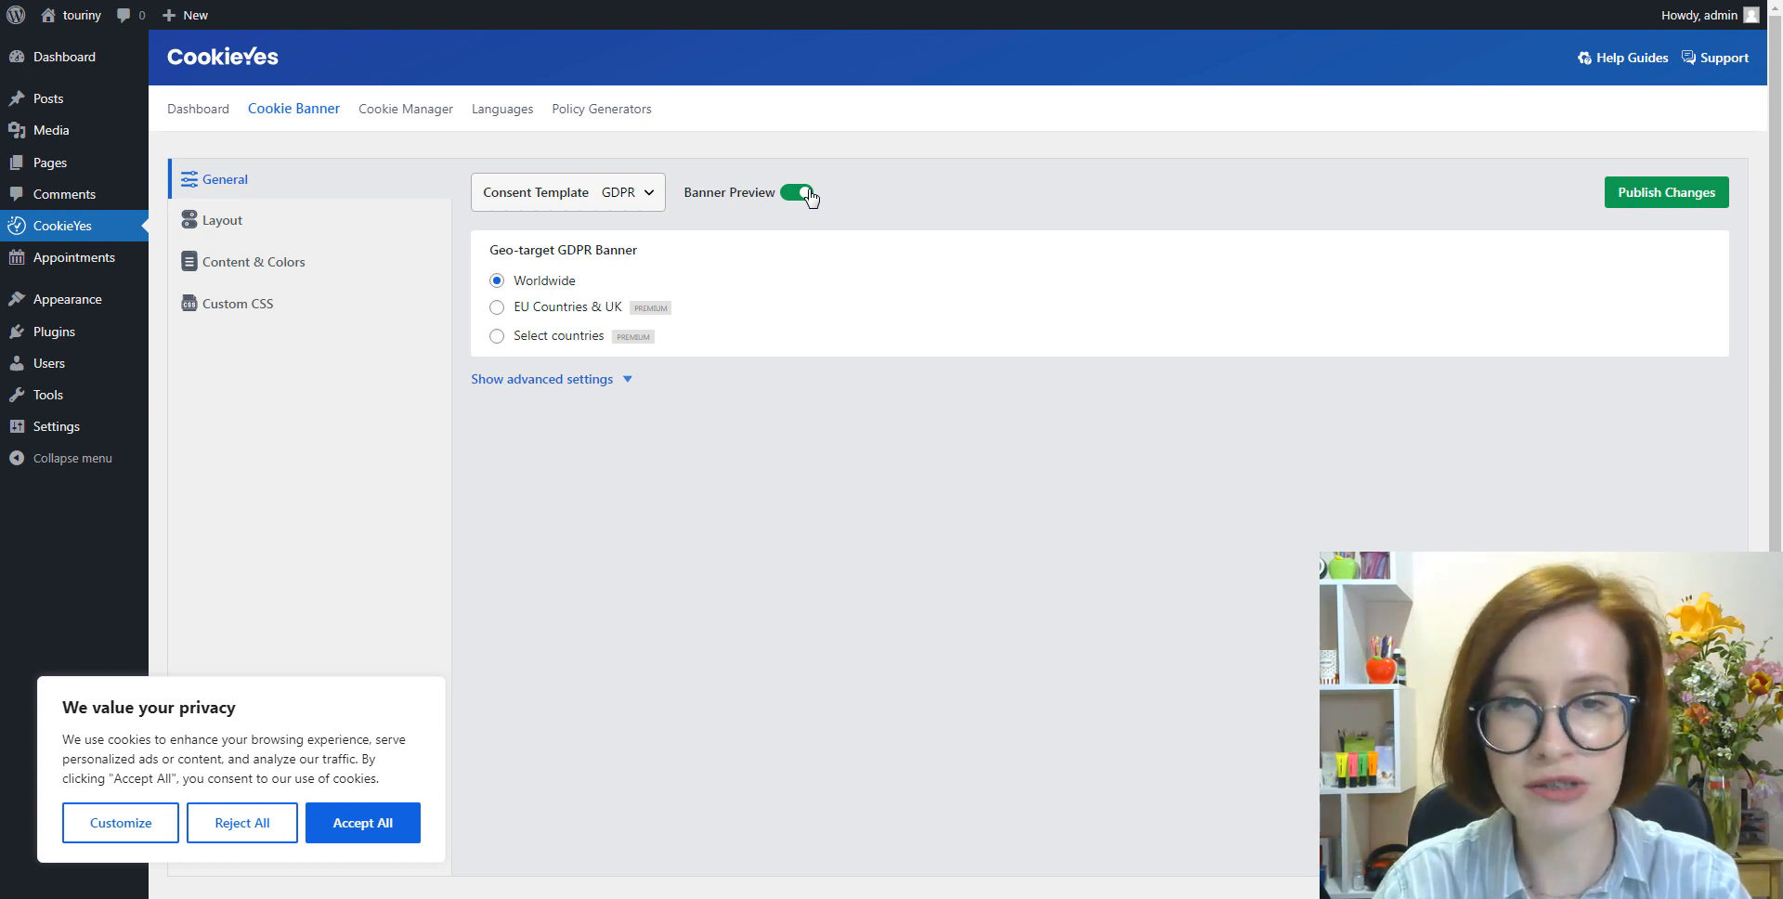
pyautogui.click(797, 192)
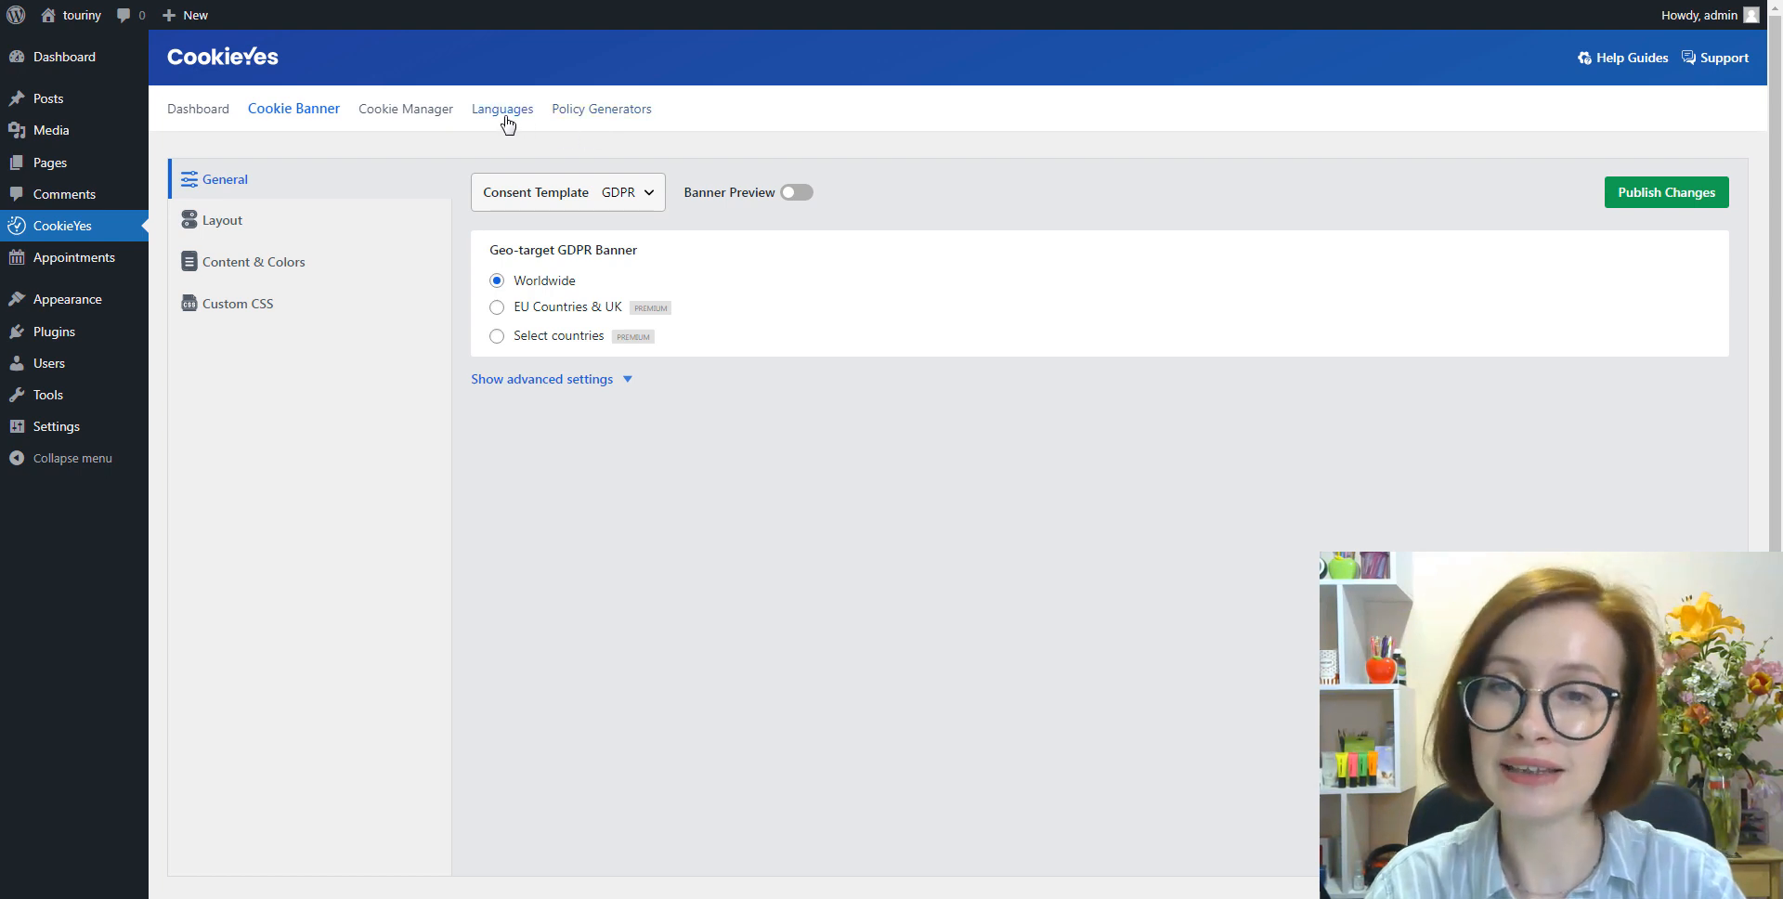
pyautogui.click(501, 108)
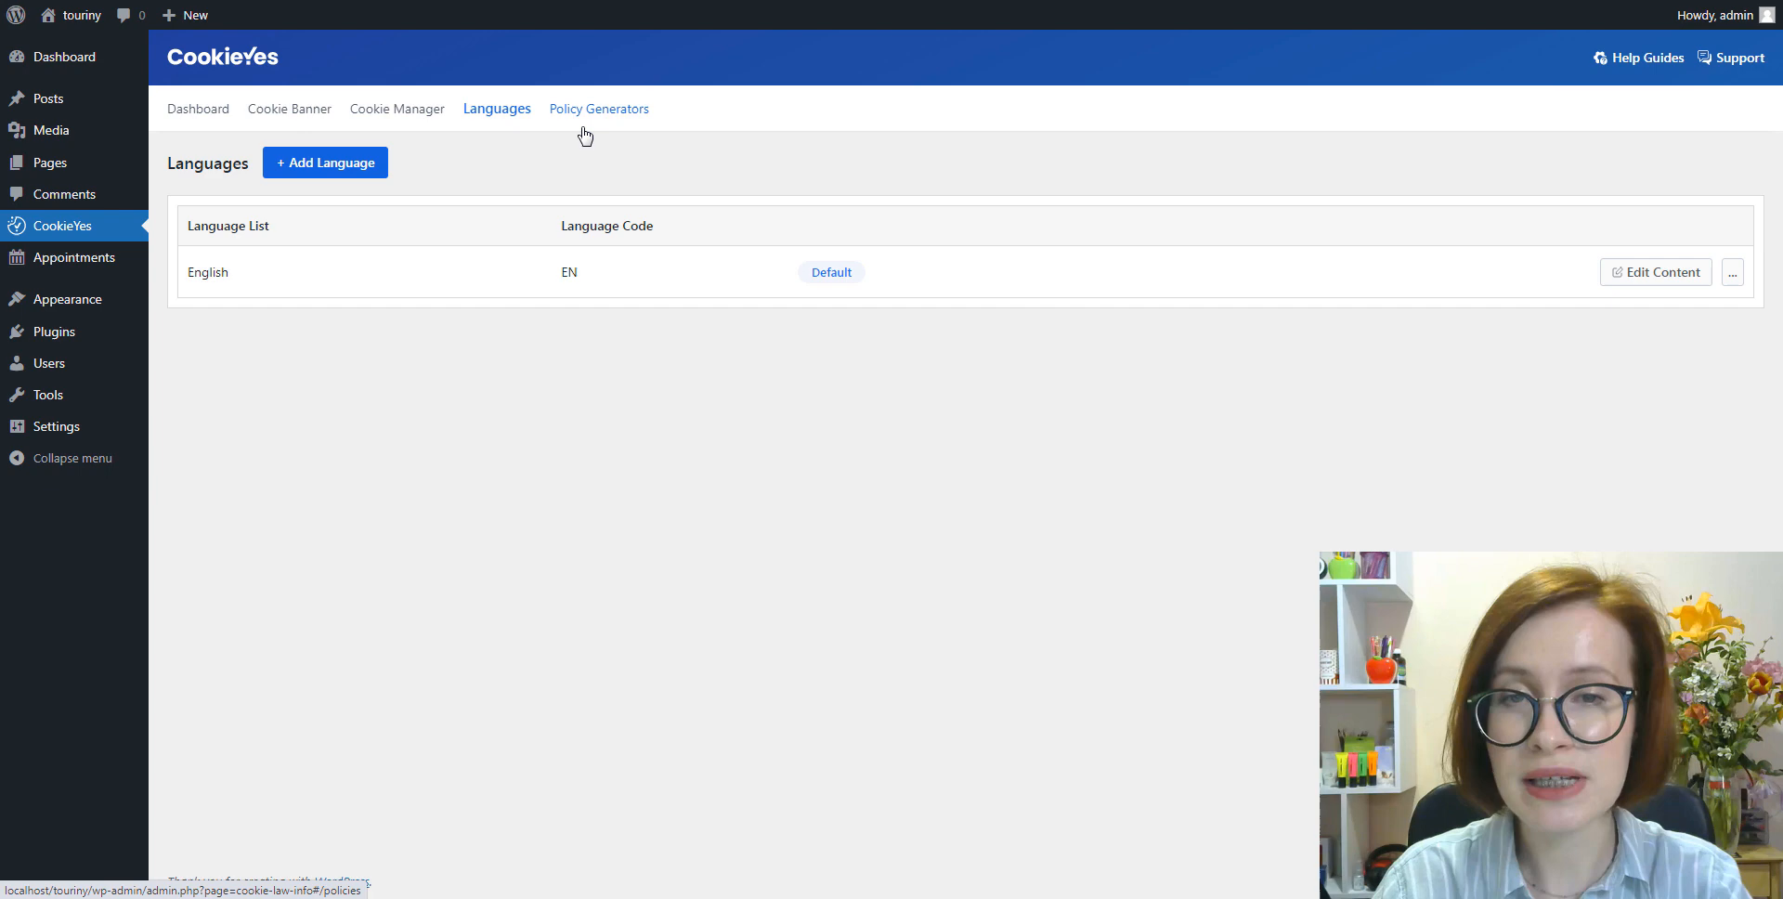
pyautogui.click(598, 108)
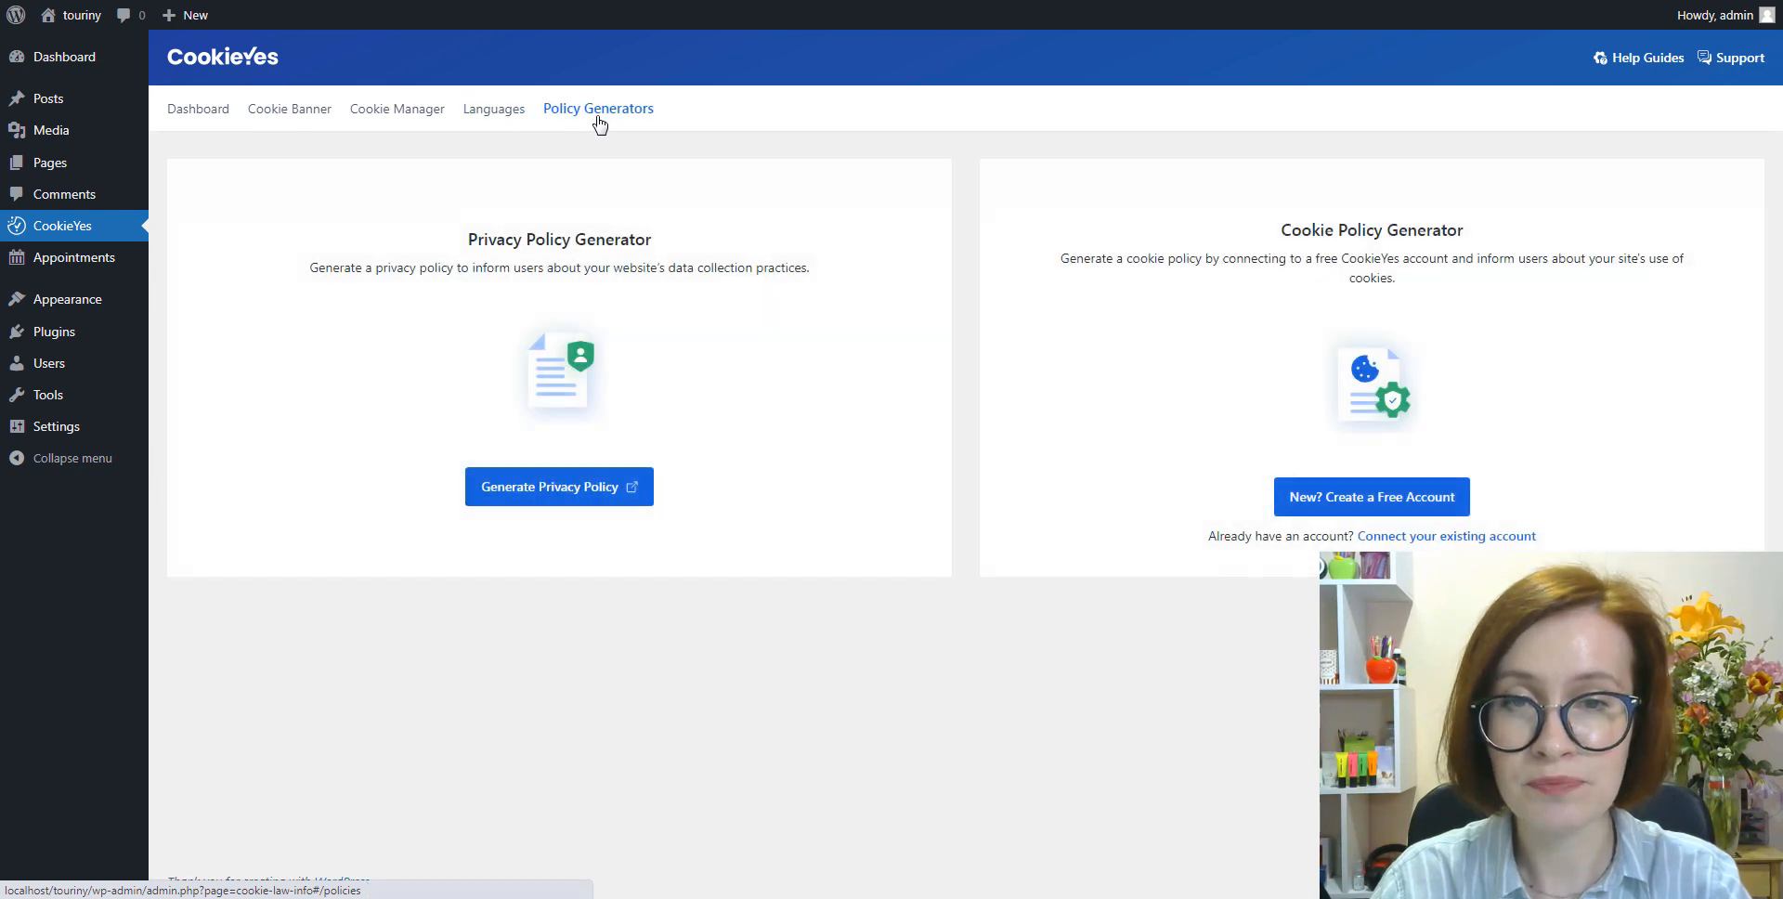
pyautogui.click(292, 108)
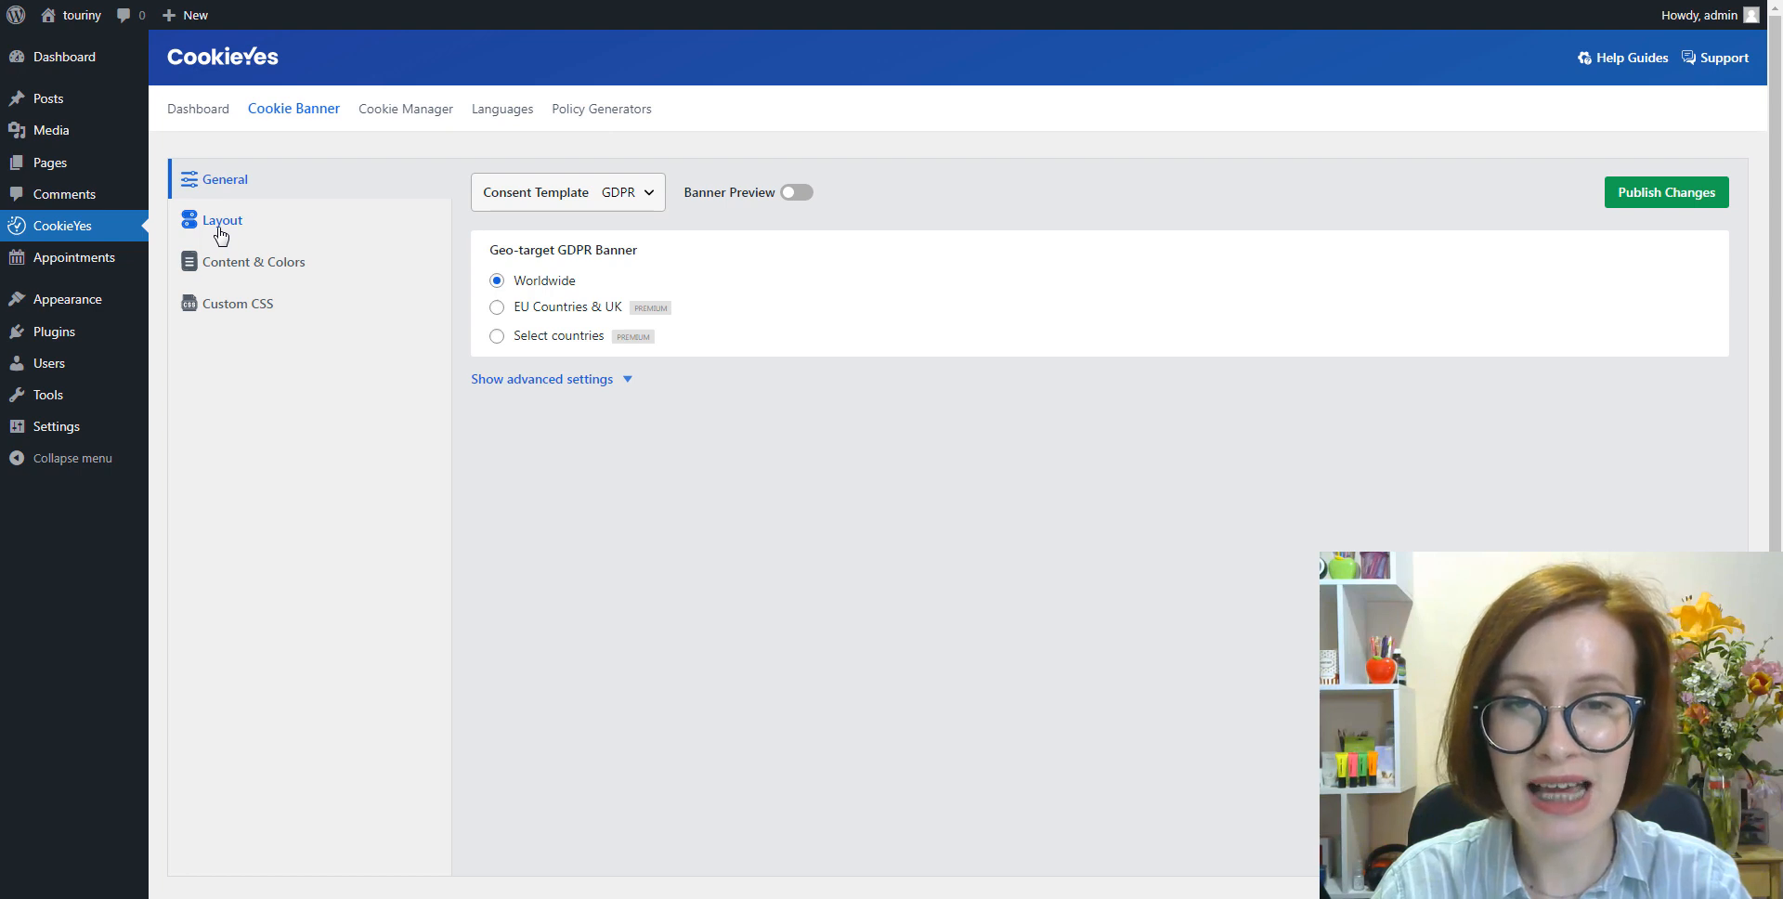
# Set the banner layout to a bottom-right Box, briefly previewing the banner then hiding it
pyautogui.click(222, 219)
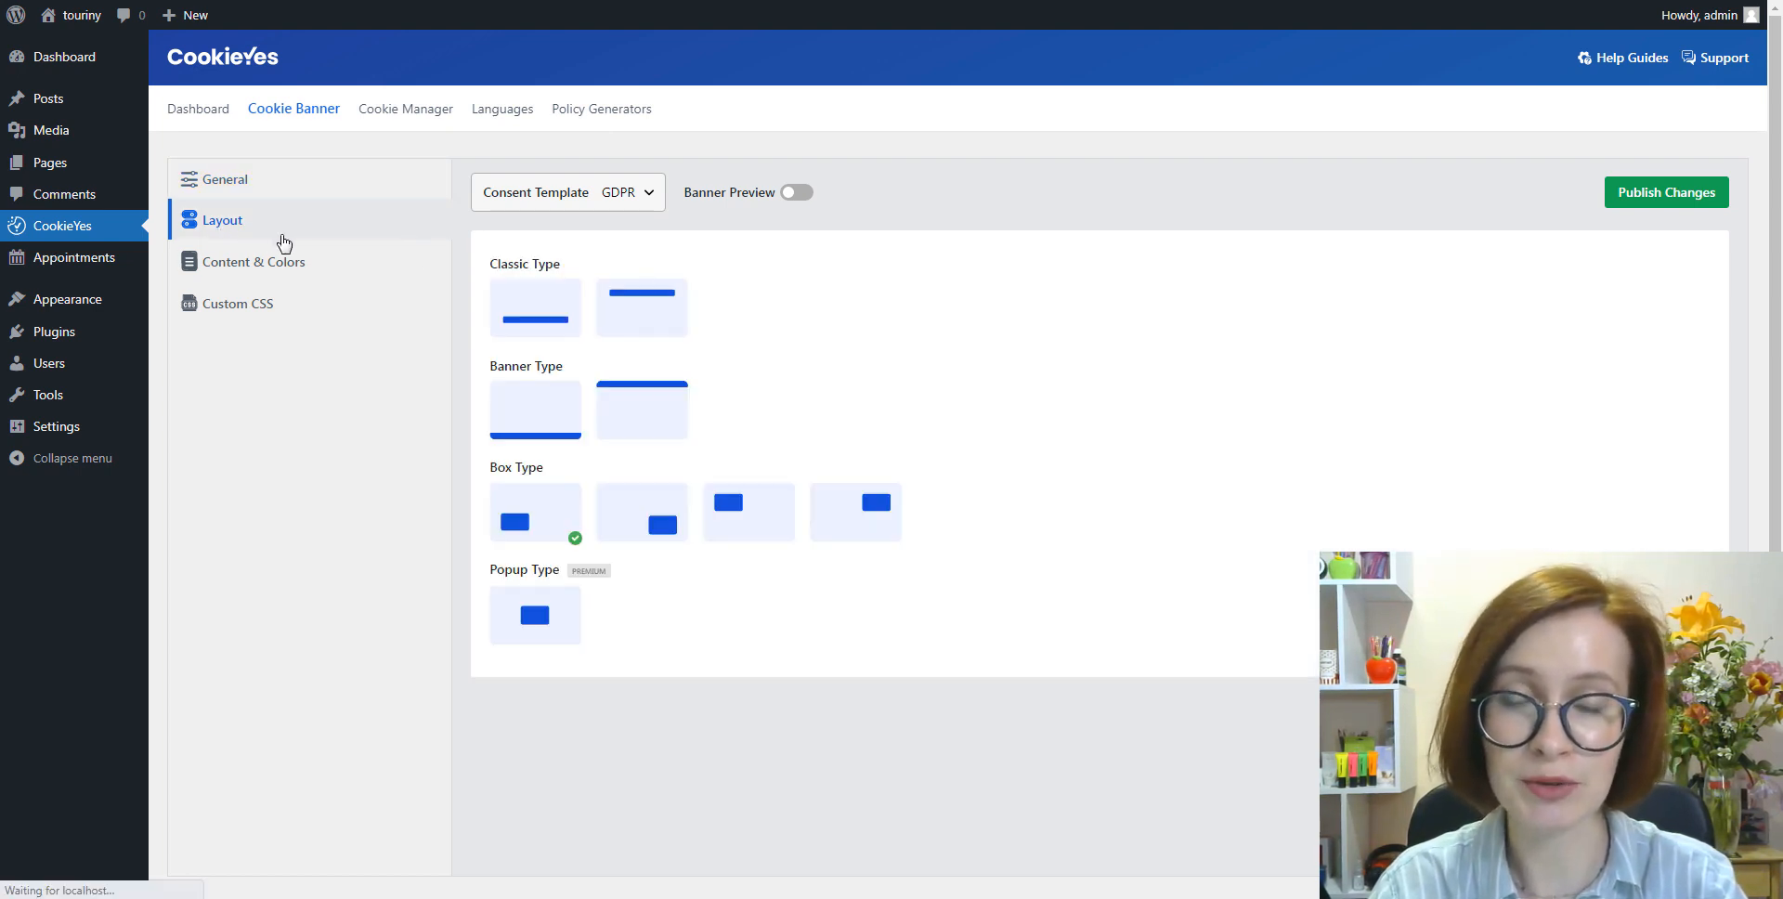
pyautogui.moveTo(479, 397)
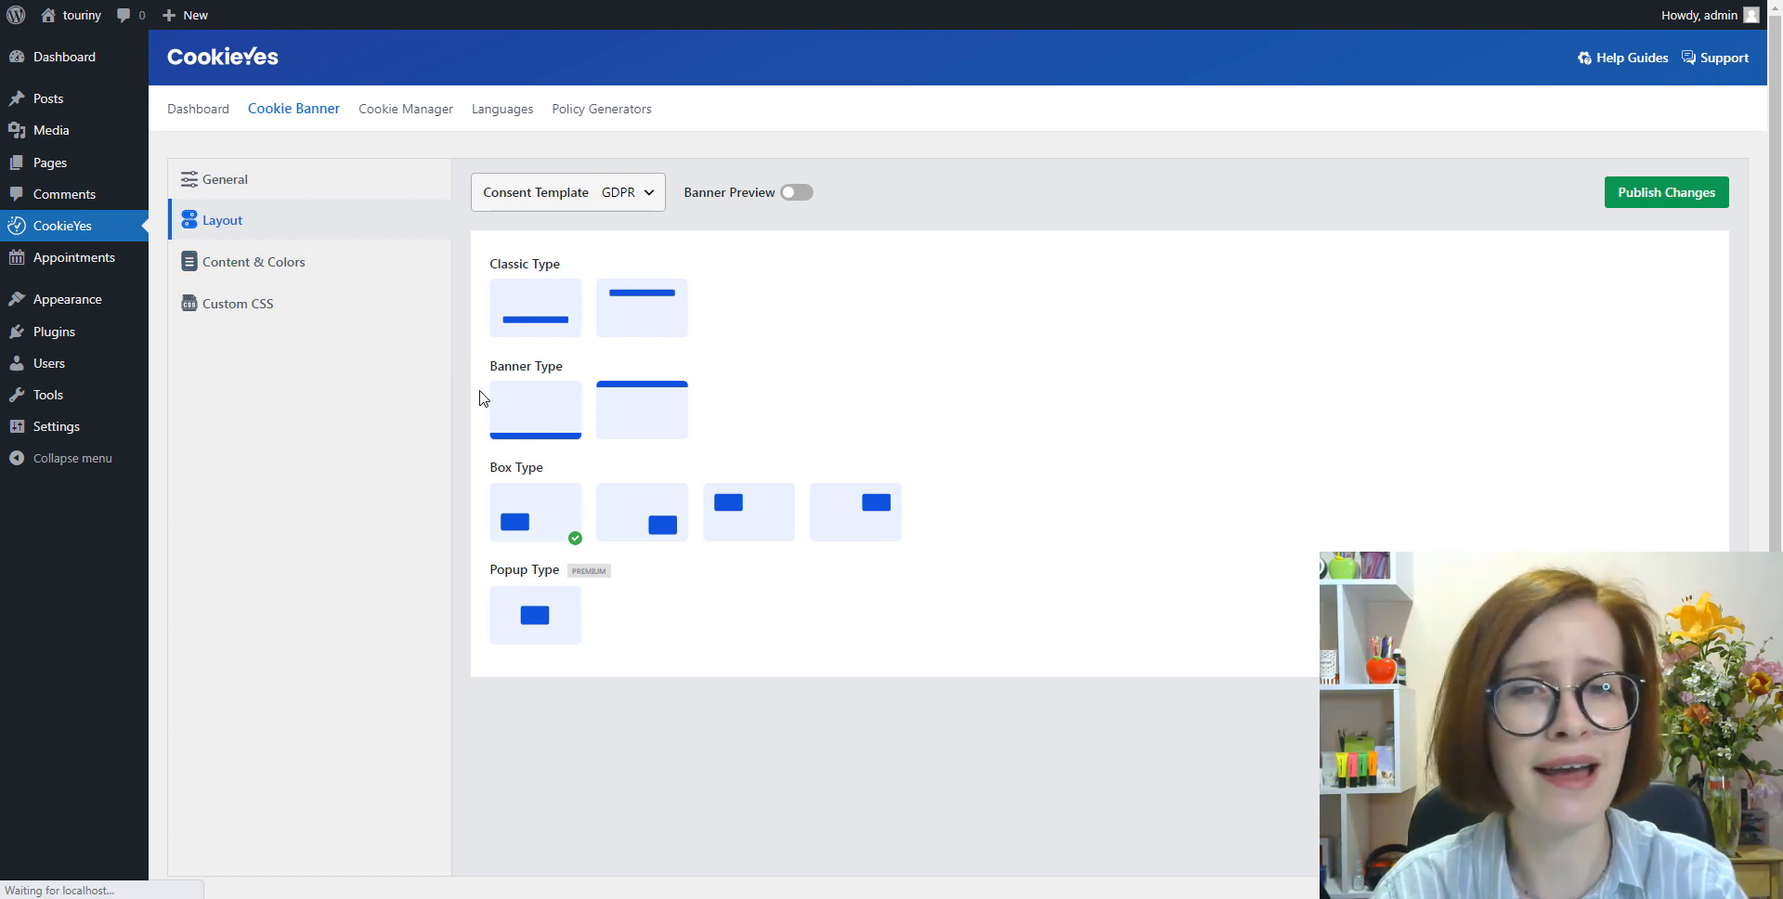
pyautogui.moveTo(670, 543)
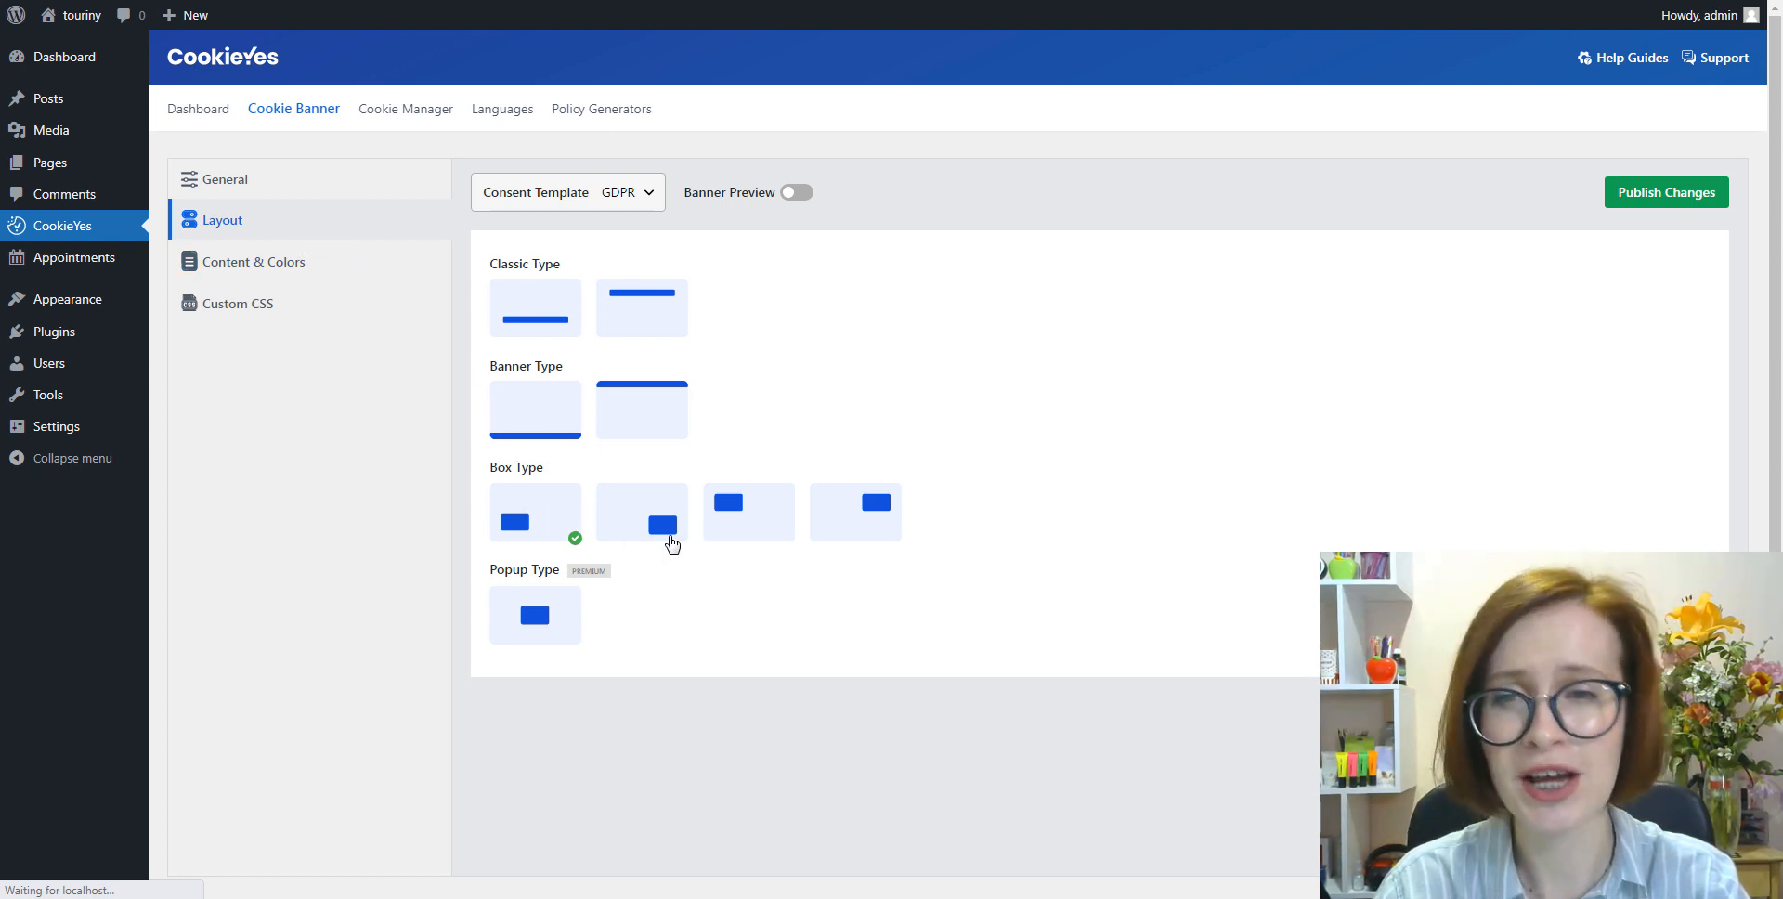
pyautogui.click(642, 512)
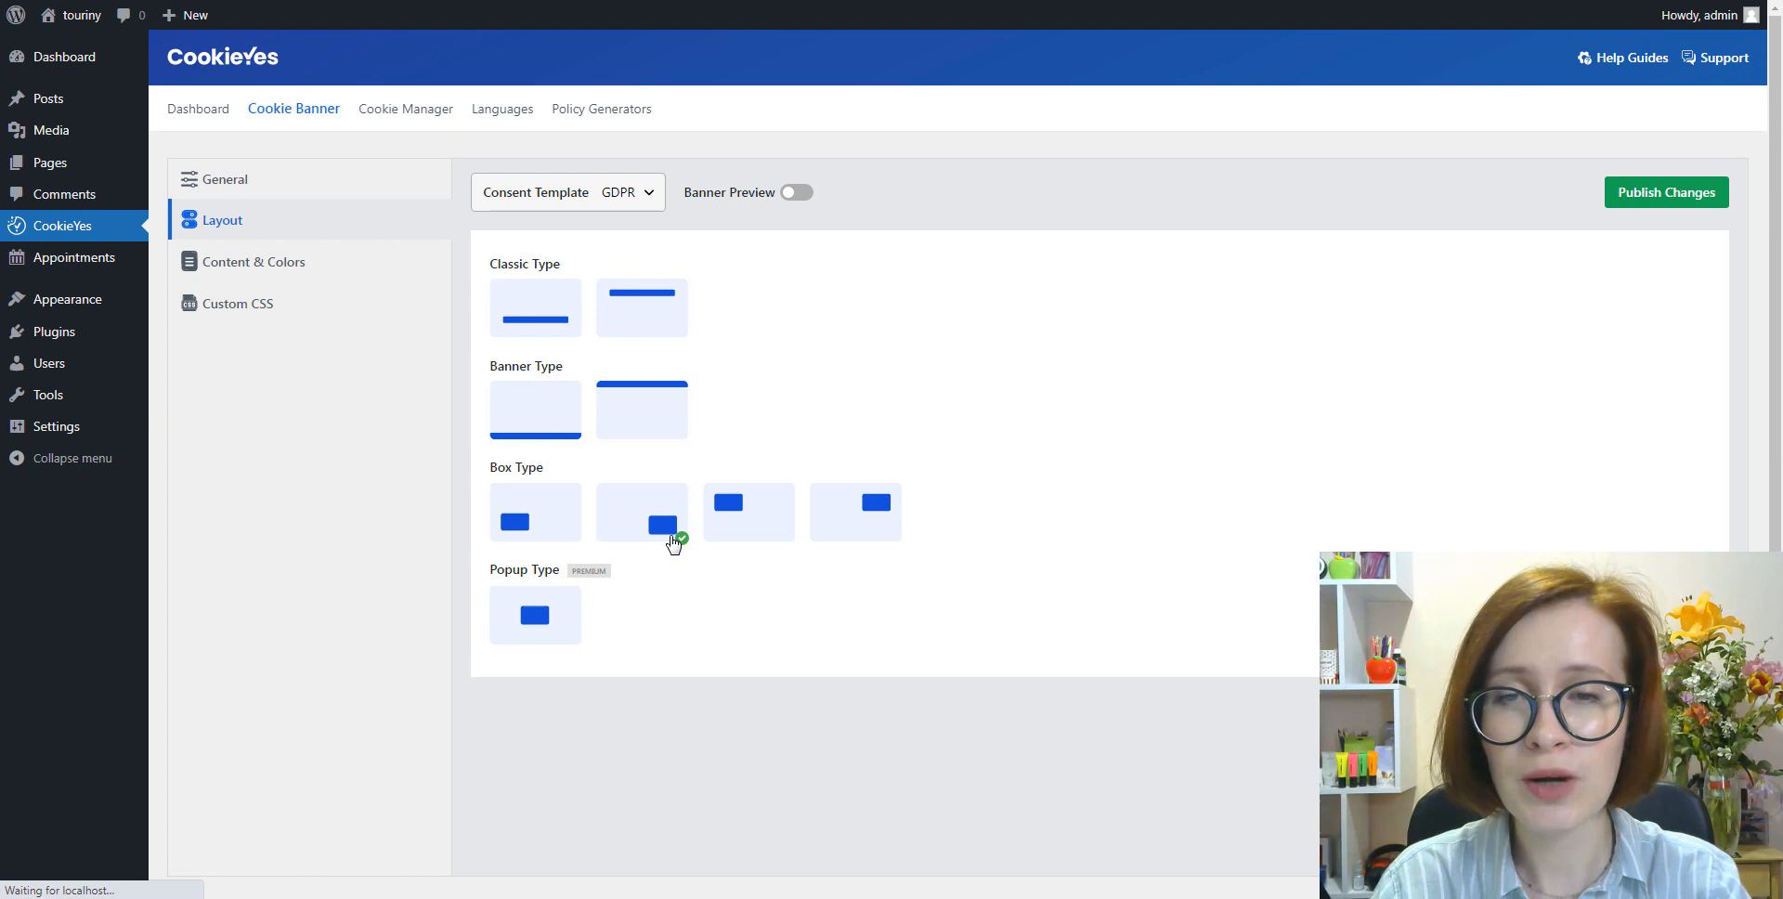
pyautogui.moveTo(677, 555)
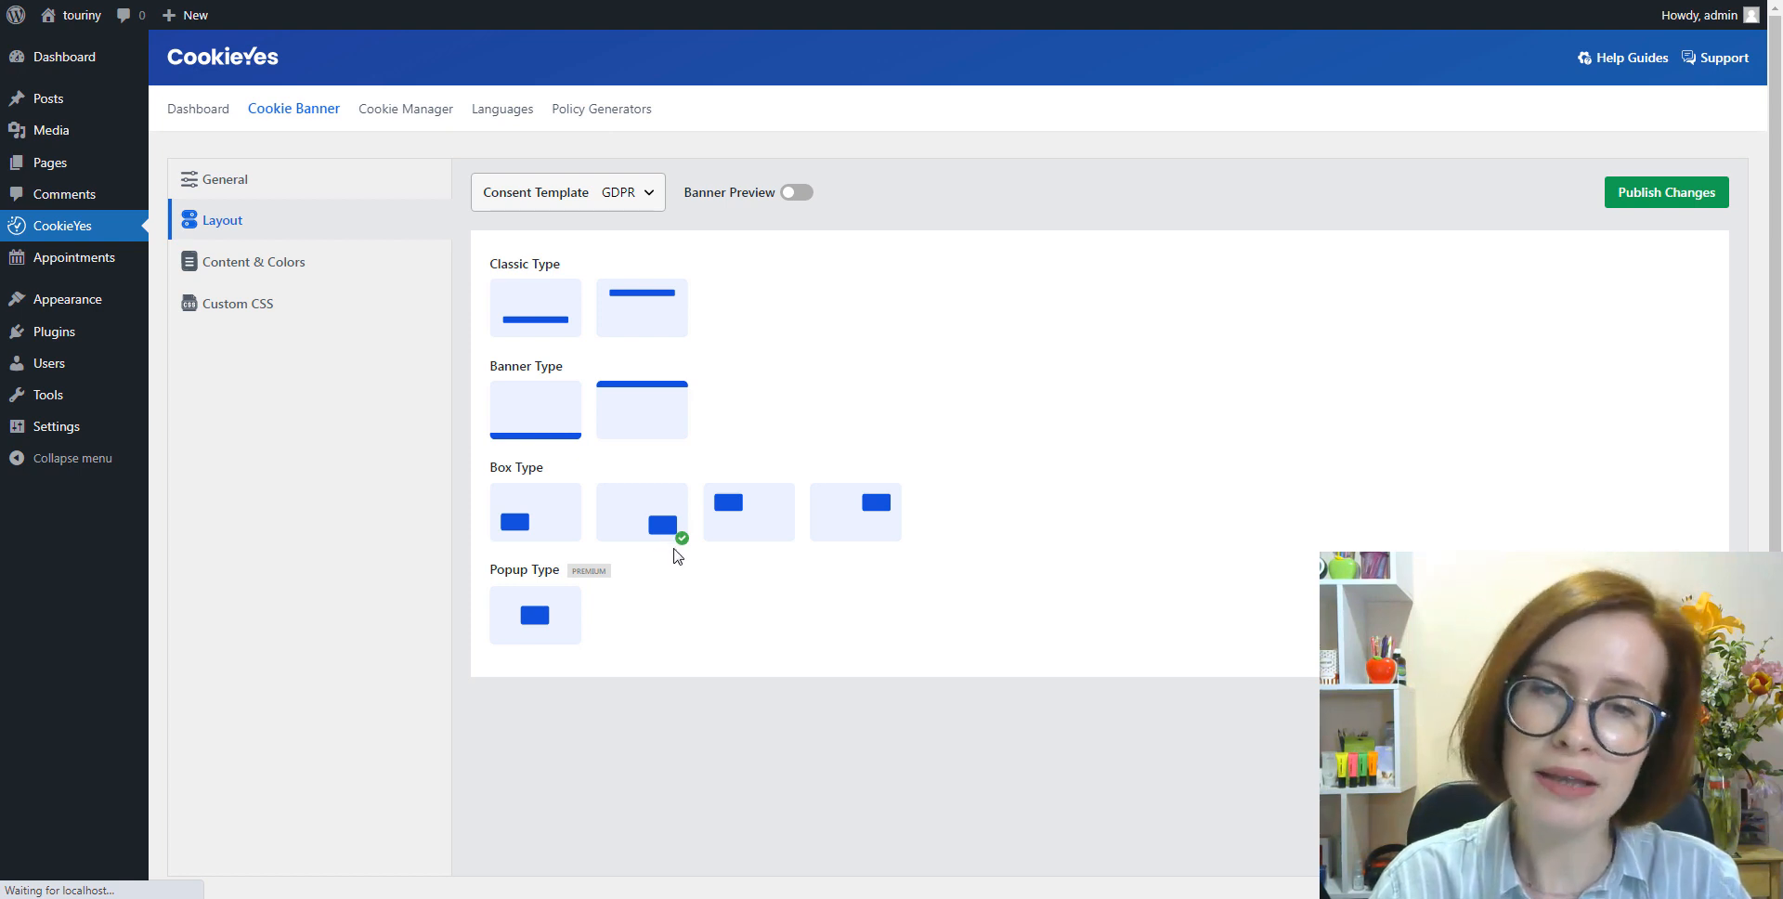
pyautogui.moveTo(953, 532)
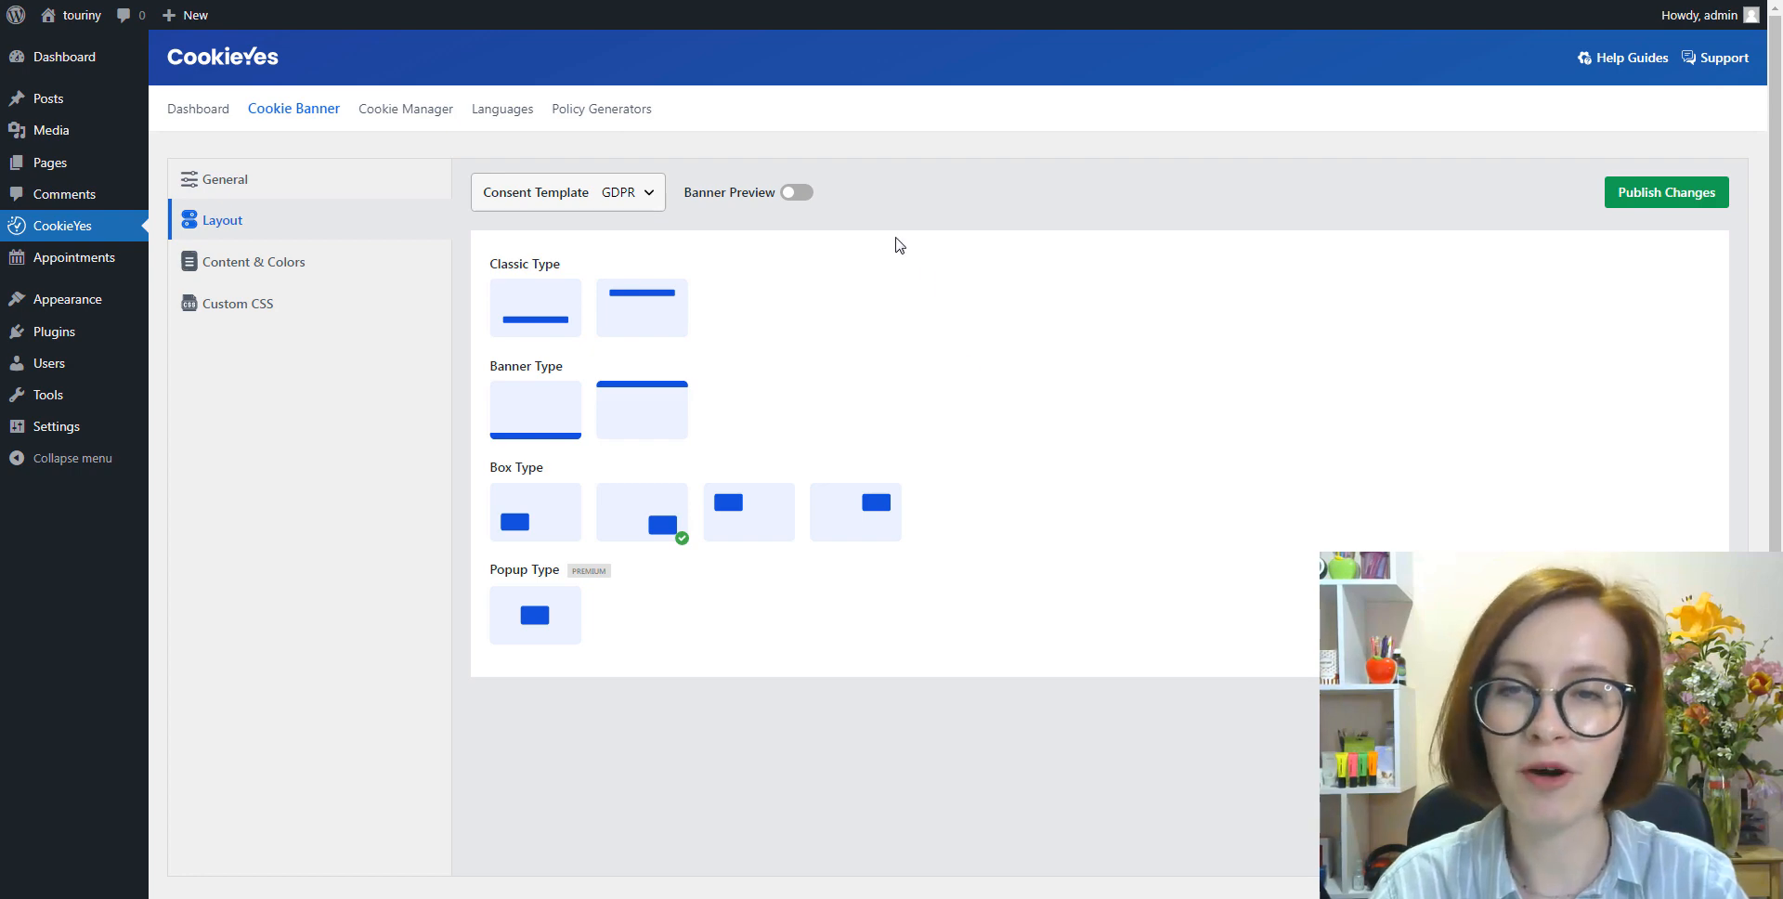
pyautogui.click(796, 193)
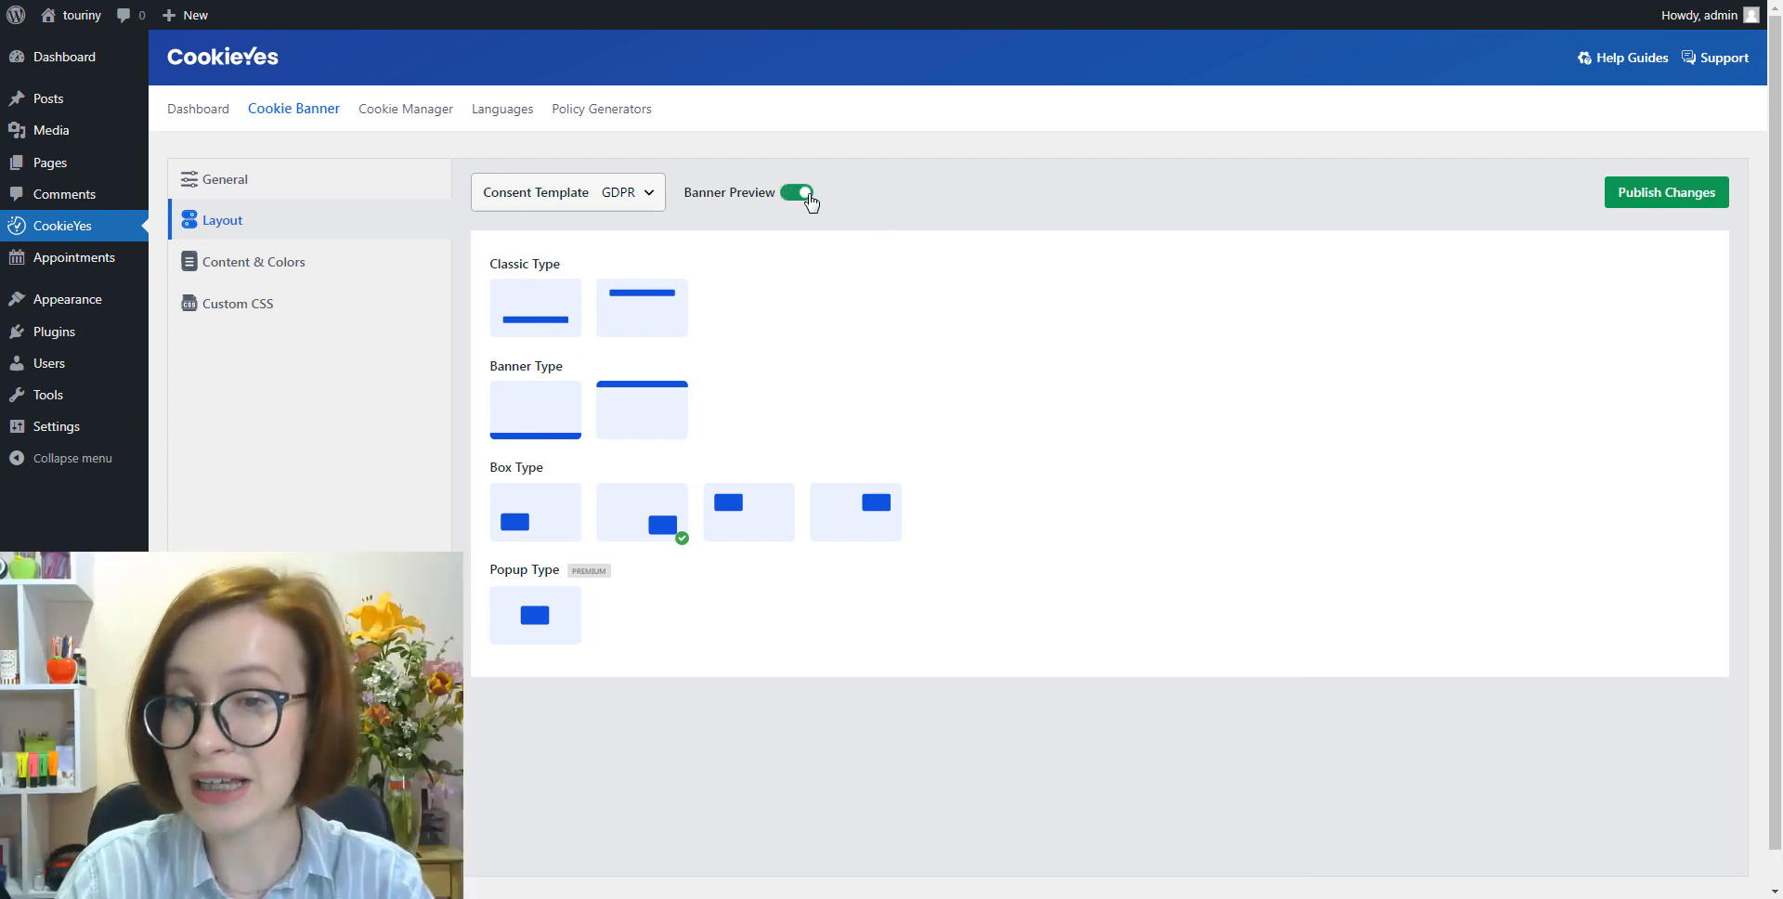
pyautogui.click(800, 193)
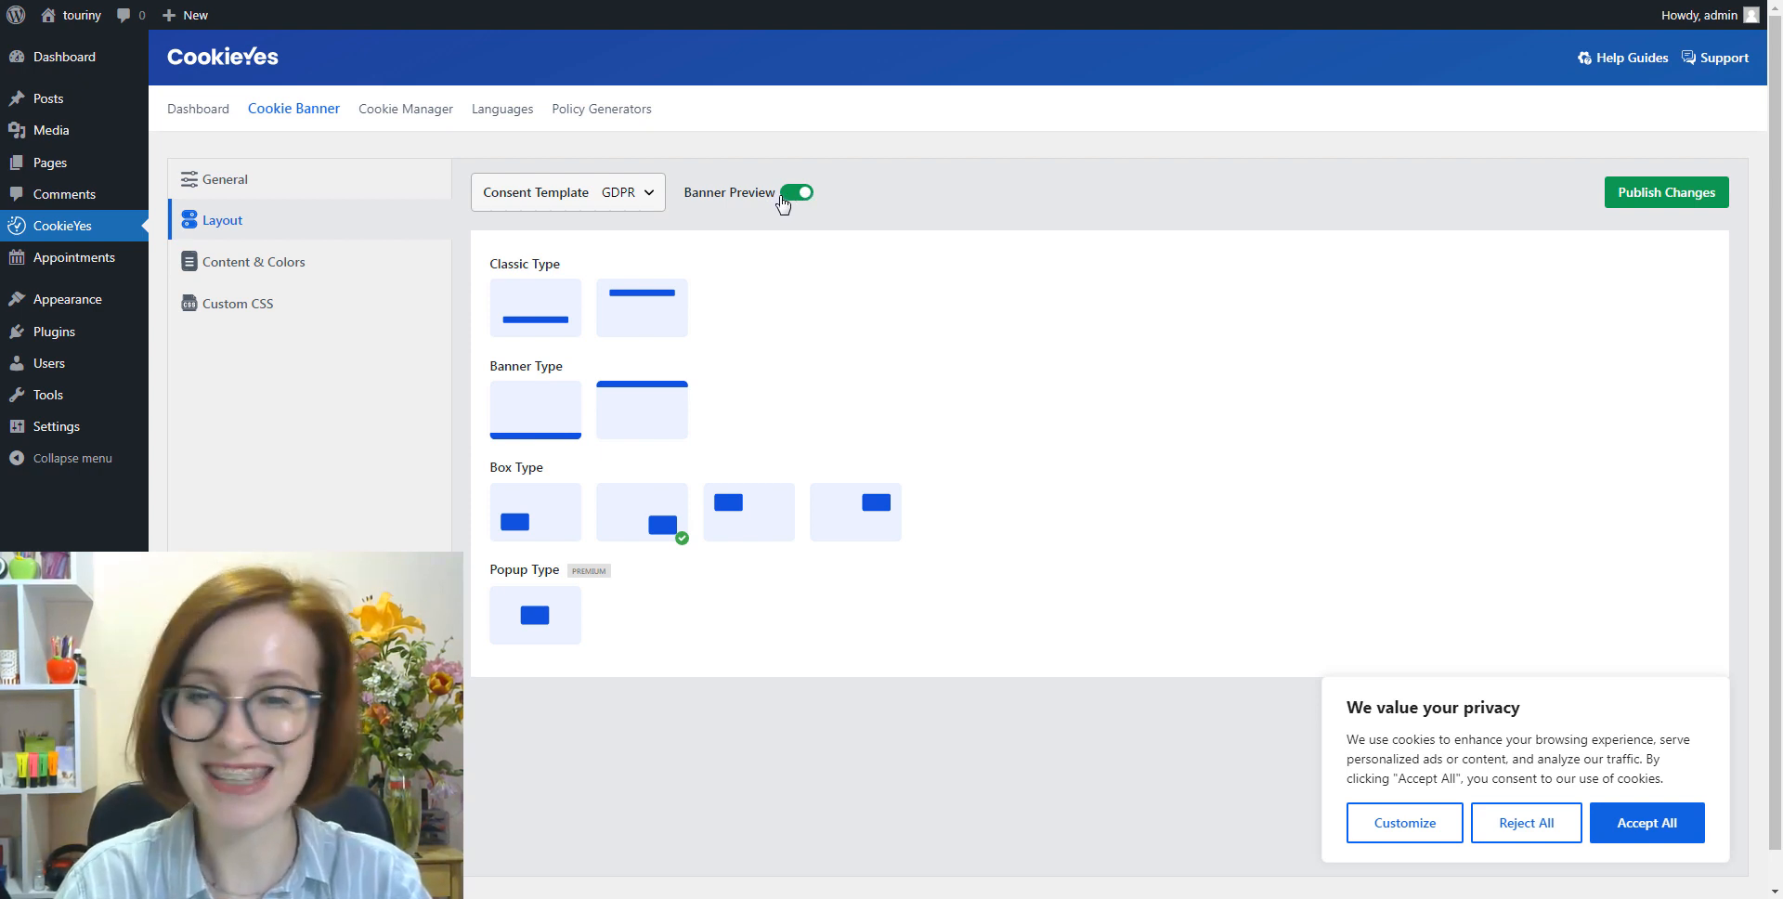
pyautogui.click(796, 192)
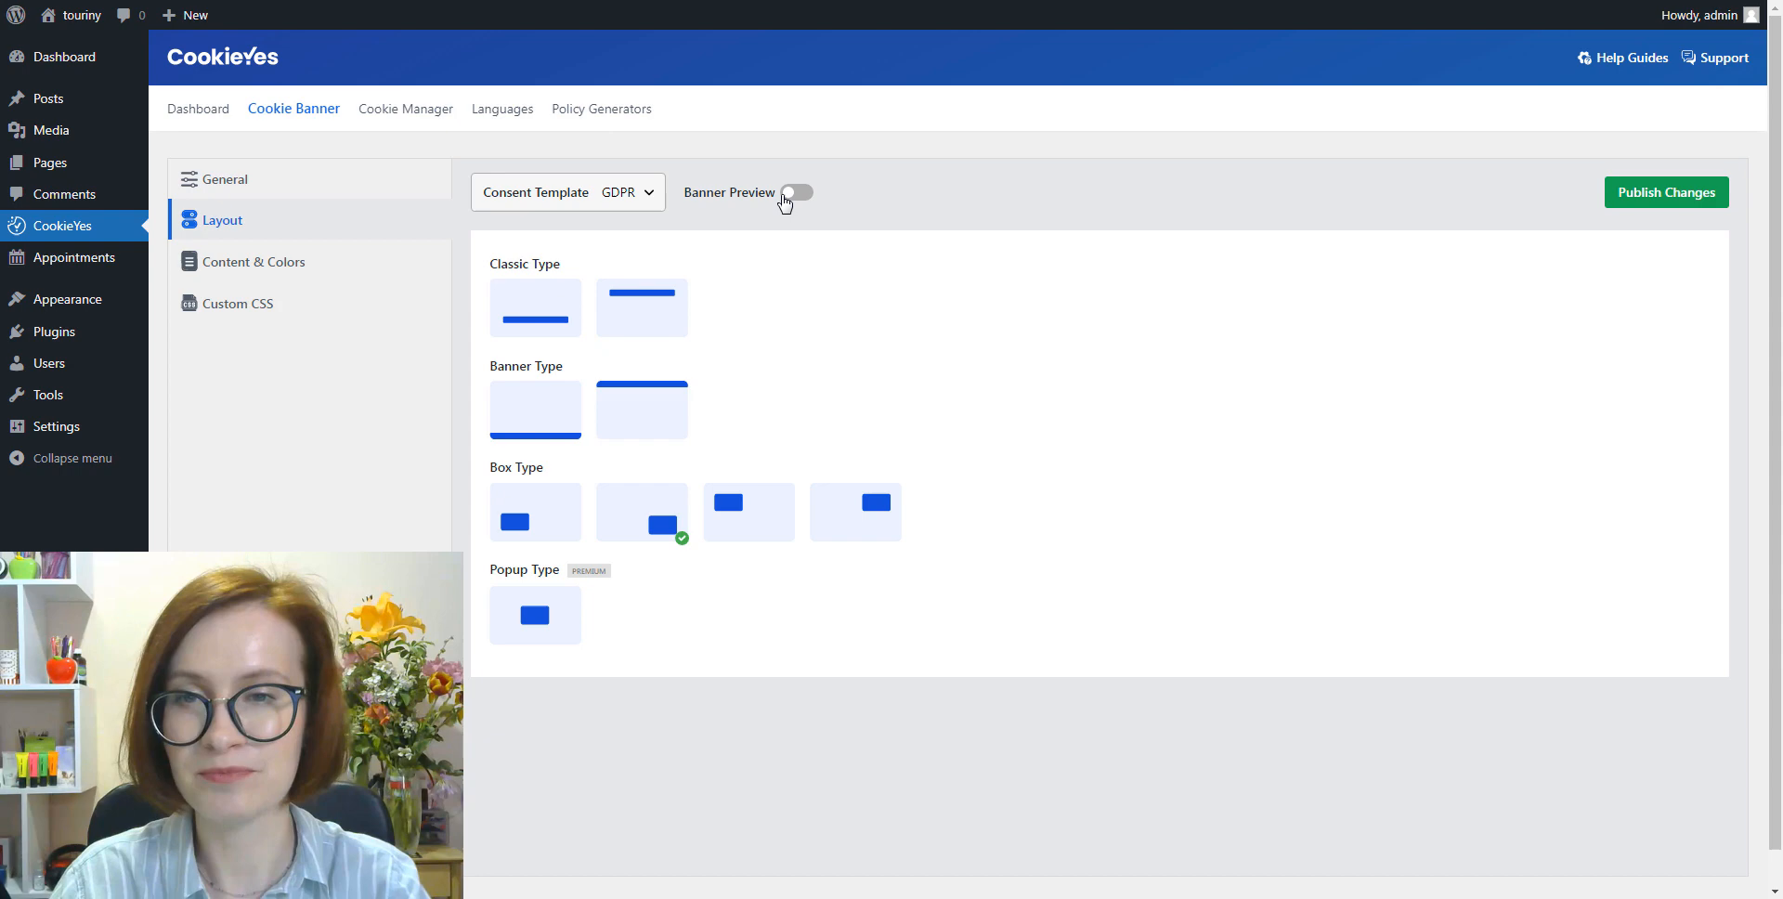
pyautogui.moveTo(1244, 482)
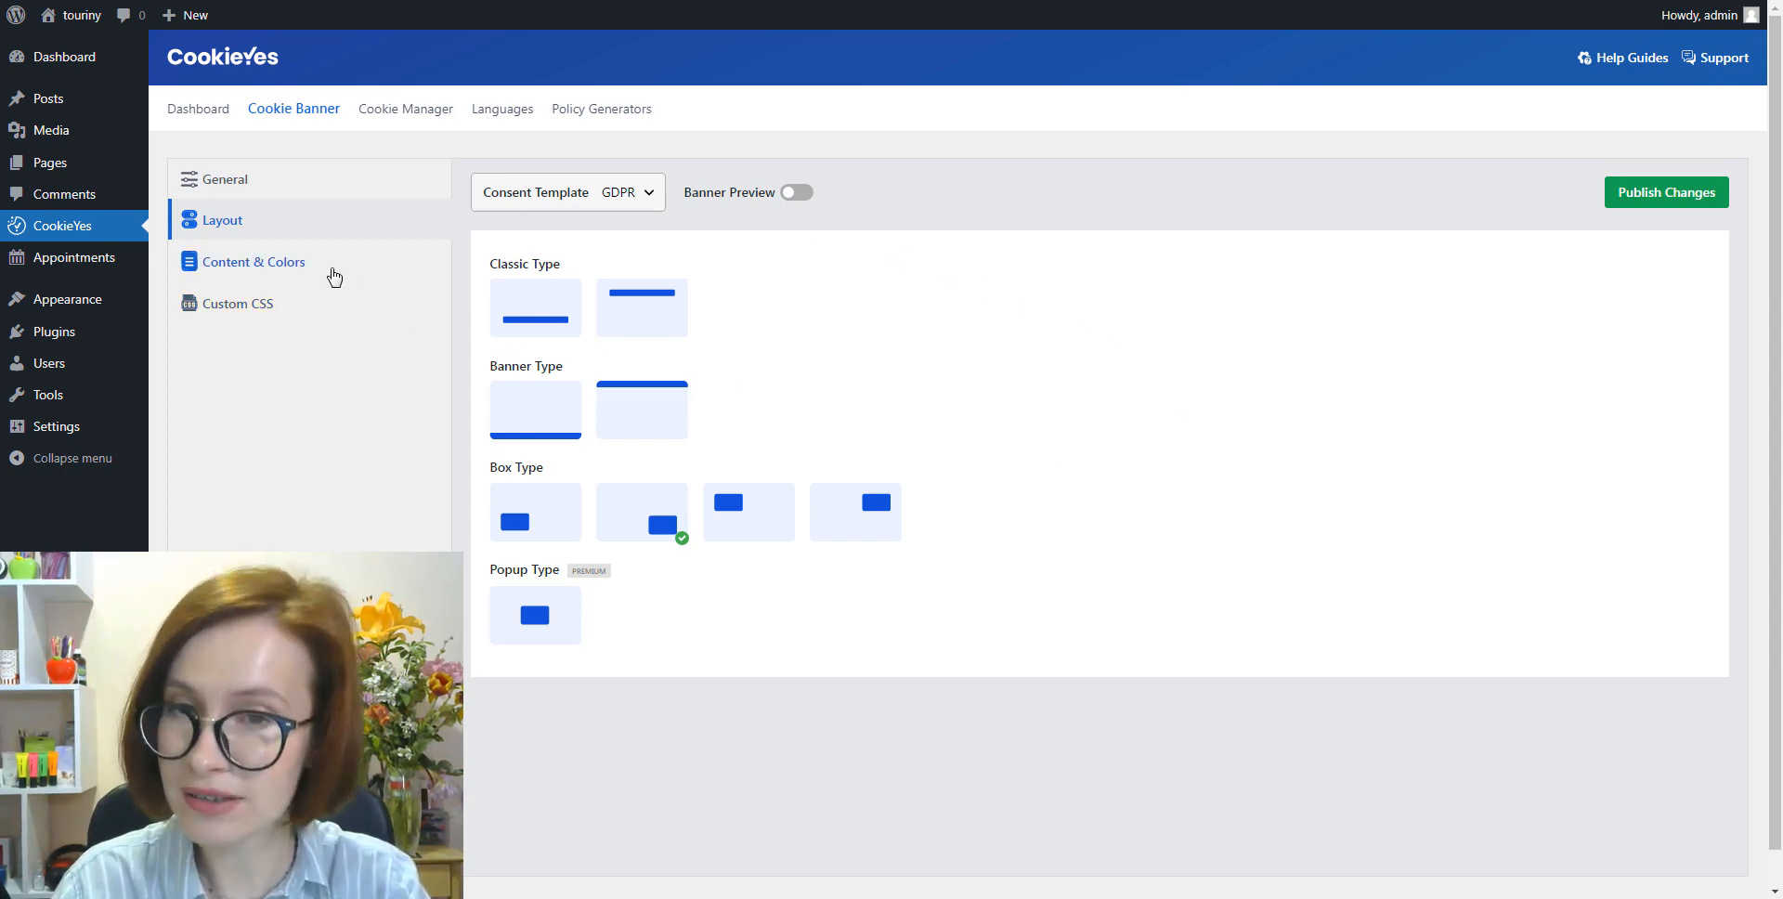
# On Content & Colors, try the Dark scheme, then set it back to Light
pyautogui.click(252, 261)
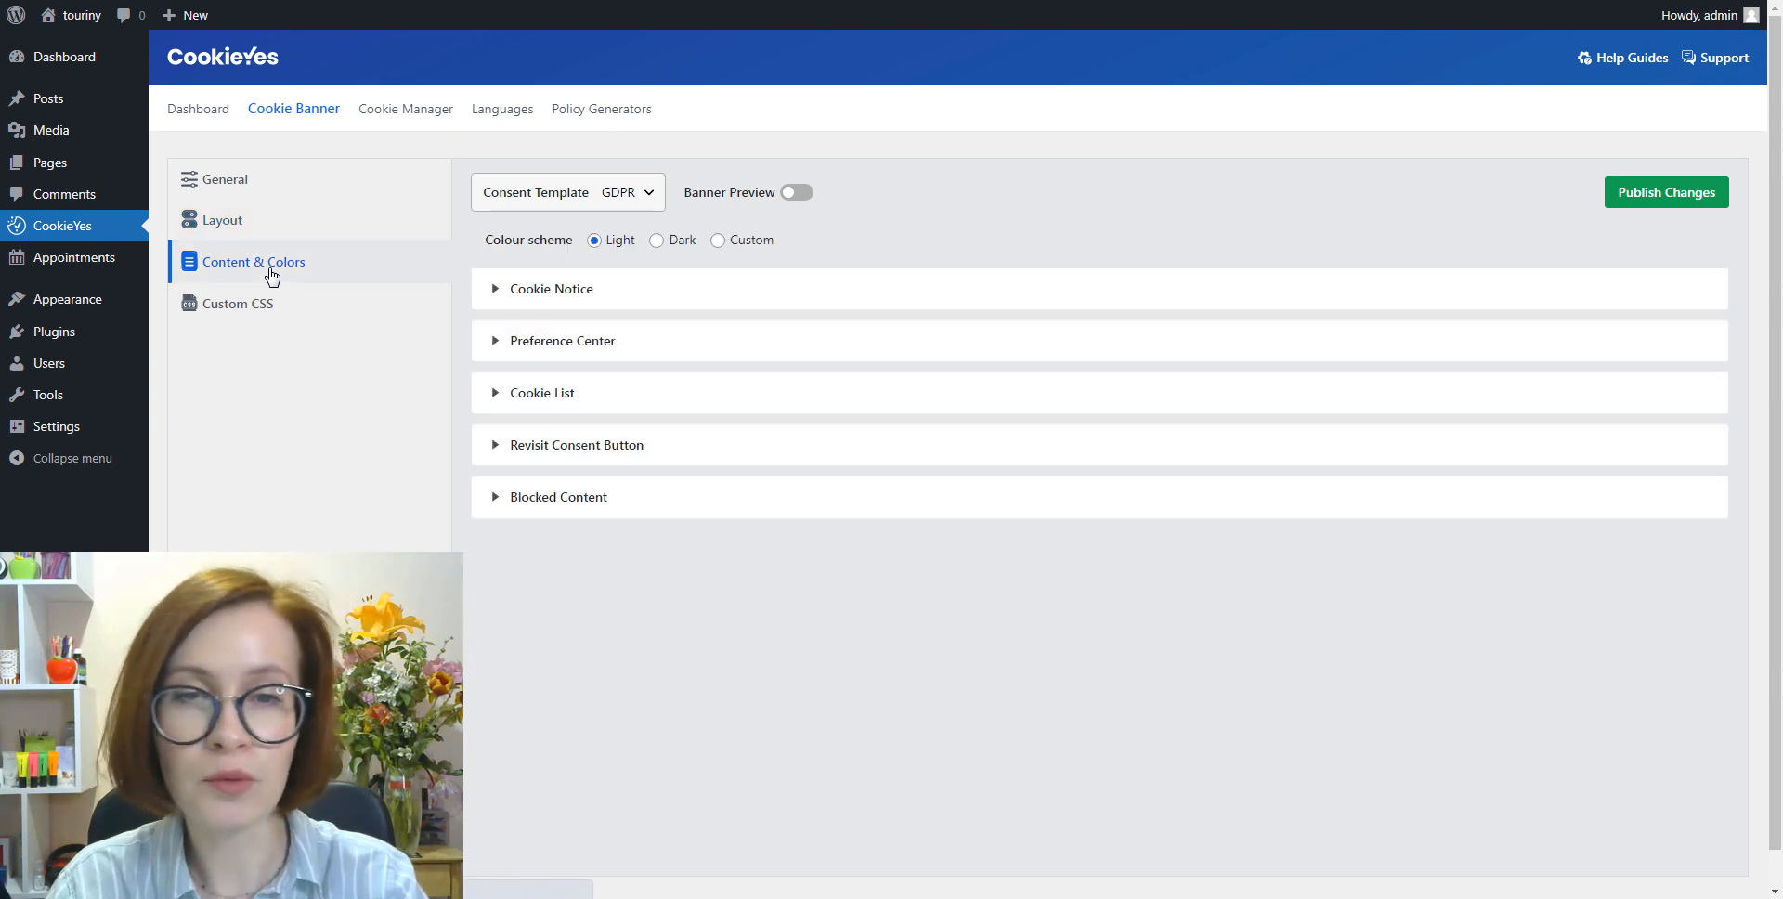
pyautogui.moveTo(1267, 555)
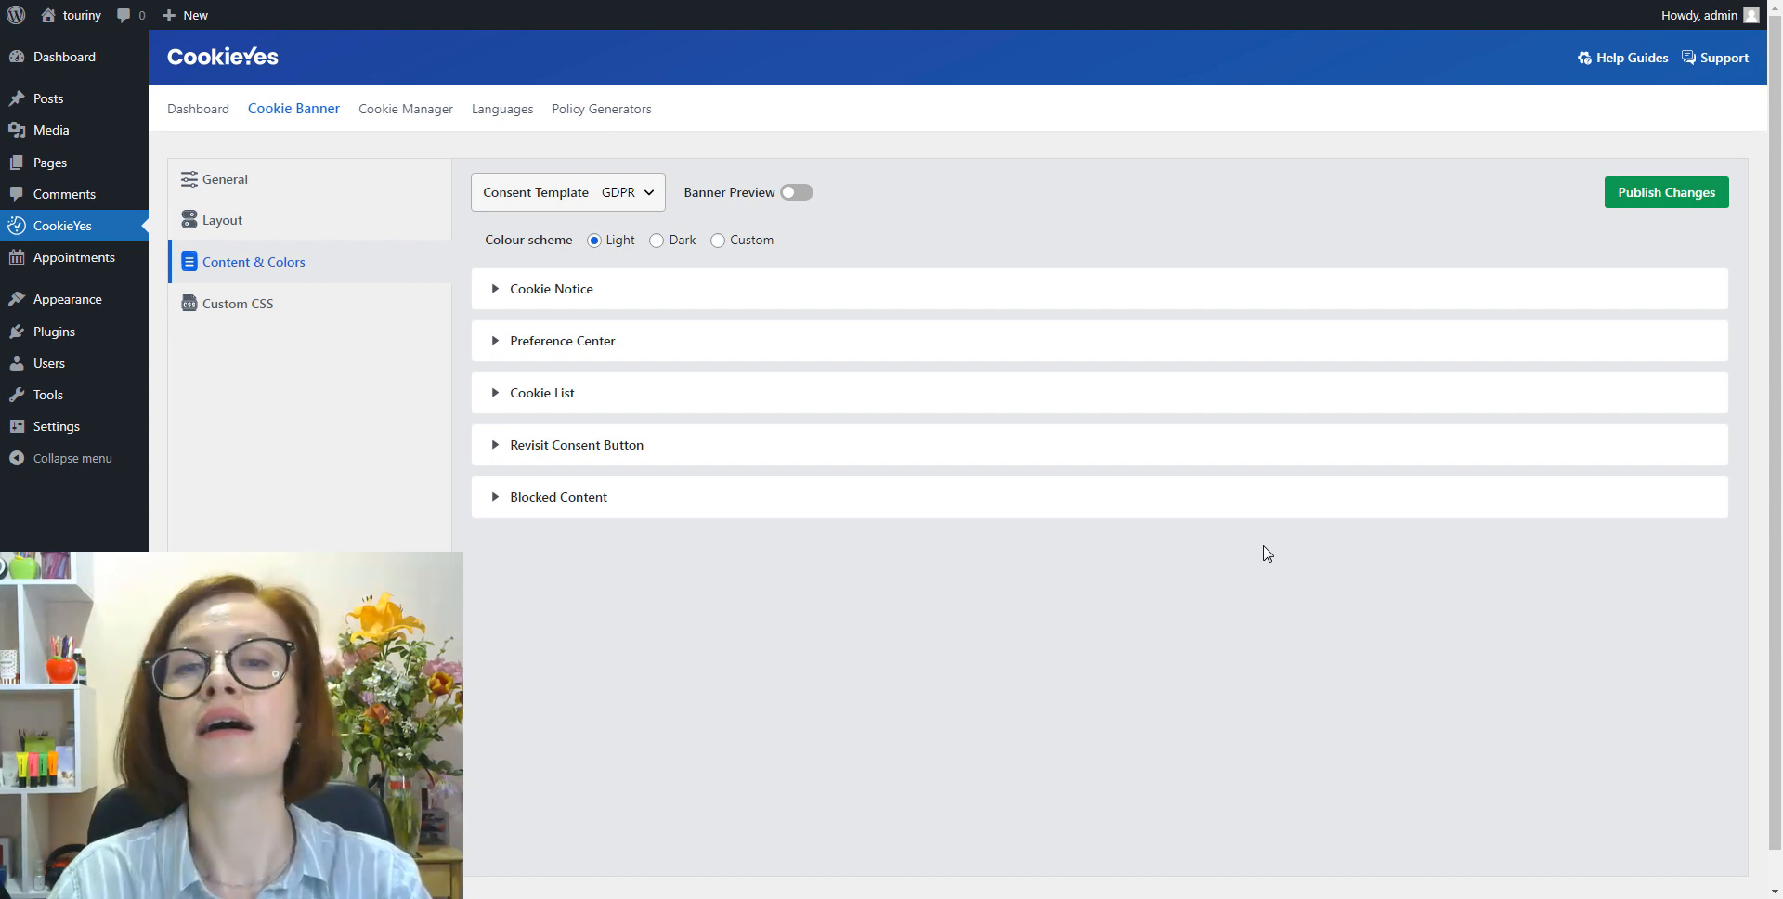
pyautogui.moveTo(1199, 520)
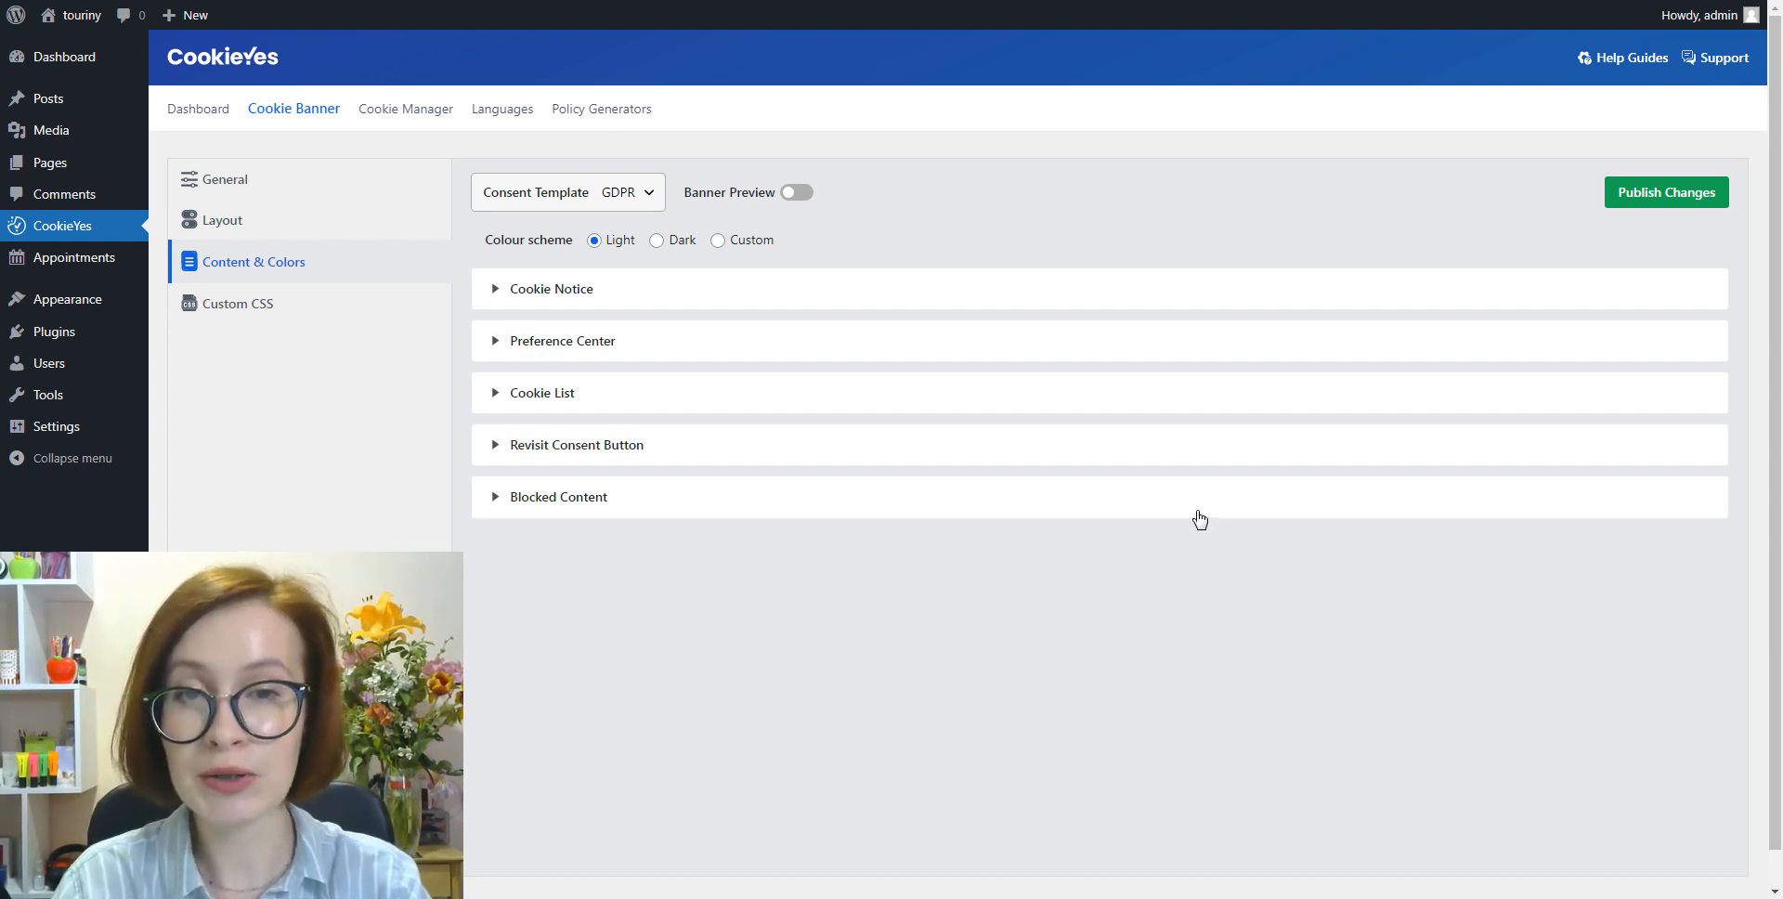
pyautogui.click(656, 239)
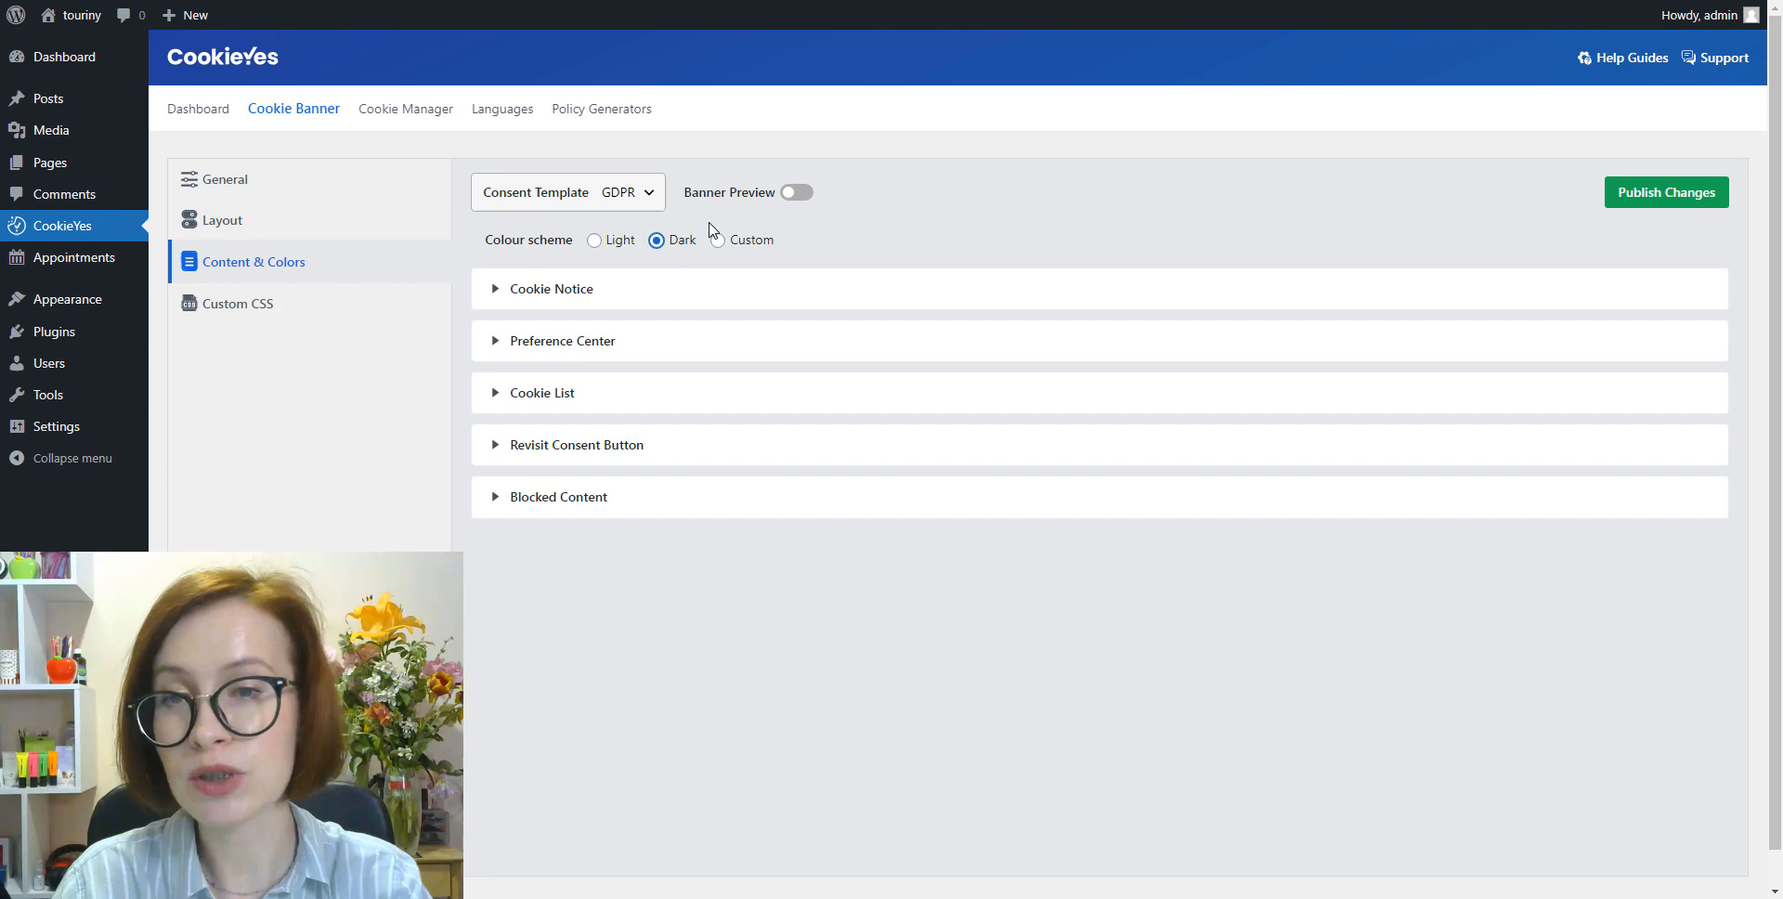
pyautogui.click(795, 193)
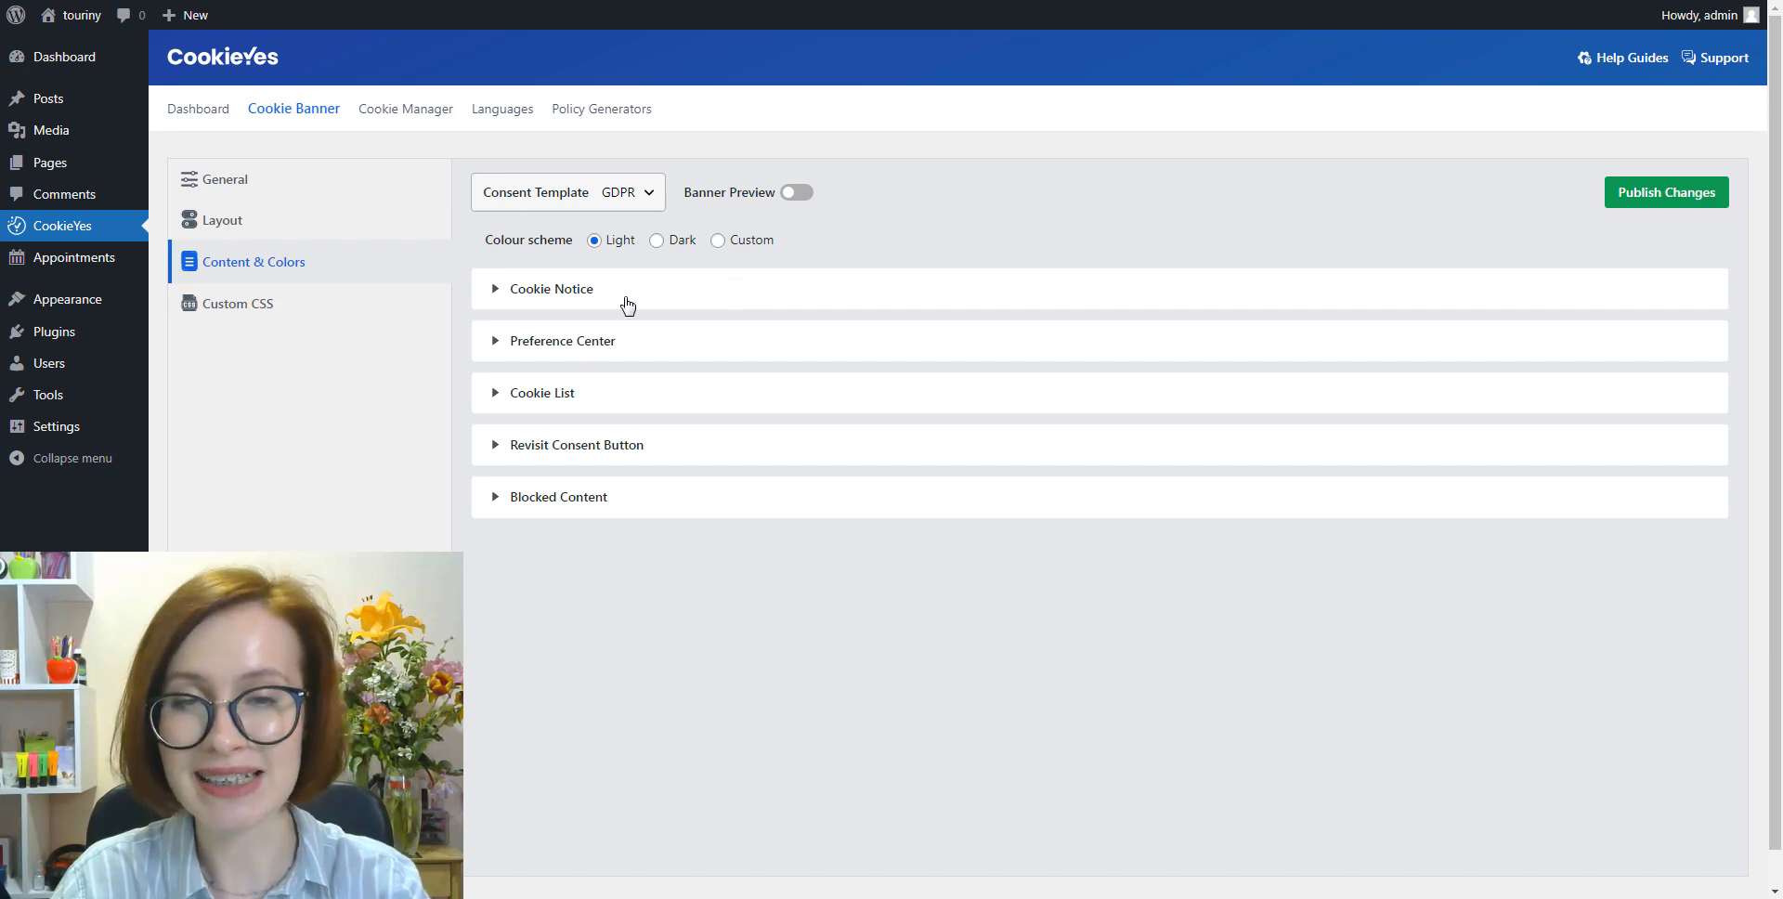
pyautogui.moveTo(581, 307)
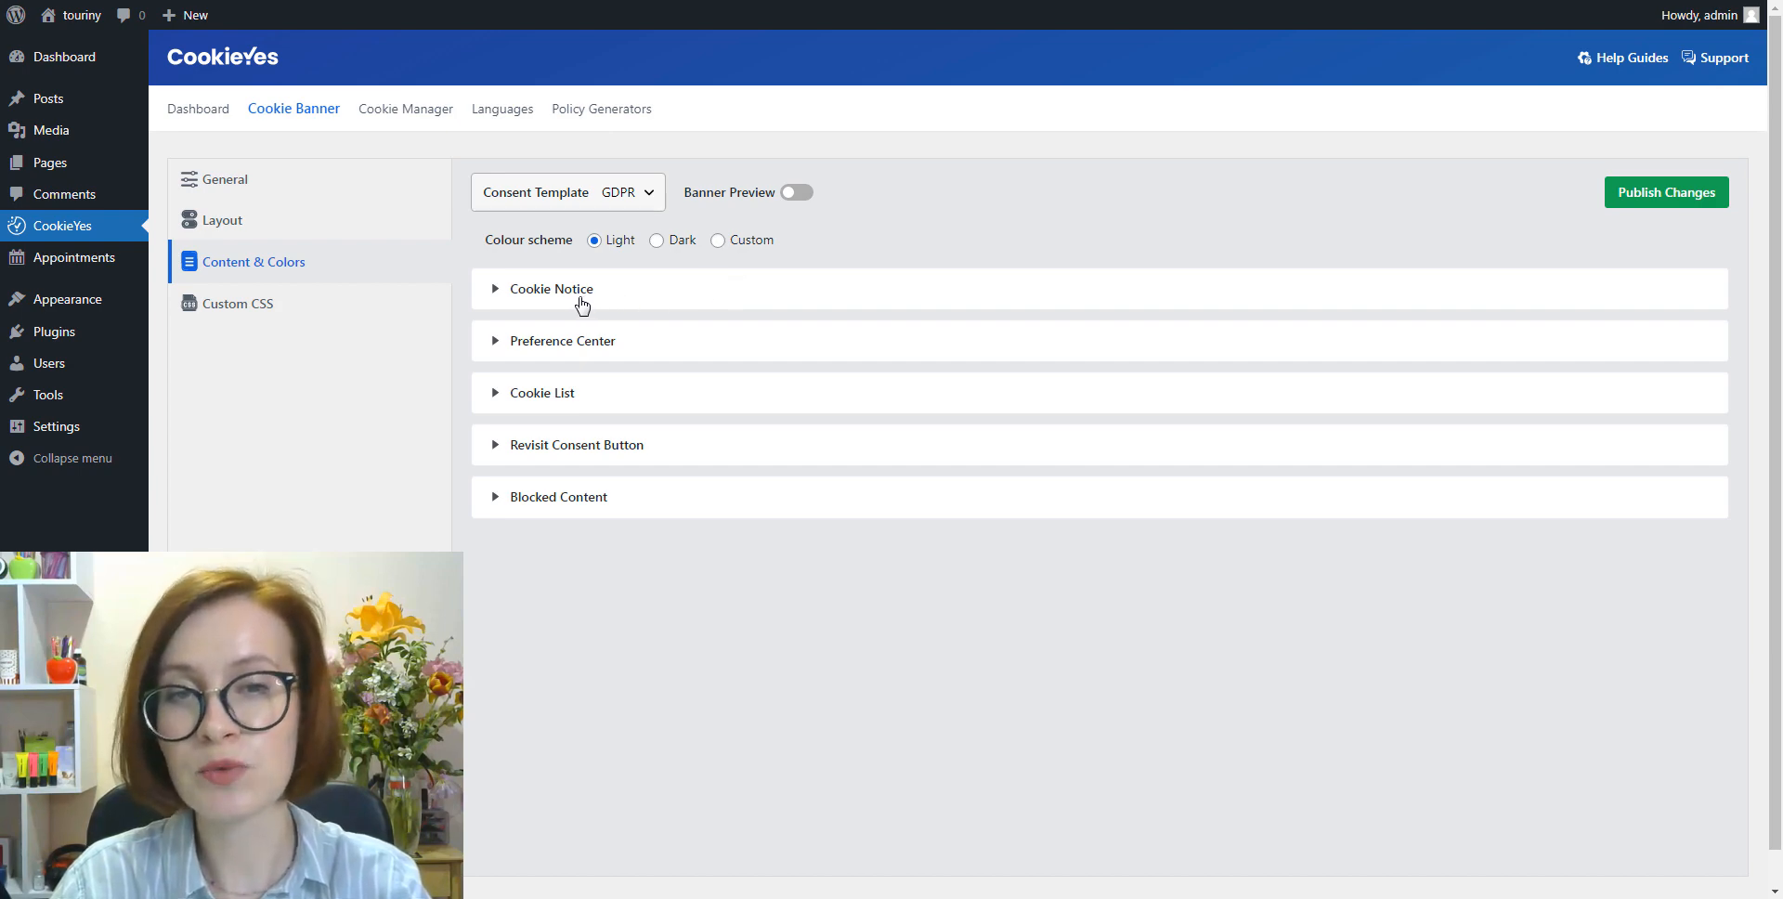
pyautogui.click(552, 289)
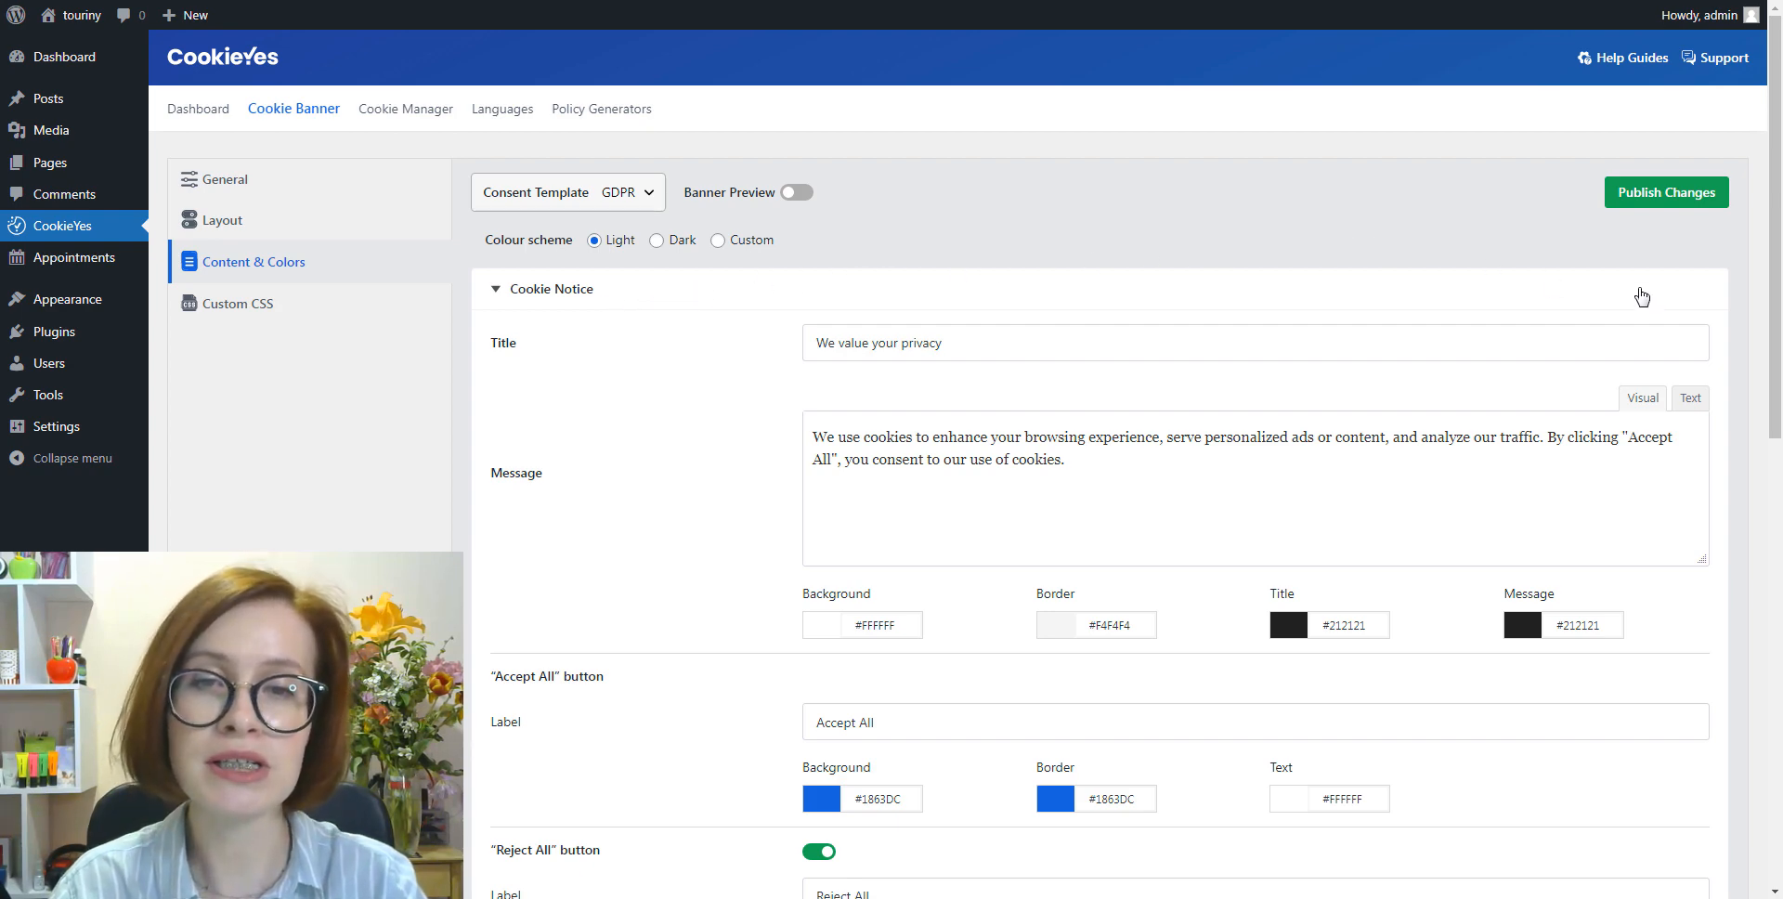
pyautogui.moveTo(1742, 337)
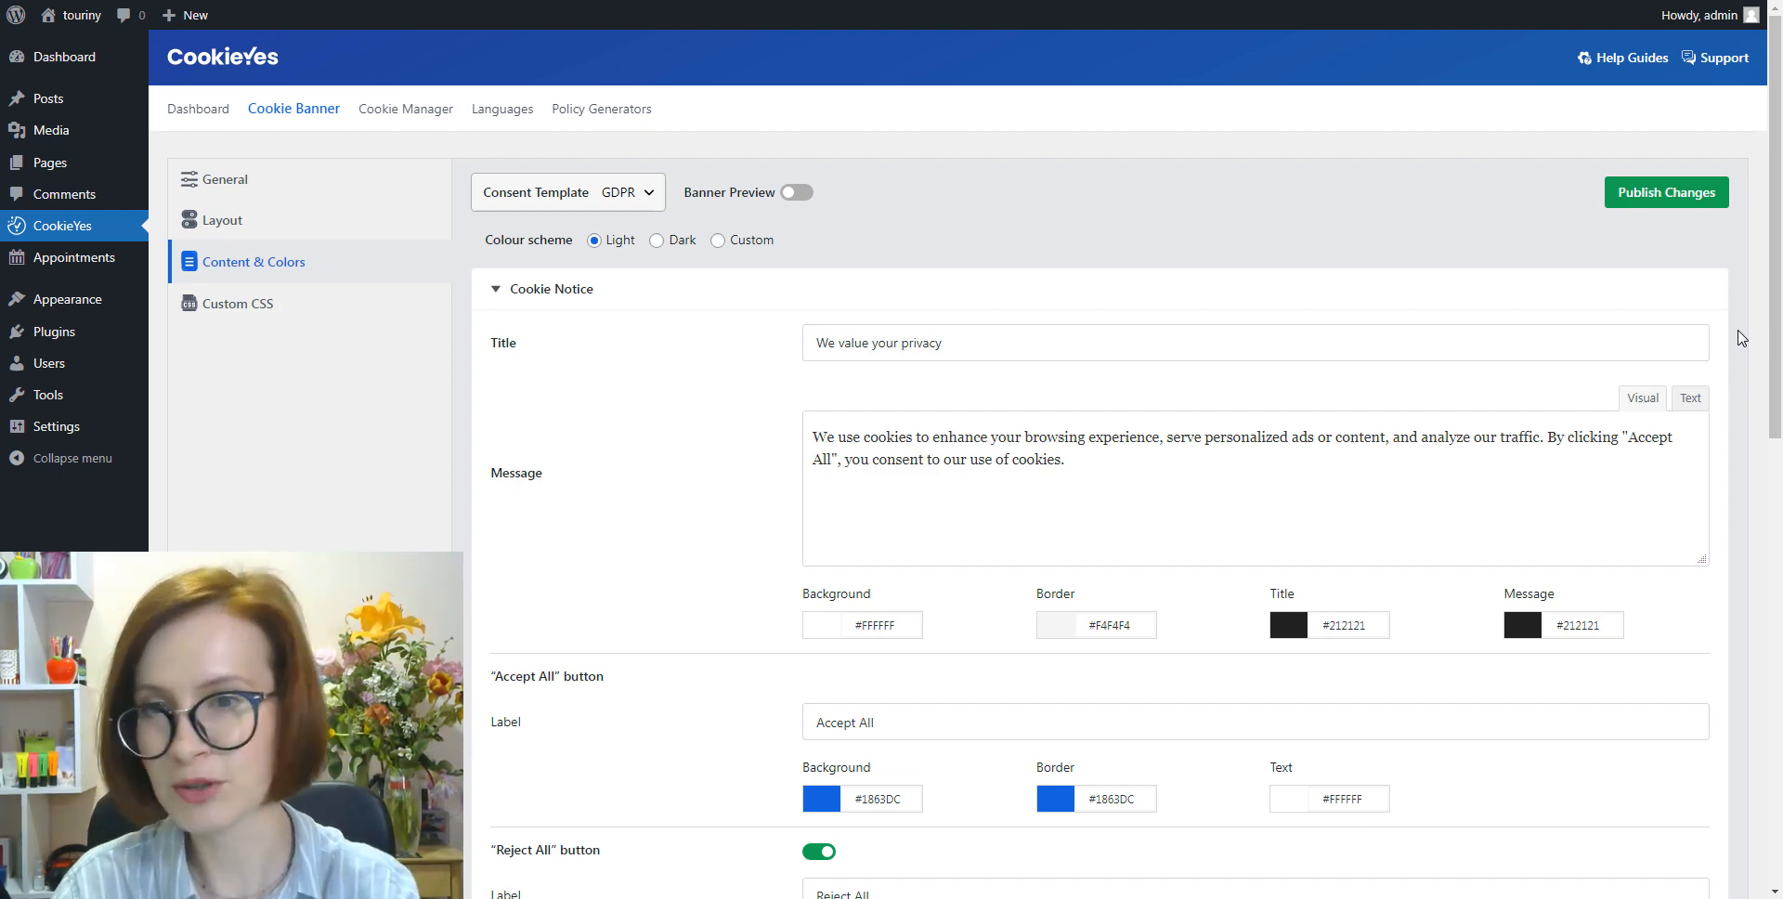
pyautogui.scroll(-3)
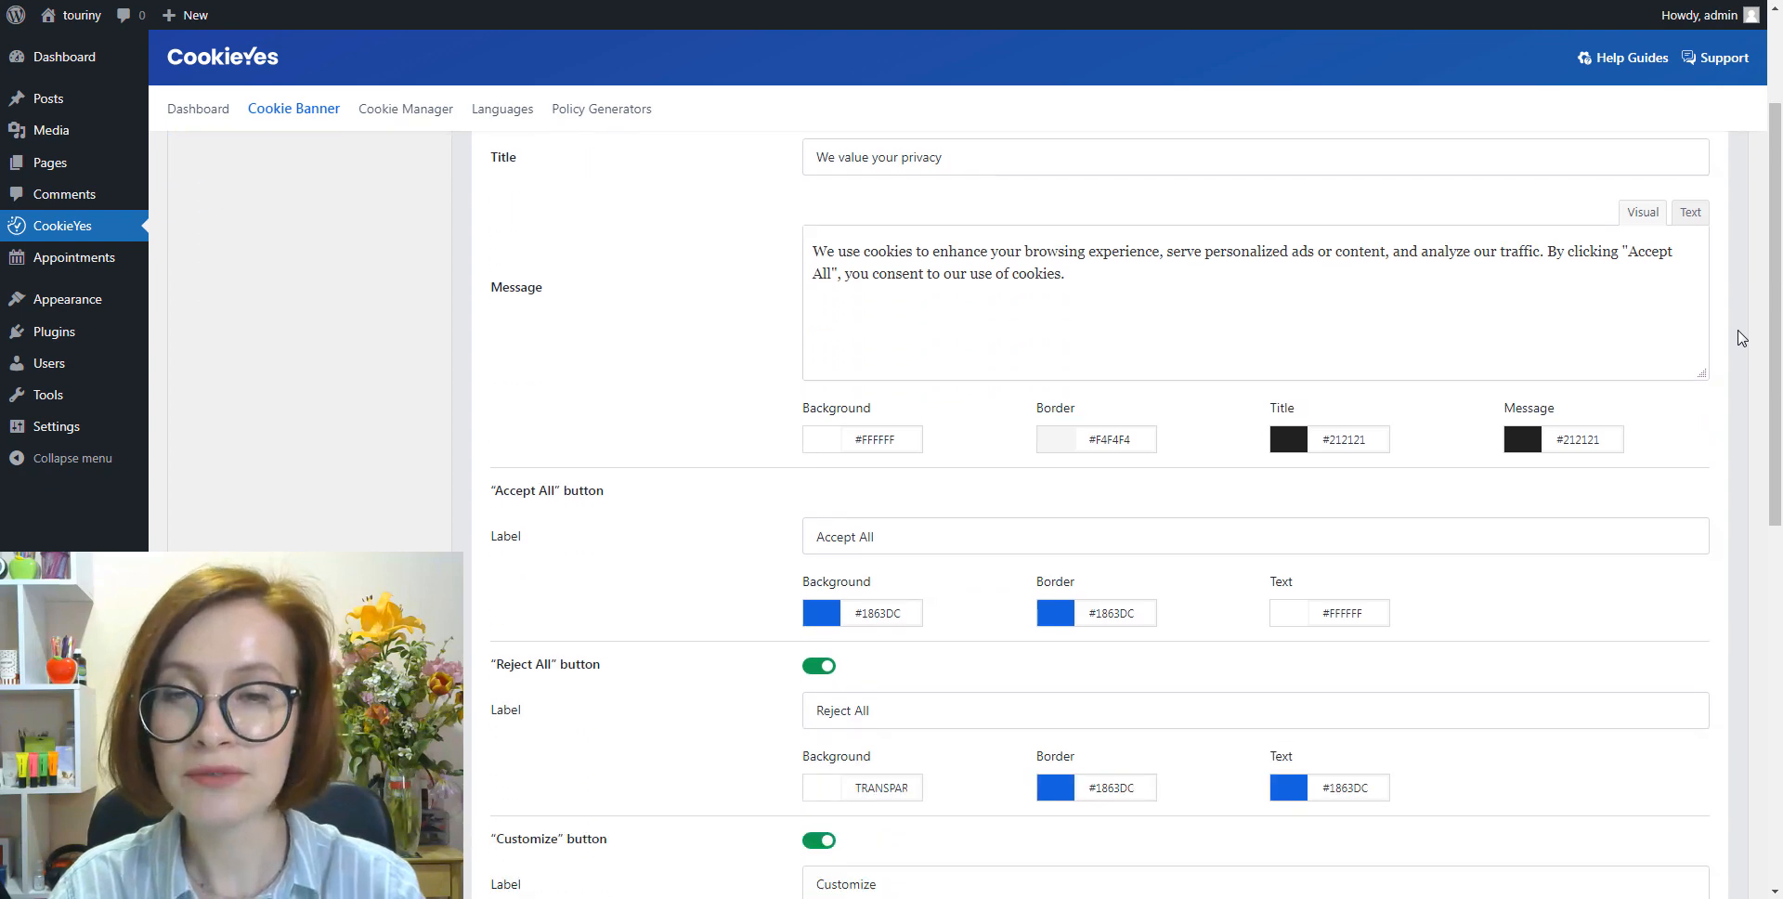
pyautogui.scroll(-3)
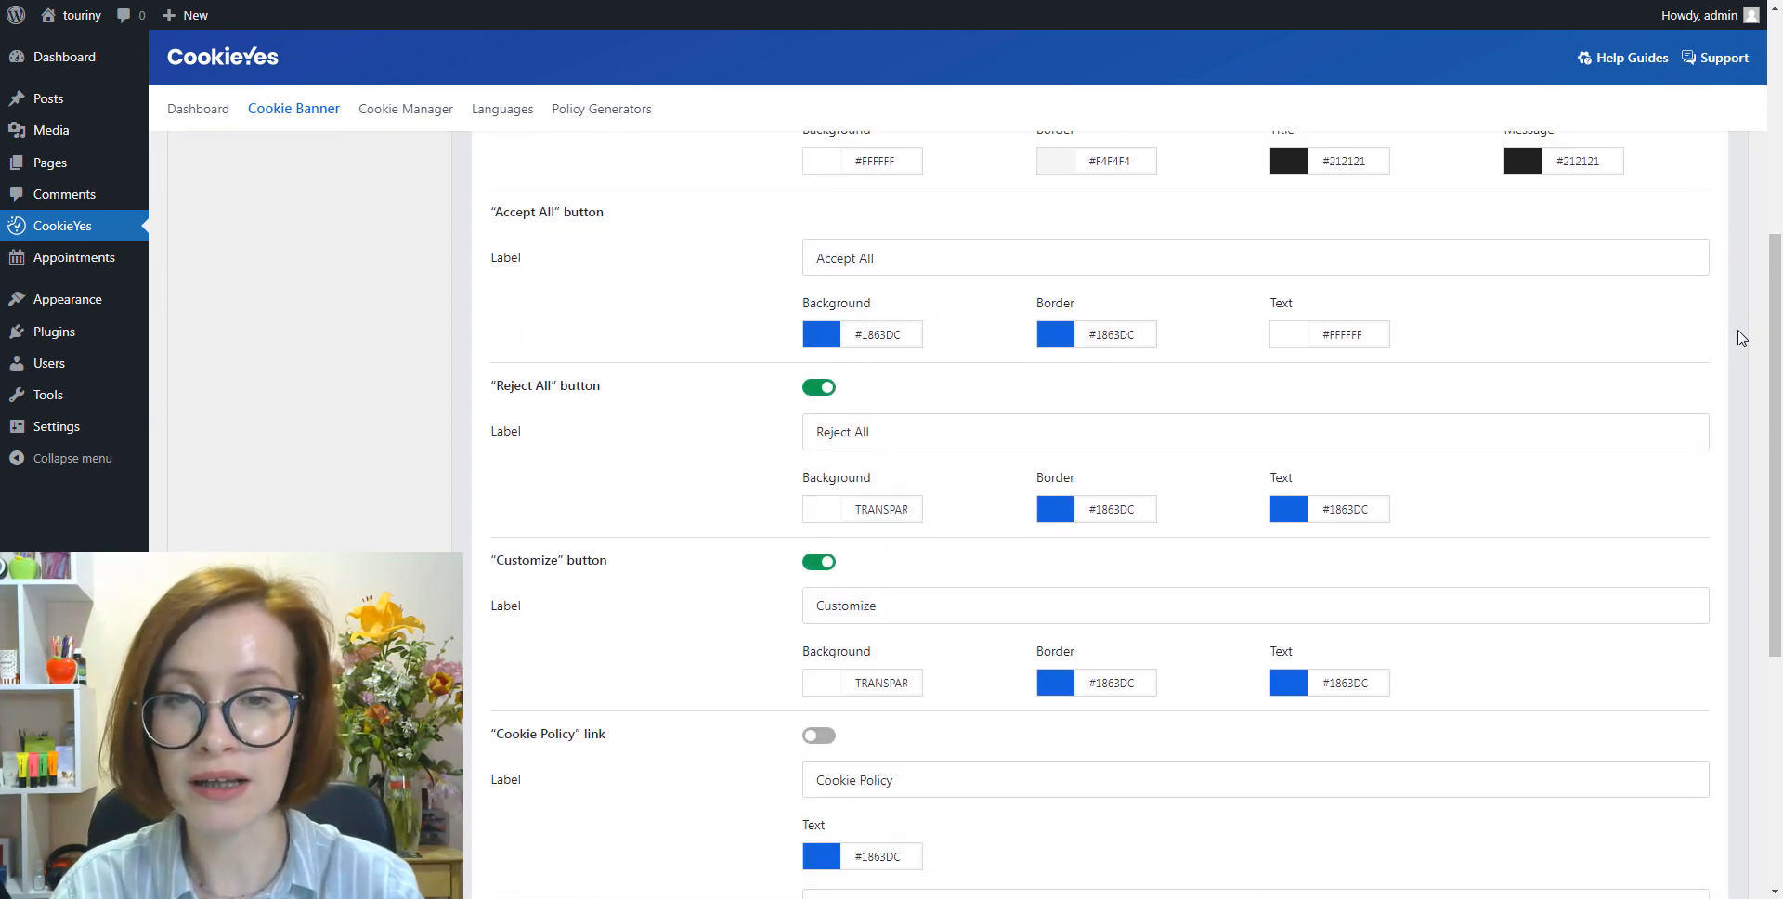
pyautogui.click(821, 333)
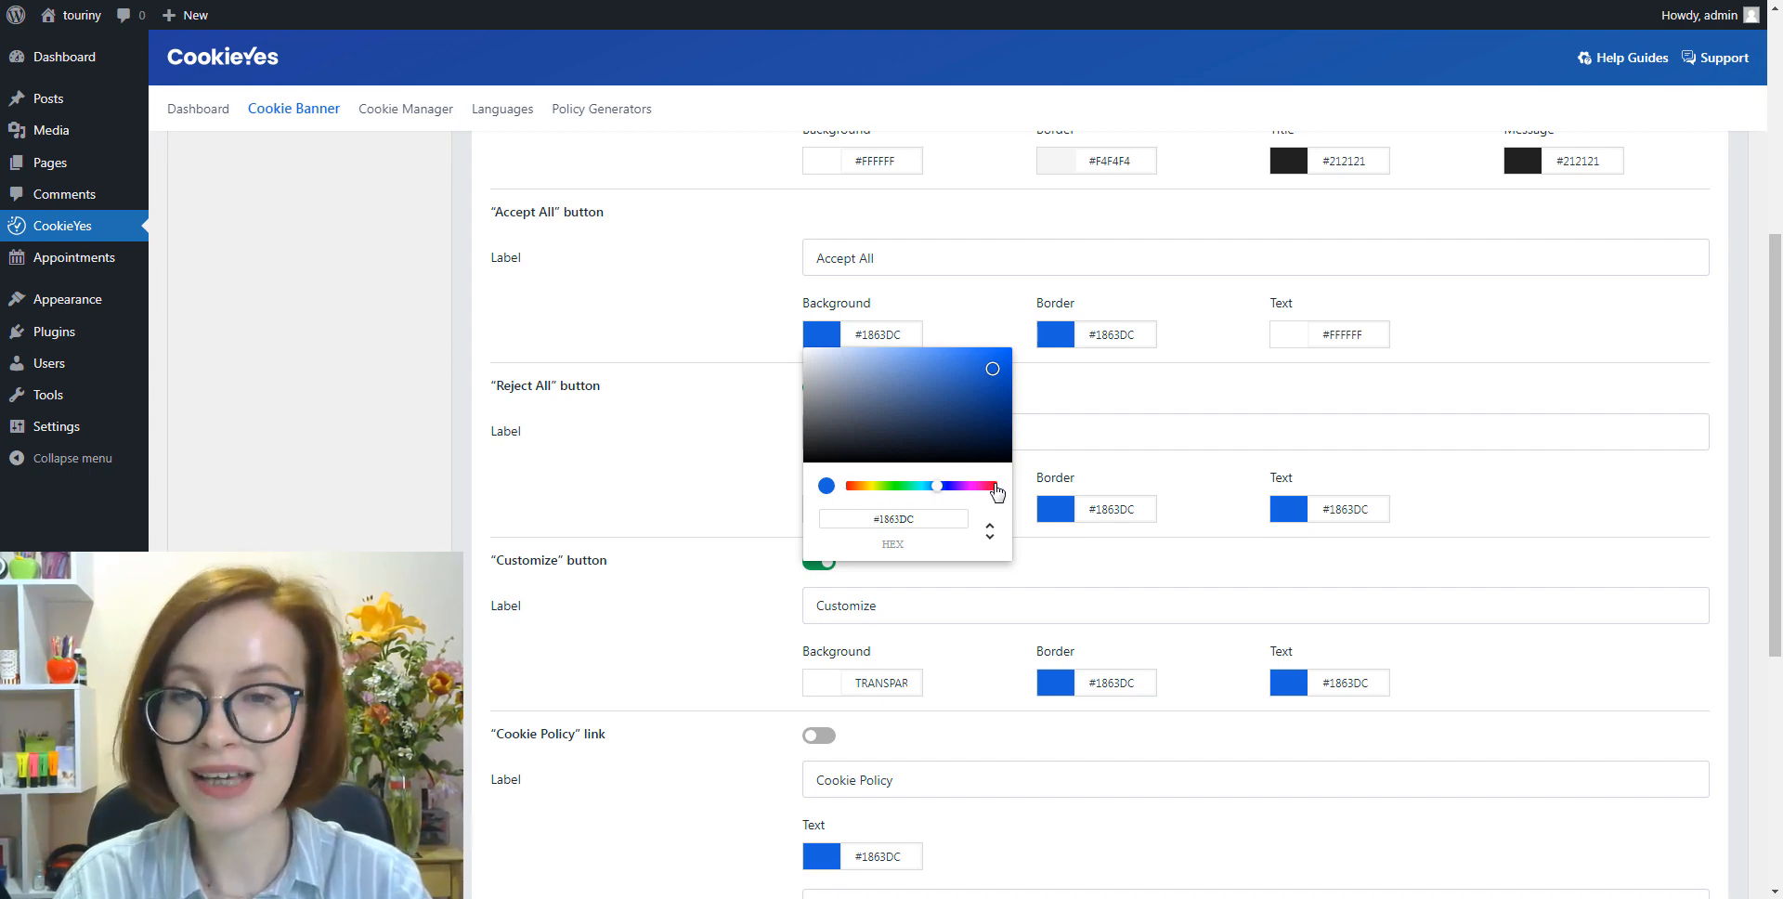
pyautogui.scroll(-3)
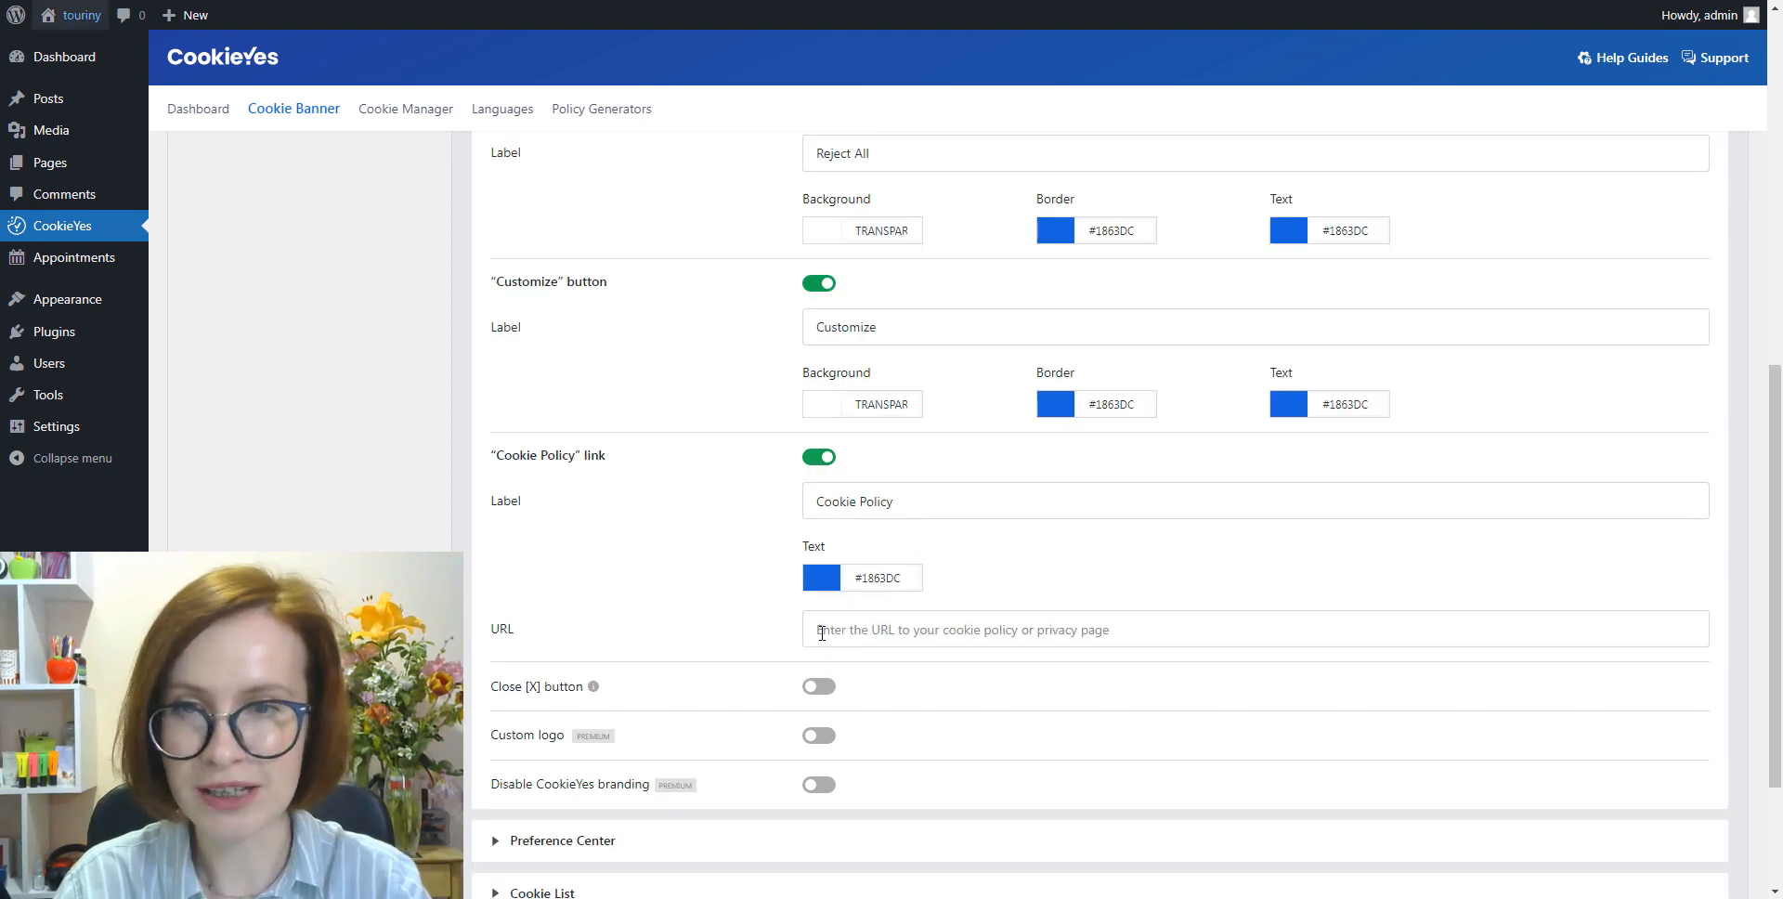
pyautogui.write('http://localhost/touriny/?page_id=3')
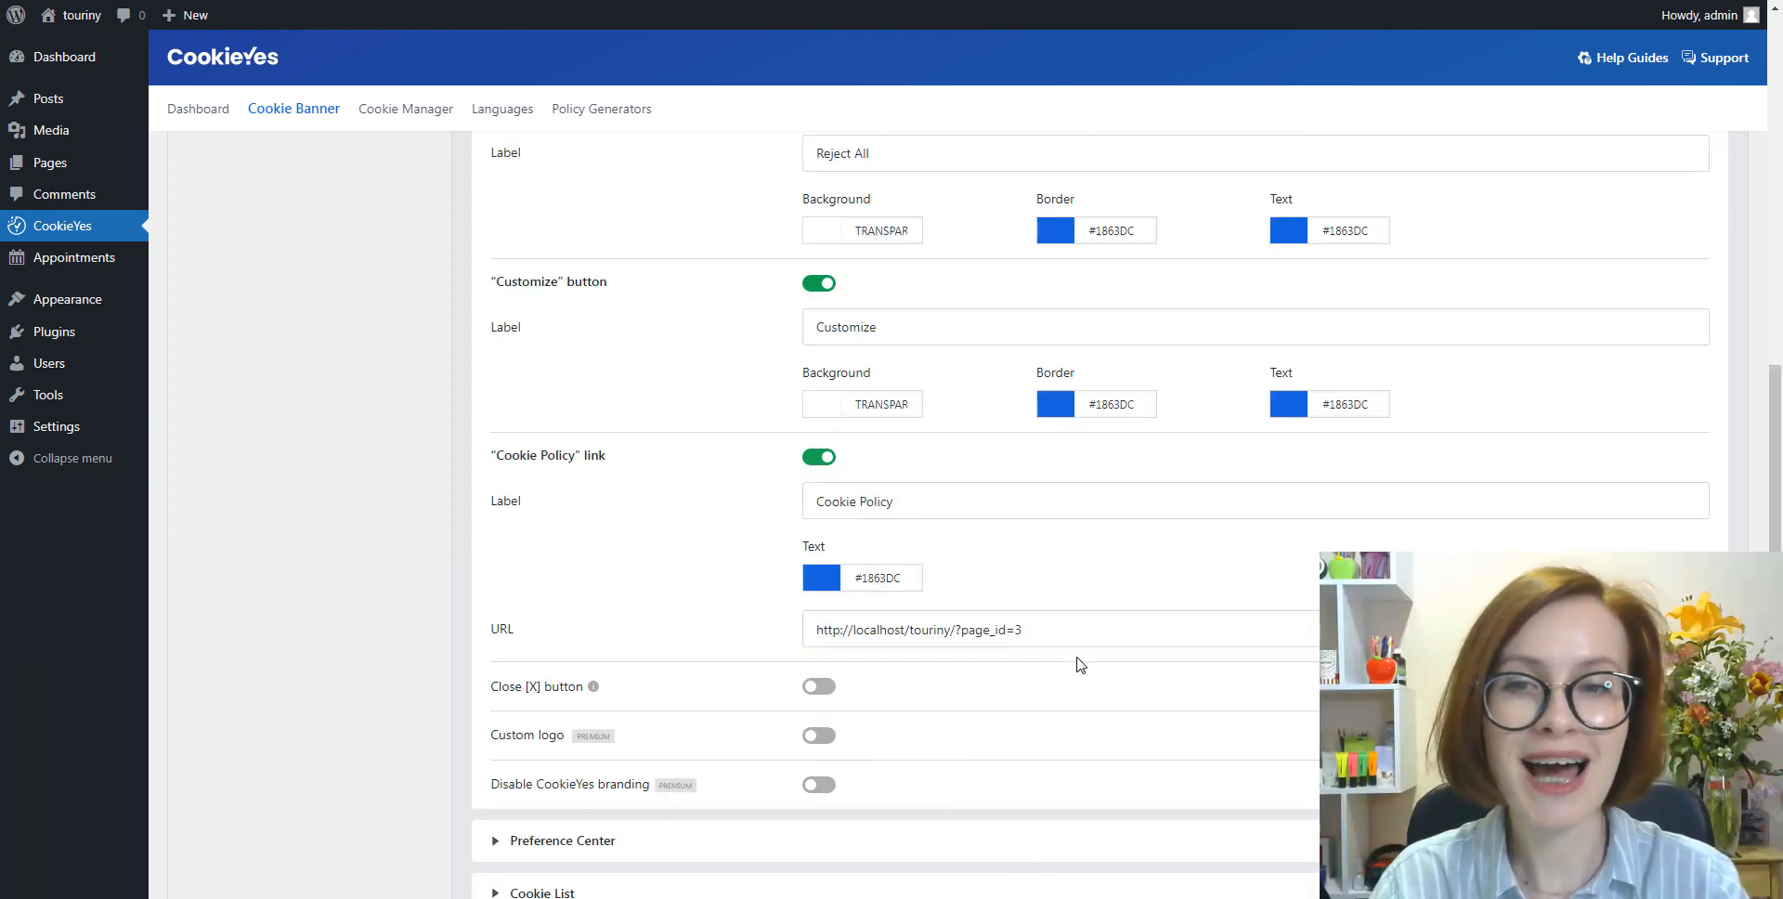
pyautogui.click(817, 686)
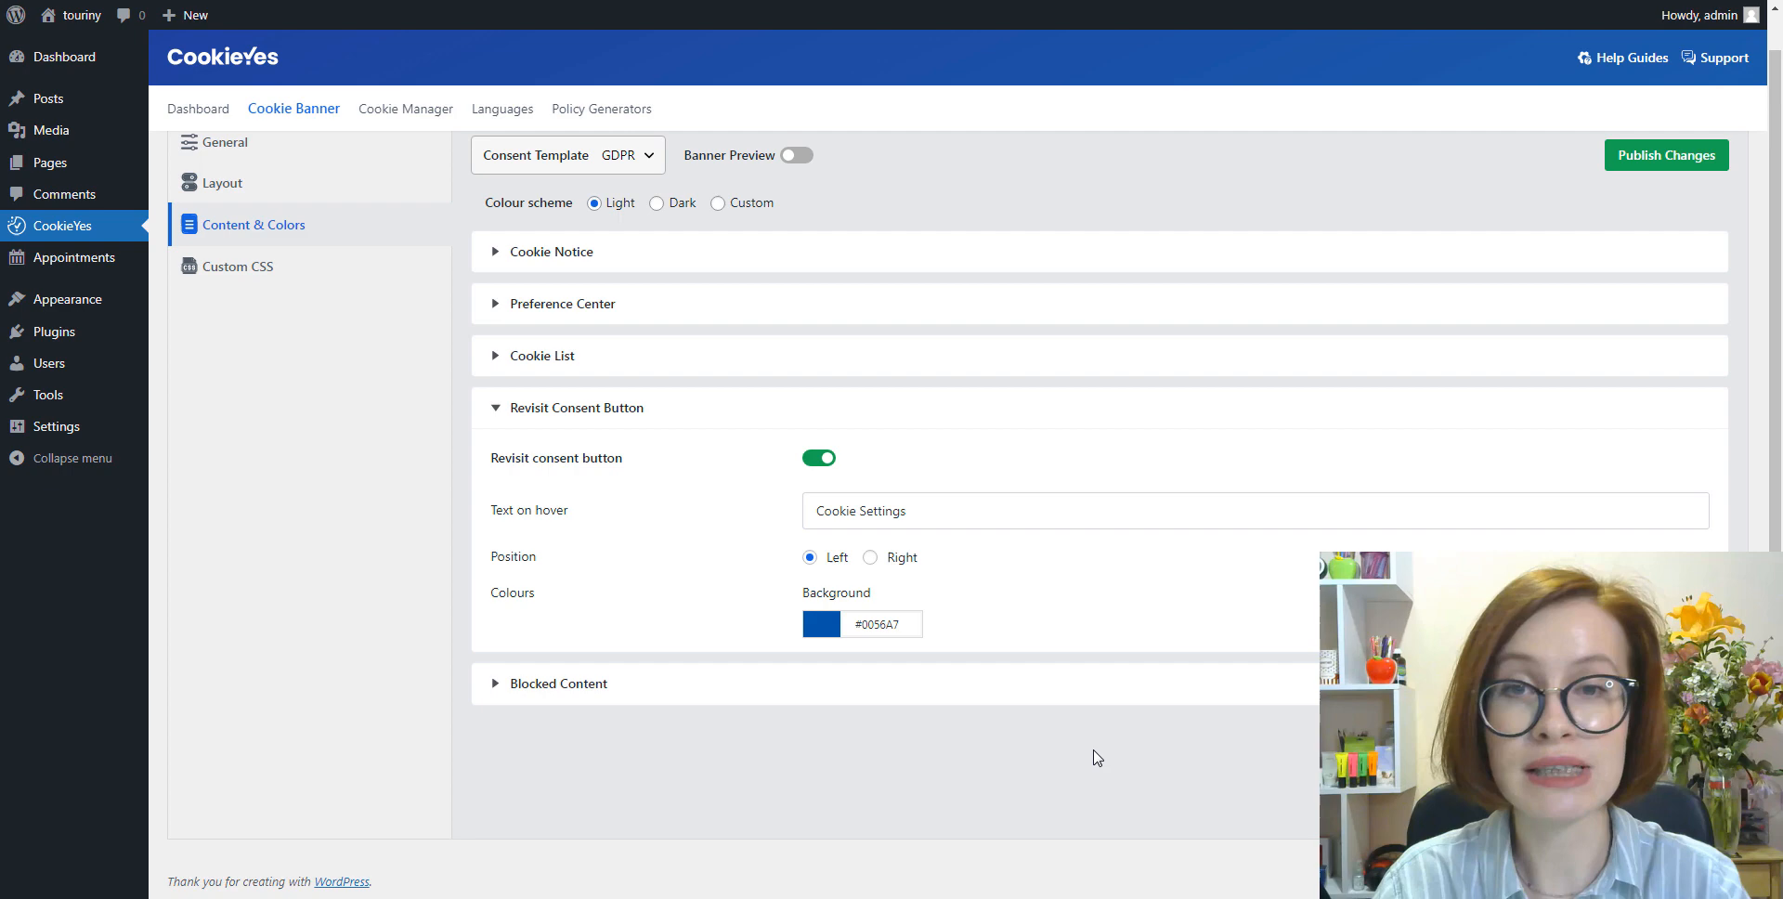
pyautogui.moveTo(1089, 731)
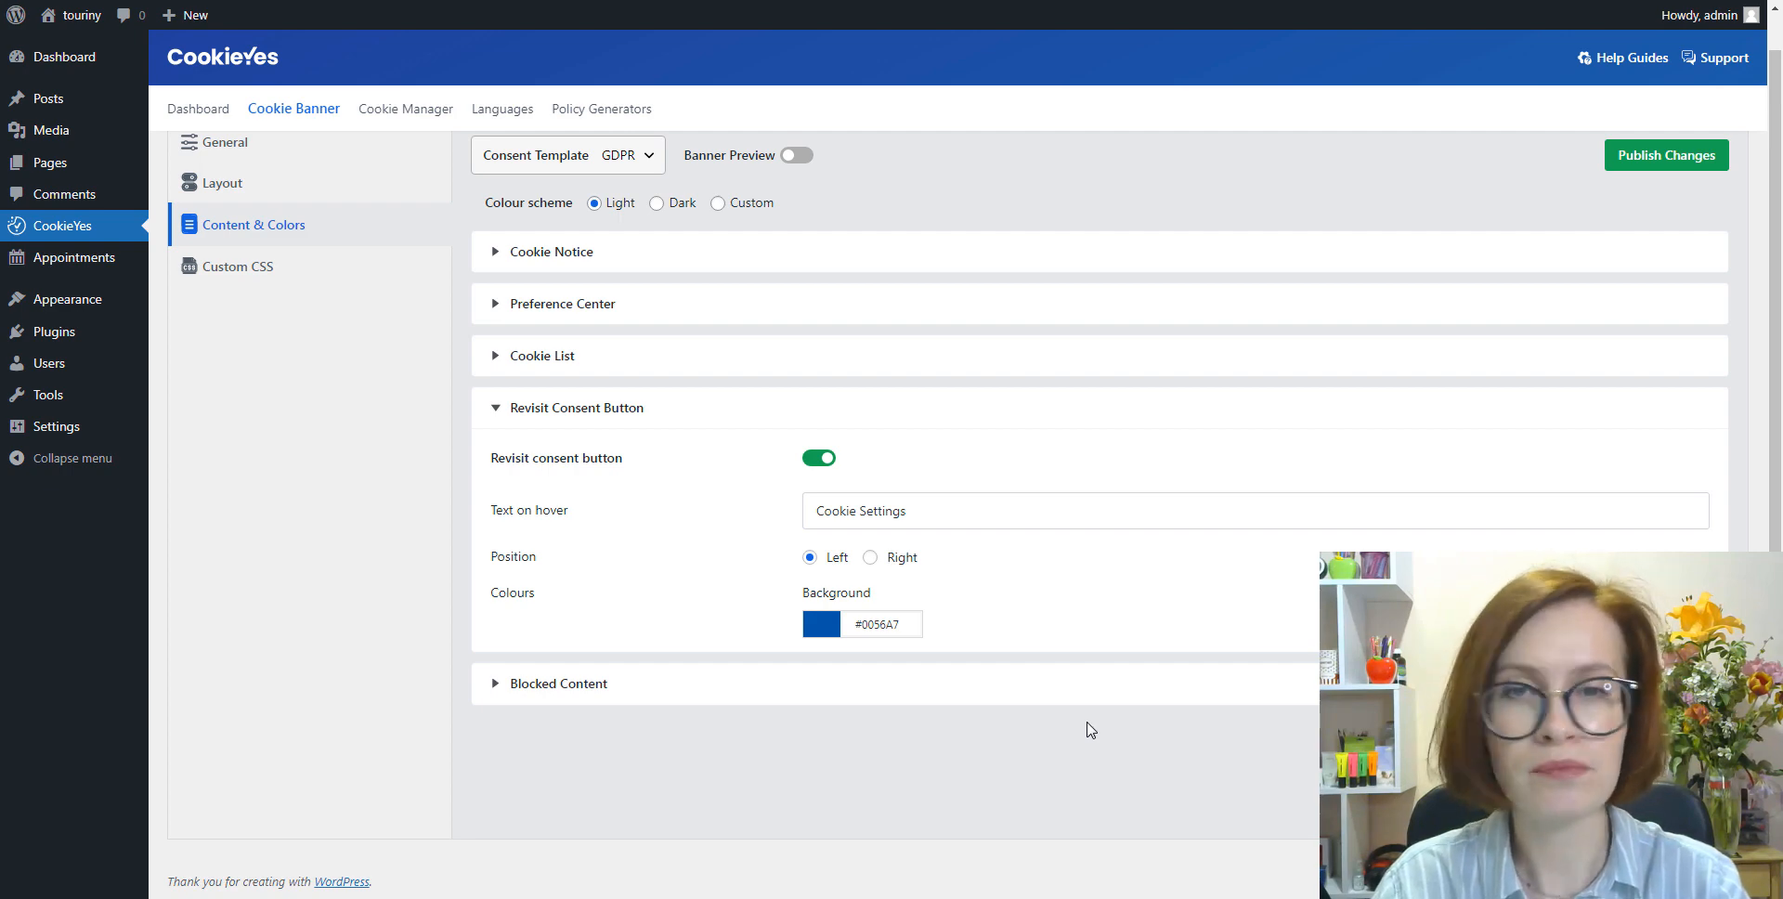
# Switch off the Revisit consent button and publish the banner changes
pyautogui.click(818, 458)
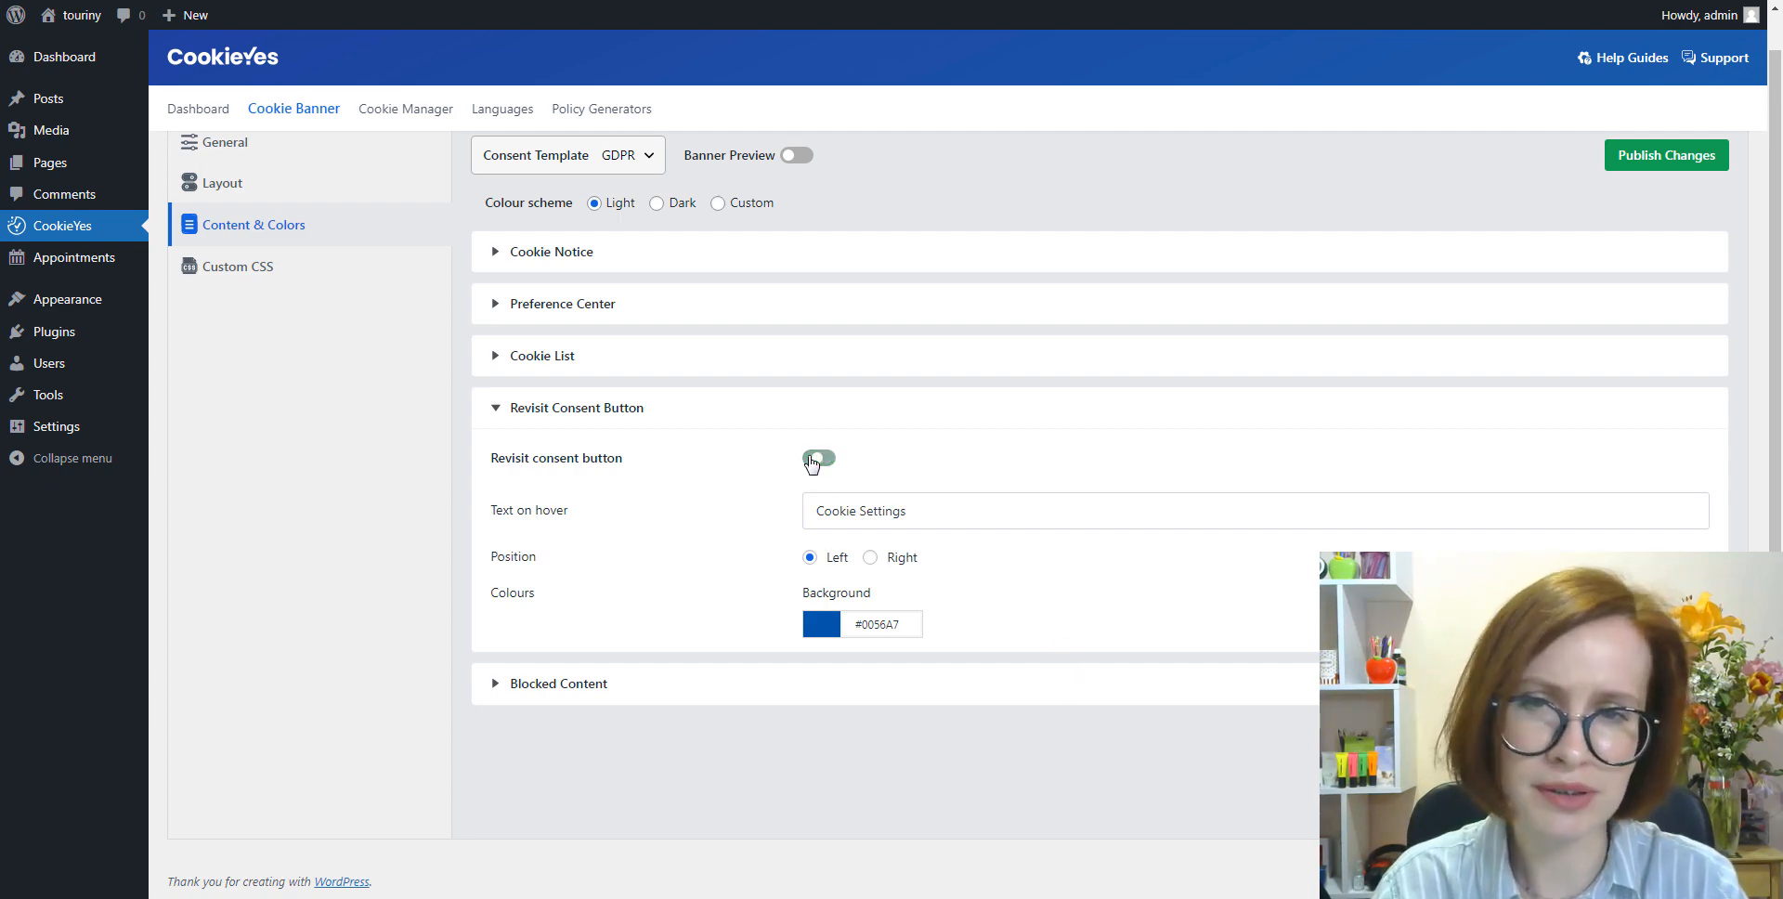
pyautogui.click(817, 457)
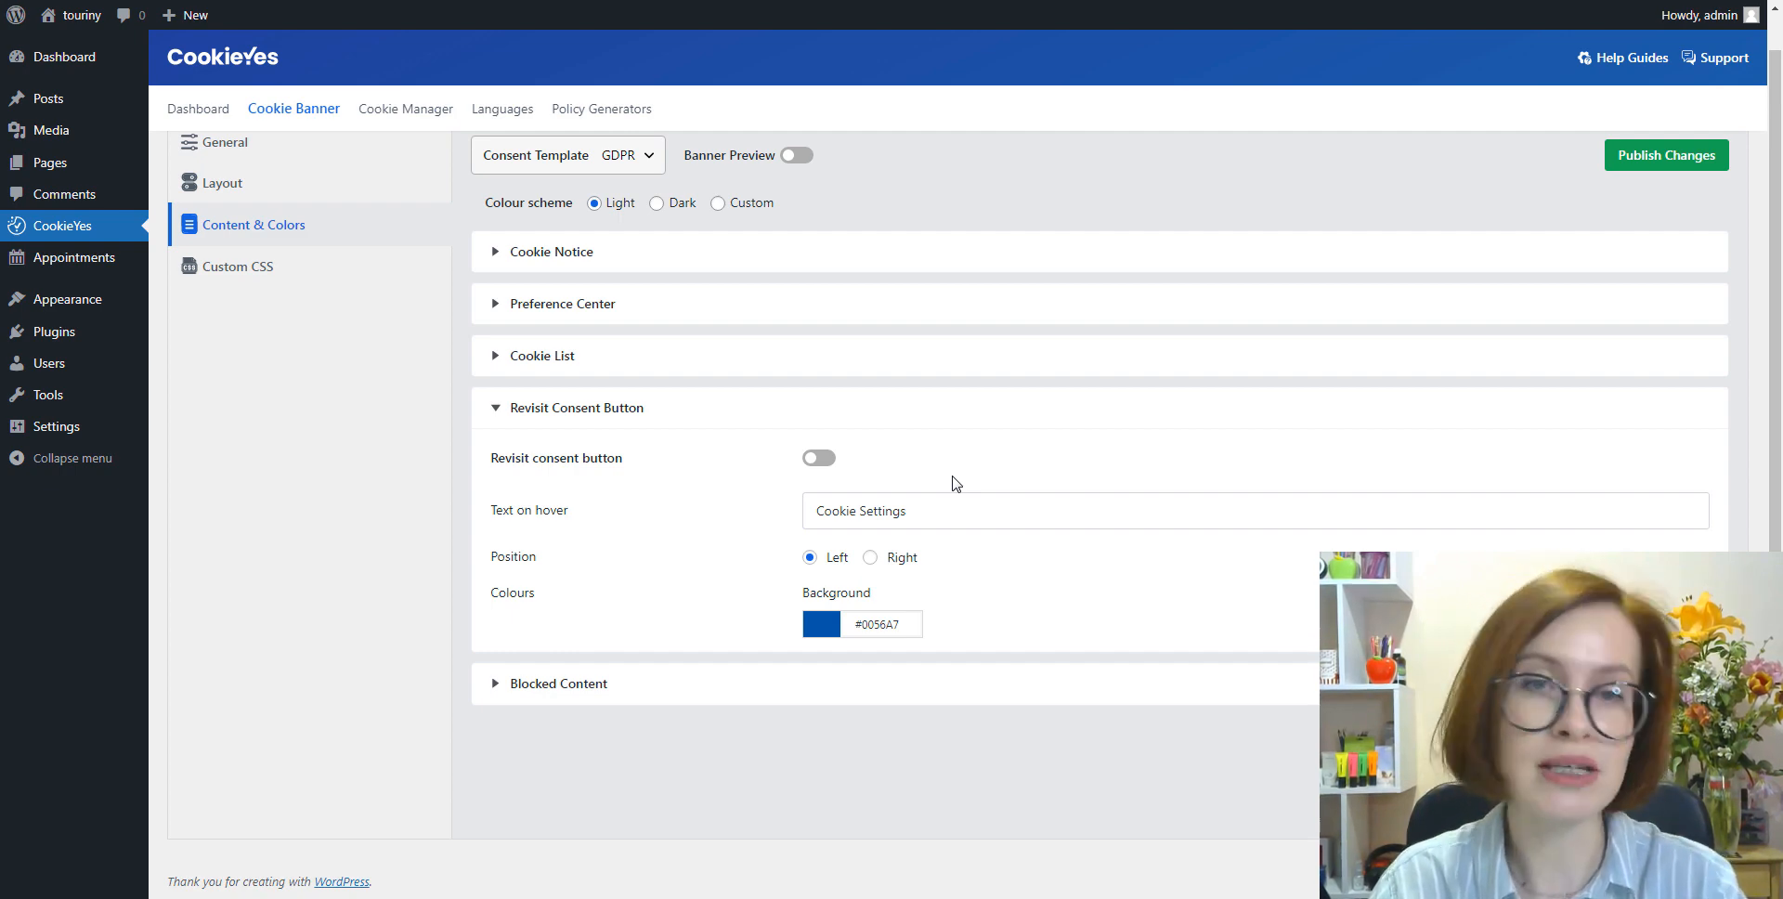
pyautogui.moveTo(1185, 461)
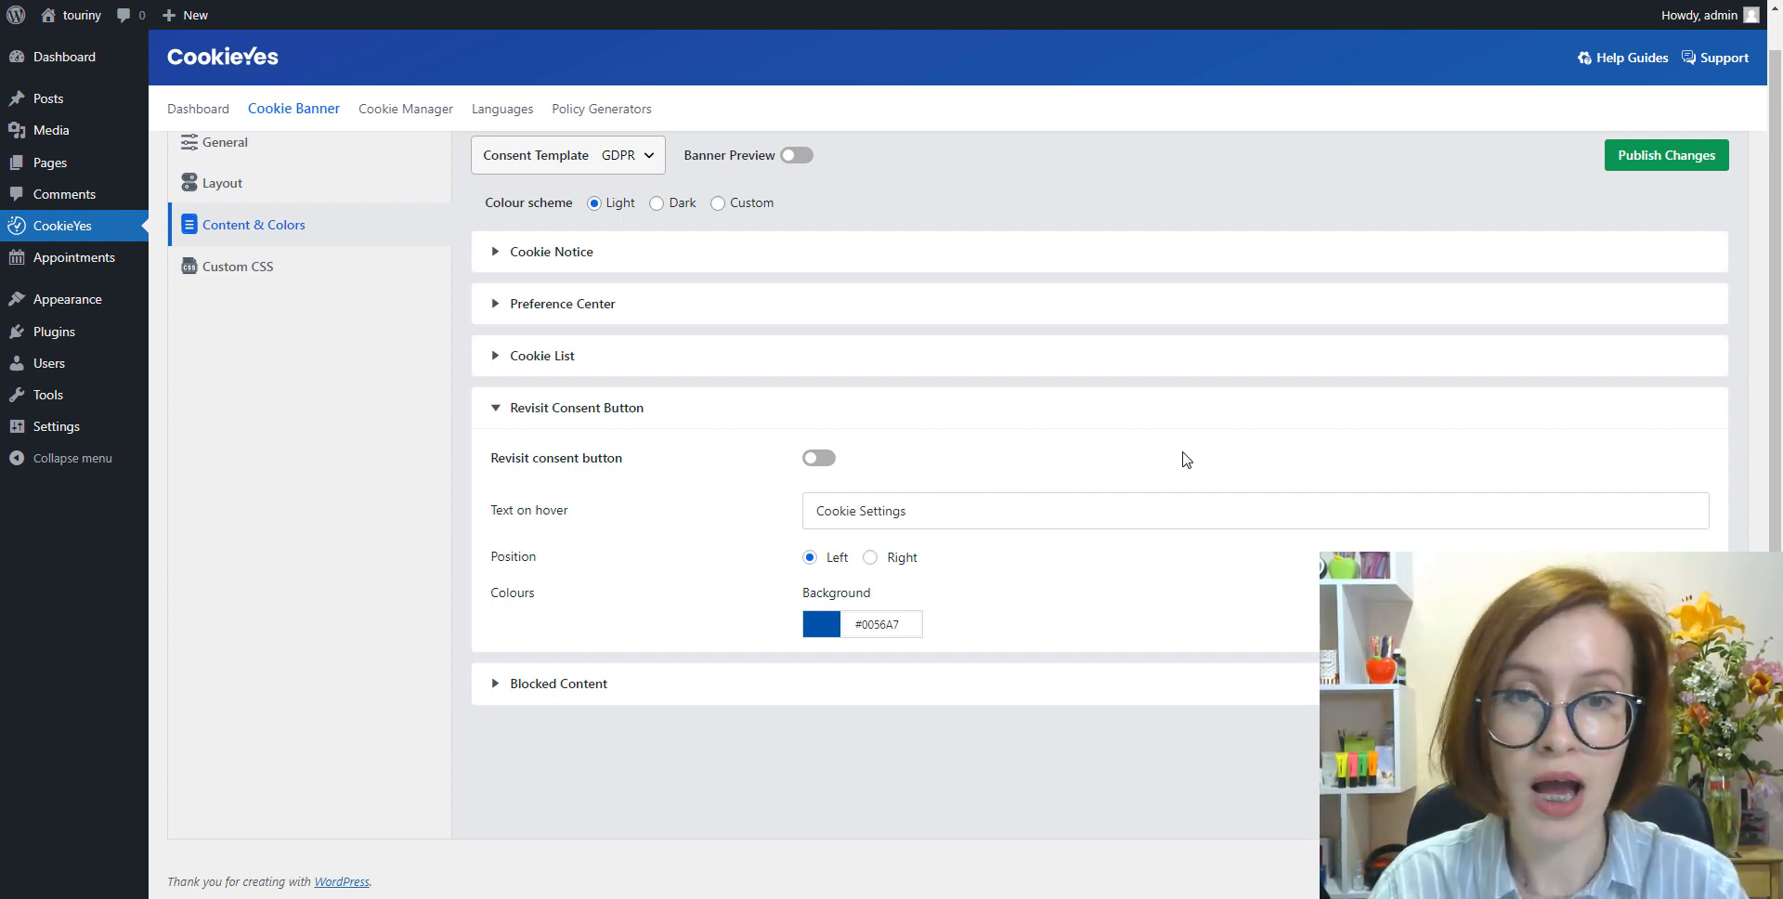
pyautogui.click(1665, 155)
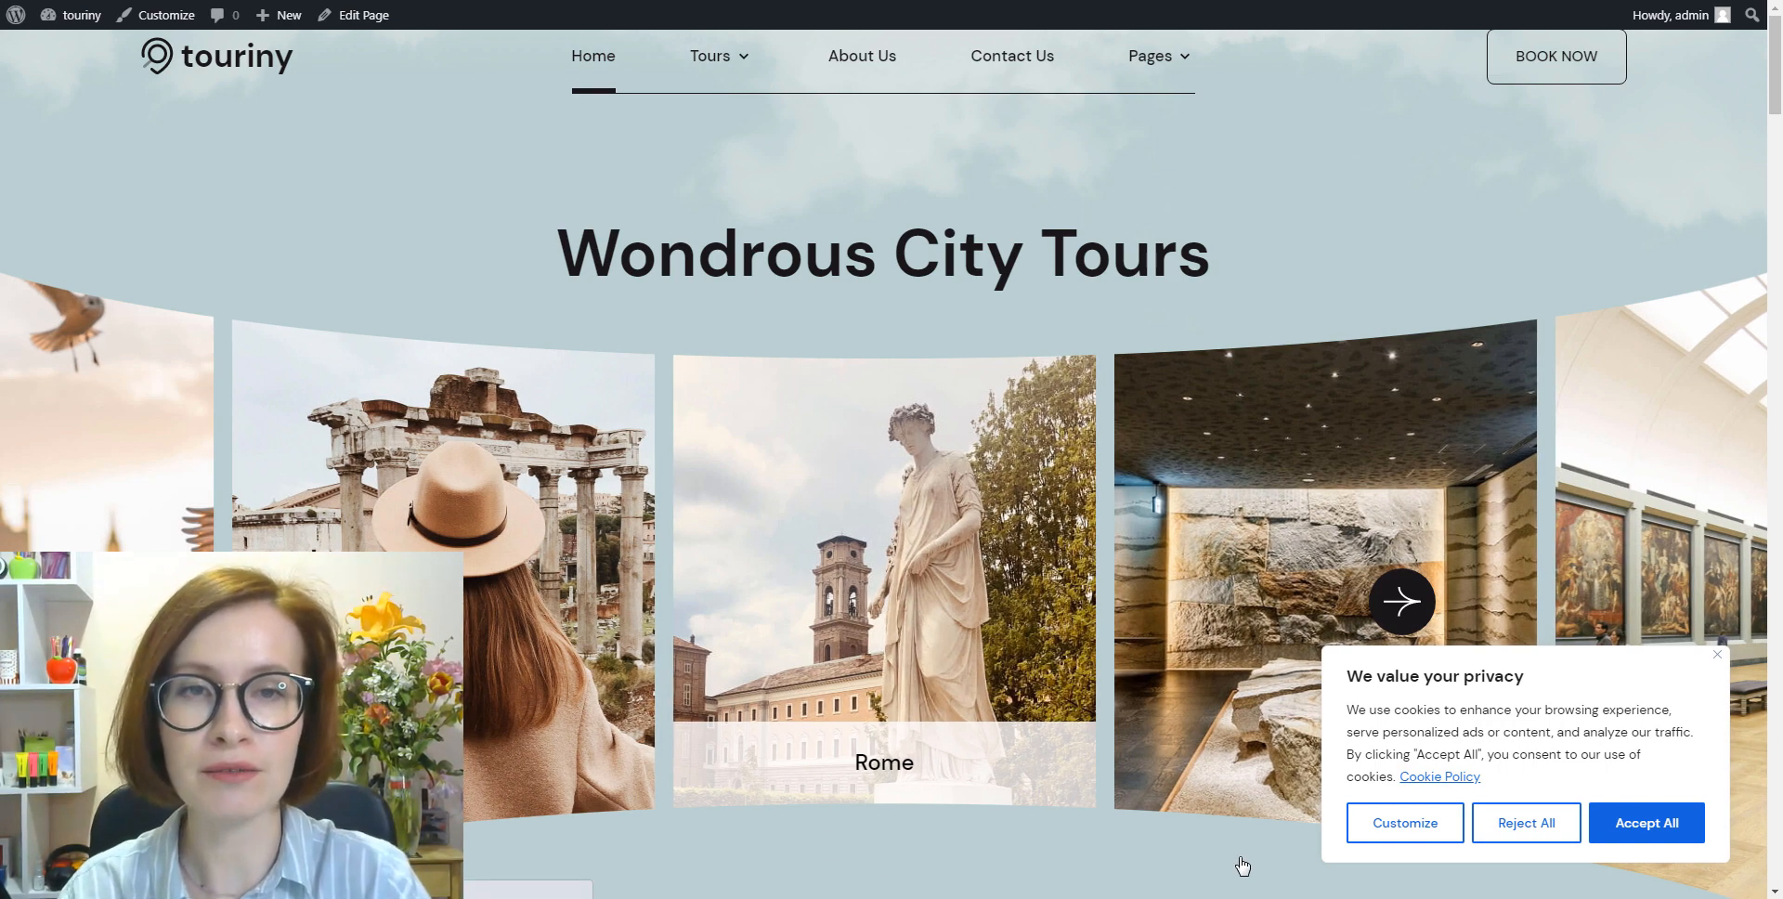
# Scroll the Touriny homepage down to the tour listings with the privacy banner showing
pyautogui.scroll(-3)
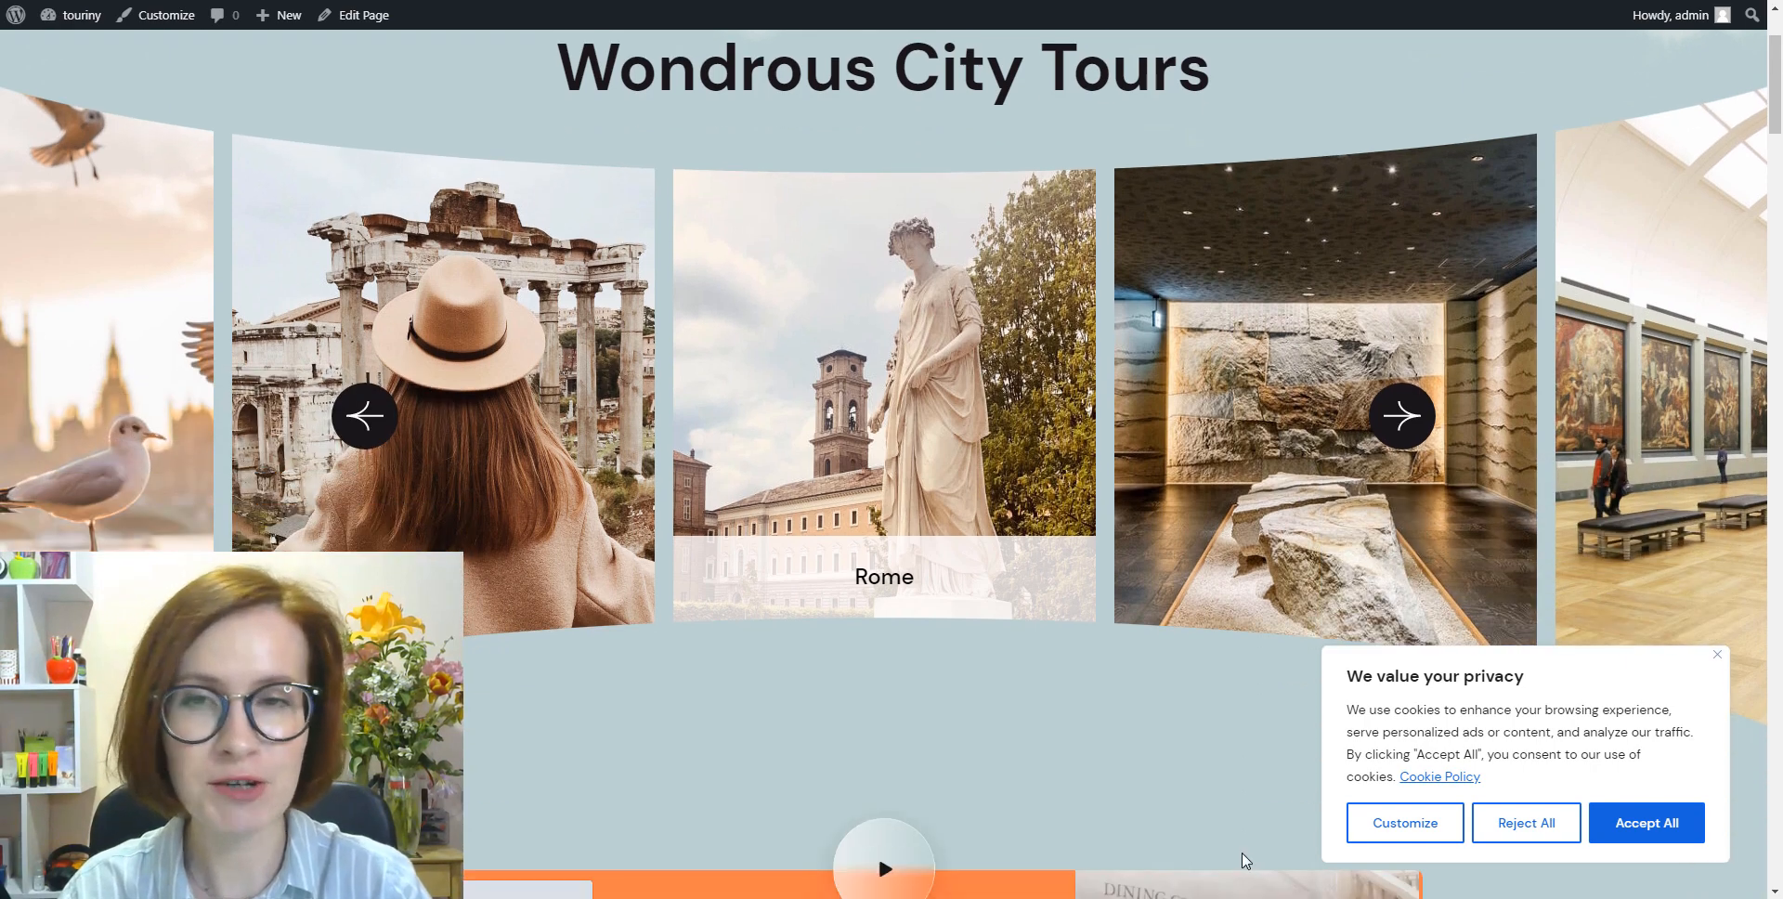
pyautogui.scroll(-3)
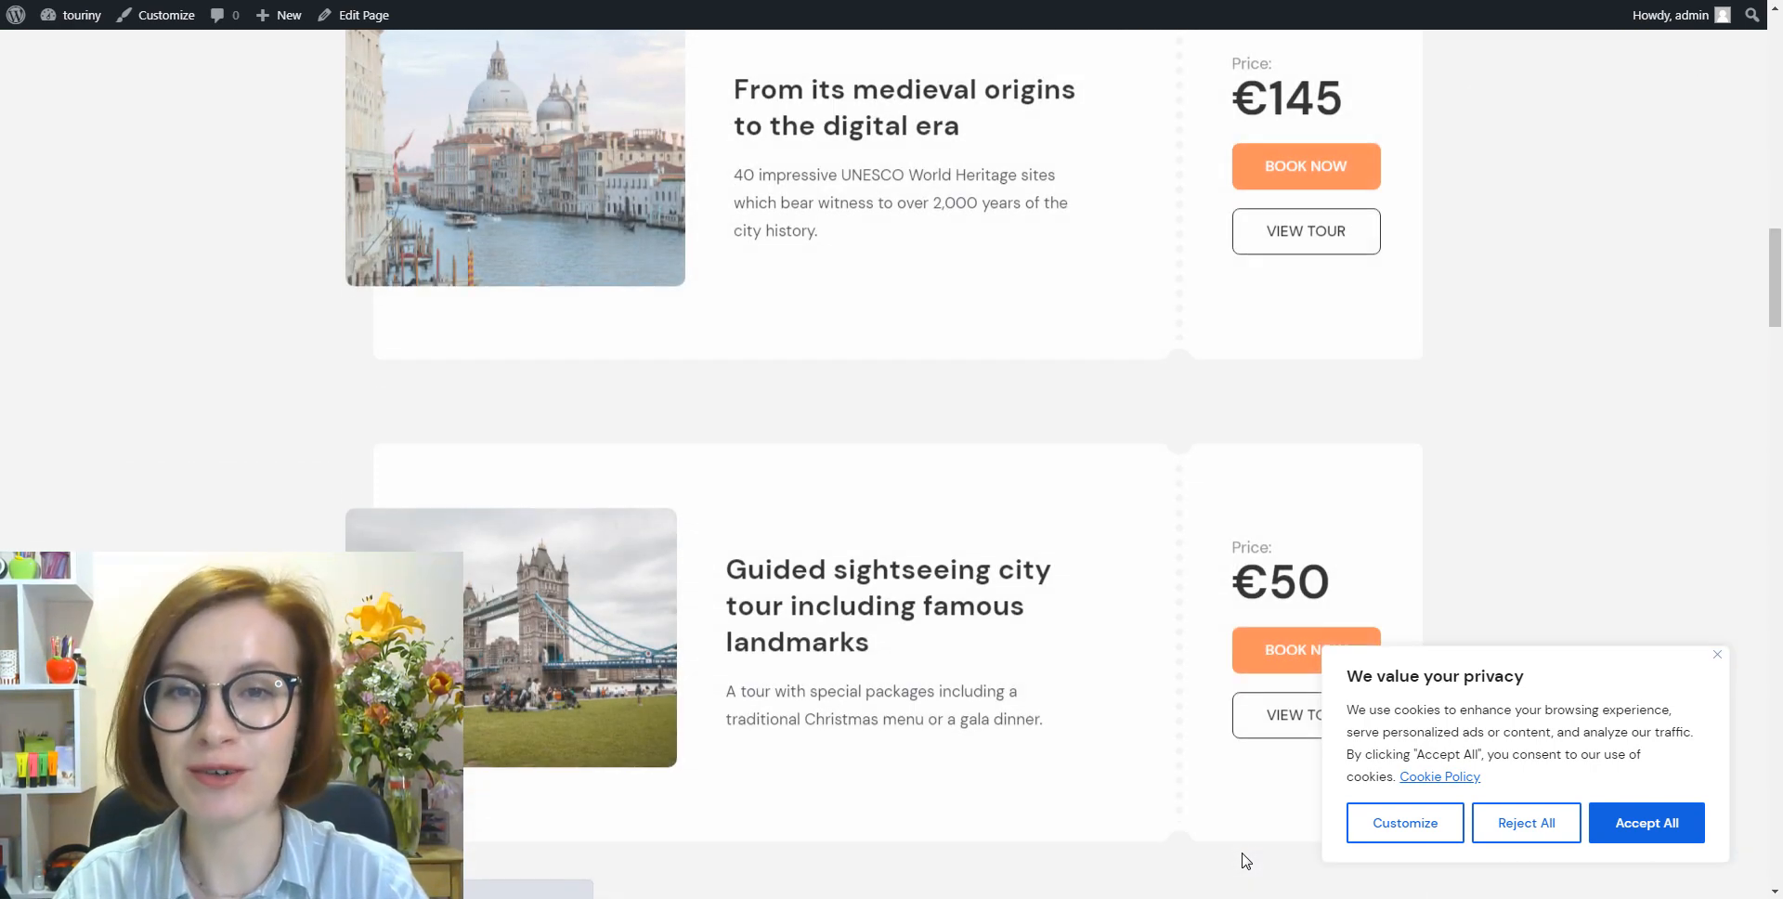
pyautogui.scroll(-3)
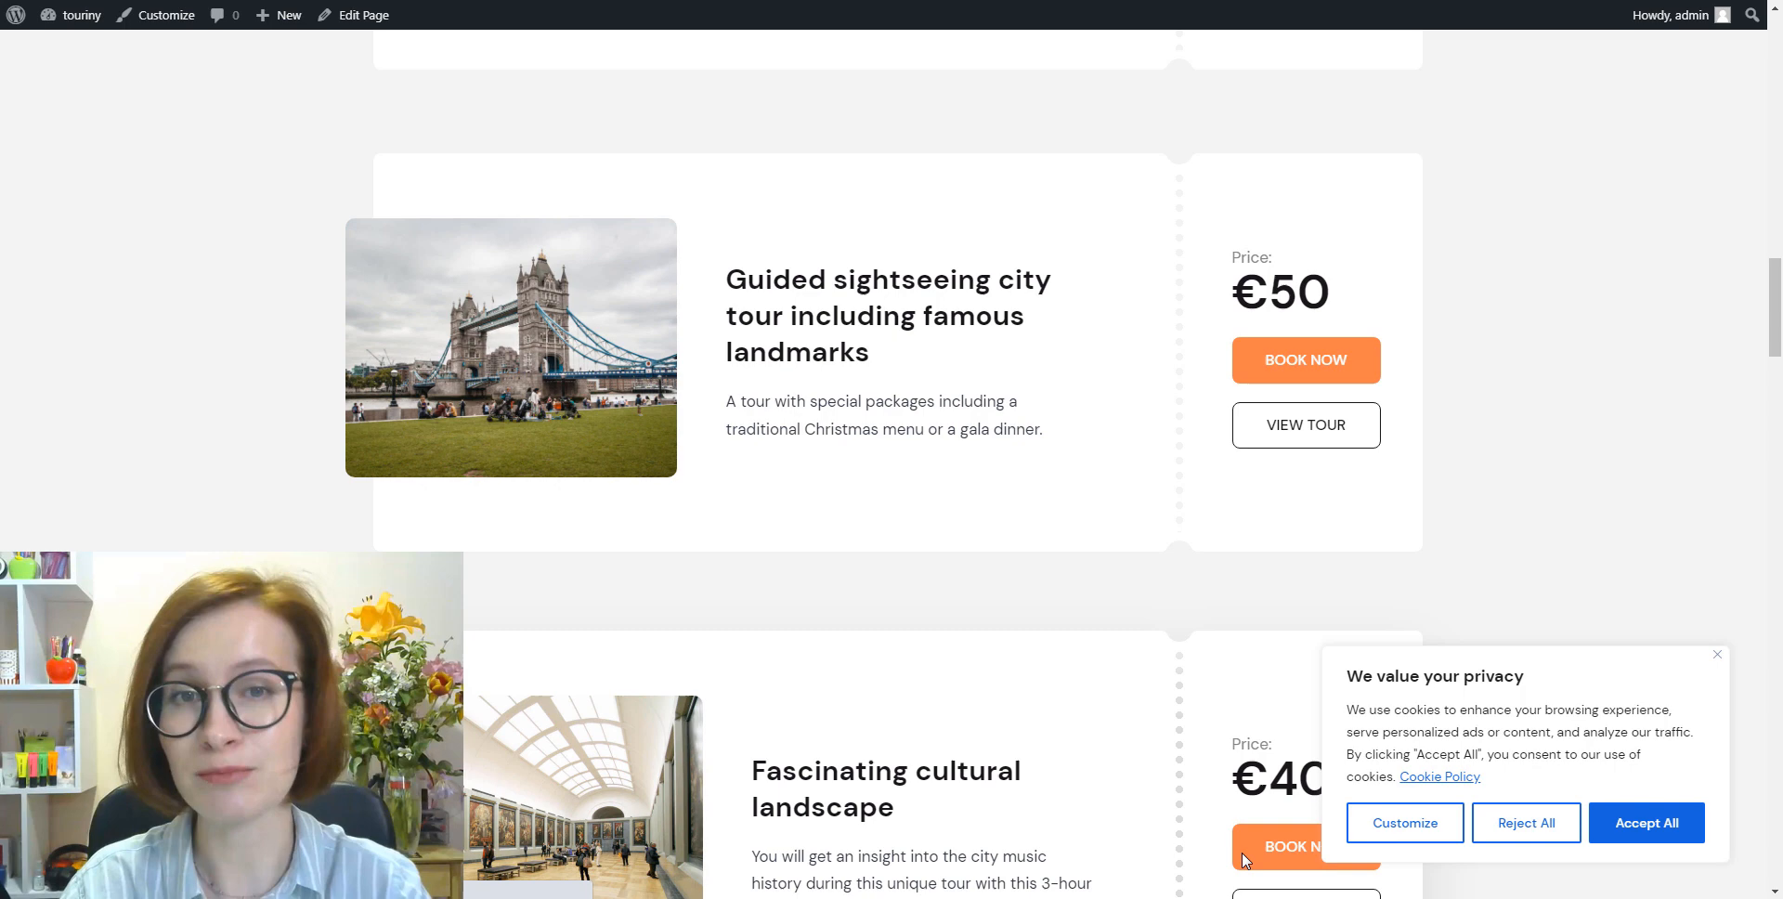
pyautogui.scroll(-3)
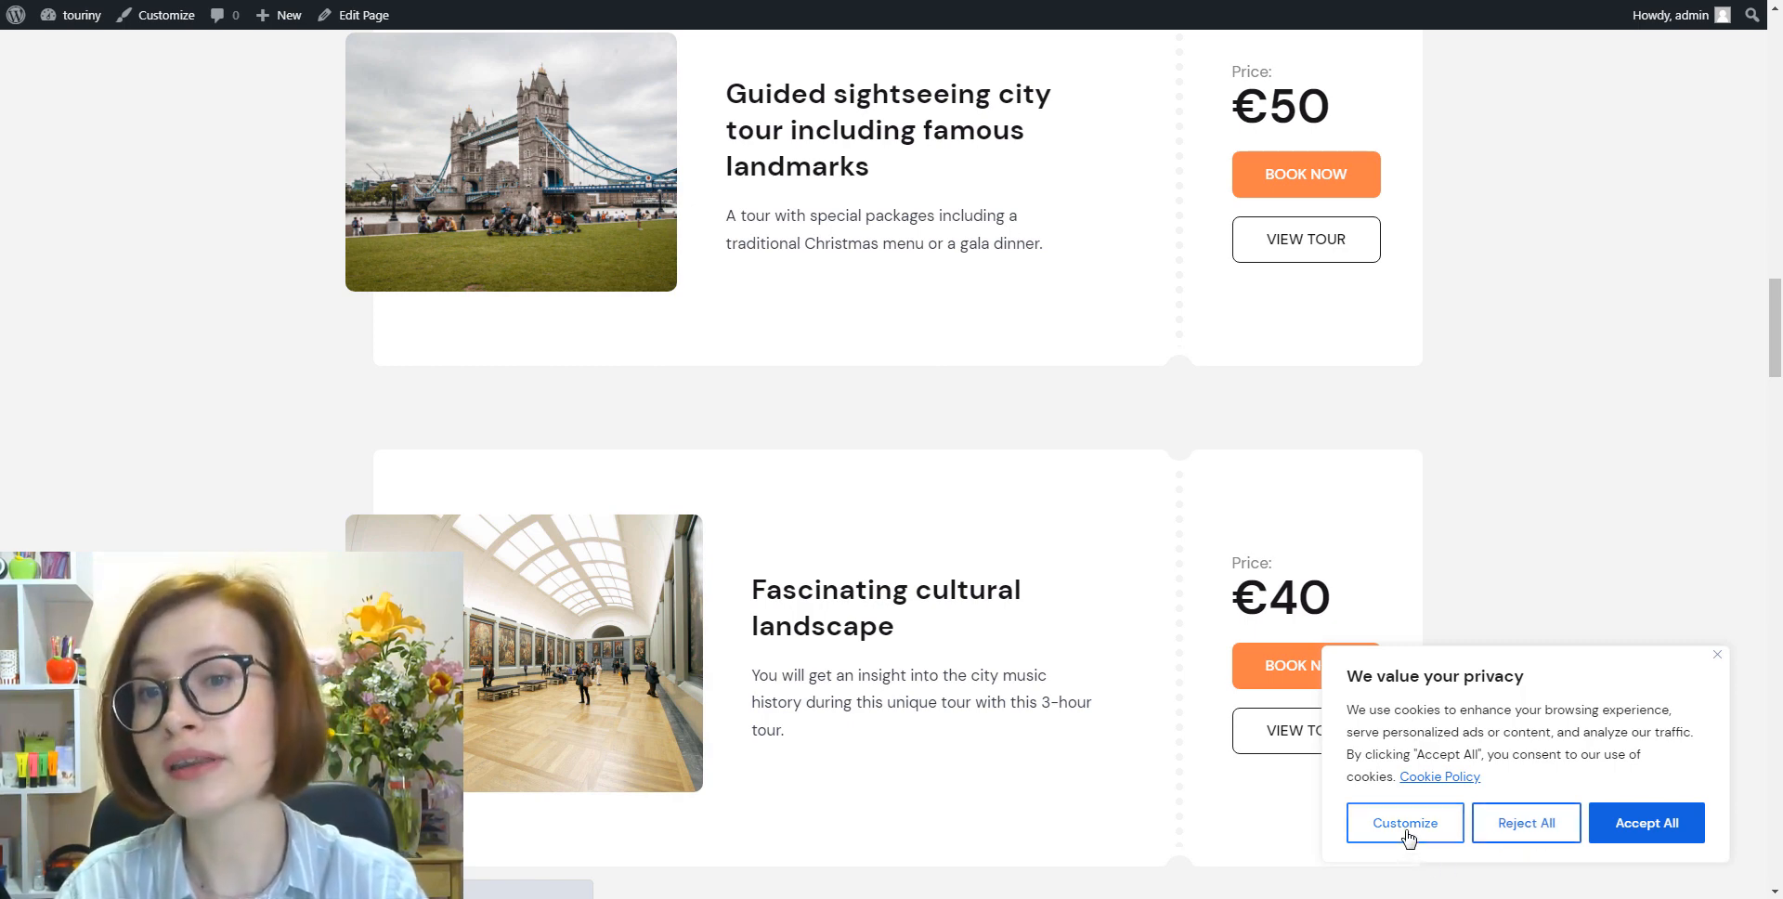
# Open Customize on the banner, expand Show more, and accept all cookie categories
pyautogui.click(1403, 822)
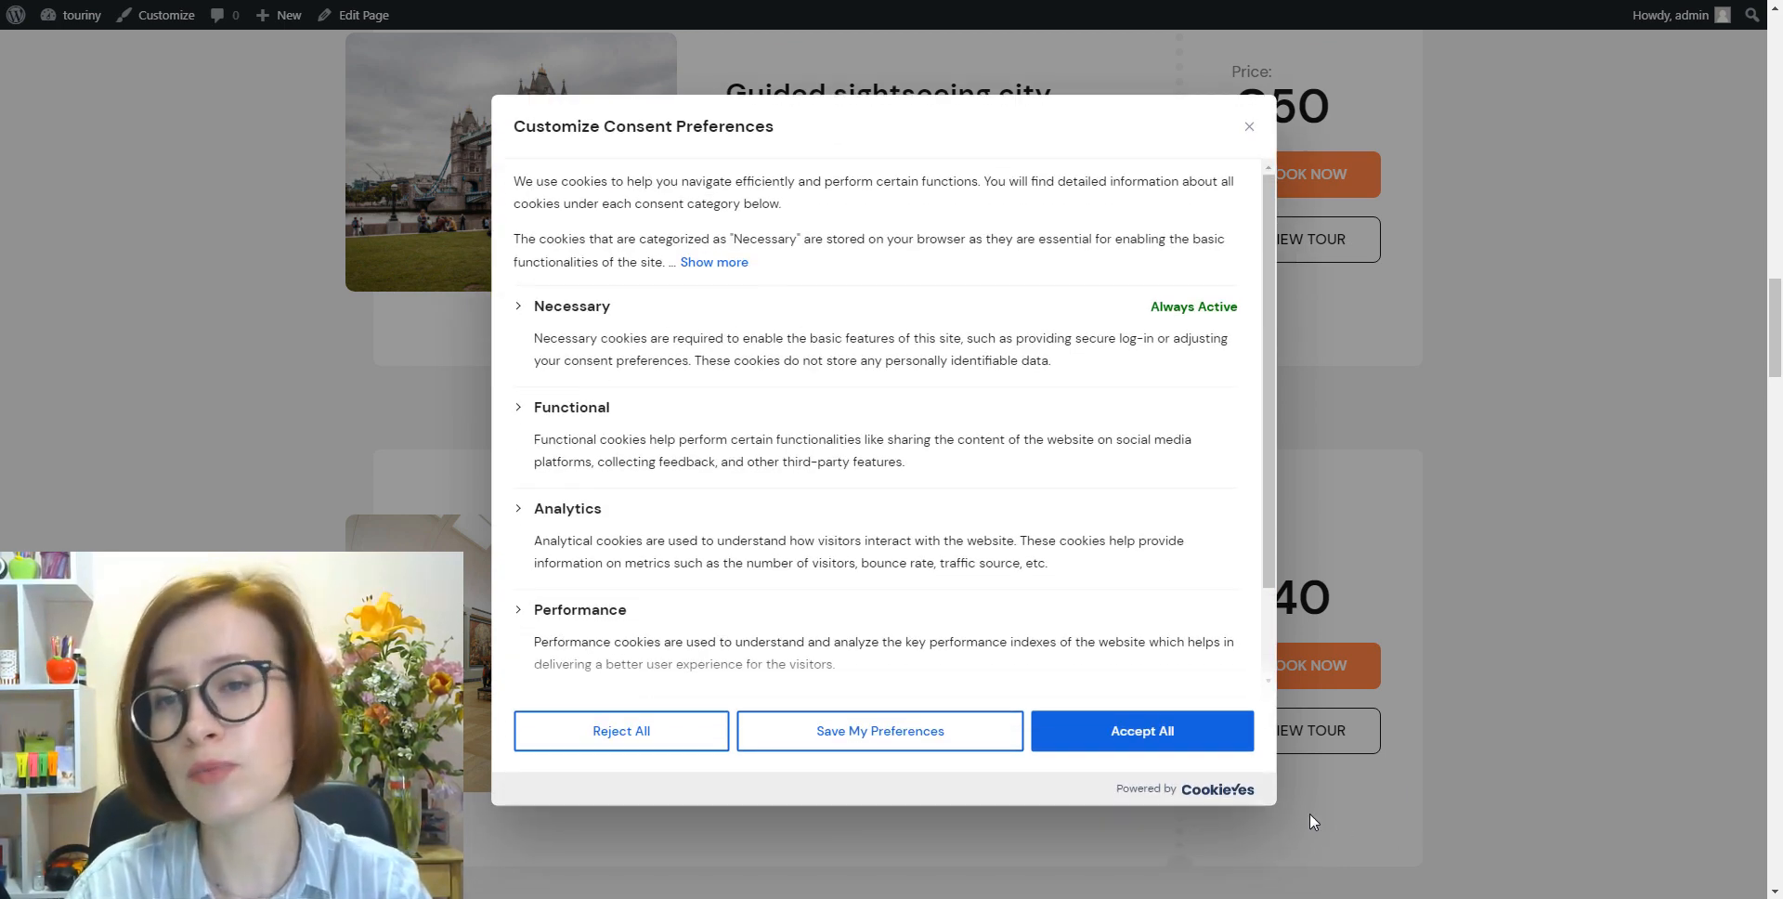
pyautogui.click(713, 263)
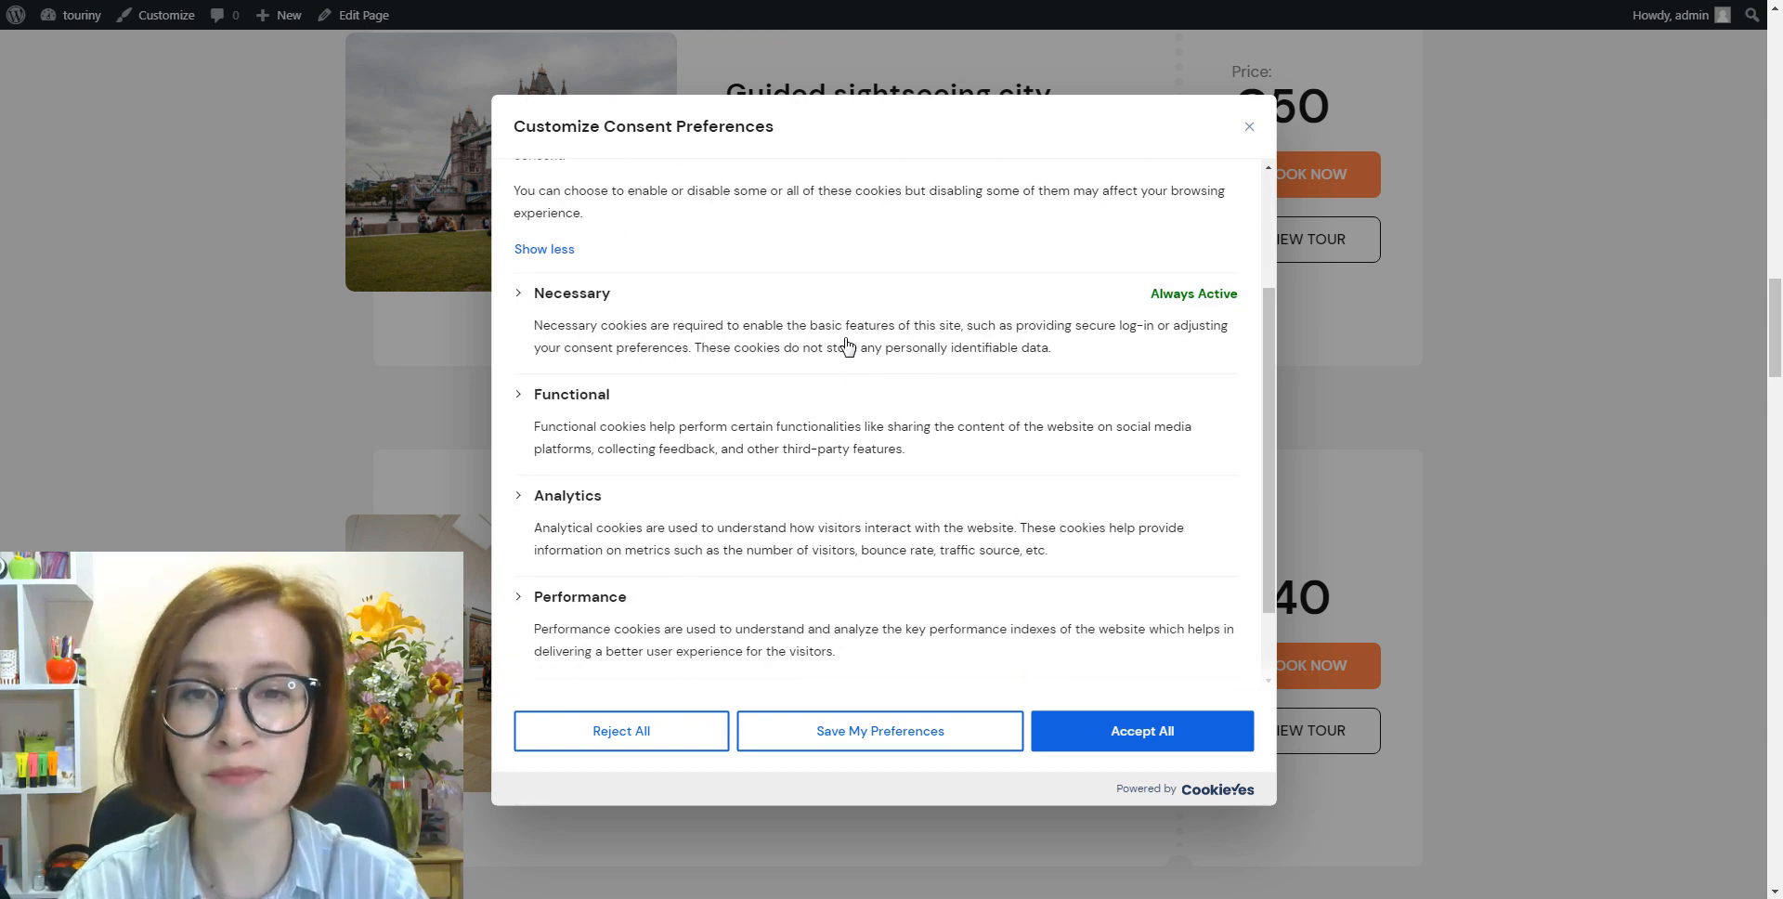
pyautogui.moveTo(1229, 654)
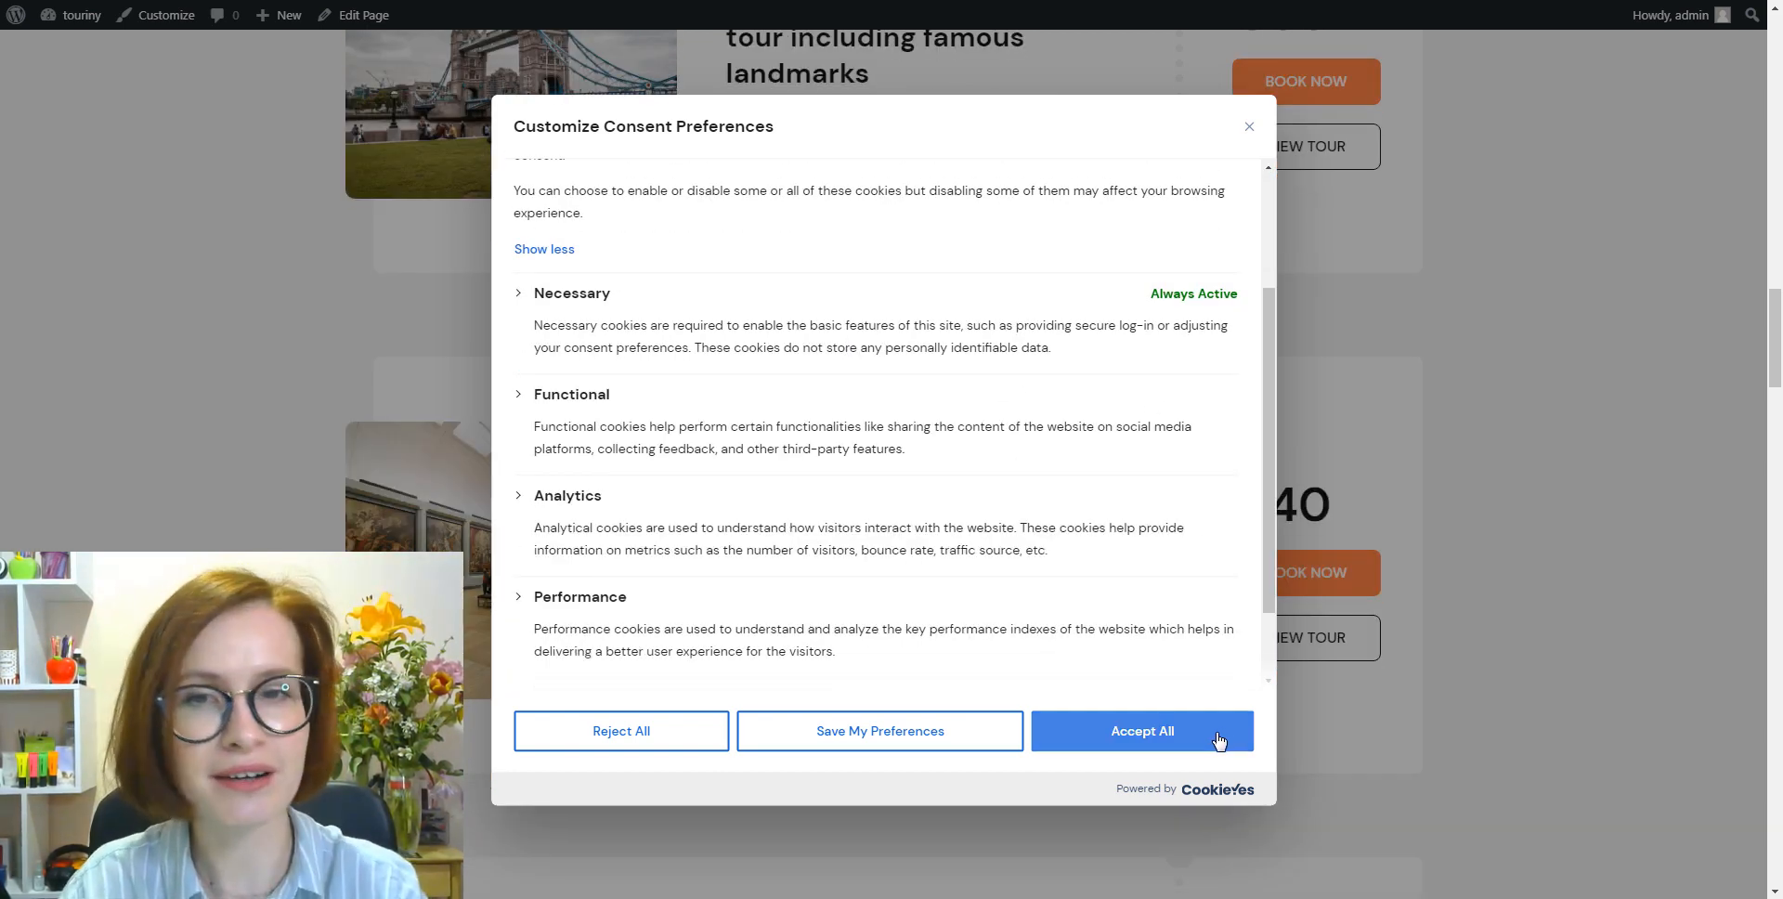
pyautogui.click(1140, 731)
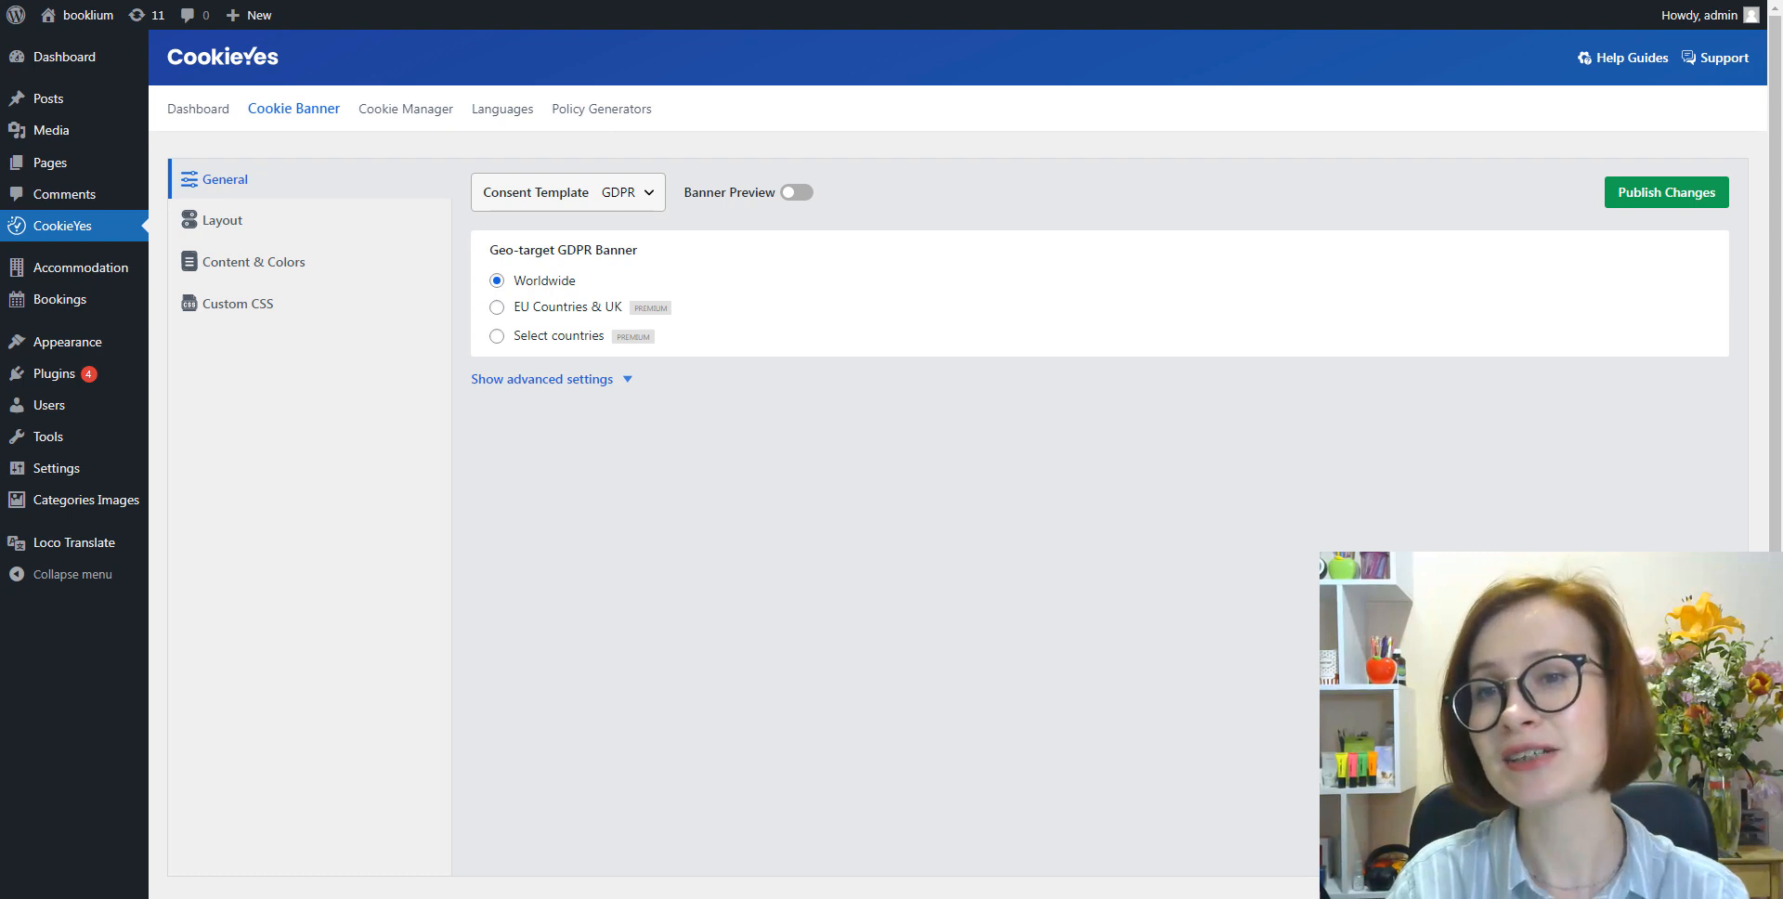
pyautogui.moveTo(382, 323)
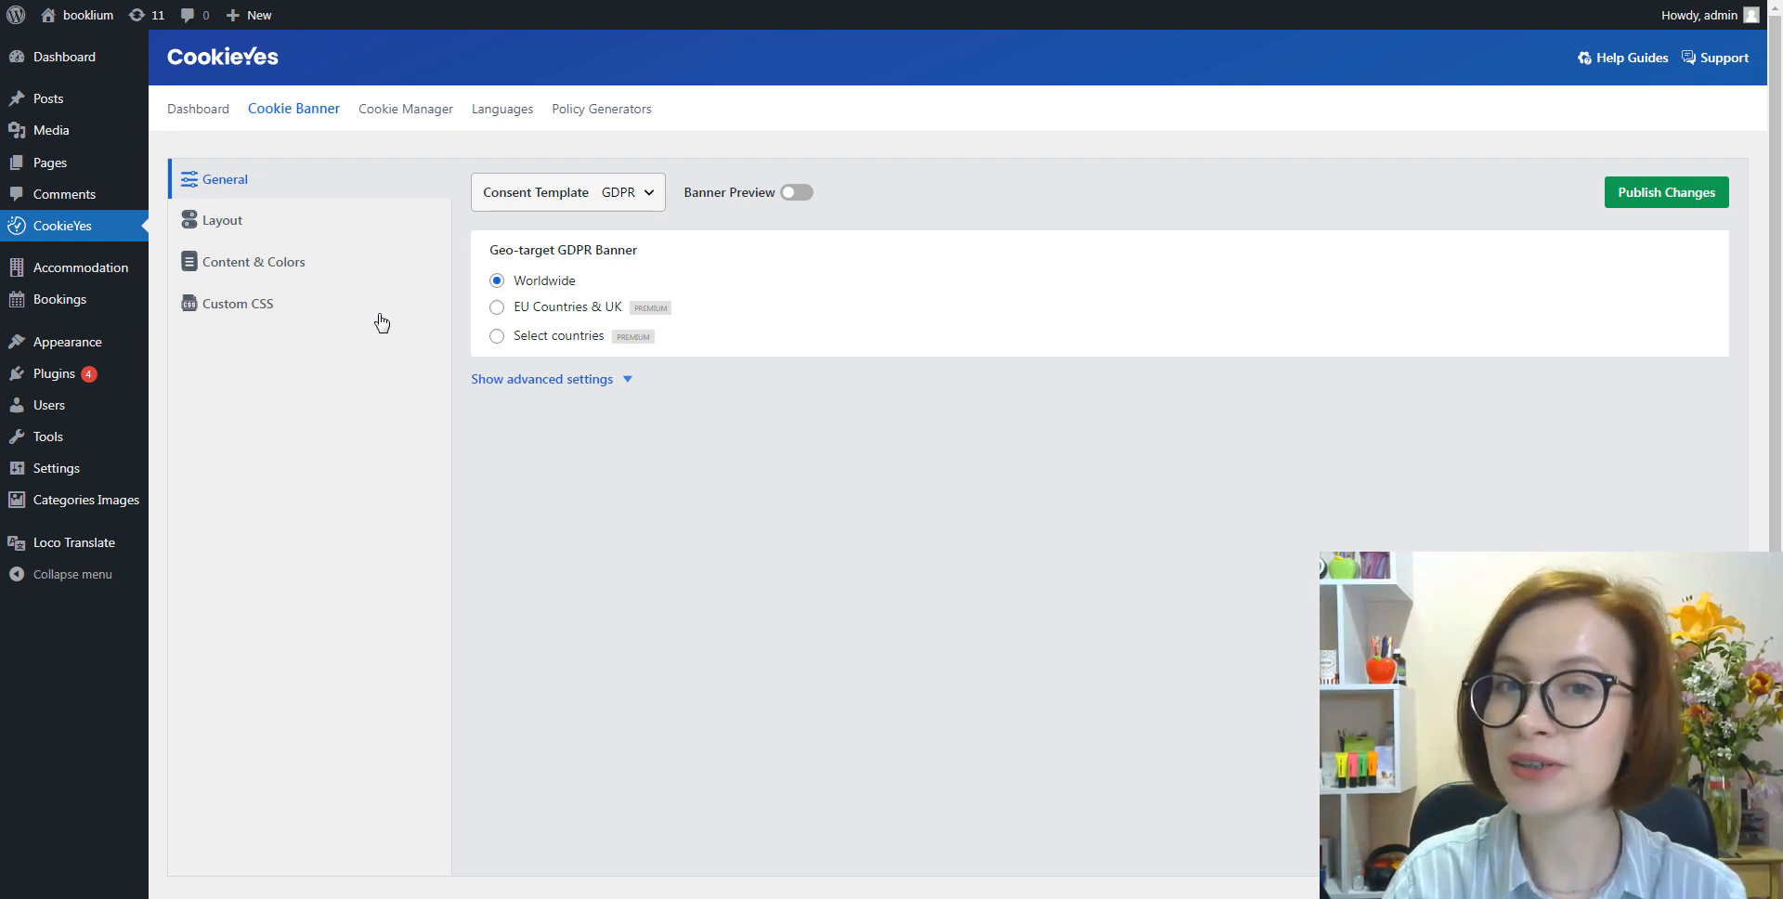
pyautogui.moveTo(405, 108)
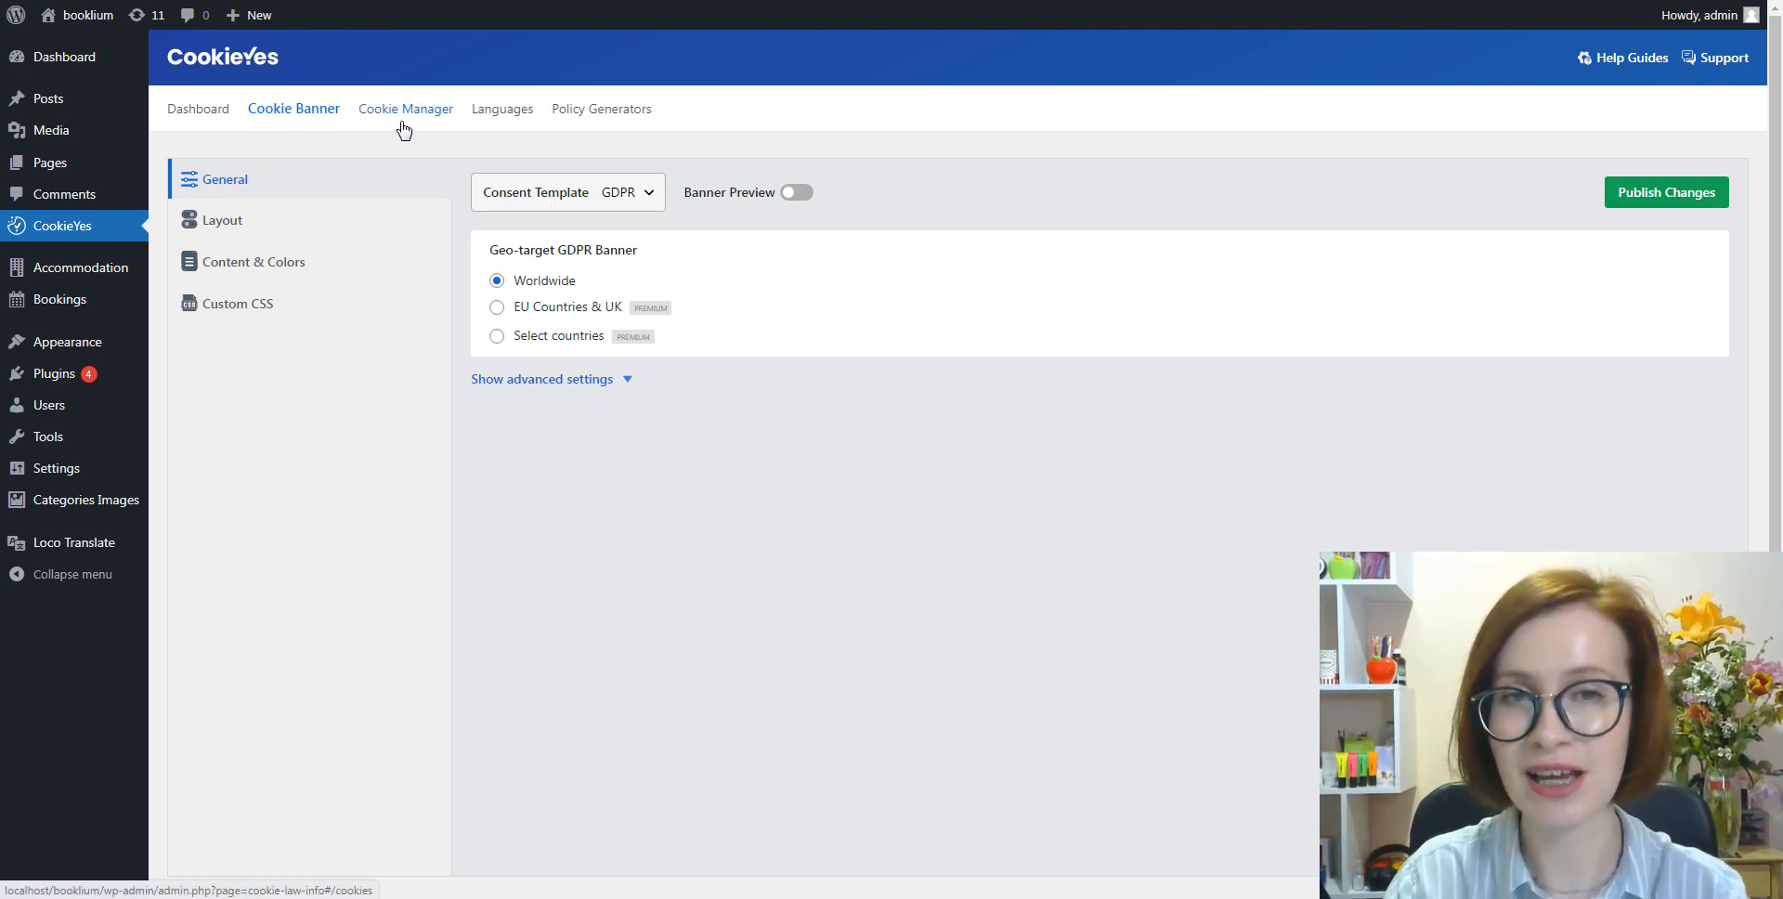
# Open Cookie Manager and attempt a website cookie scan, prompting for a CookieYes account
pyautogui.click(401, 108)
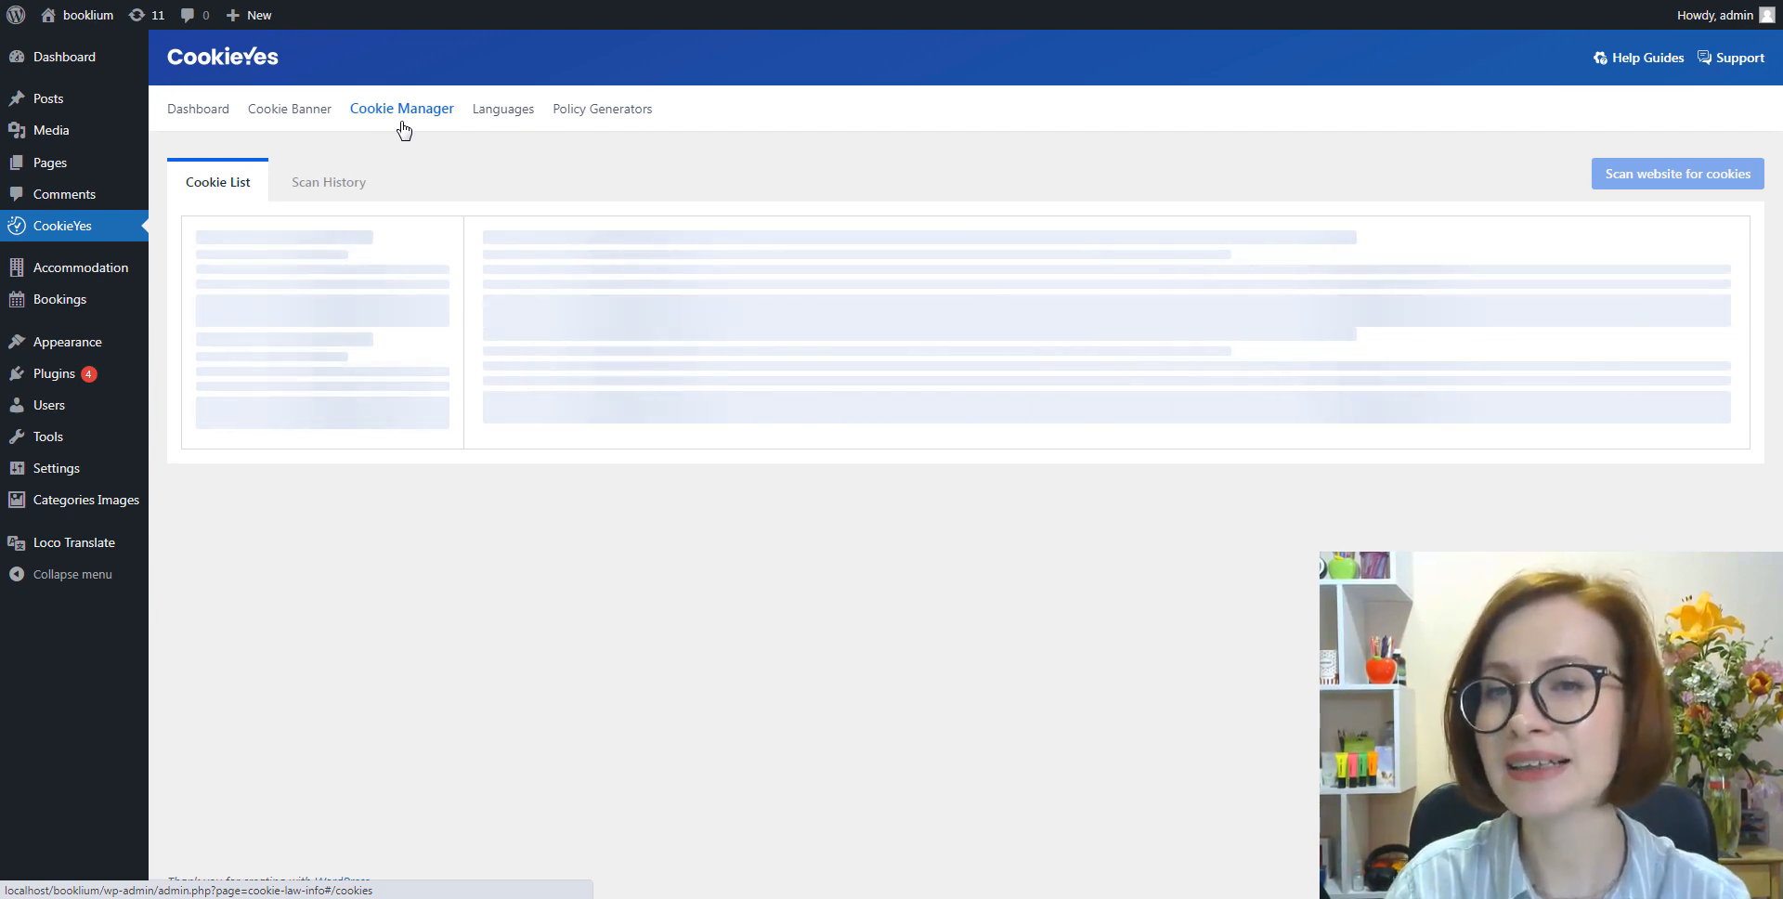
pyautogui.click(400, 108)
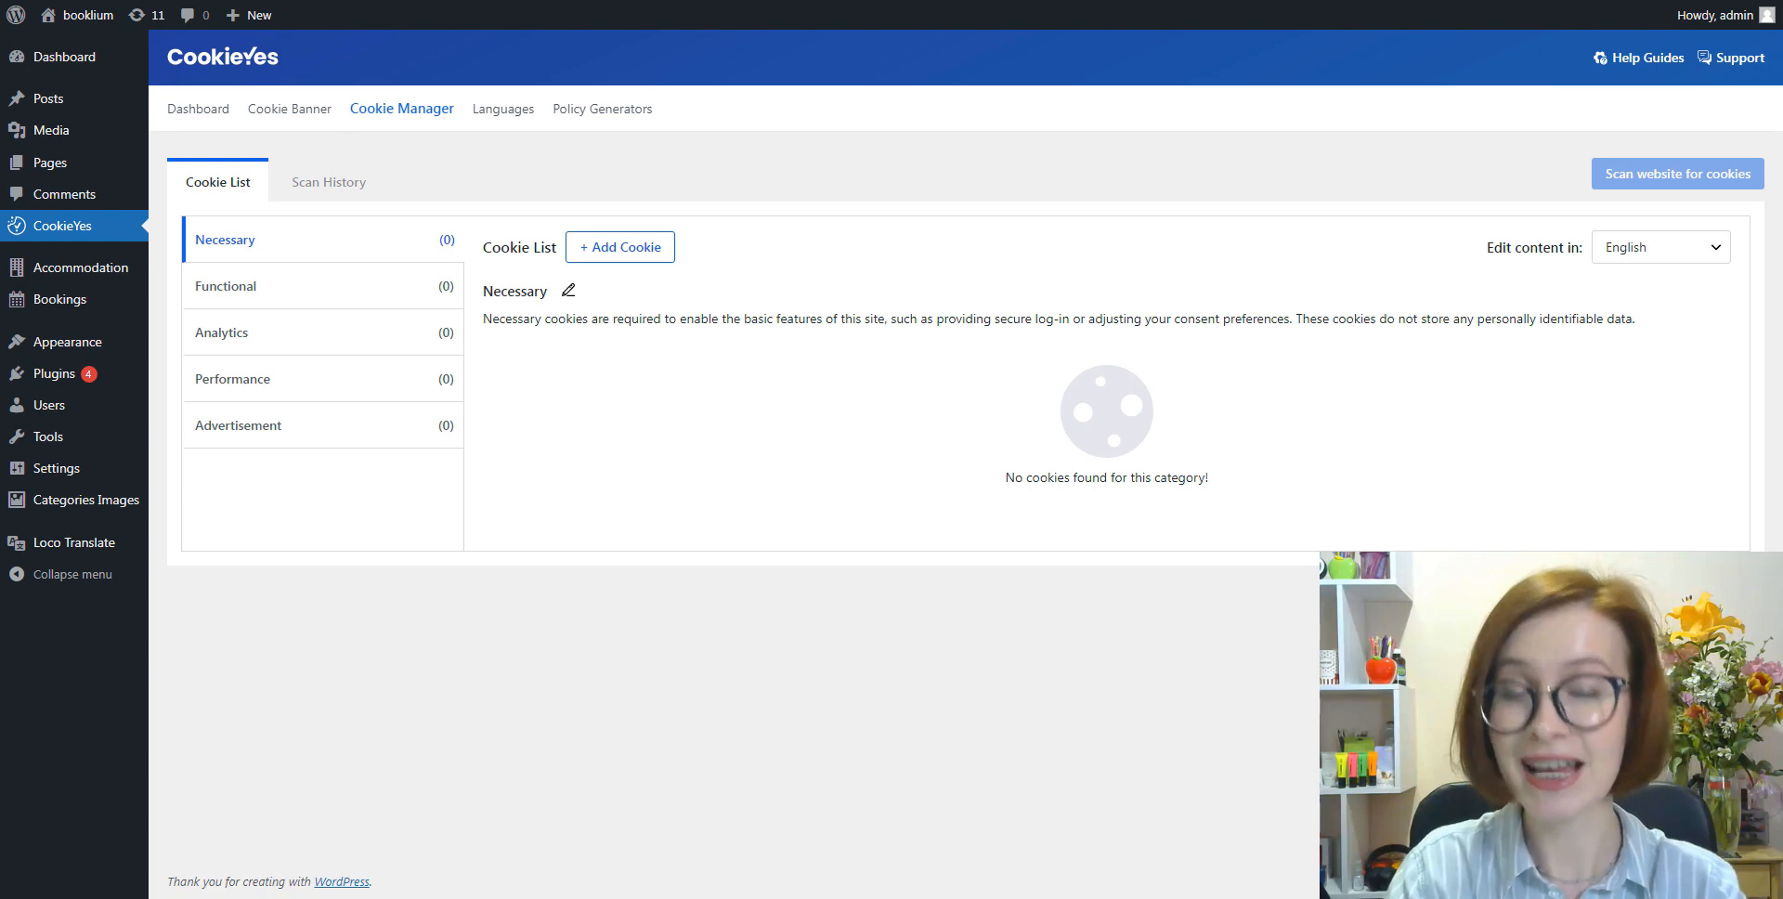
pyautogui.click(1676, 174)
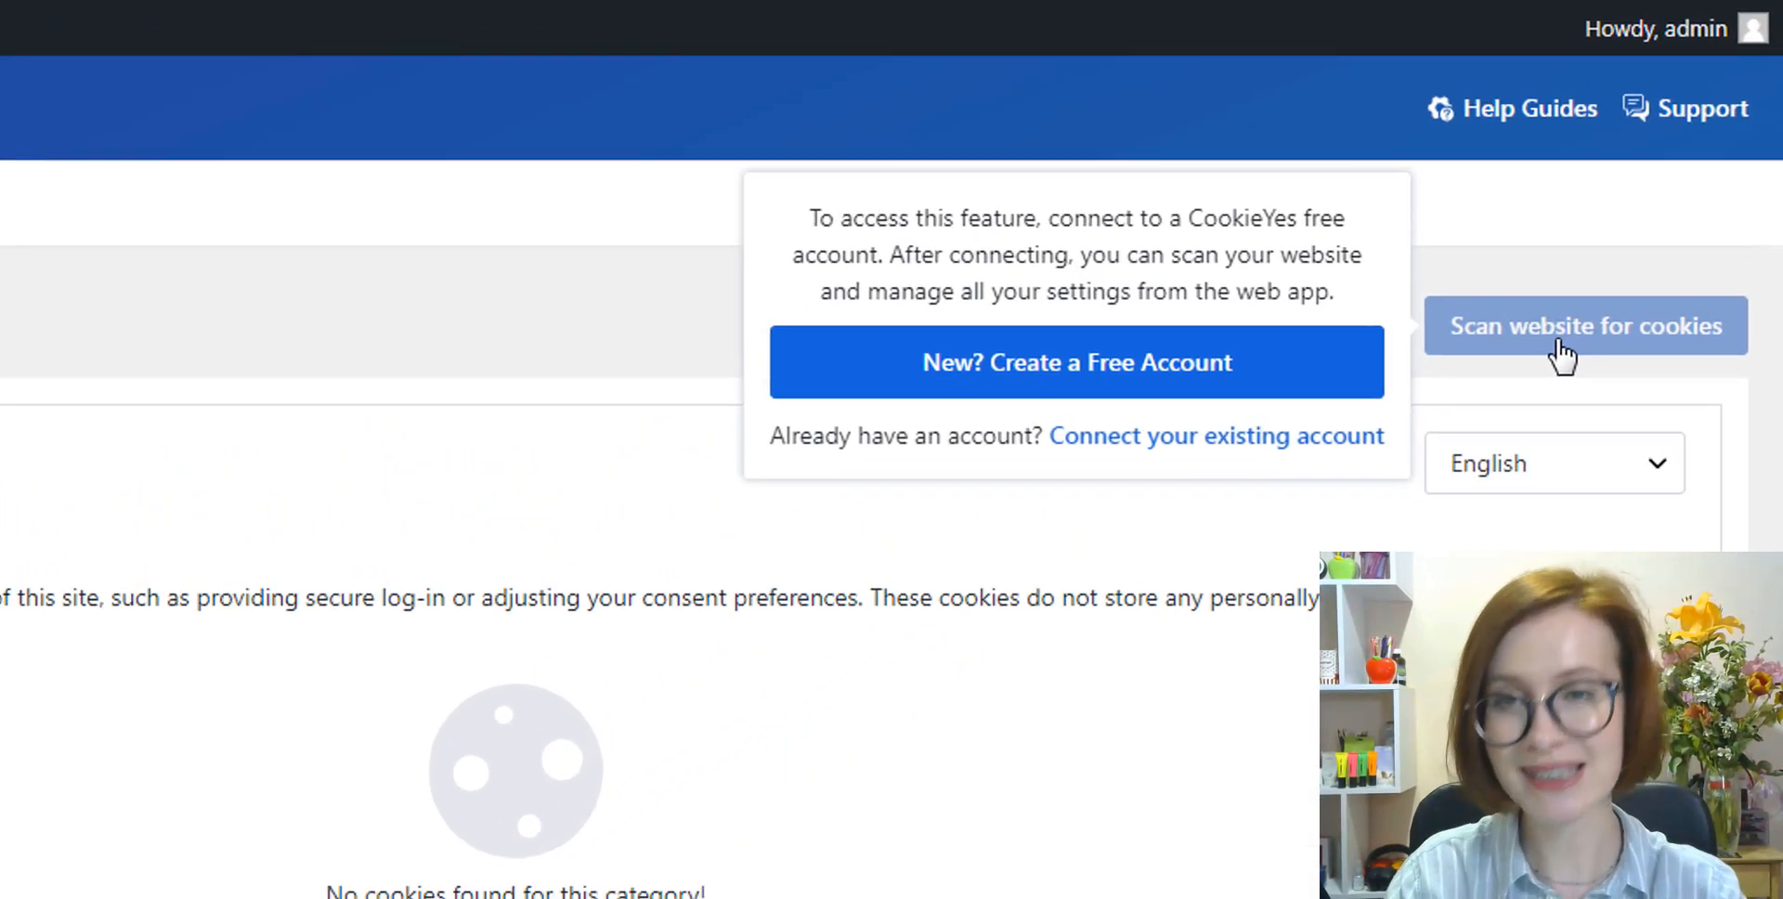